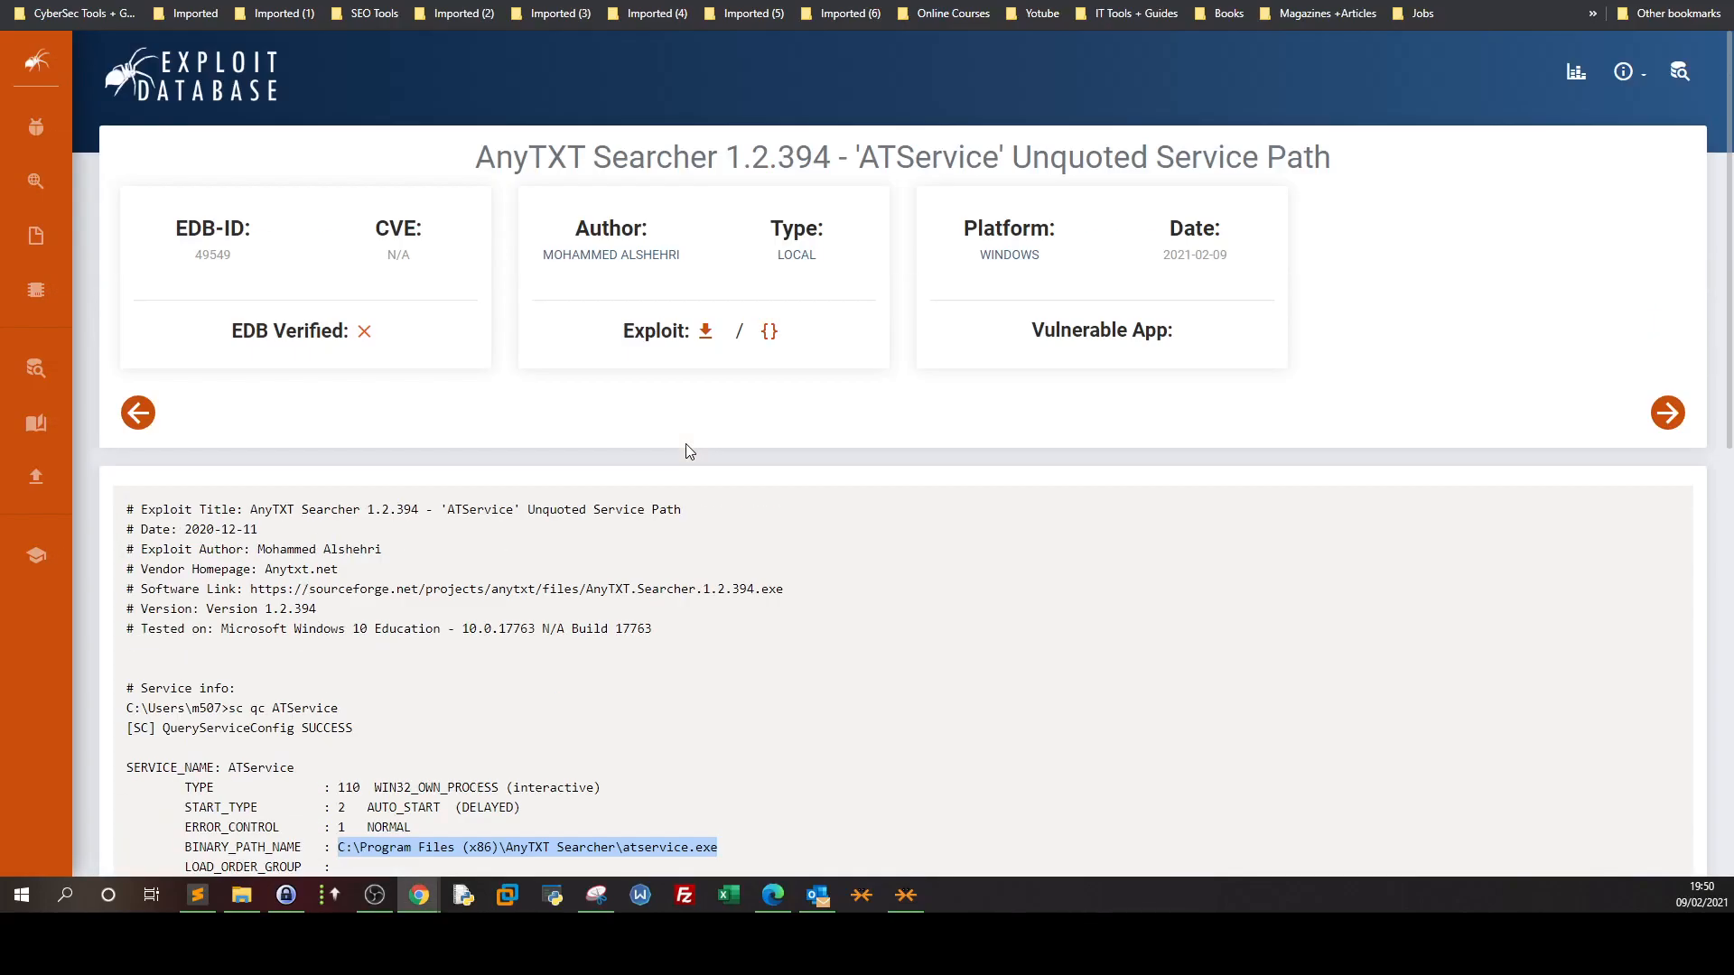
pyautogui.moveTo(689, 427)
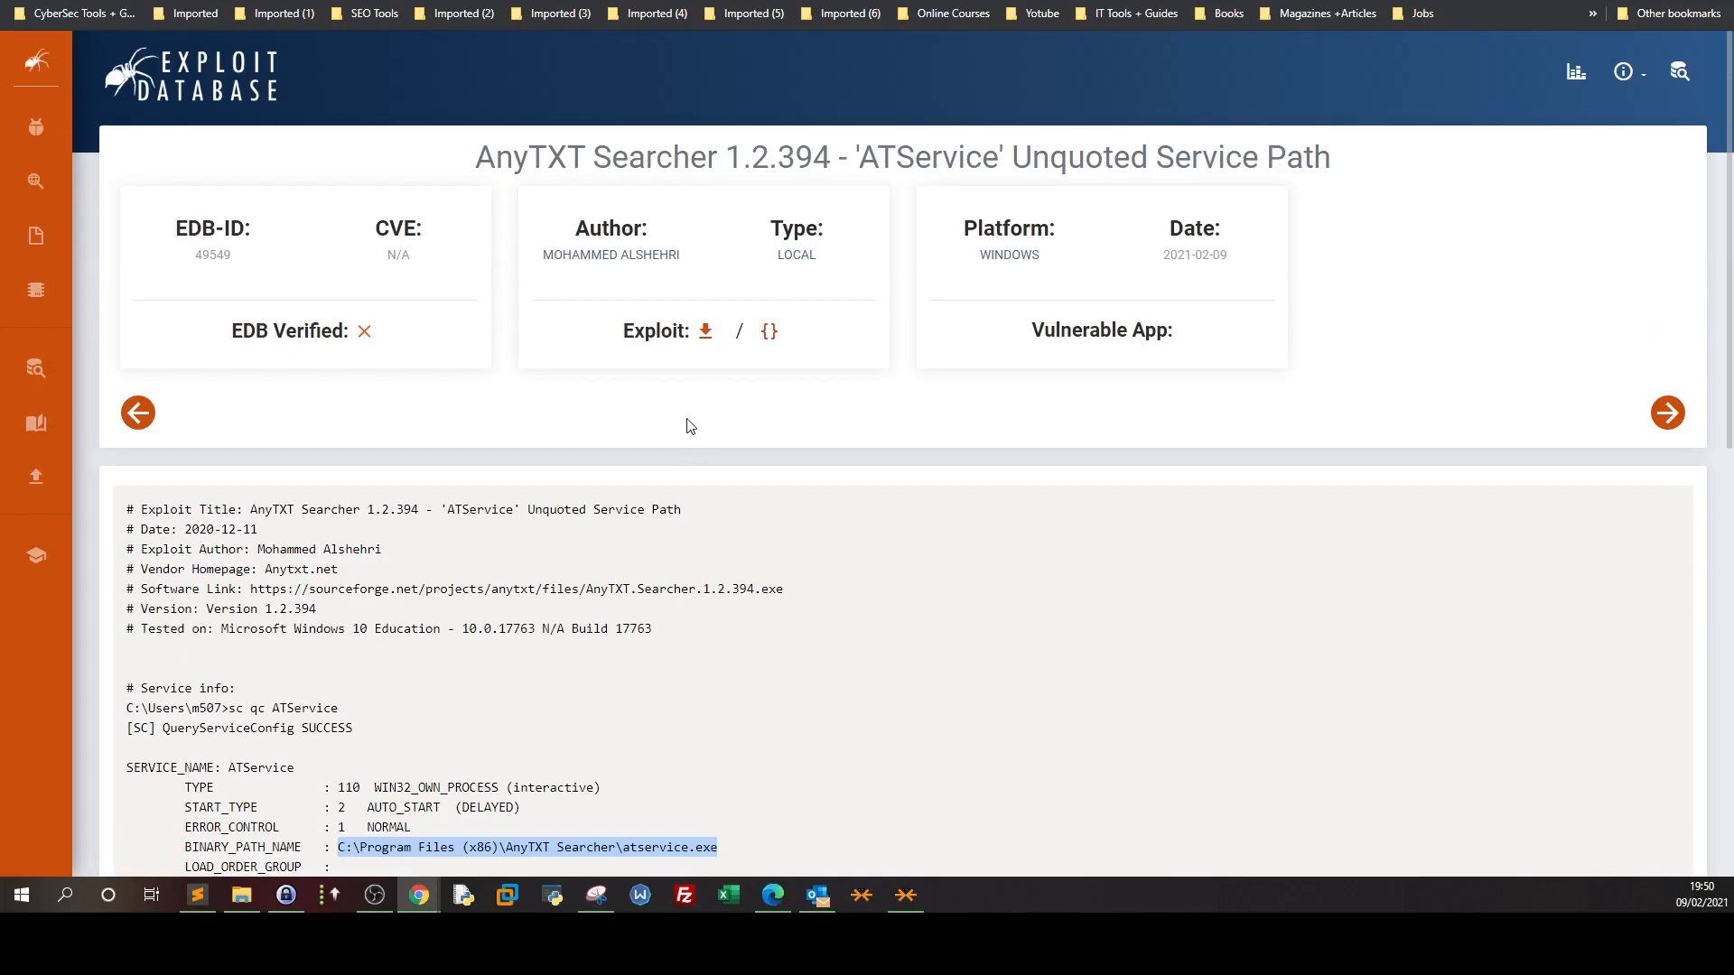
pyautogui.moveTo(1250, 104)
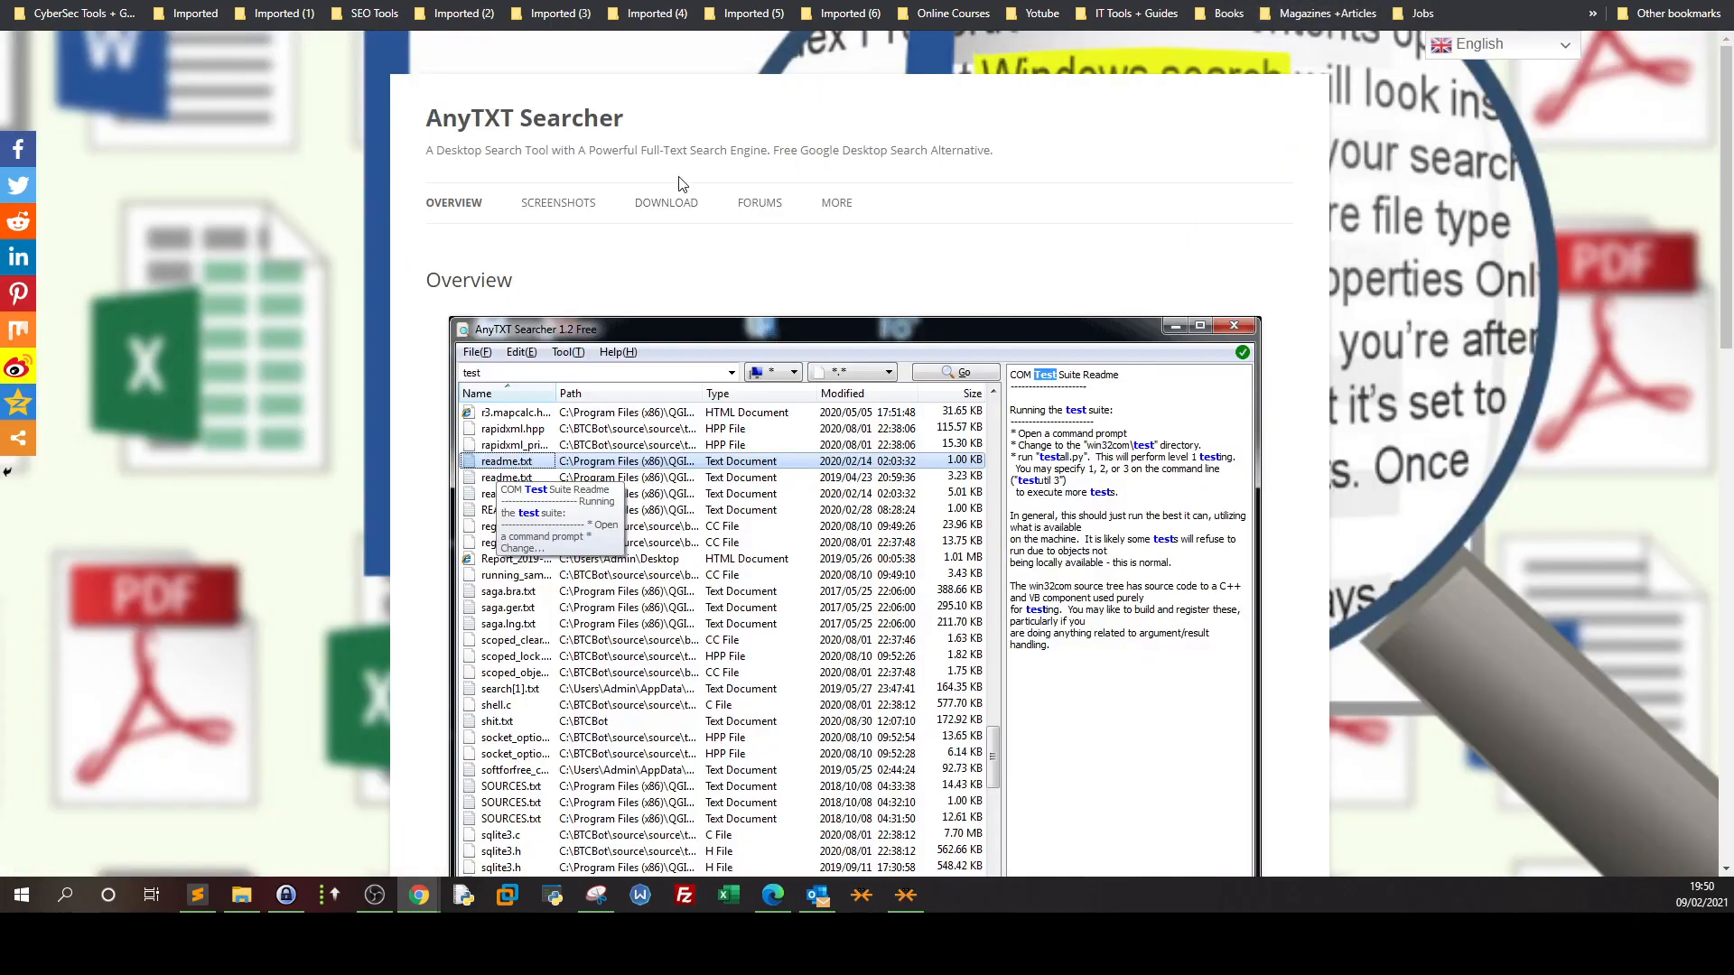
pyautogui.moveTo(472, 119)
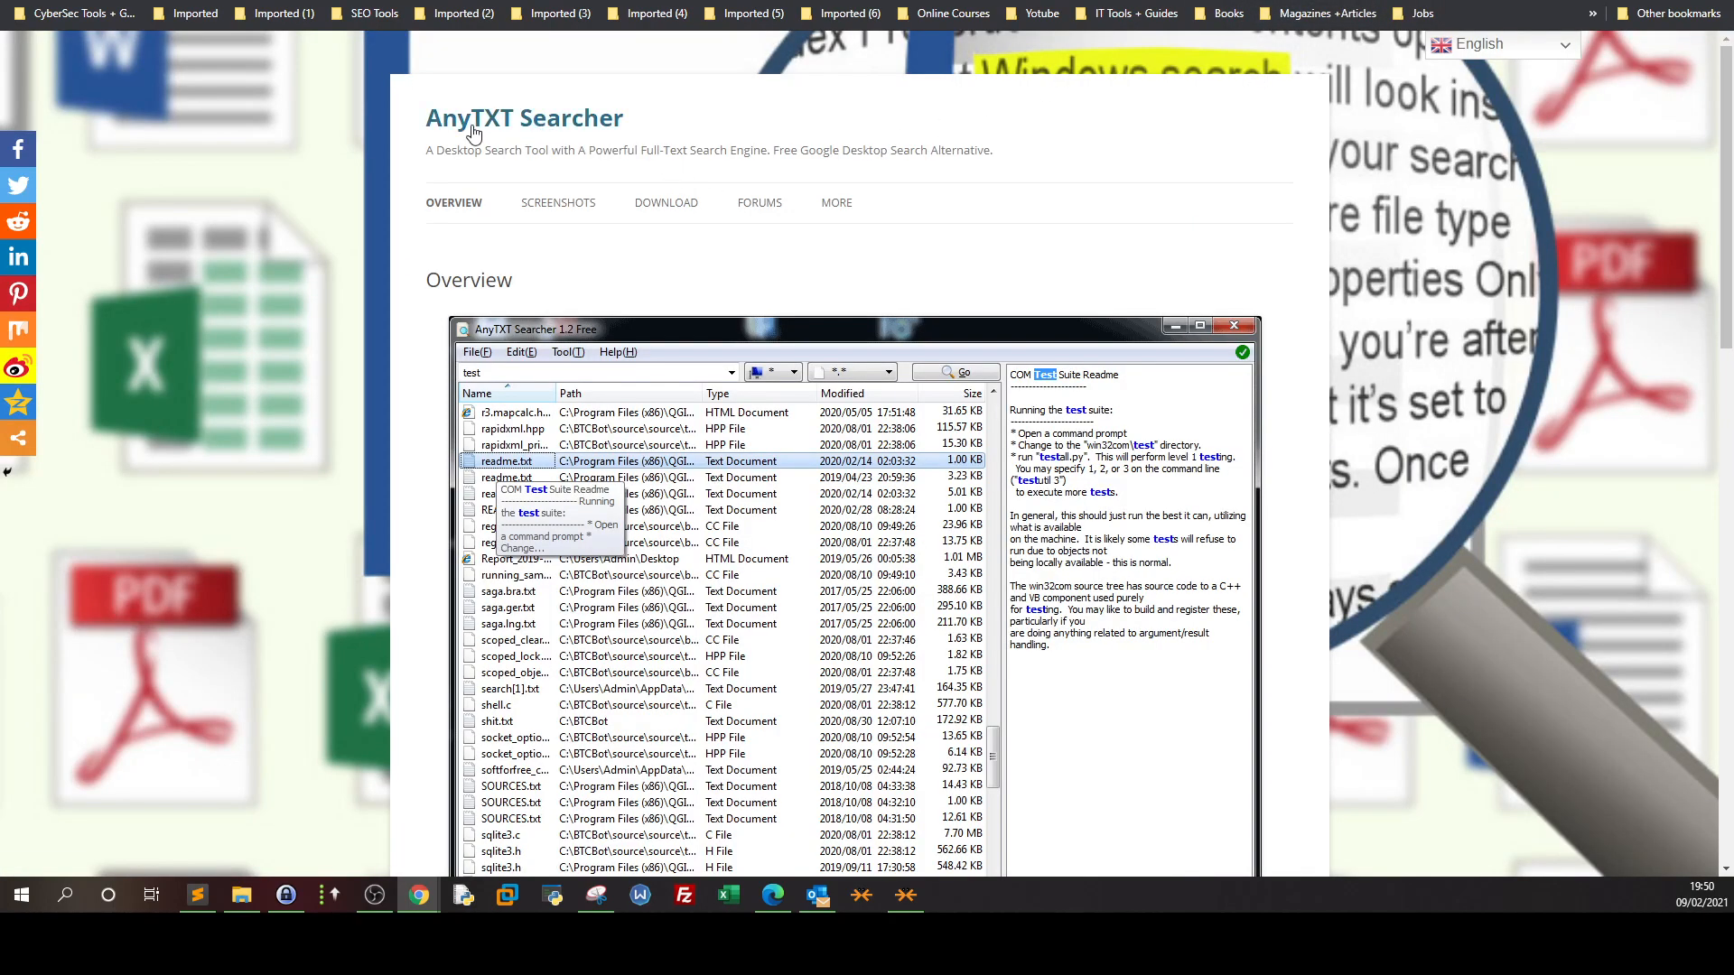
pyautogui.moveTo(516, 134)
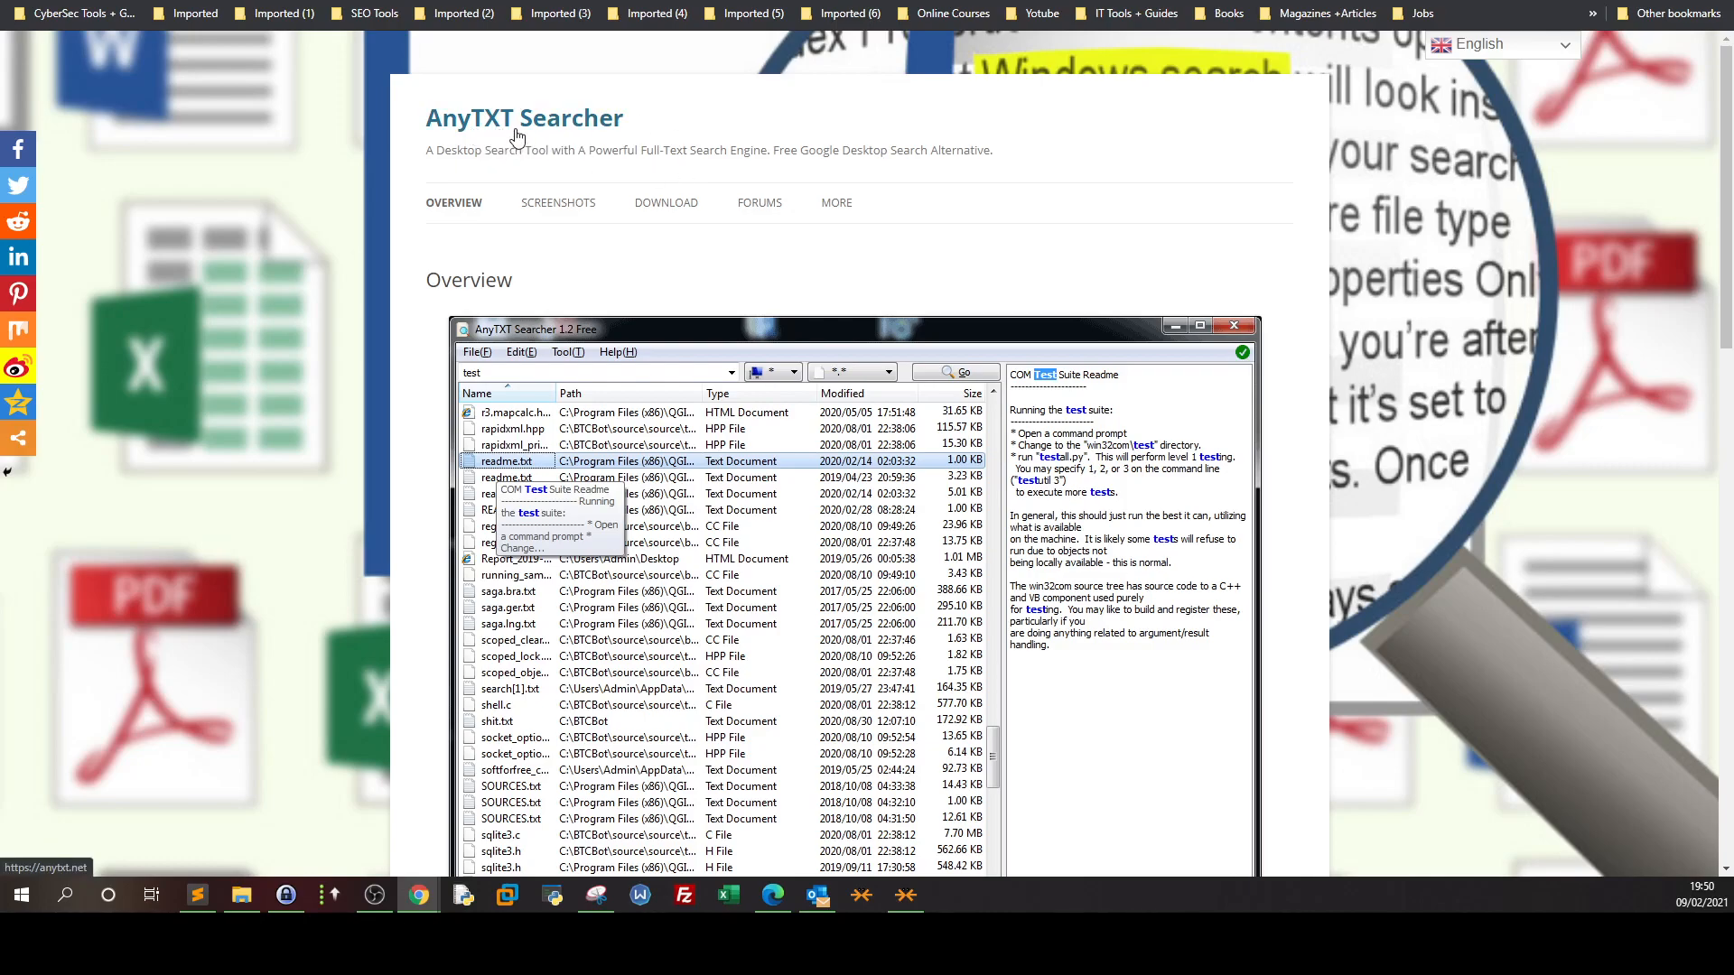
pyautogui.moveTo(523, 117)
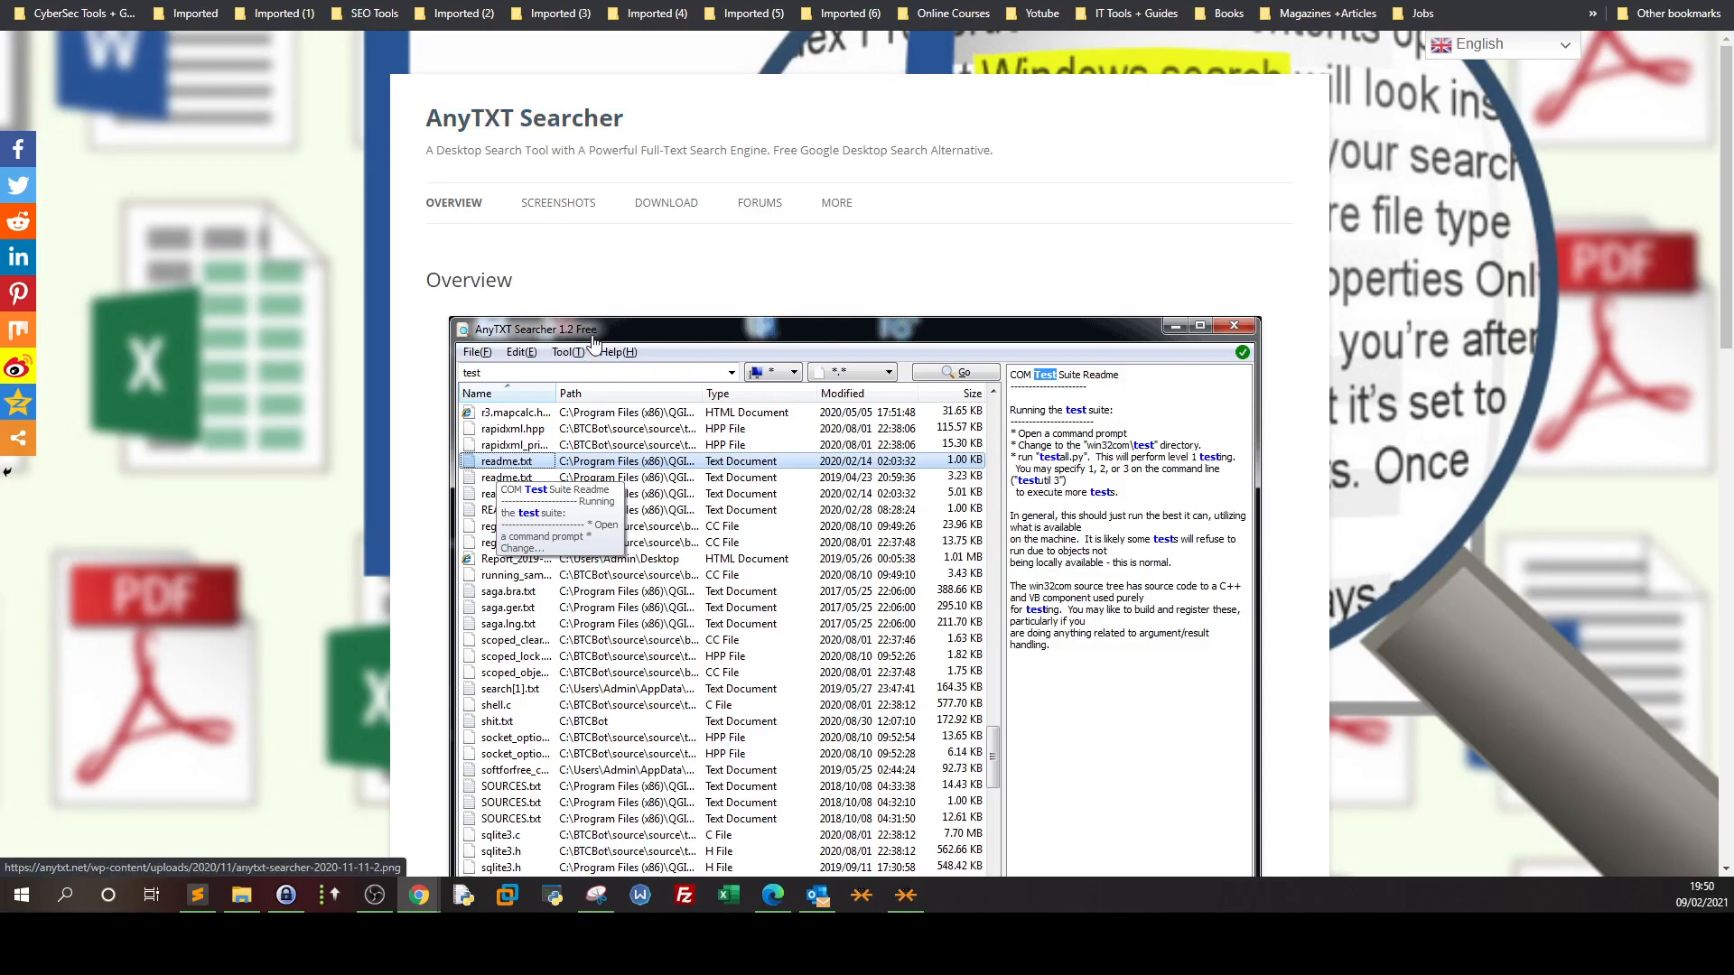
pyautogui.moveTo(603, 345)
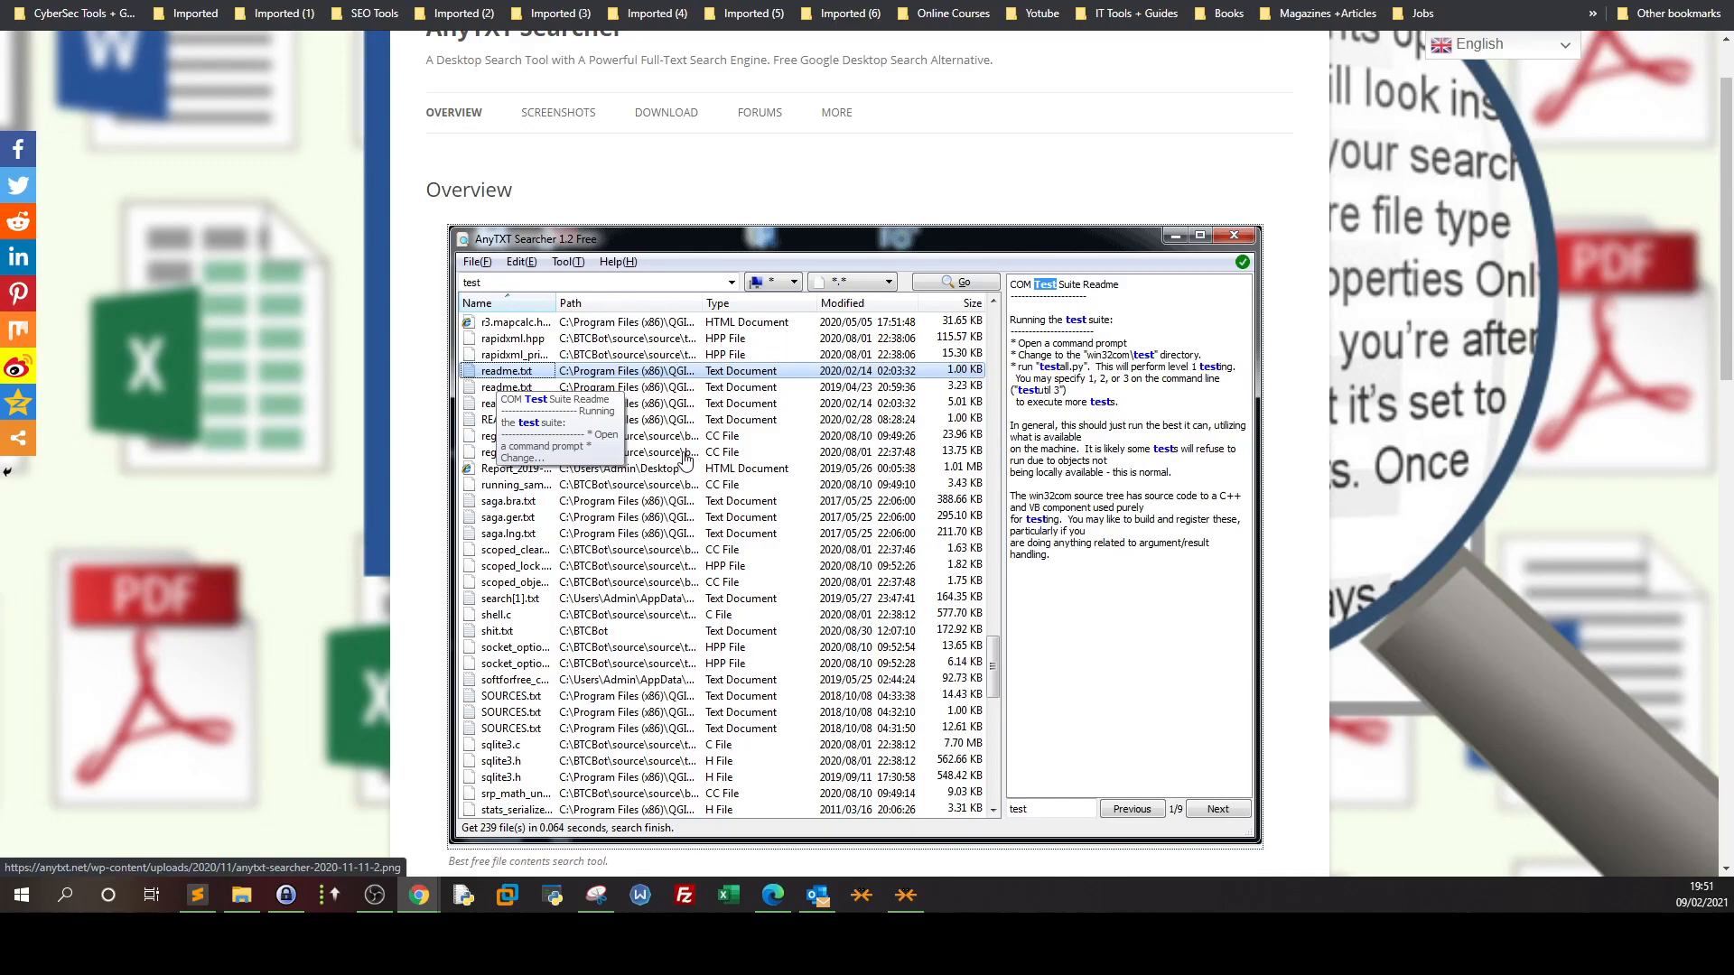
pyautogui.moveTo(496, 289)
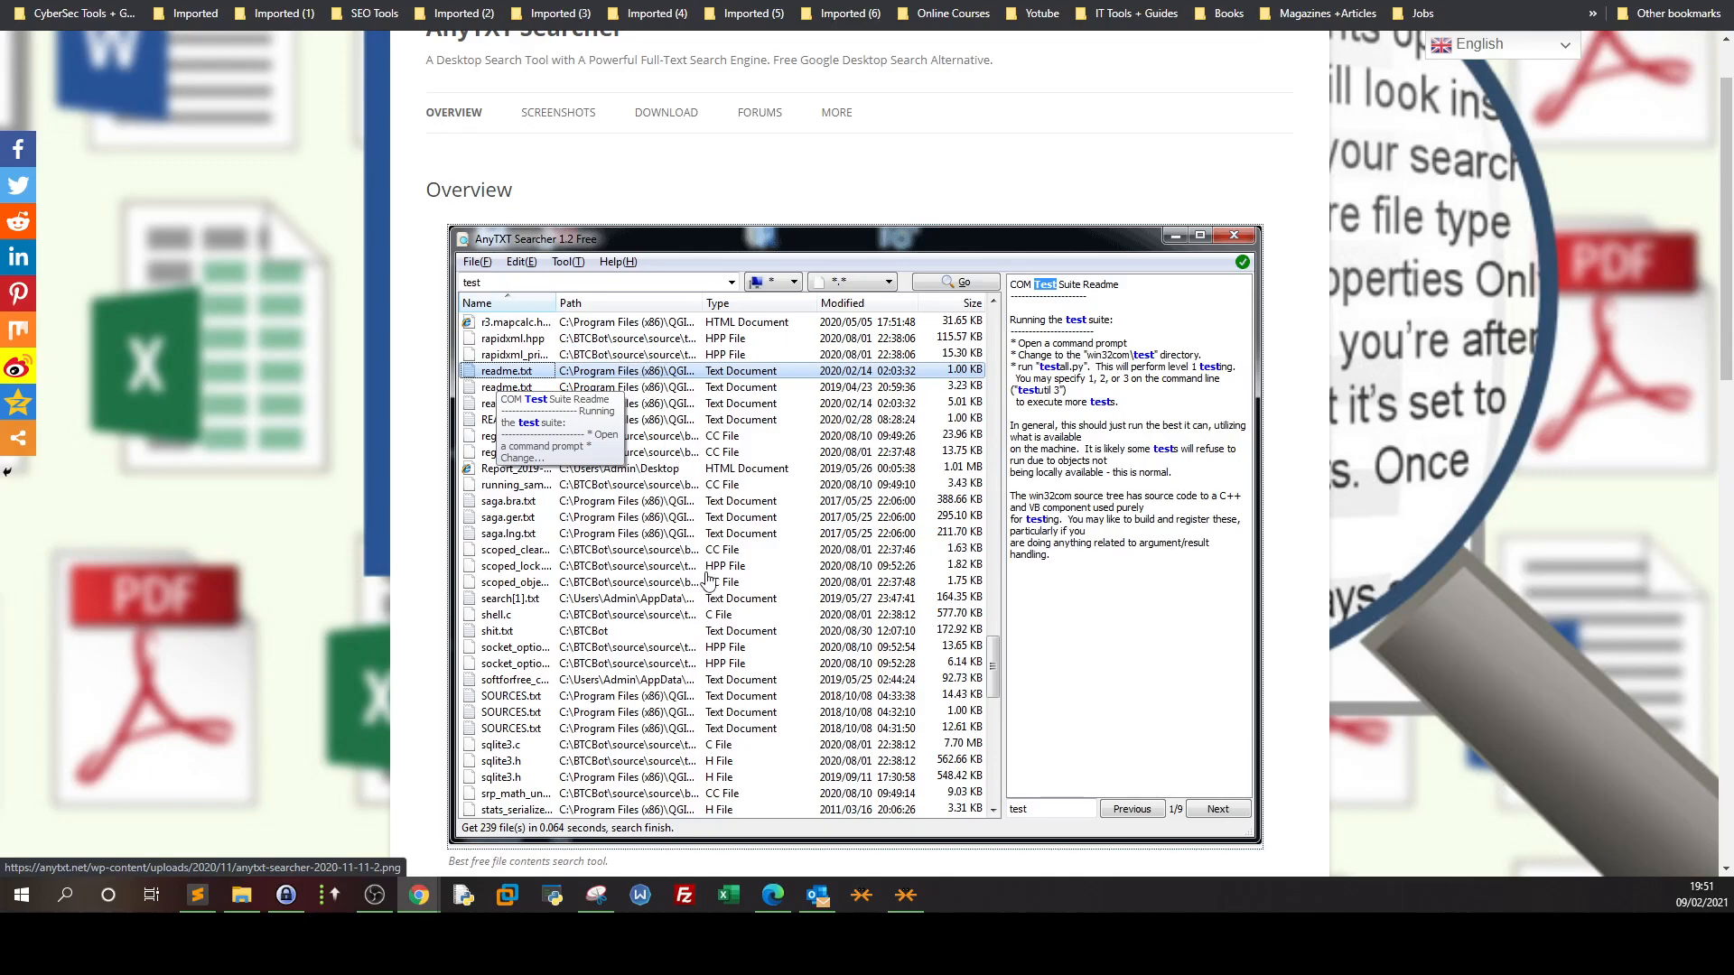
pyautogui.moveTo(1073, 458)
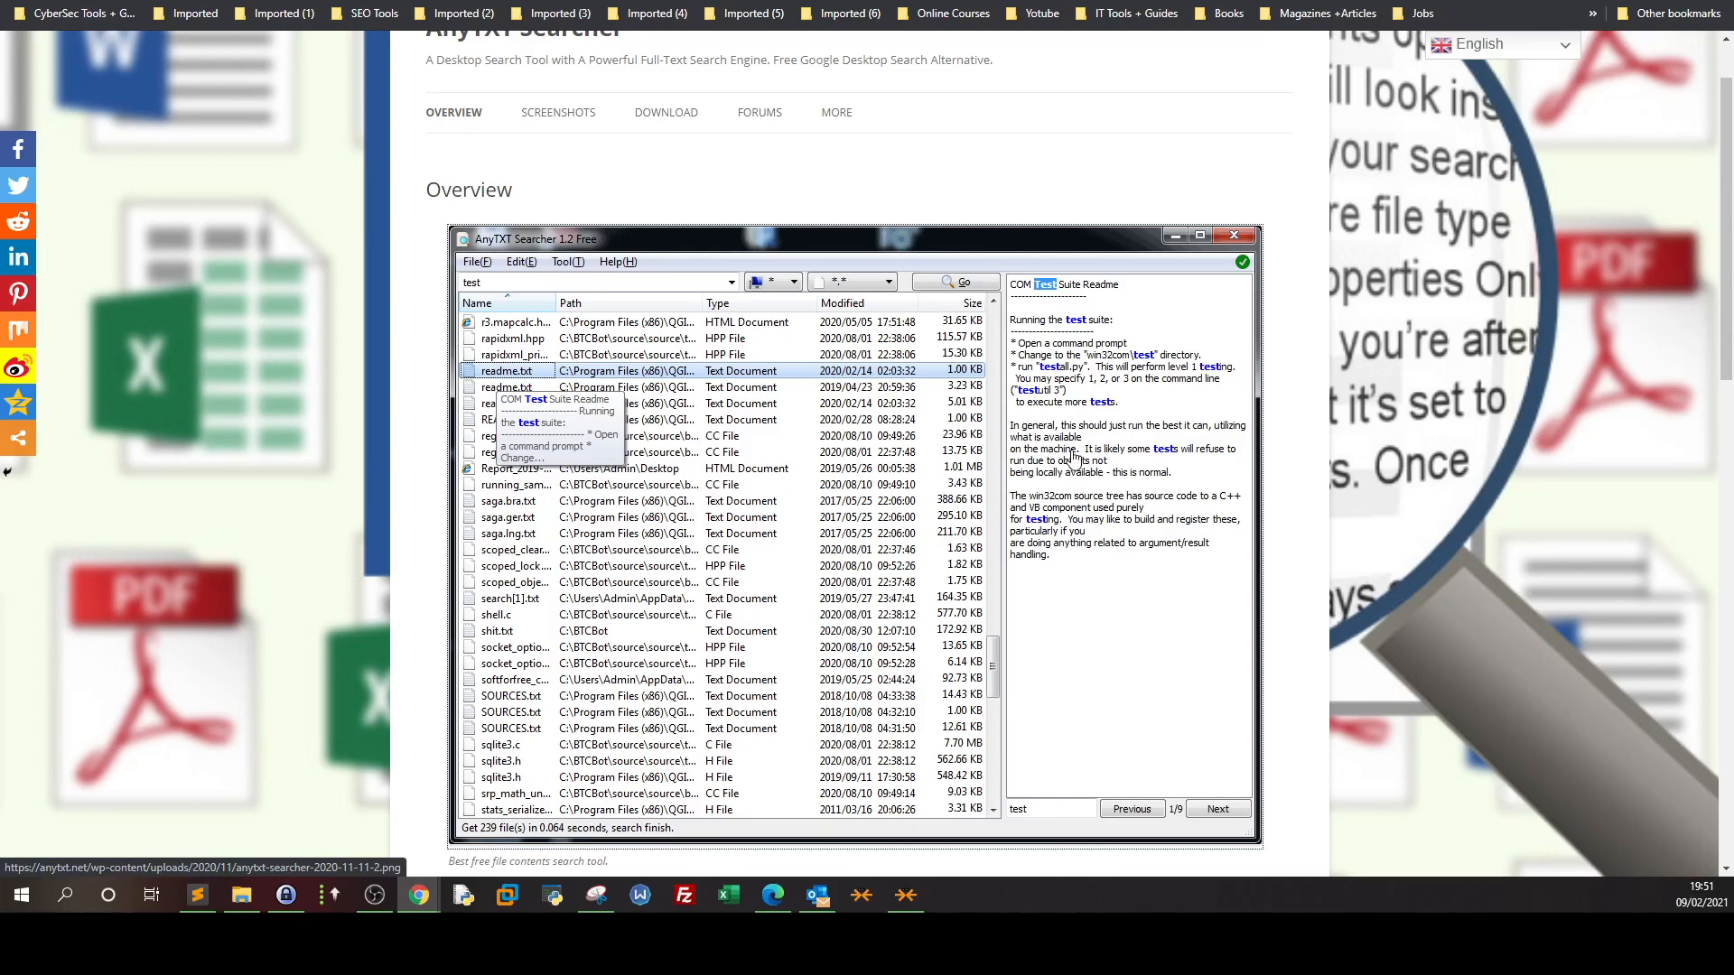
pyautogui.moveTo(1132, 407)
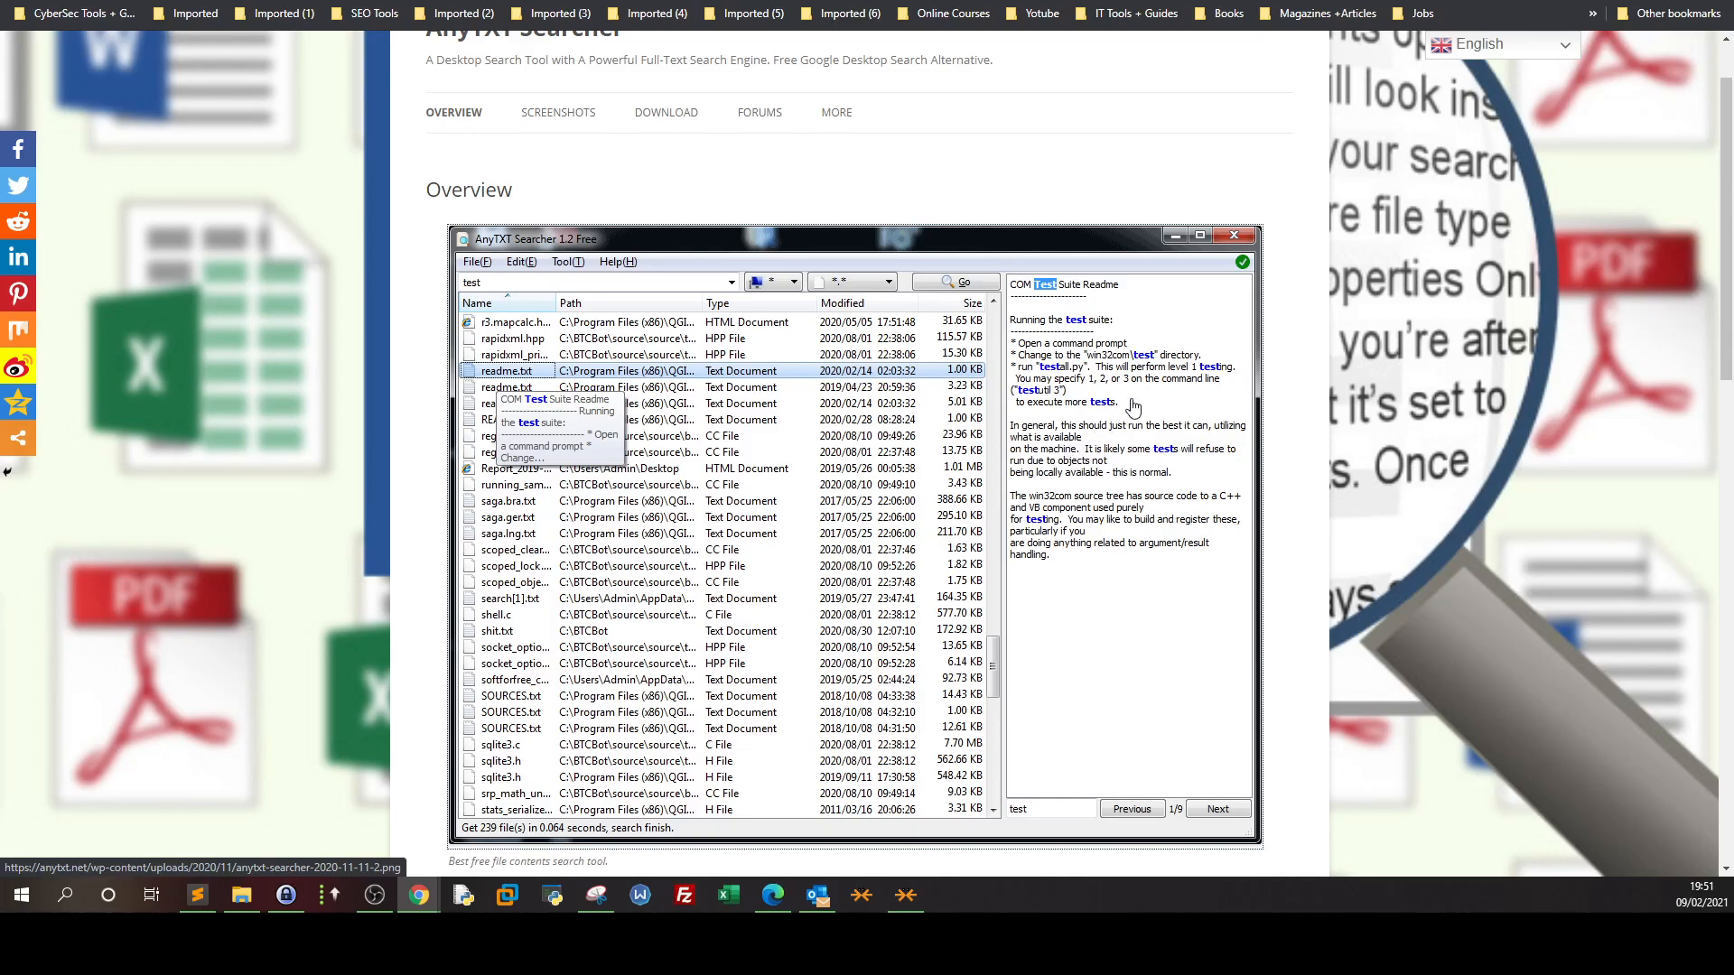
# - Scroll the AnyTXT Searcher overview down to the Mores Features and See also lists
pyautogui.scroll(-3)
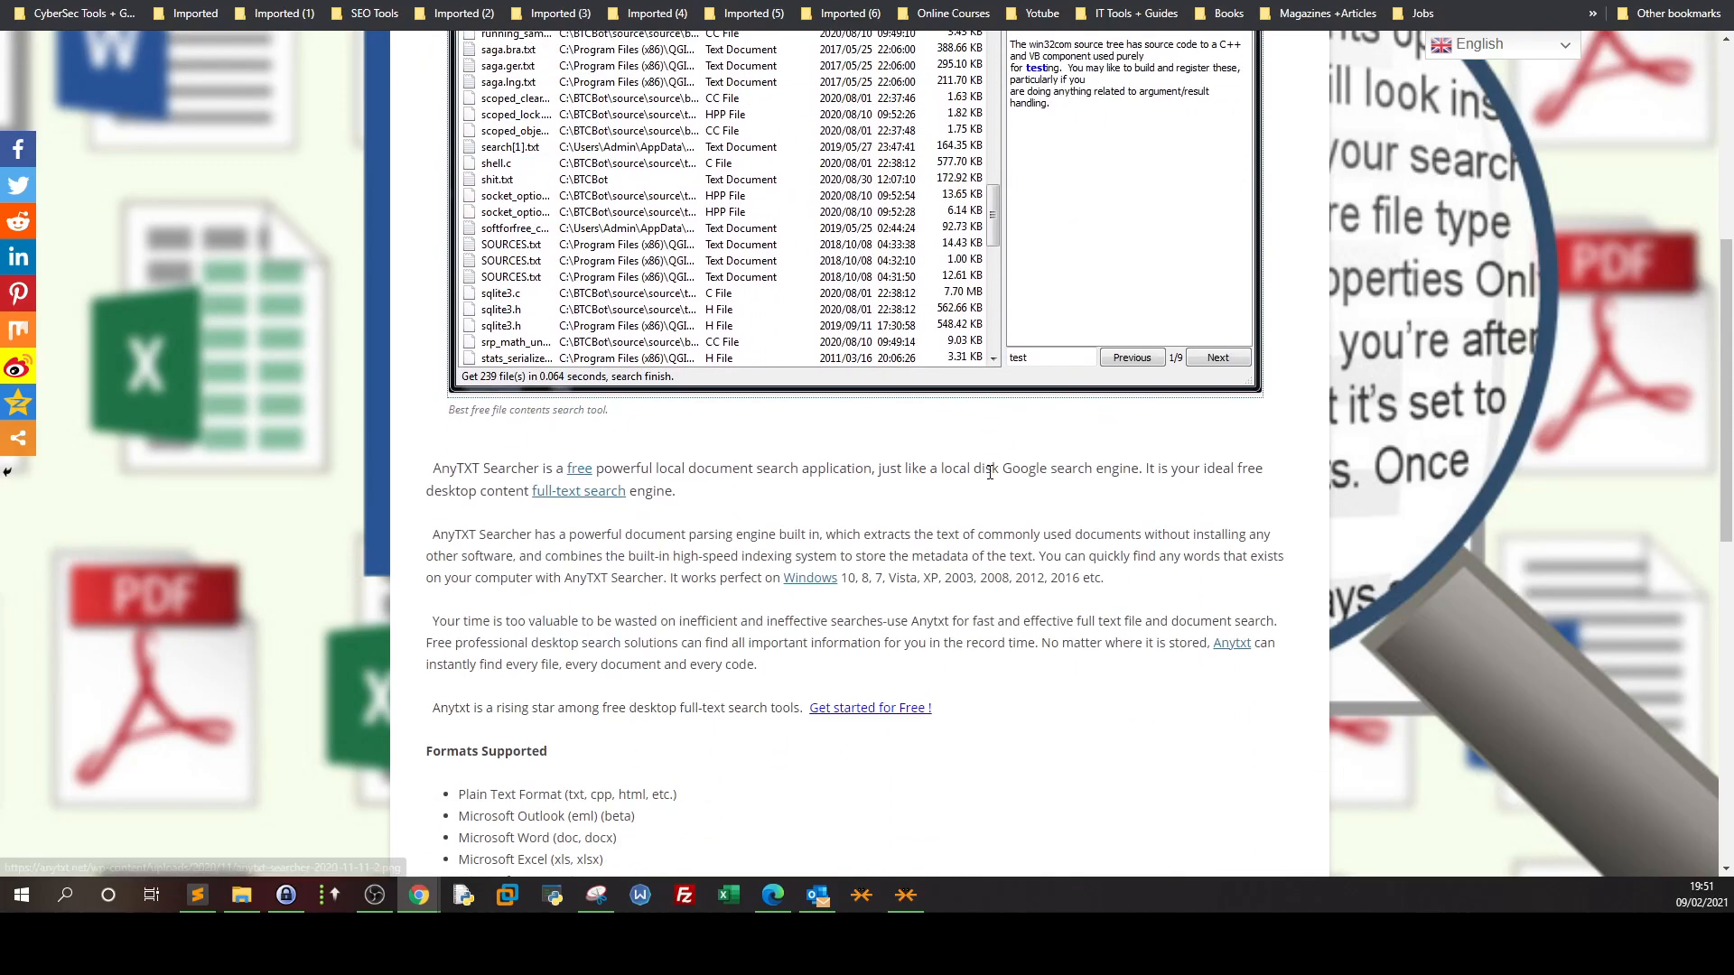
pyautogui.scroll(-3)
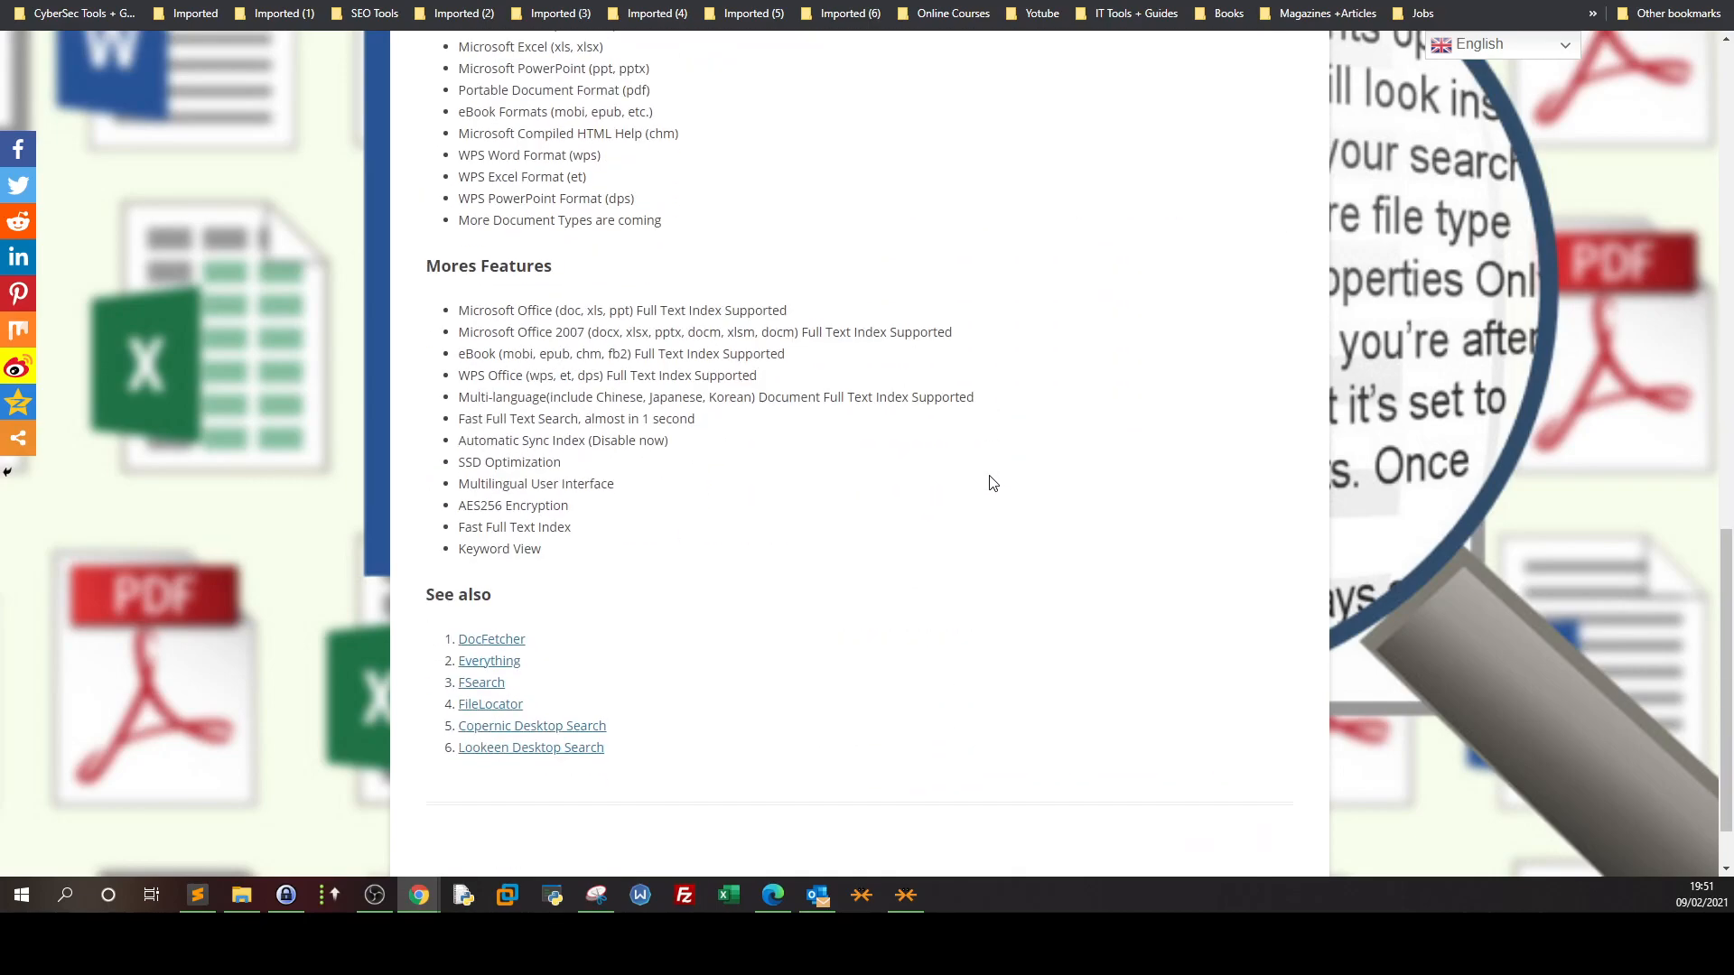
pyautogui.scroll(3)
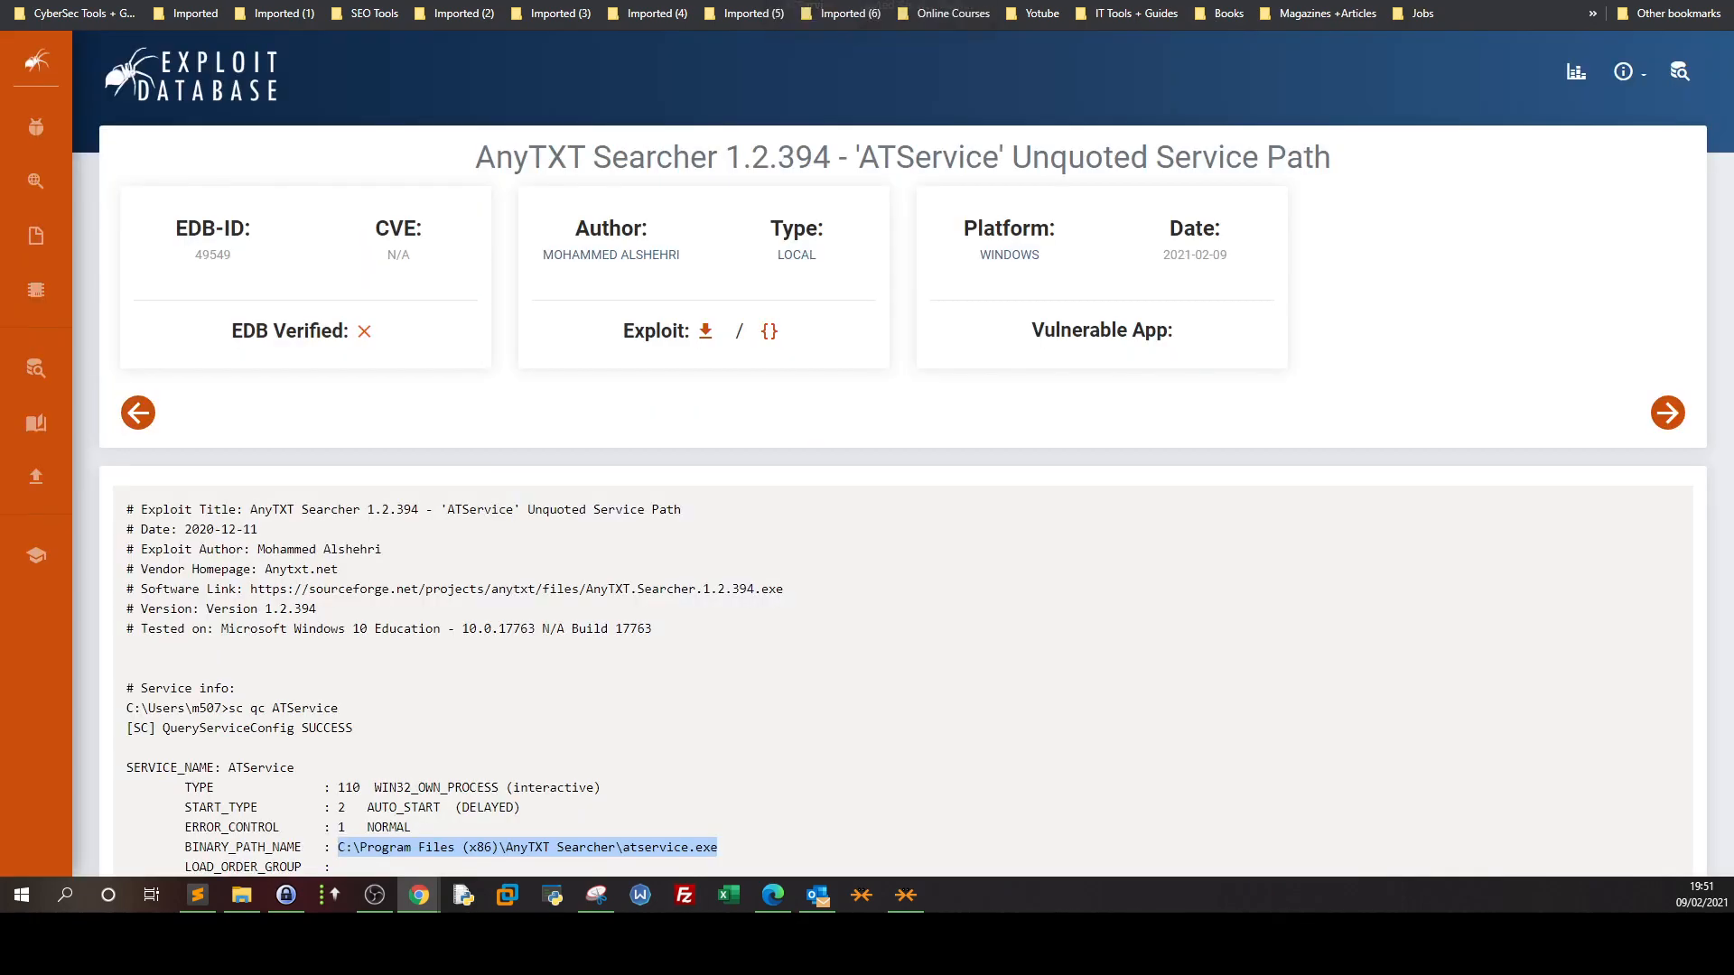
# - Scroll the exploit write-up to the sc qc ATService output with the unquoted binary path
pyautogui.scroll(-3)
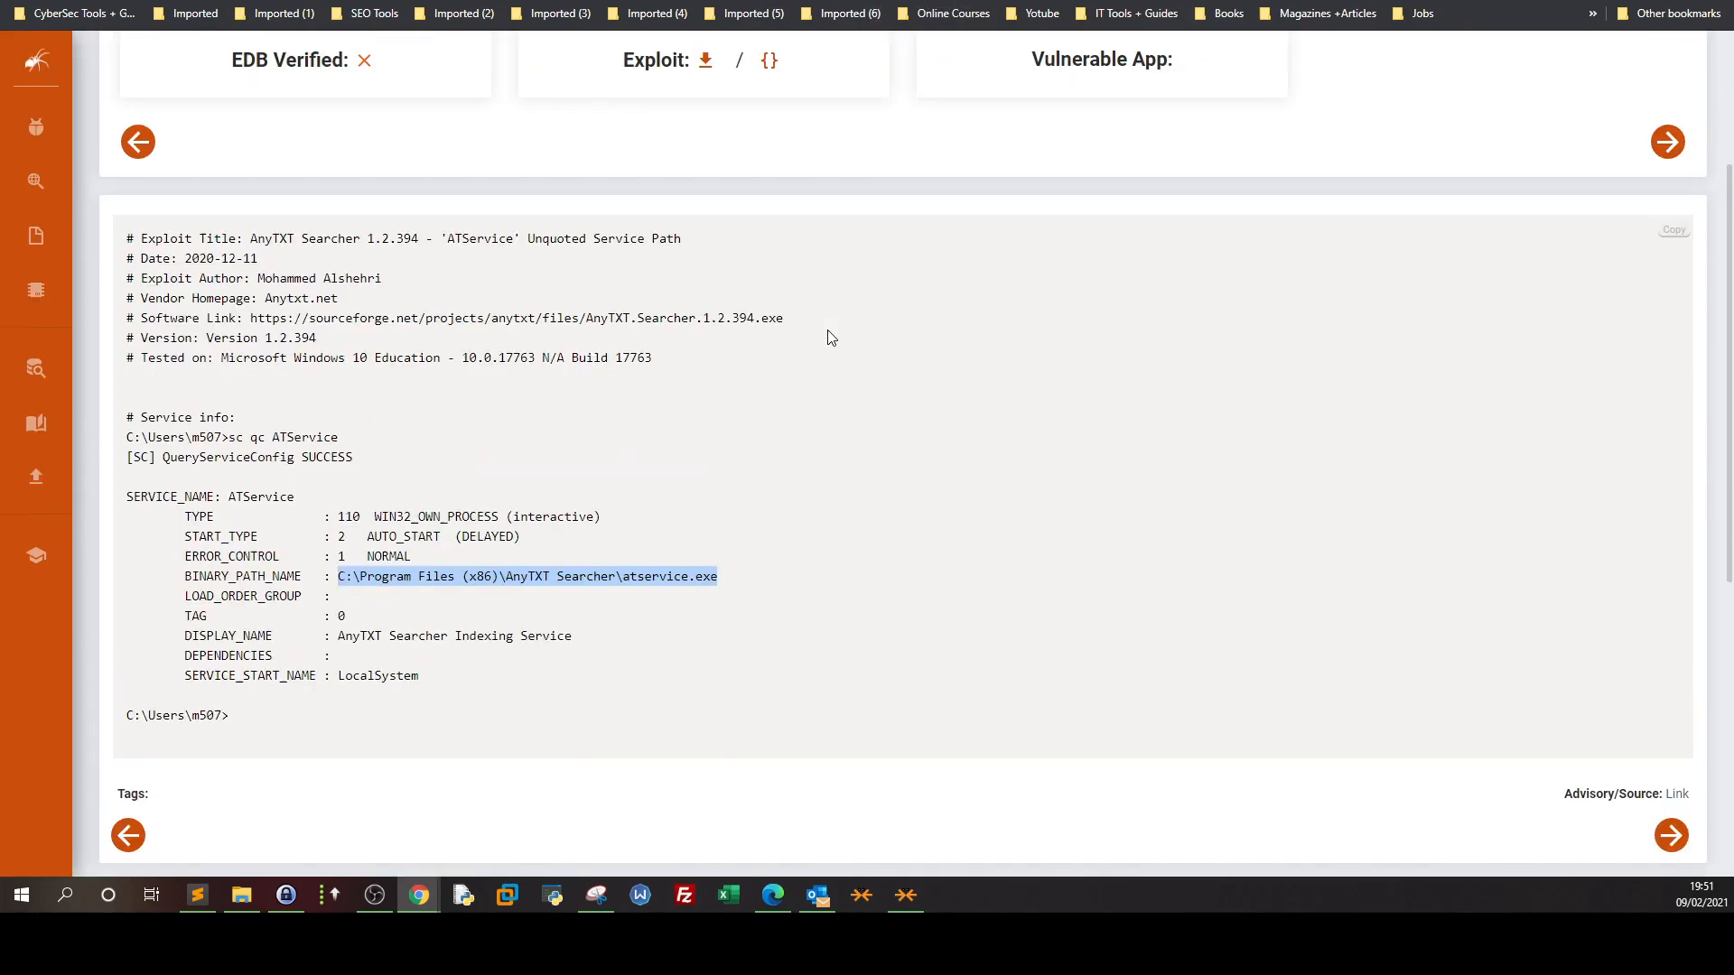
pyautogui.moveTo(378, 321)
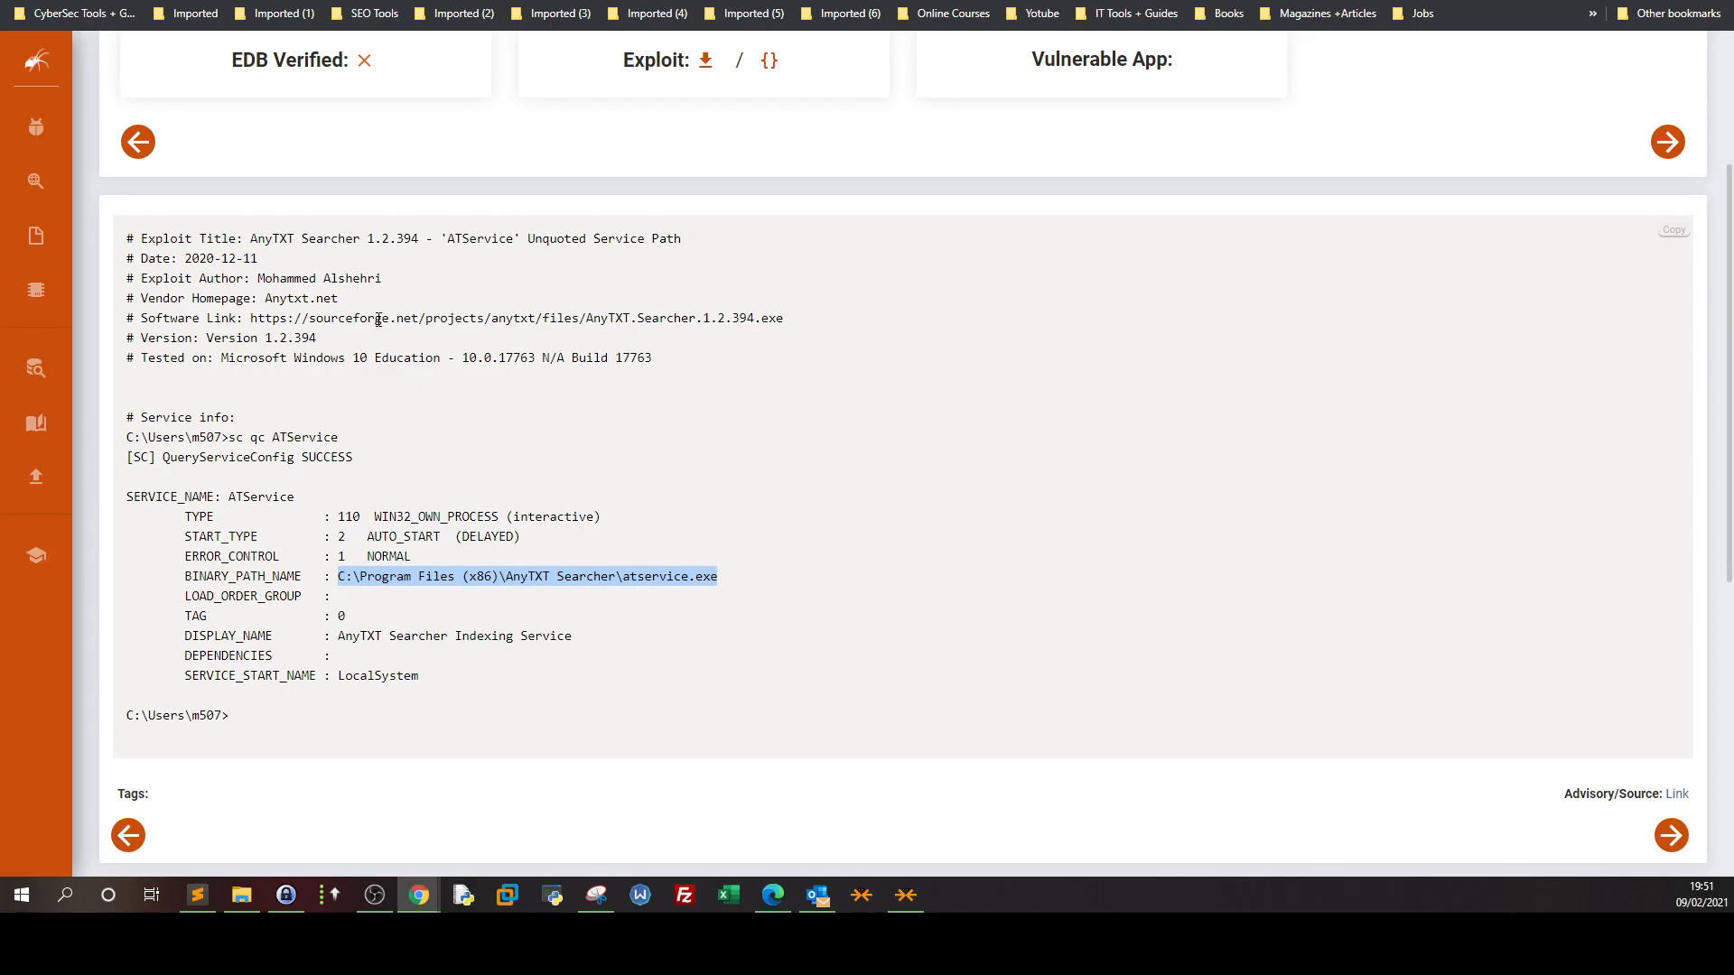
pyautogui.moveTo(661, 261)
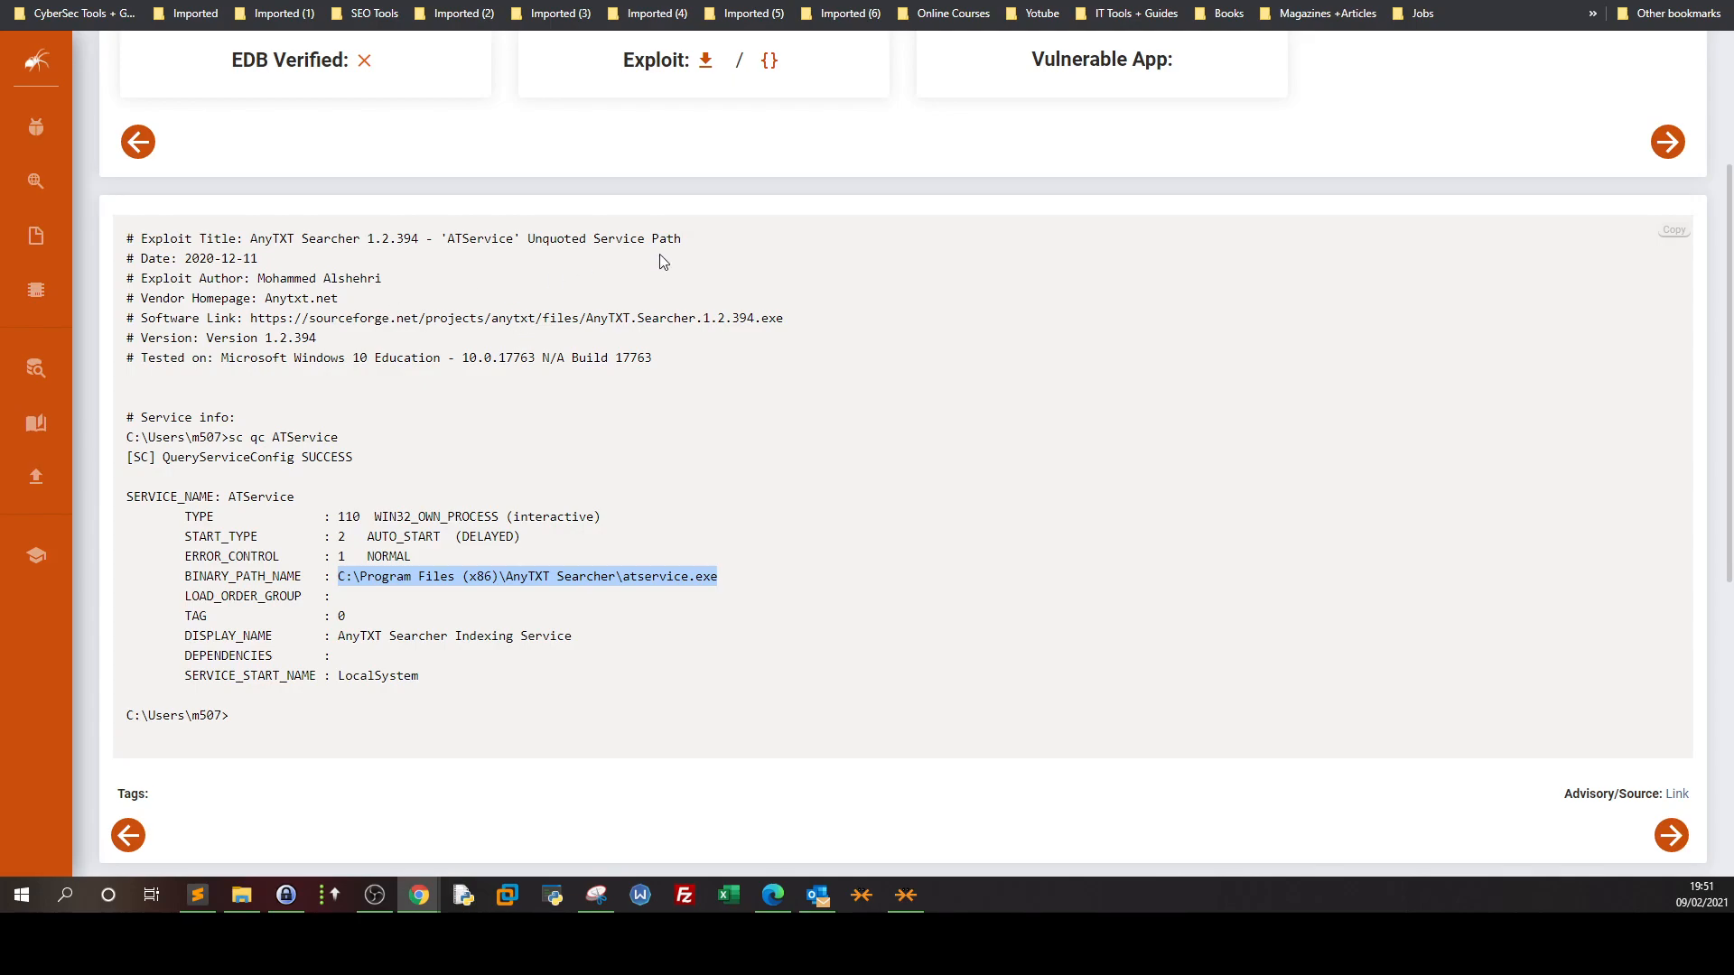
pyautogui.moveTo(658, 263)
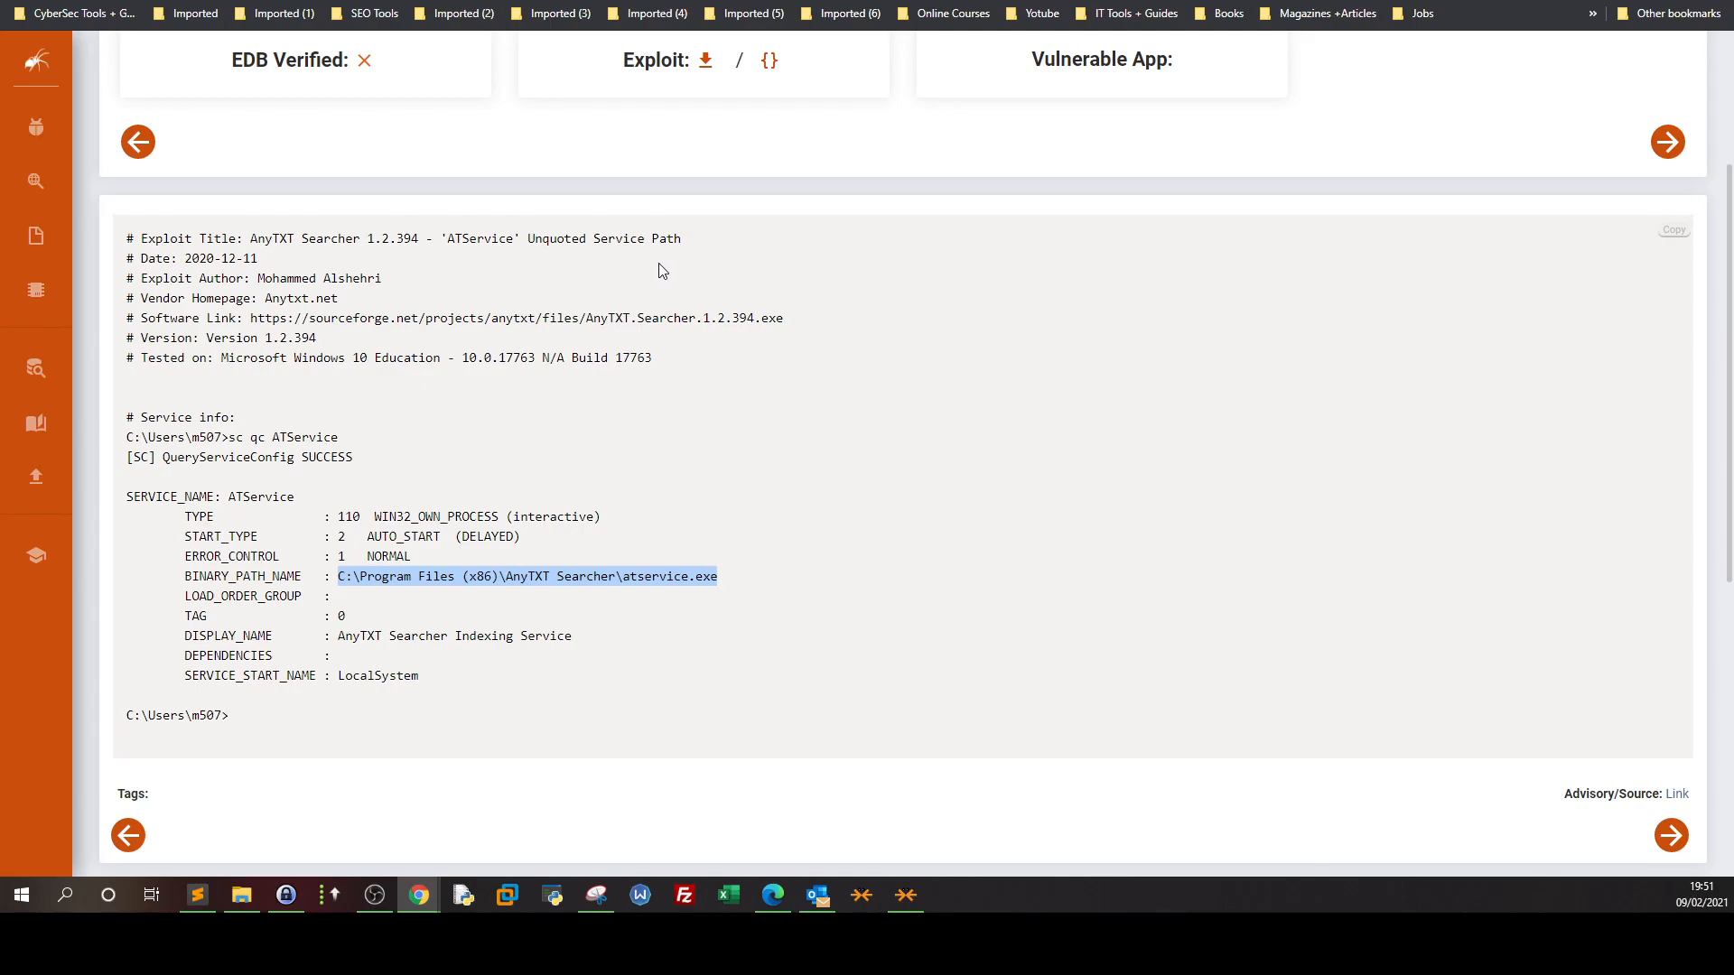
pyautogui.scroll(3)
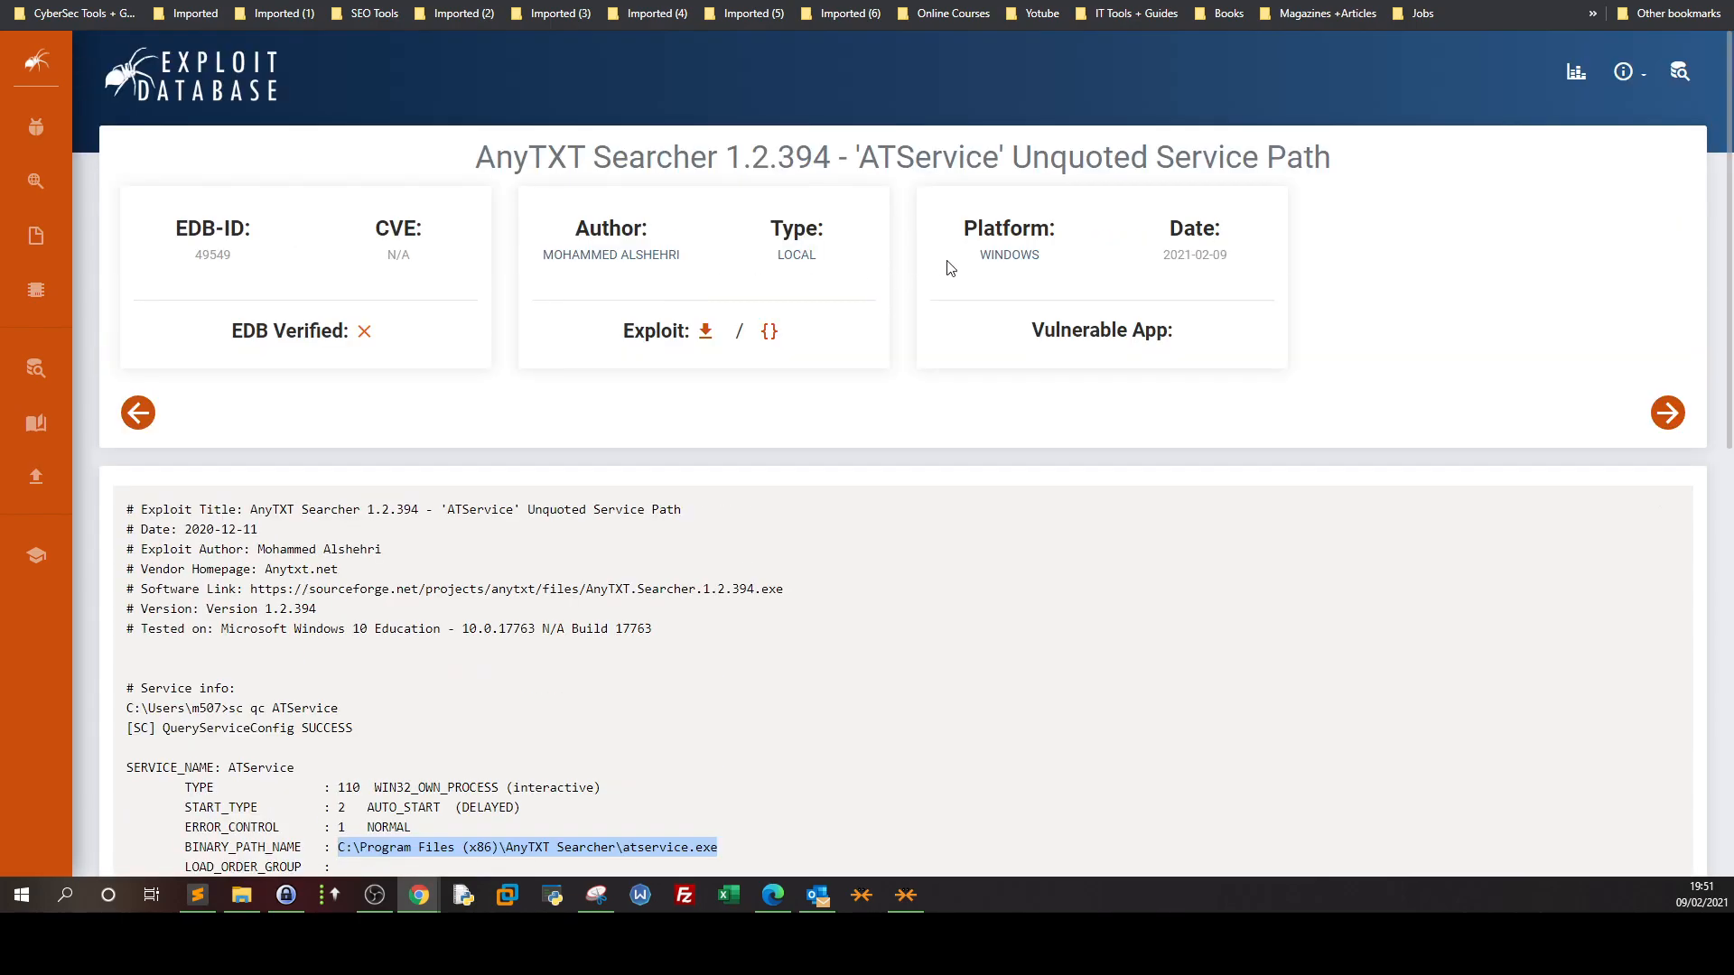
pyautogui.moveTo(1203, 275)
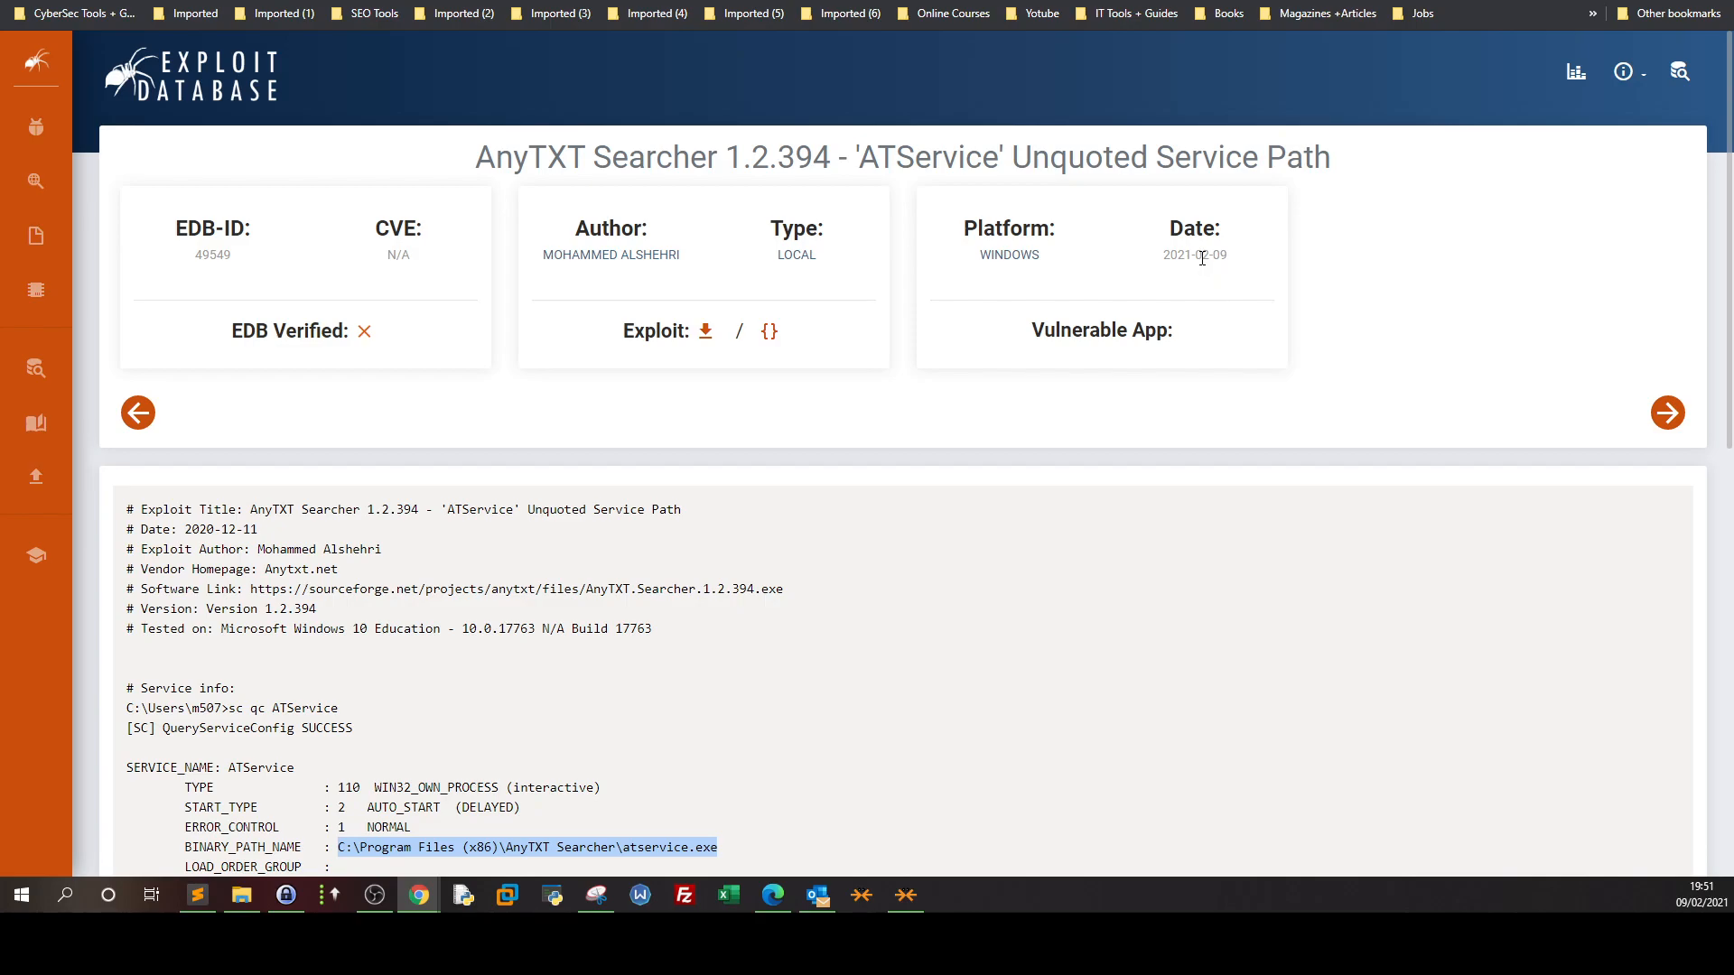
pyautogui.scroll(-3)
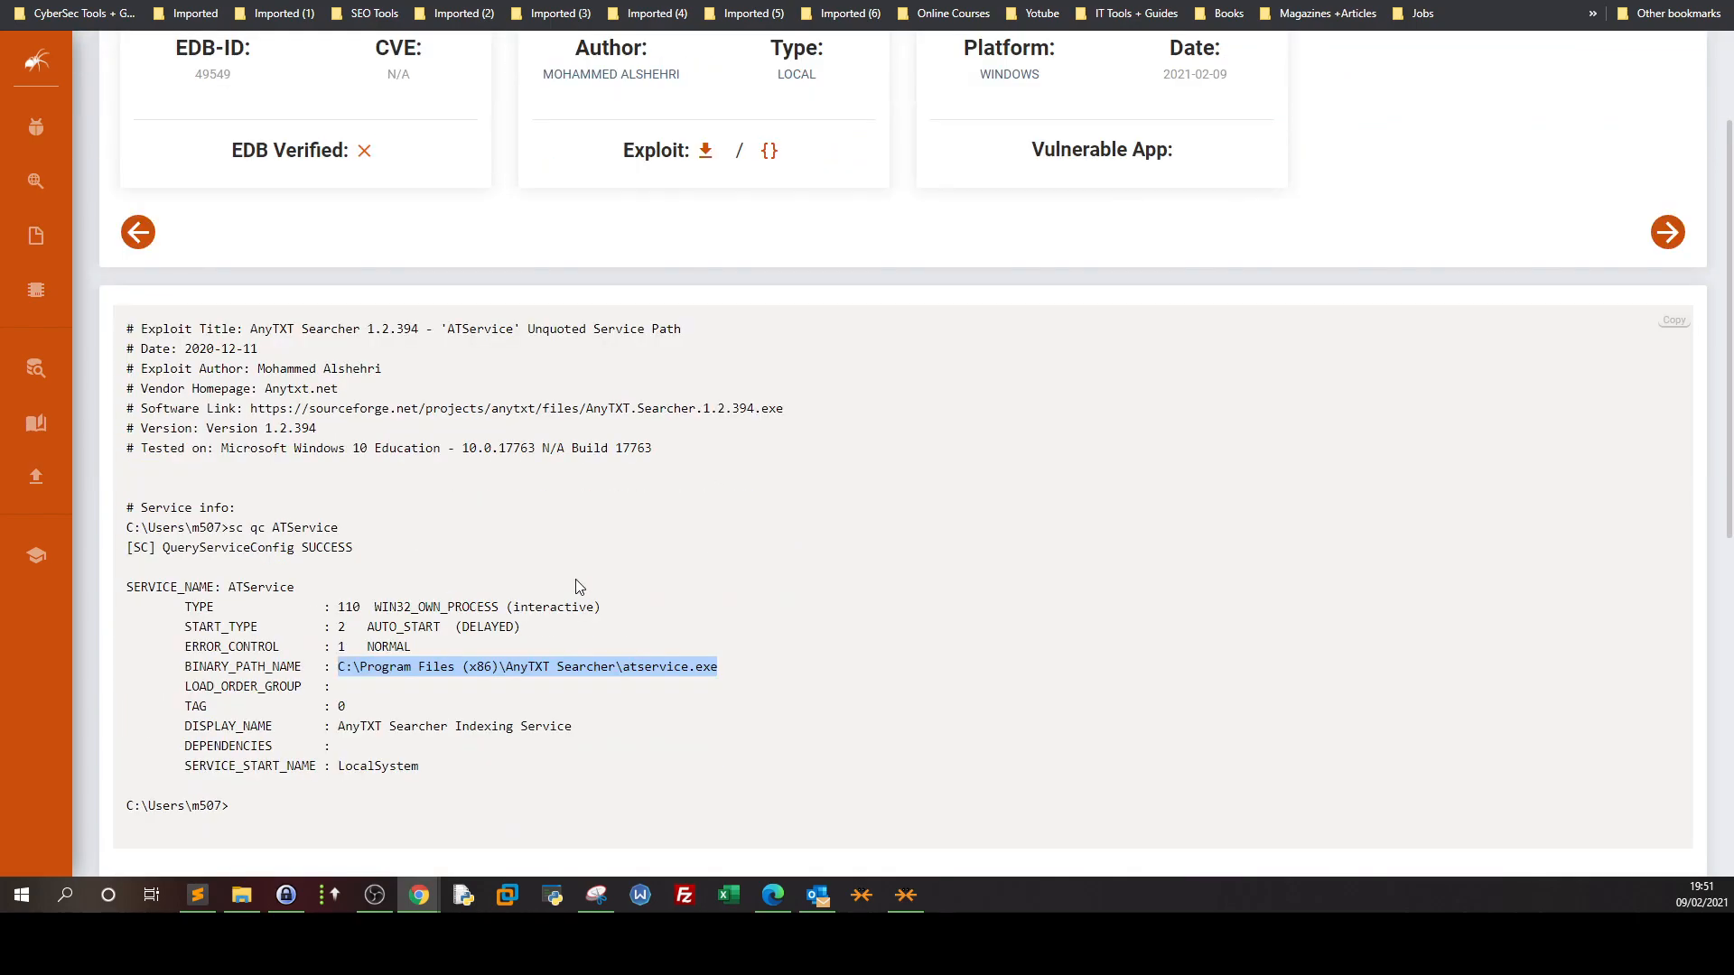
pyautogui.moveTo(551, 401)
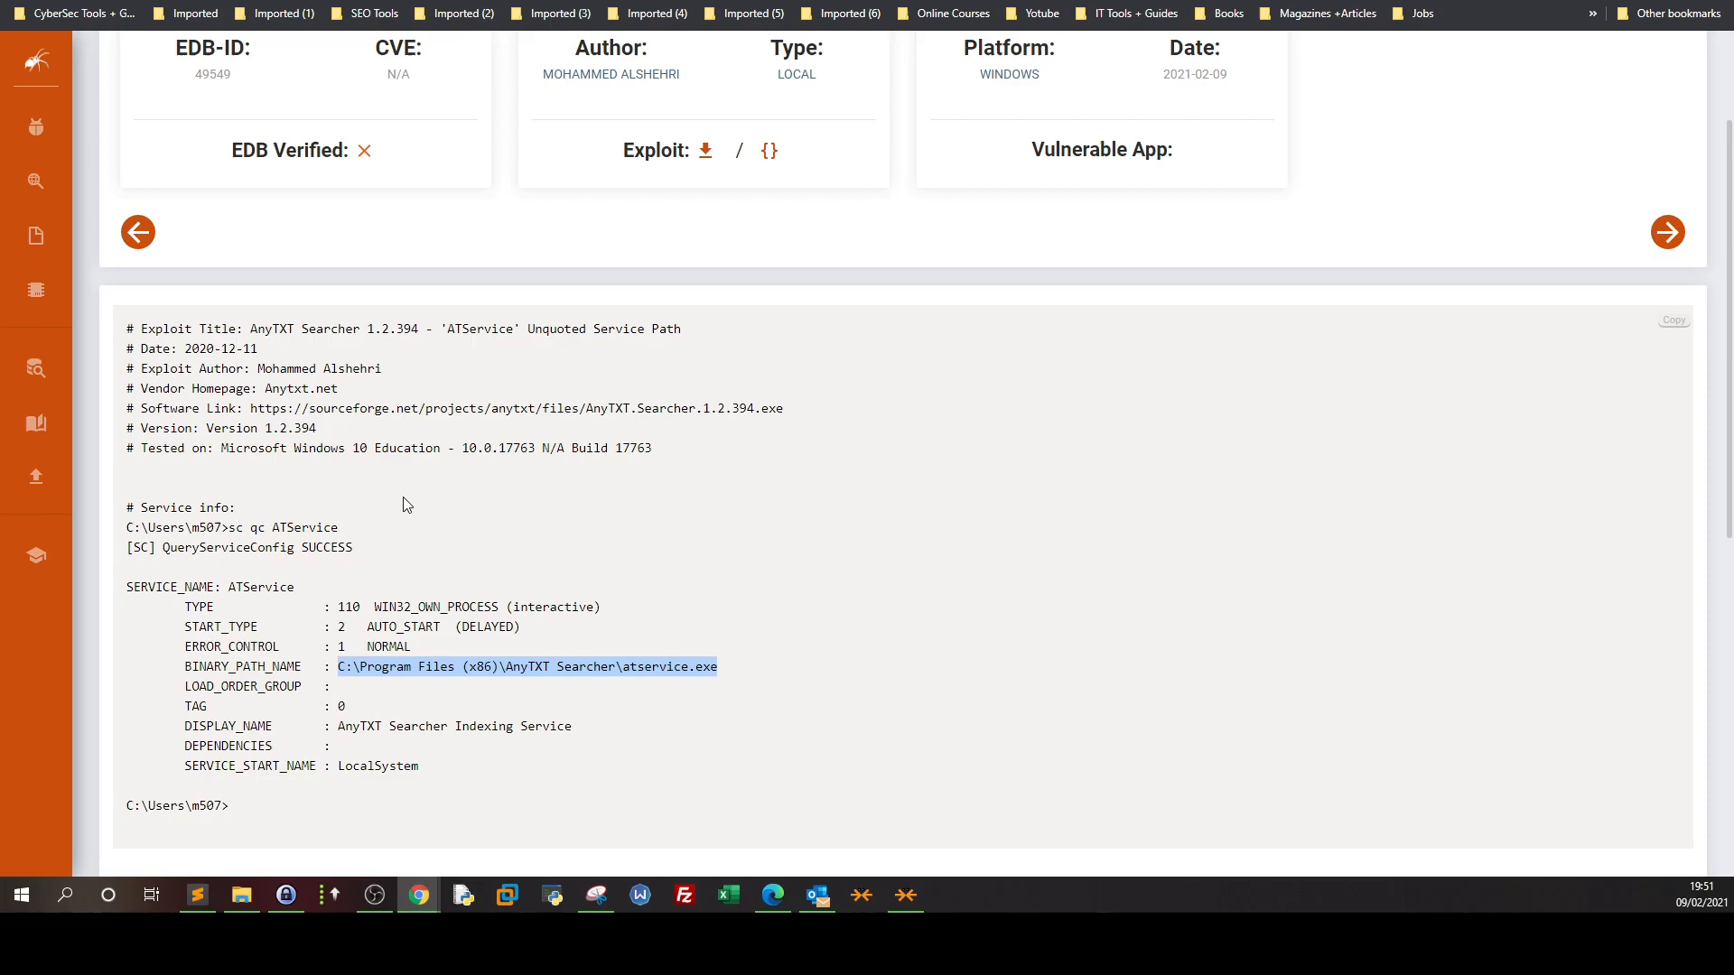
pyautogui.moveTo(684, 233)
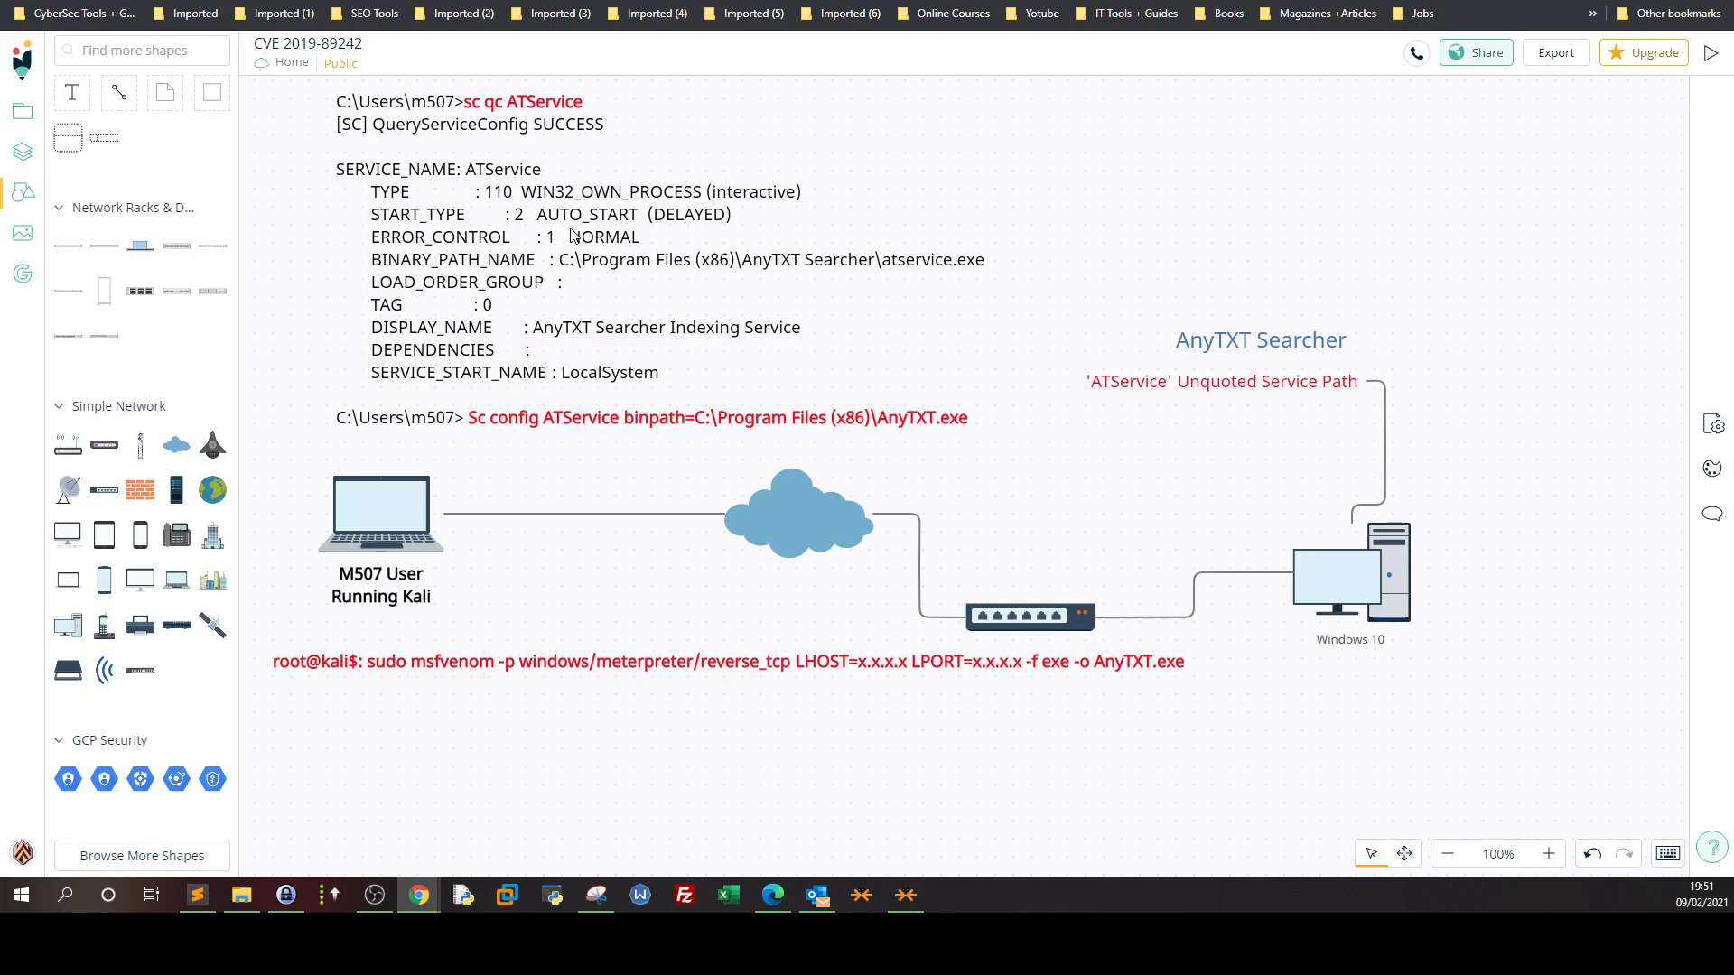
pyautogui.moveTo(572, 233)
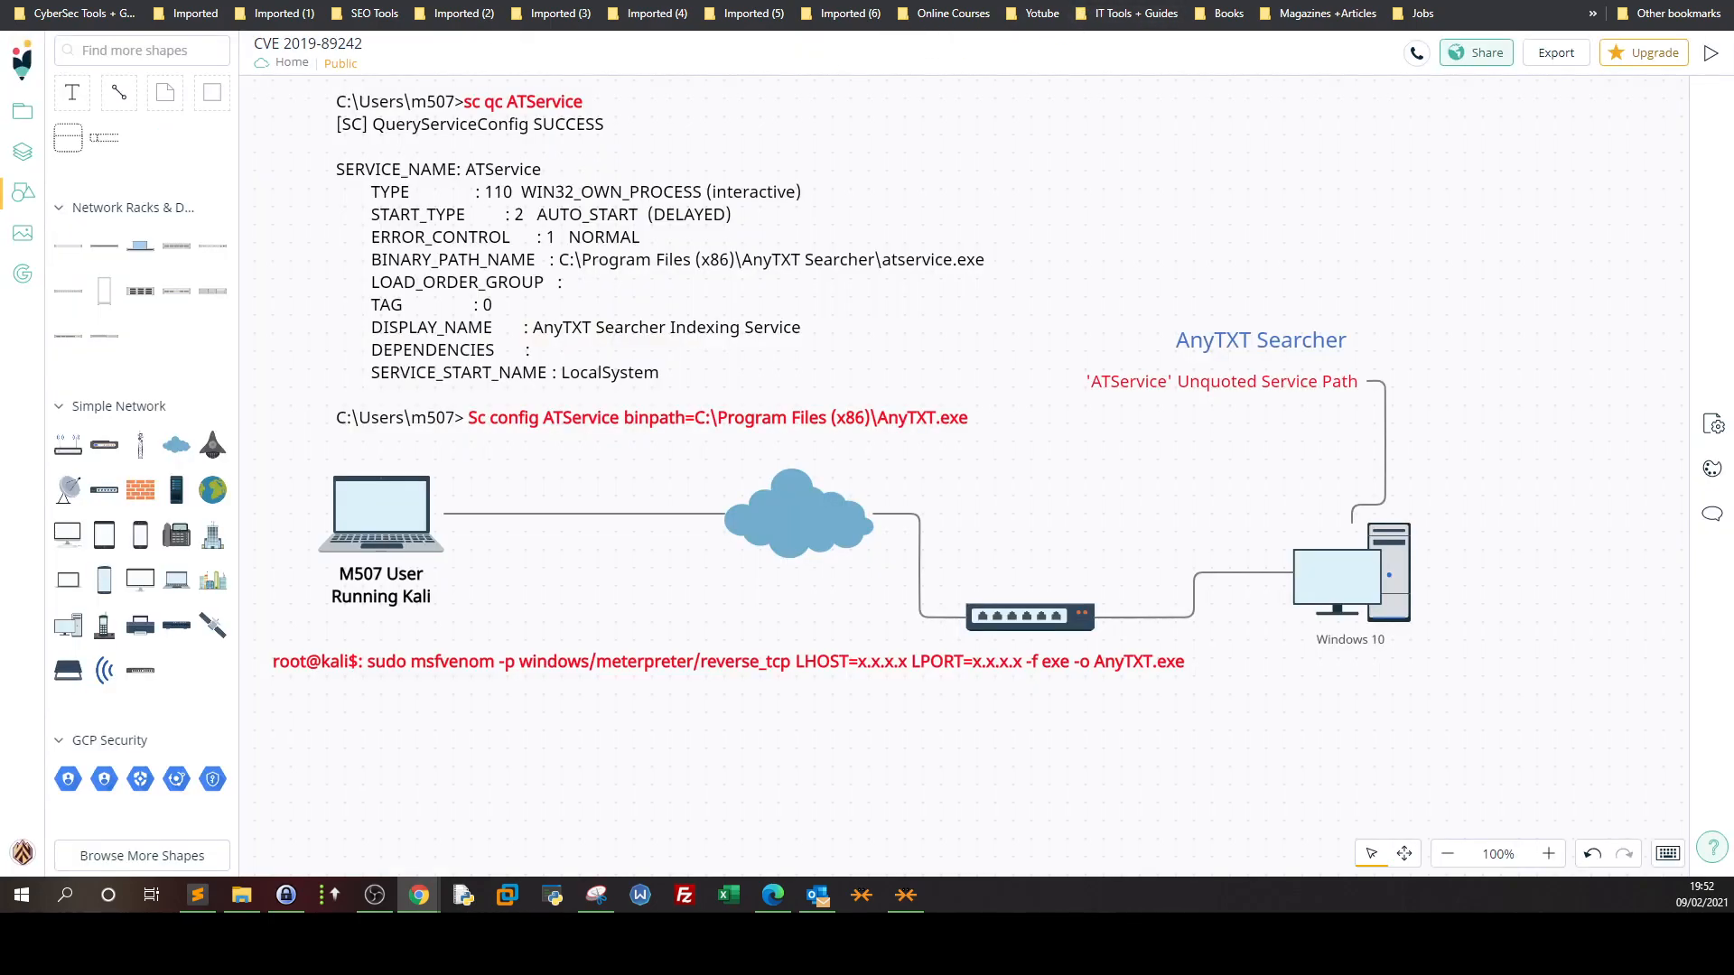
pyautogui.moveTo(946, 183)
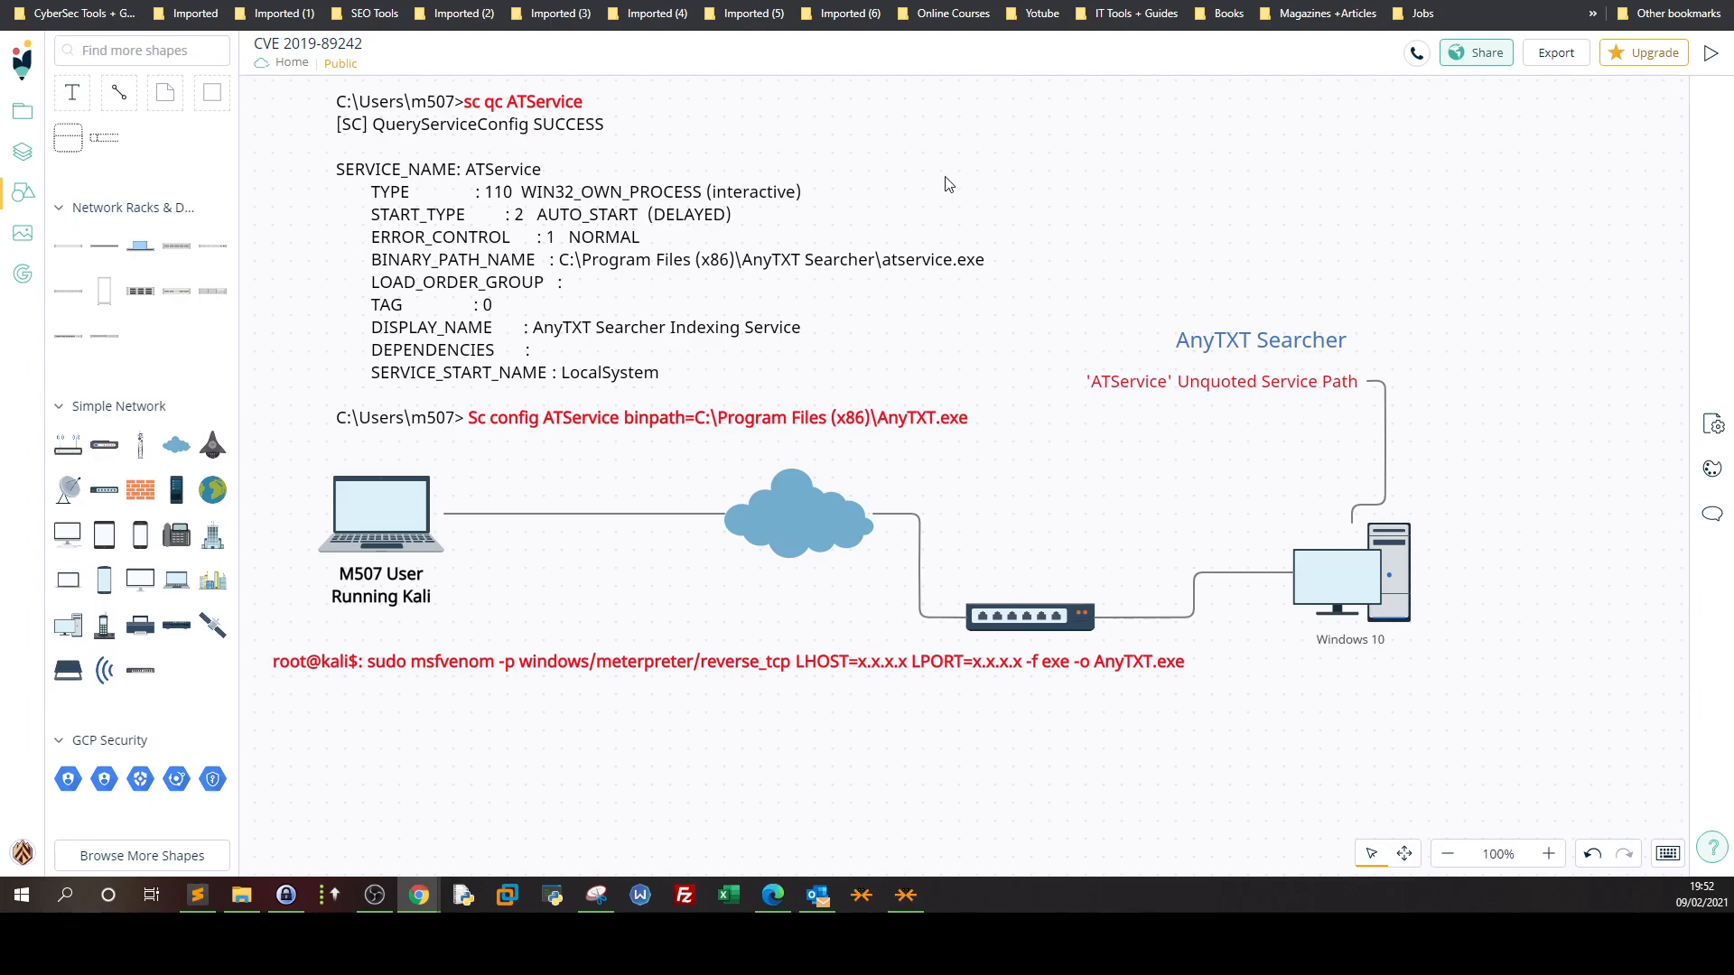
pyautogui.moveTo(605, 522)
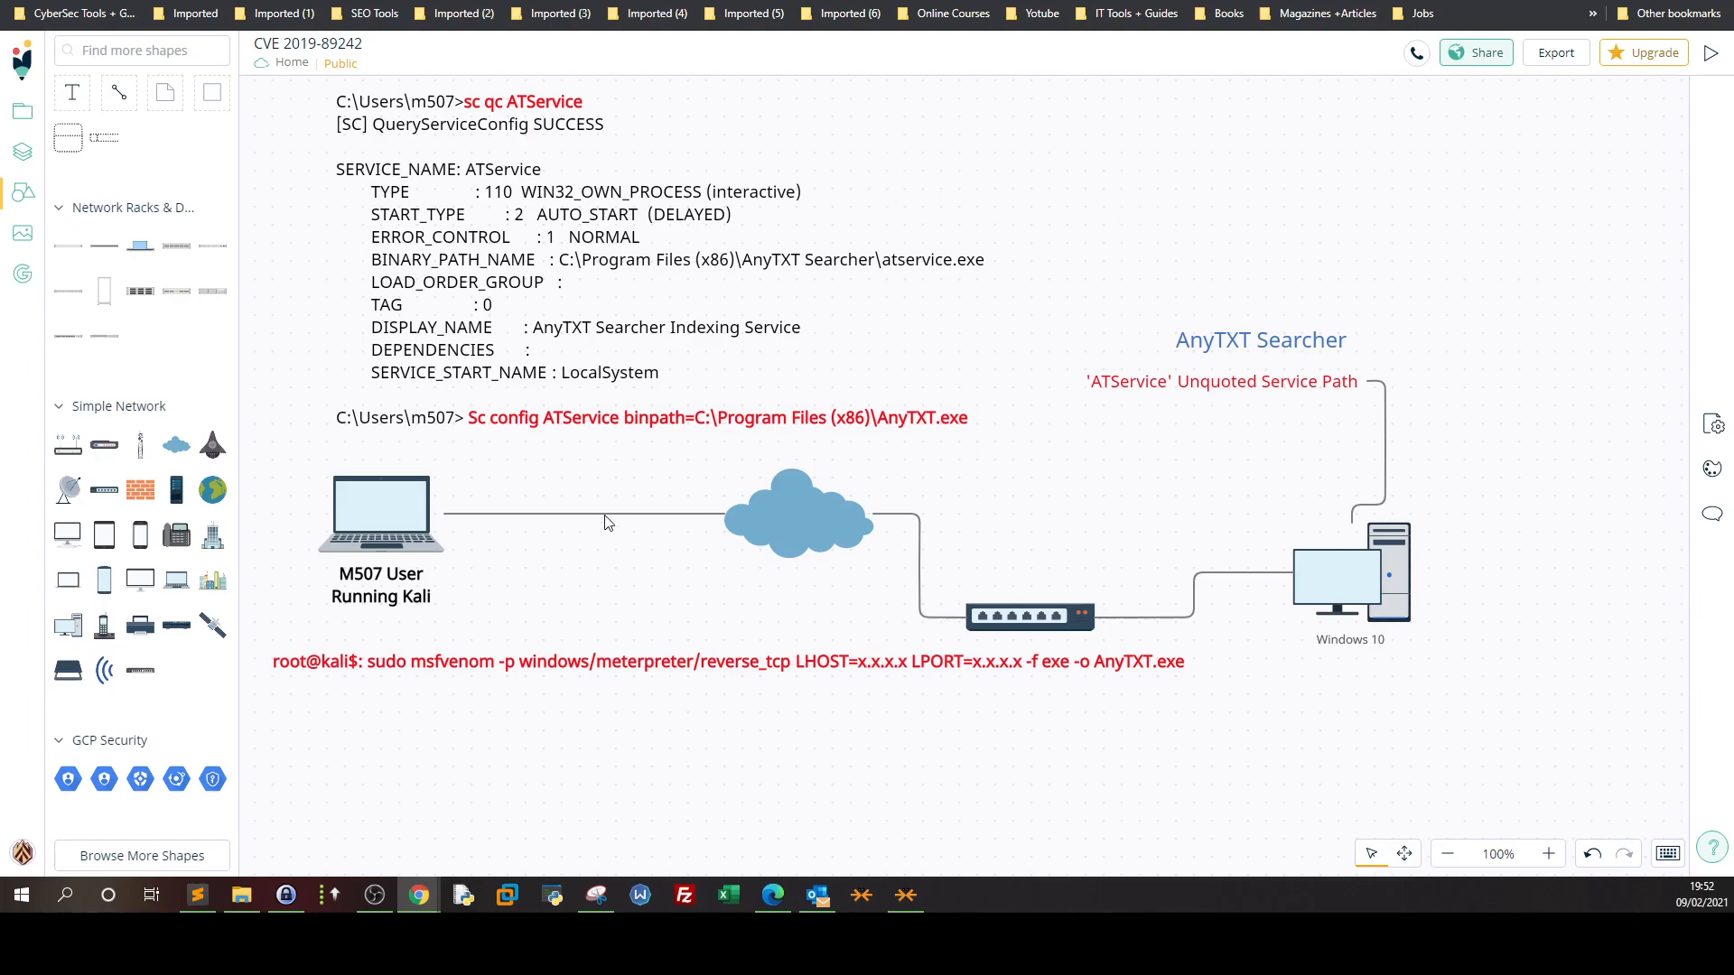
pyautogui.moveTo(575, 534)
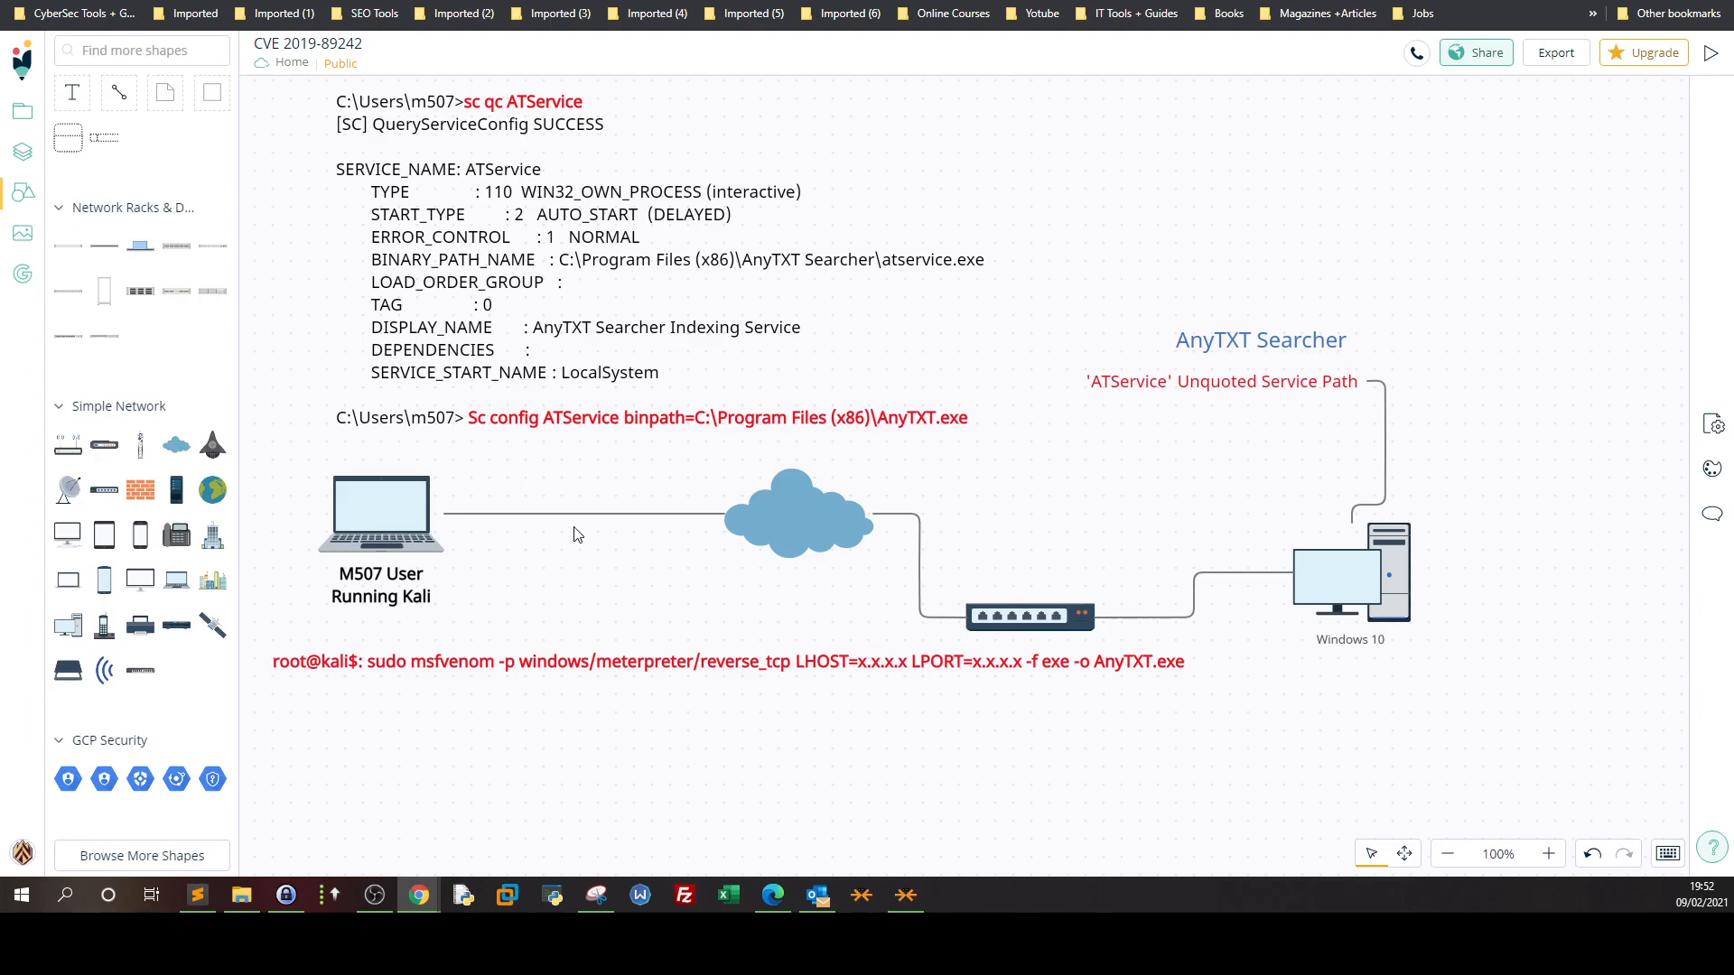
pyautogui.moveTo(1384, 605)
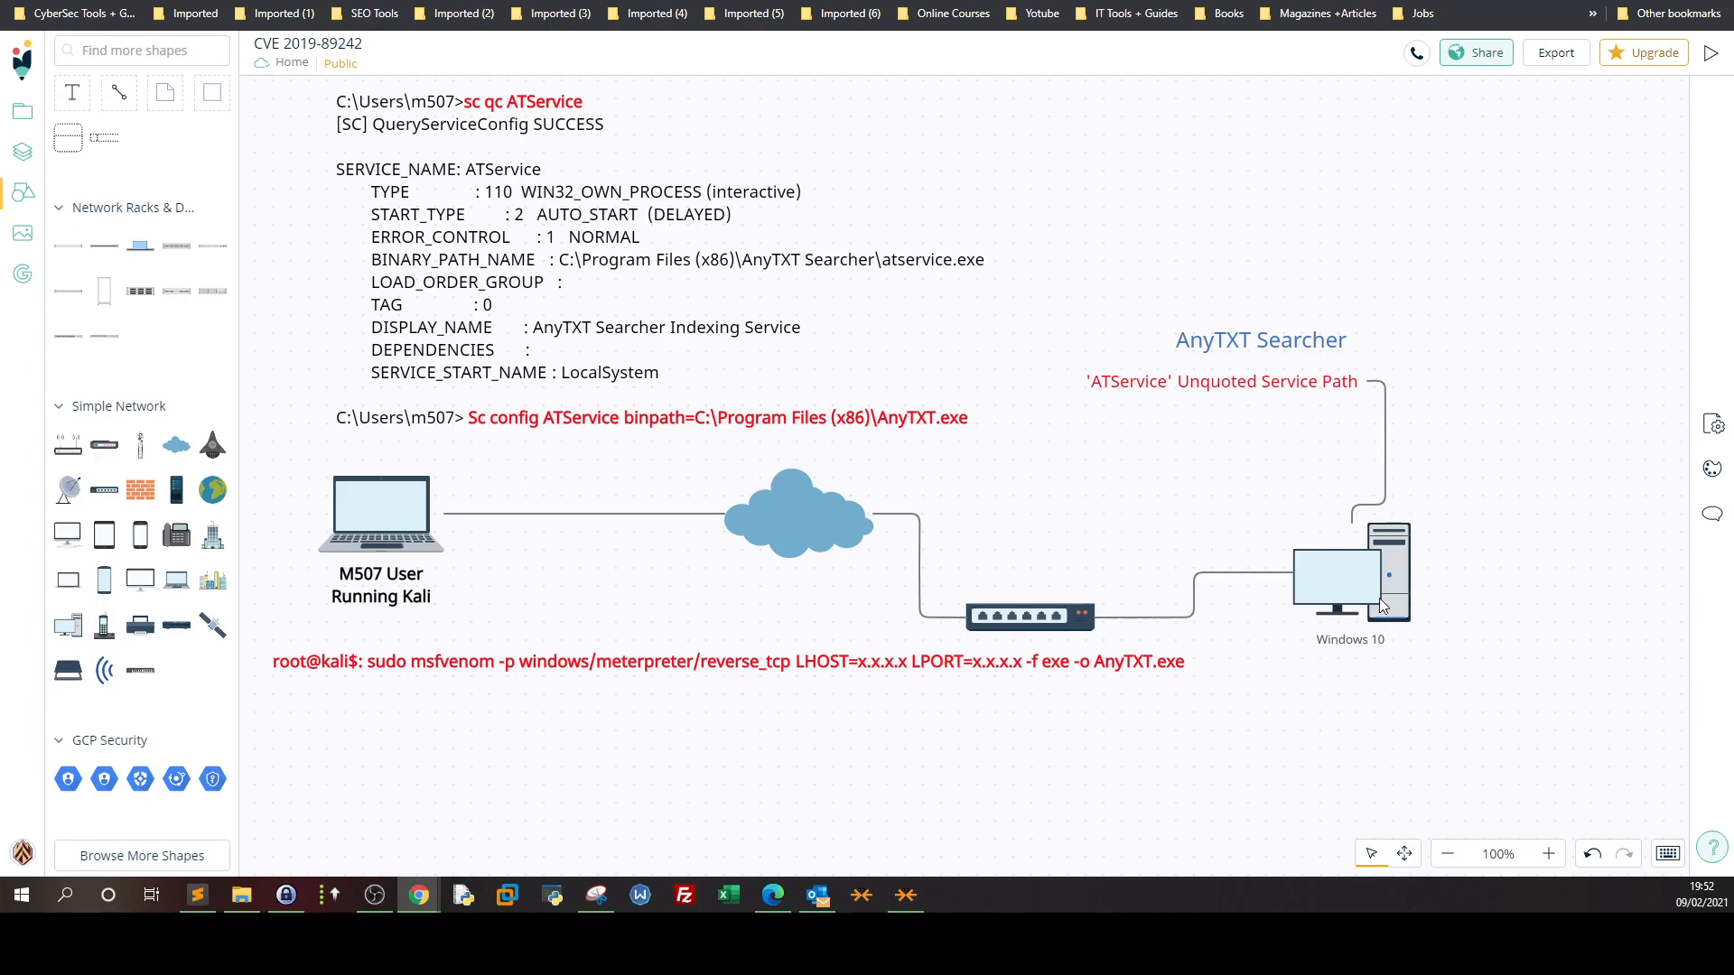
pyautogui.moveTo(1225, 364)
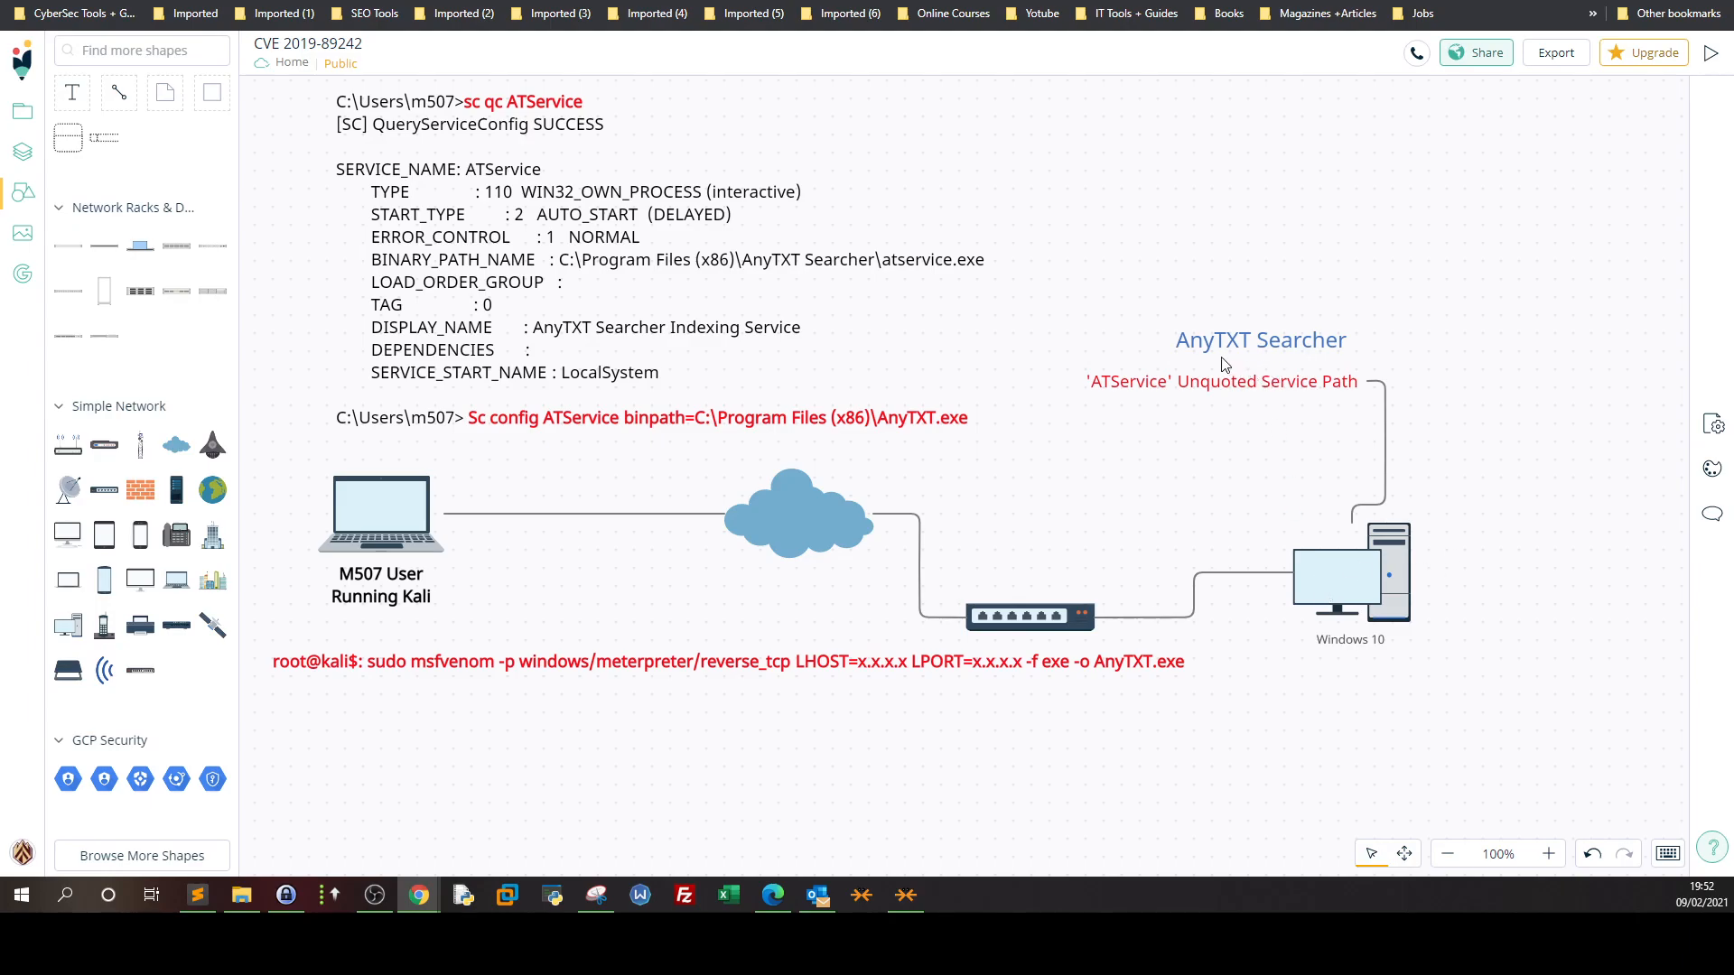
pyautogui.moveTo(1223, 359)
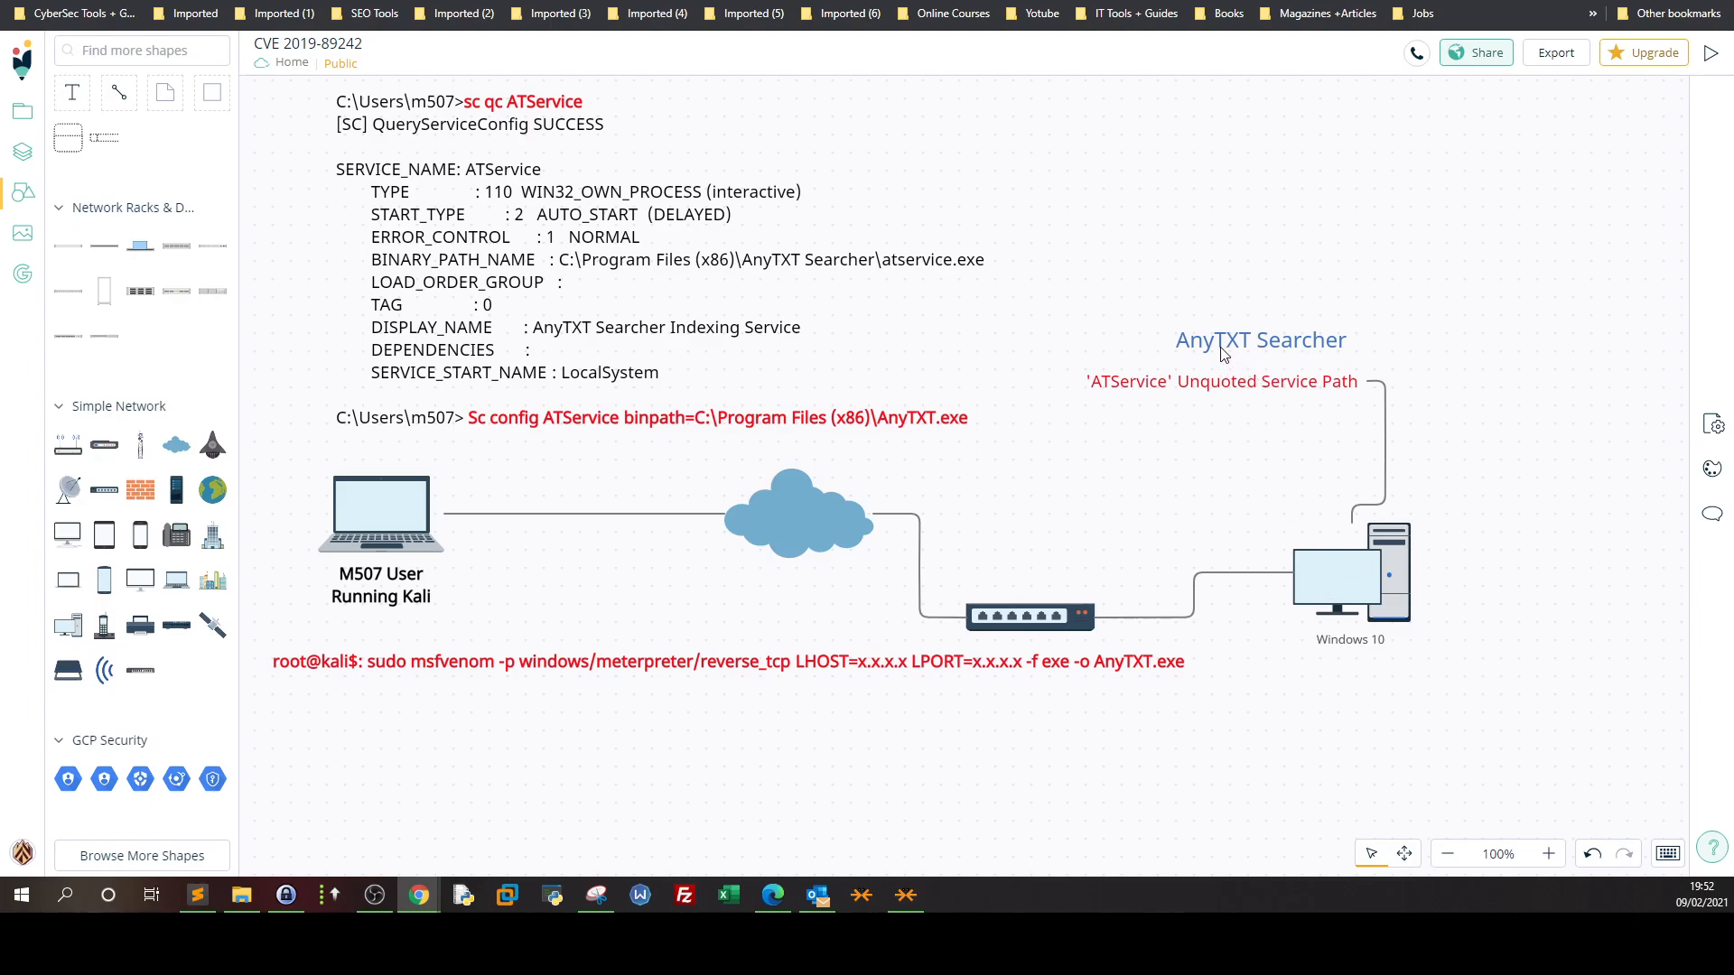
pyautogui.moveTo(1194, 393)
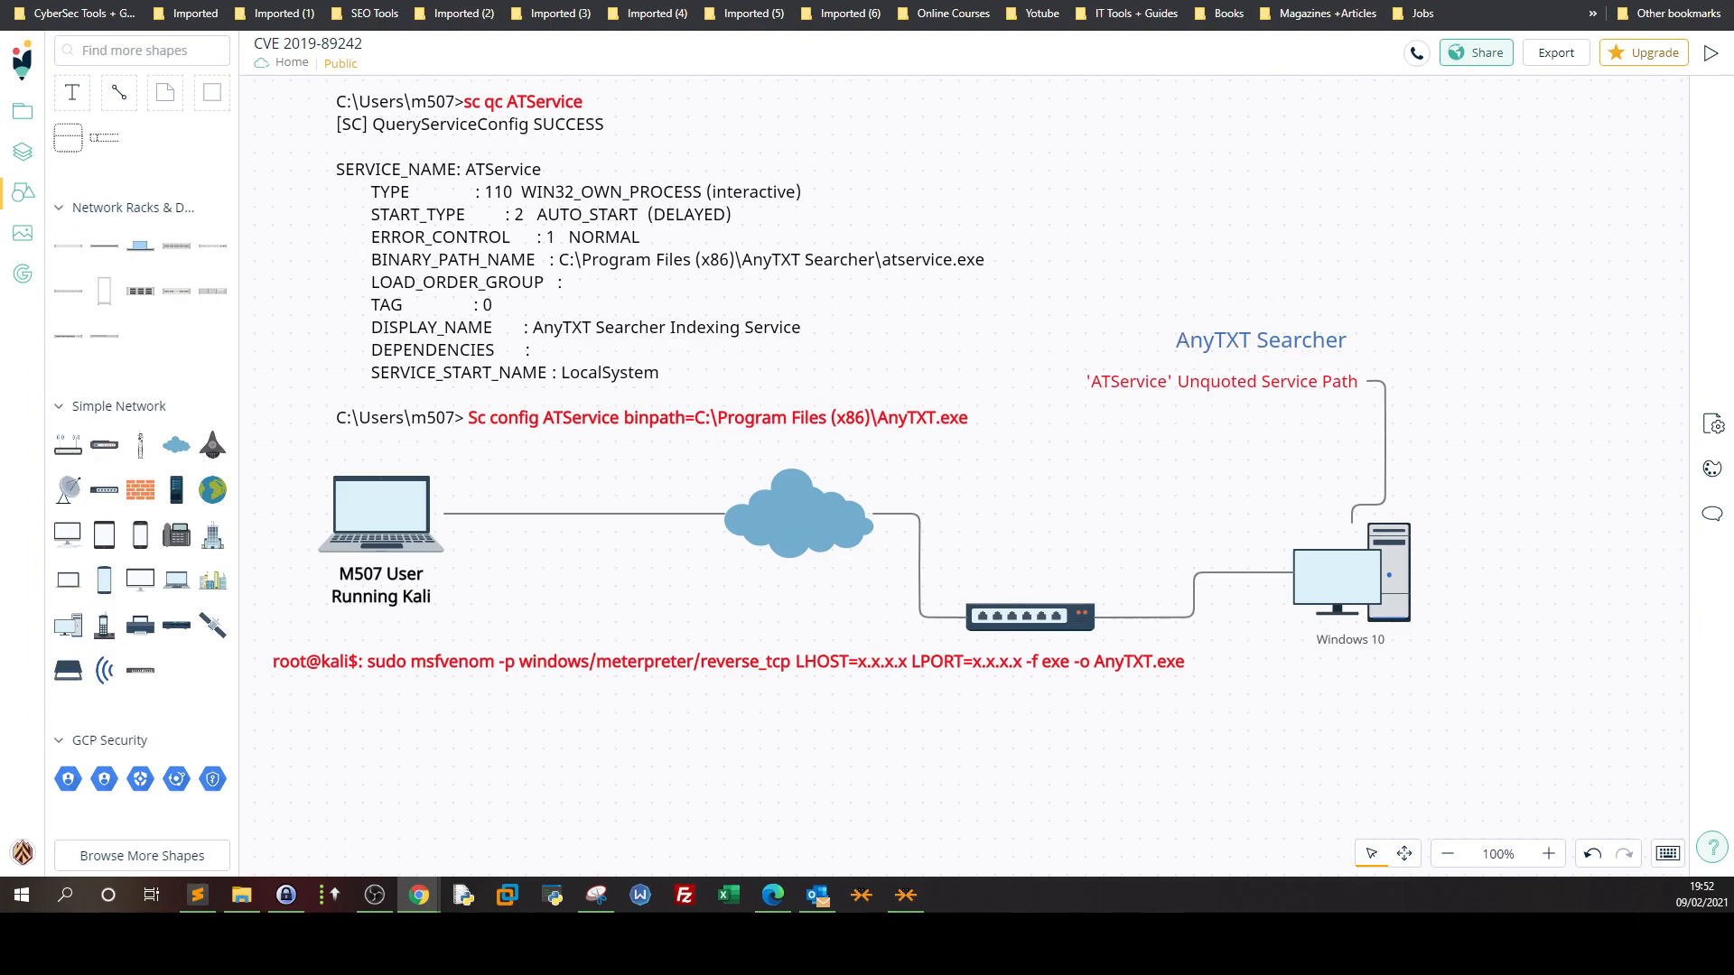
pyautogui.moveTo(1220, 395)
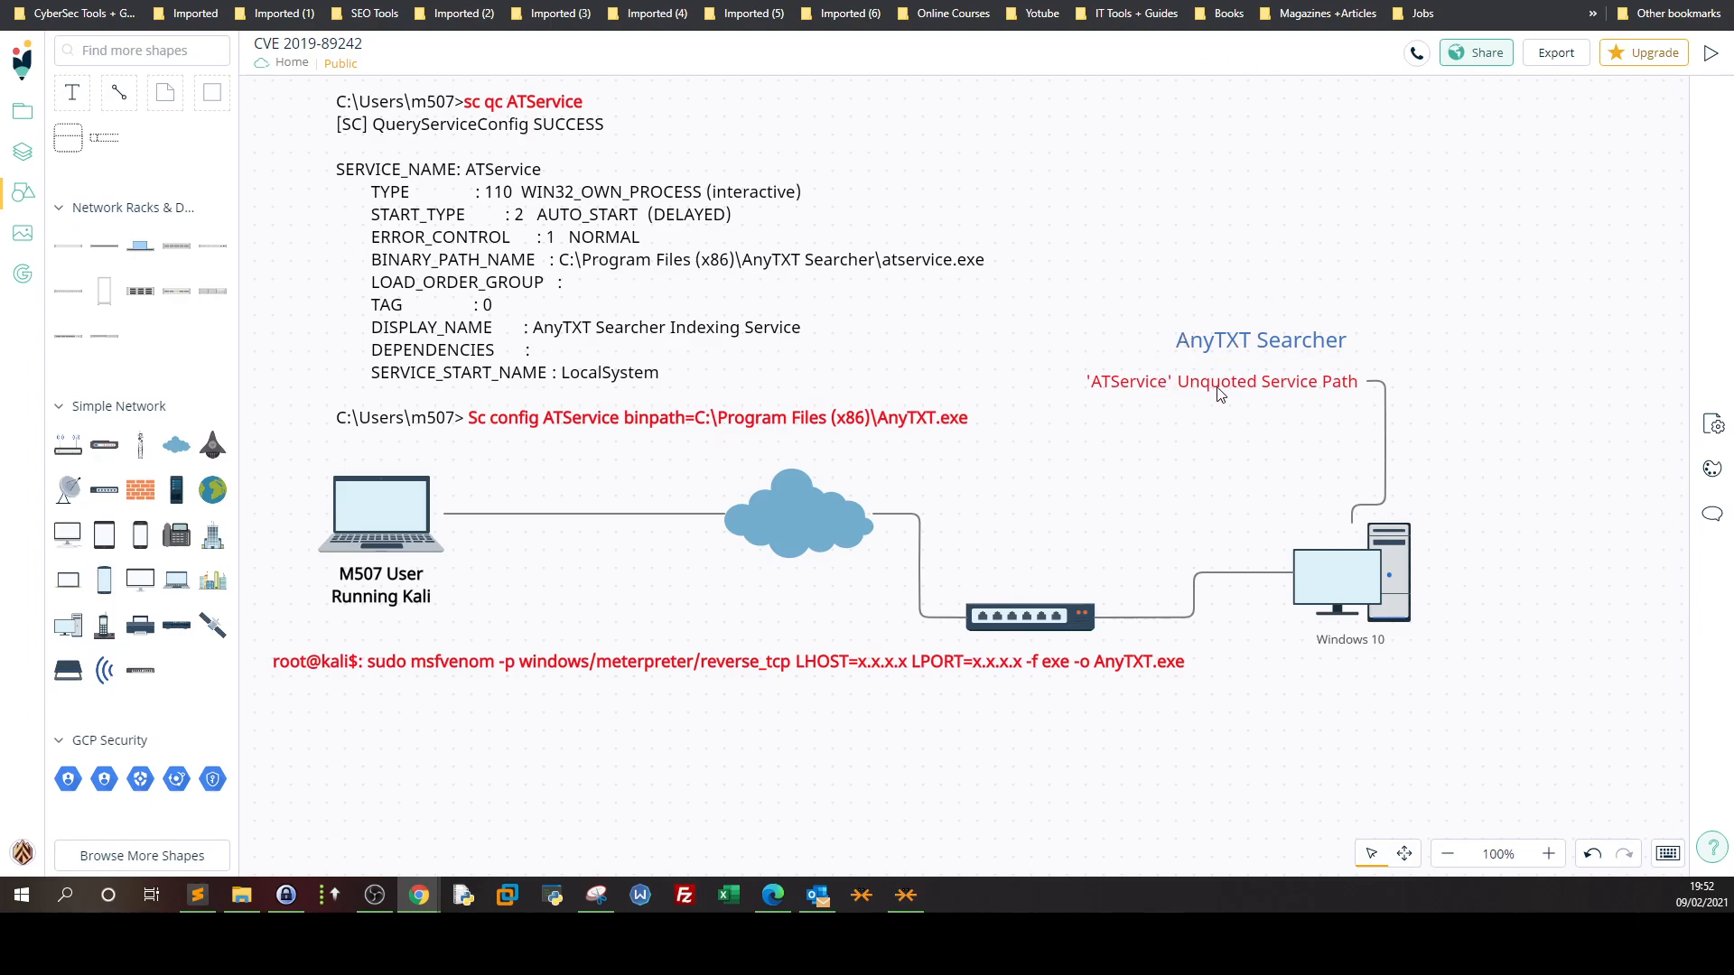
pyautogui.moveTo(1238, 401)
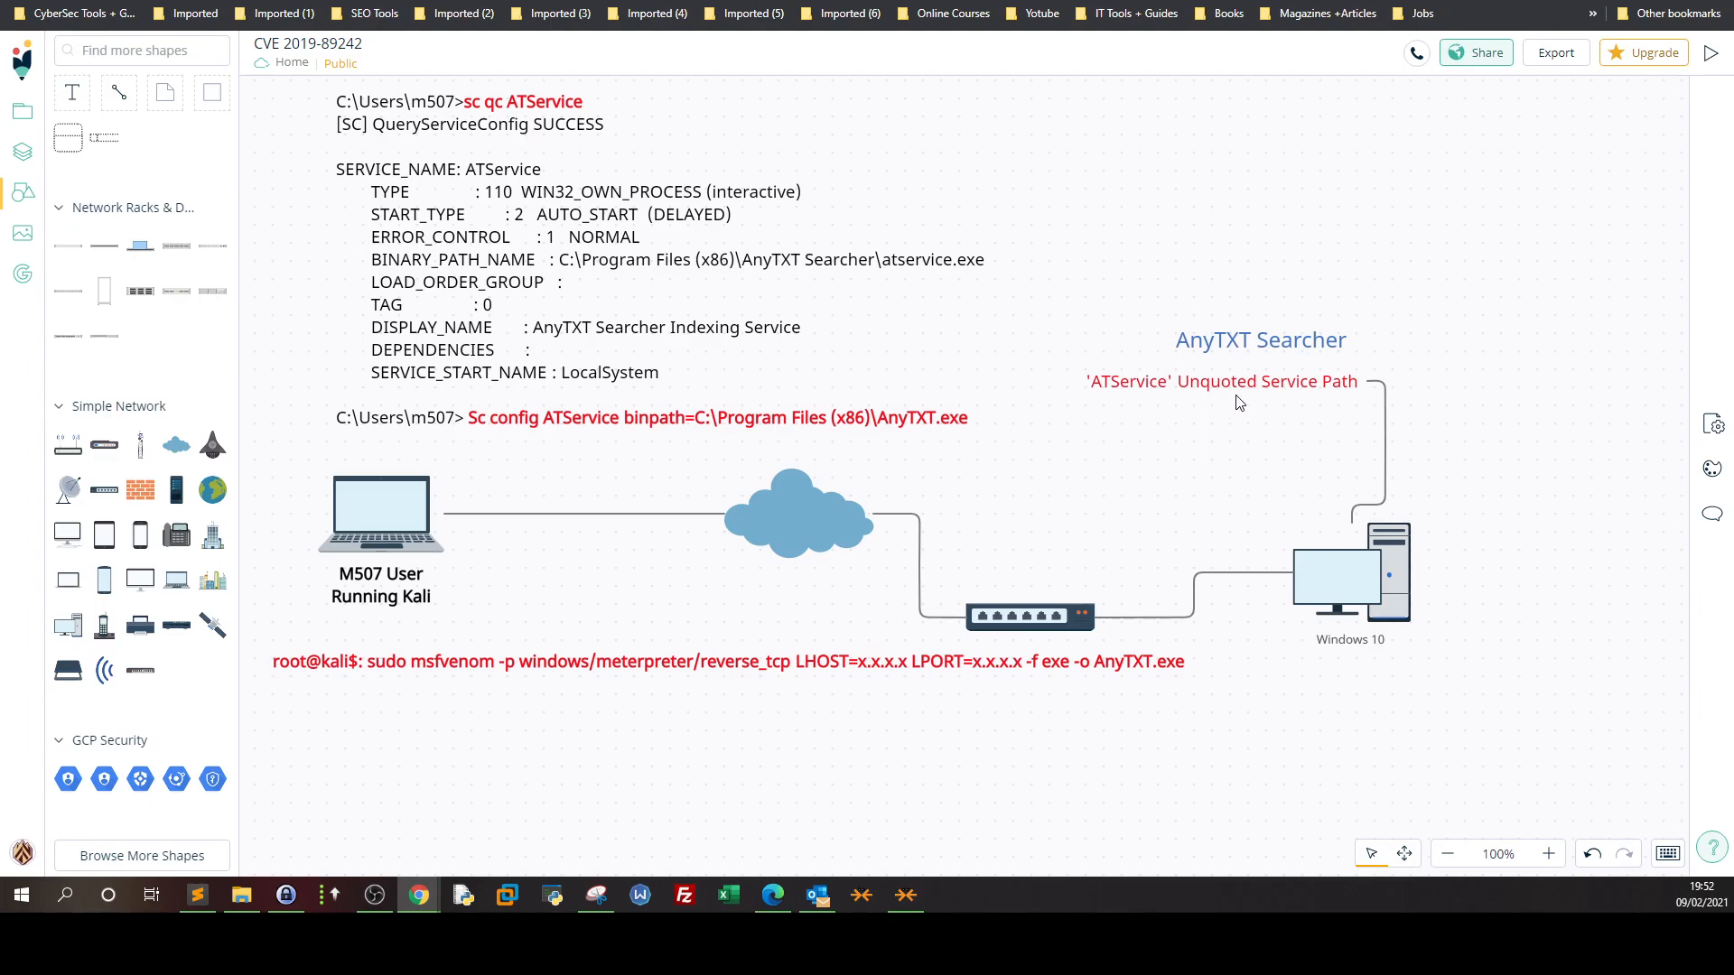
pyautogui.moveTo(1038, 355)
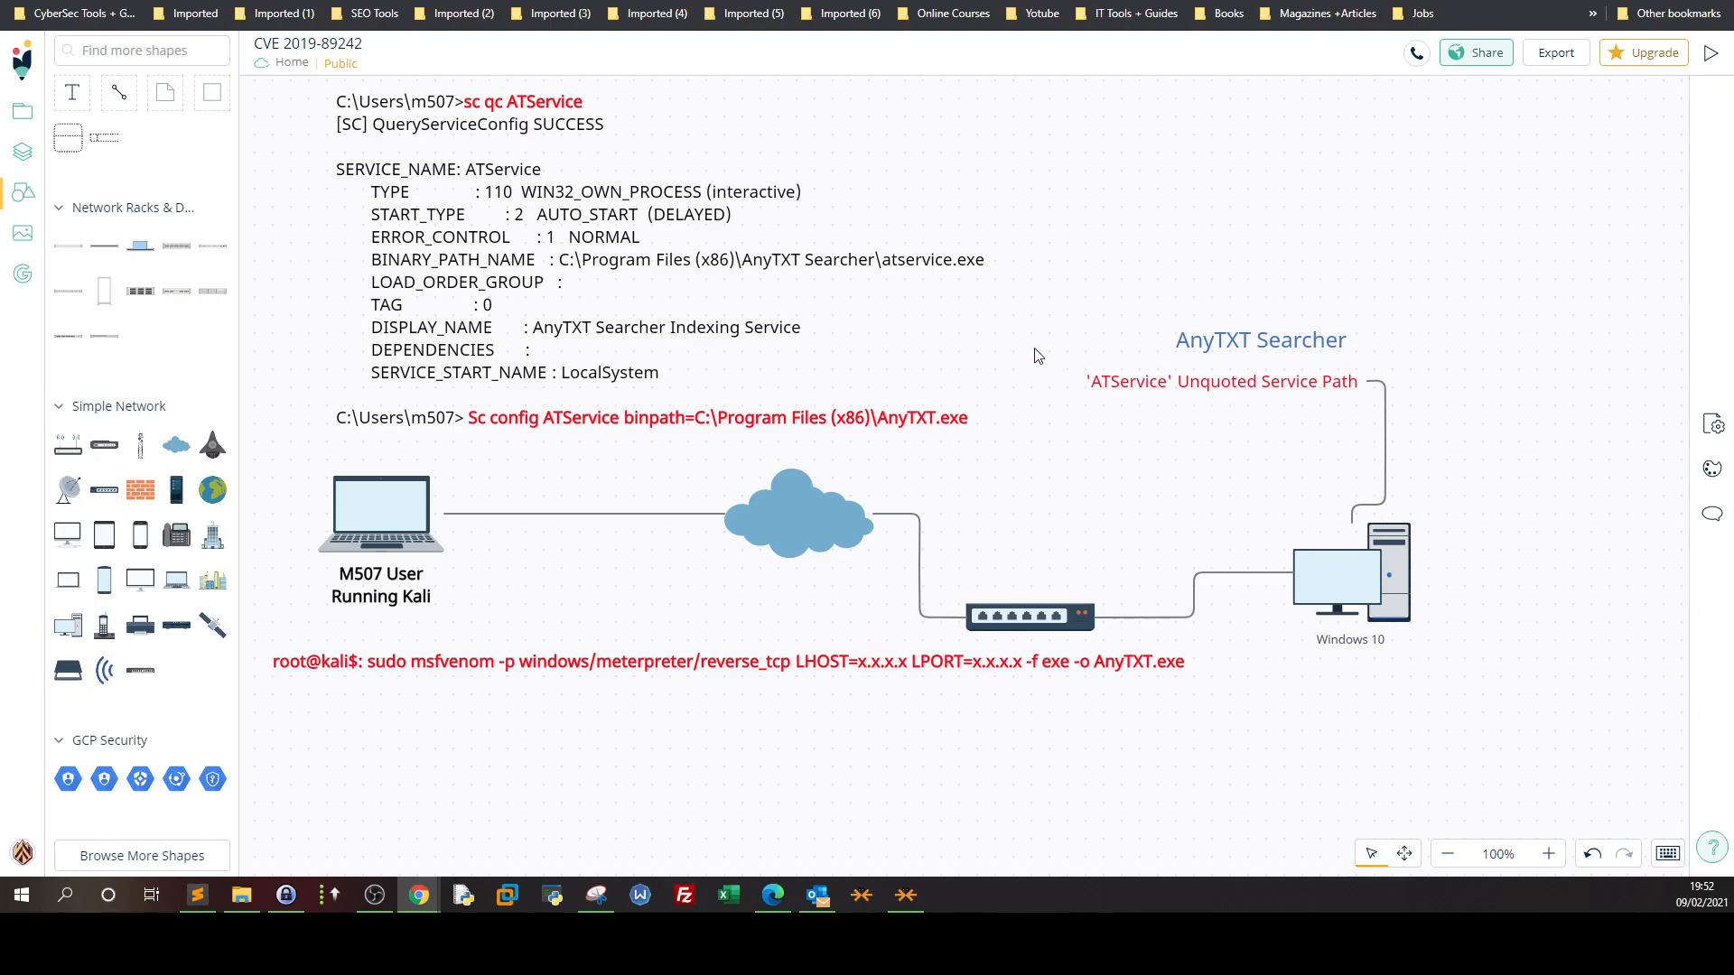
pyautogui.moveTo(951, 259)
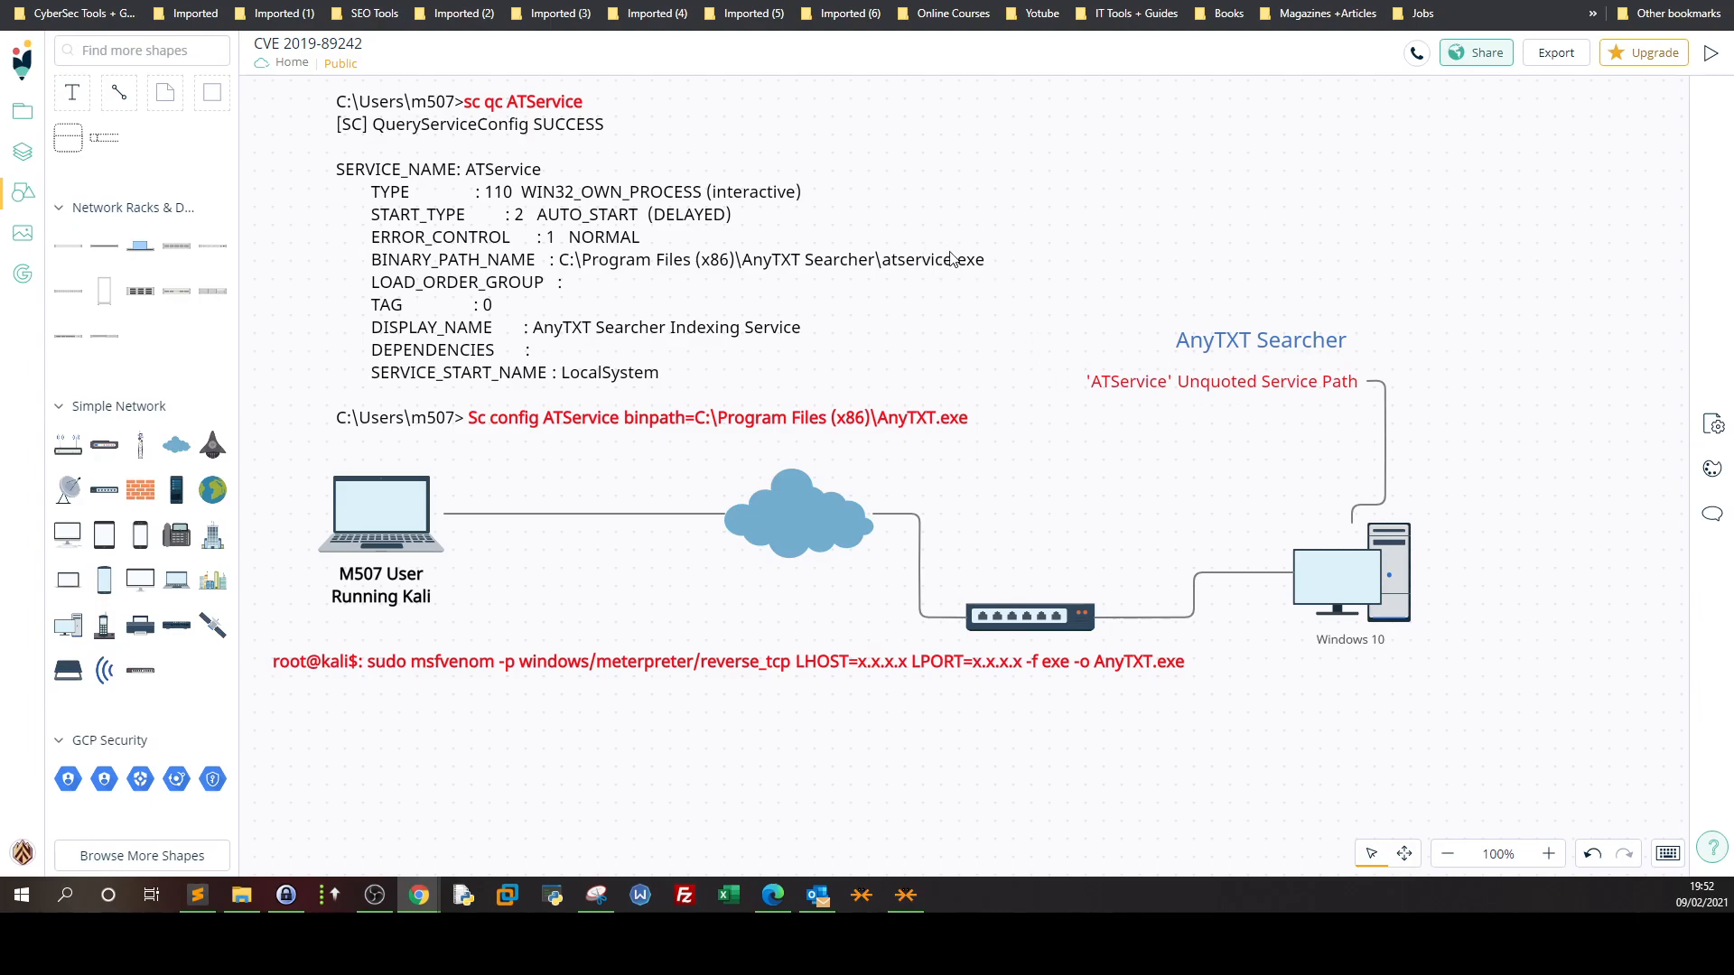
pyautogui.moveTo(941, 245)
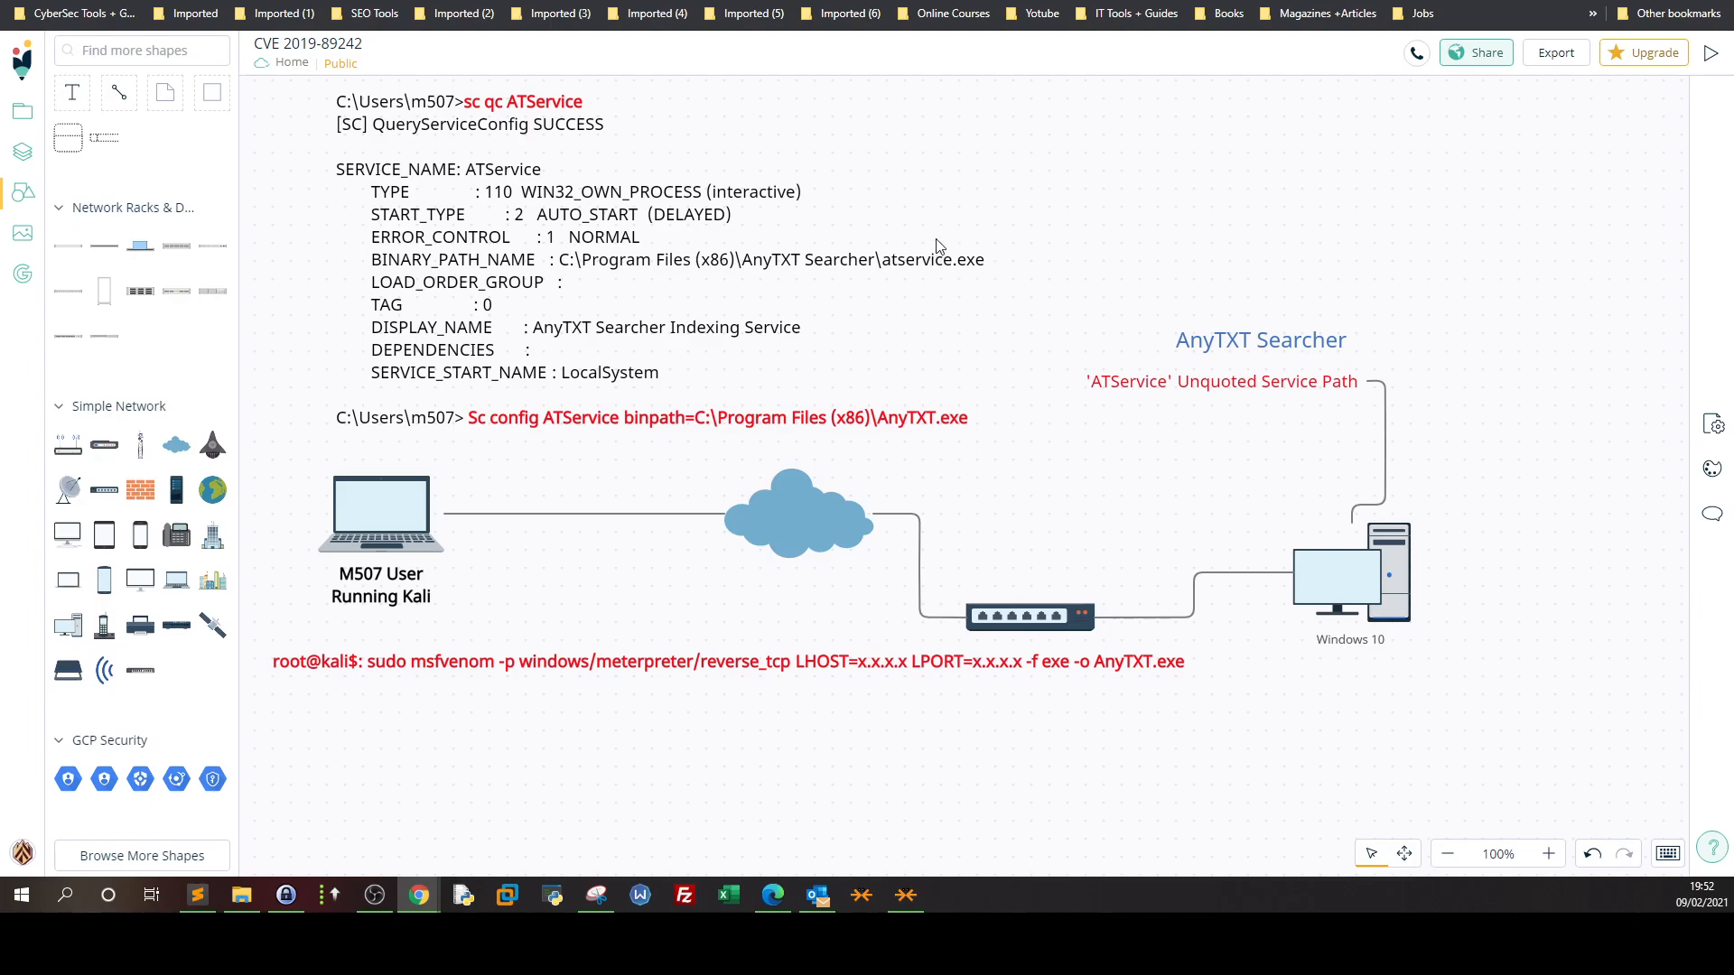
pyautogui.moveTo(932, 273)
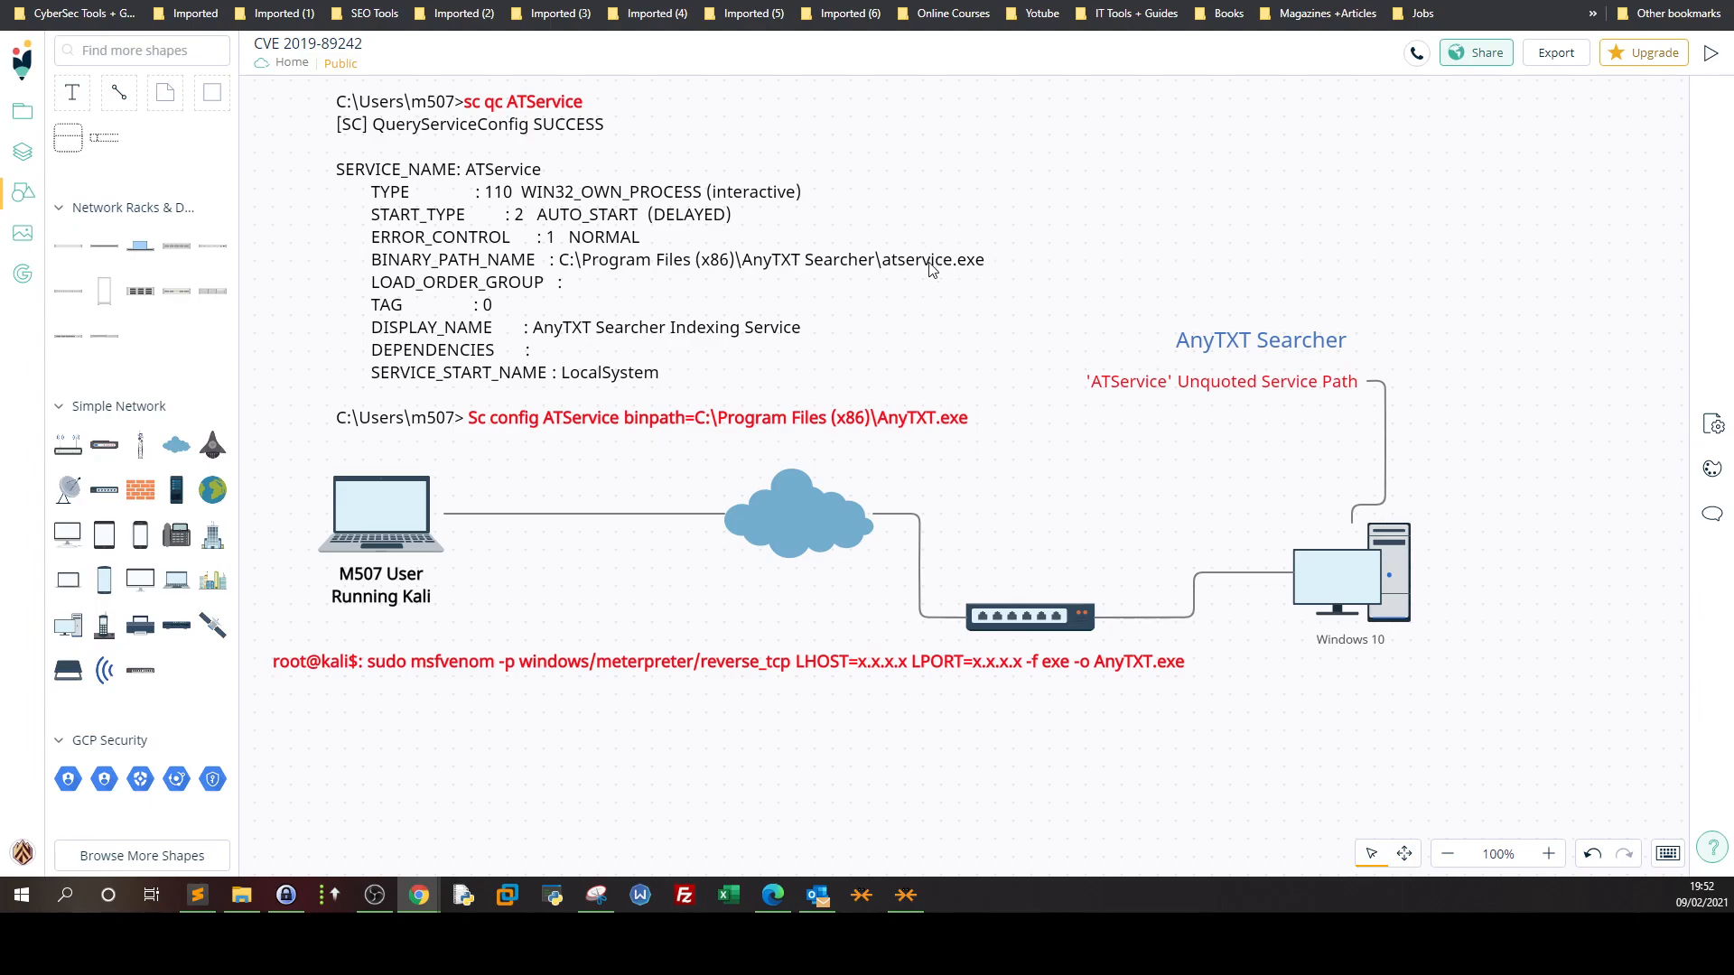
pyautogui.moveTo(872, 279)
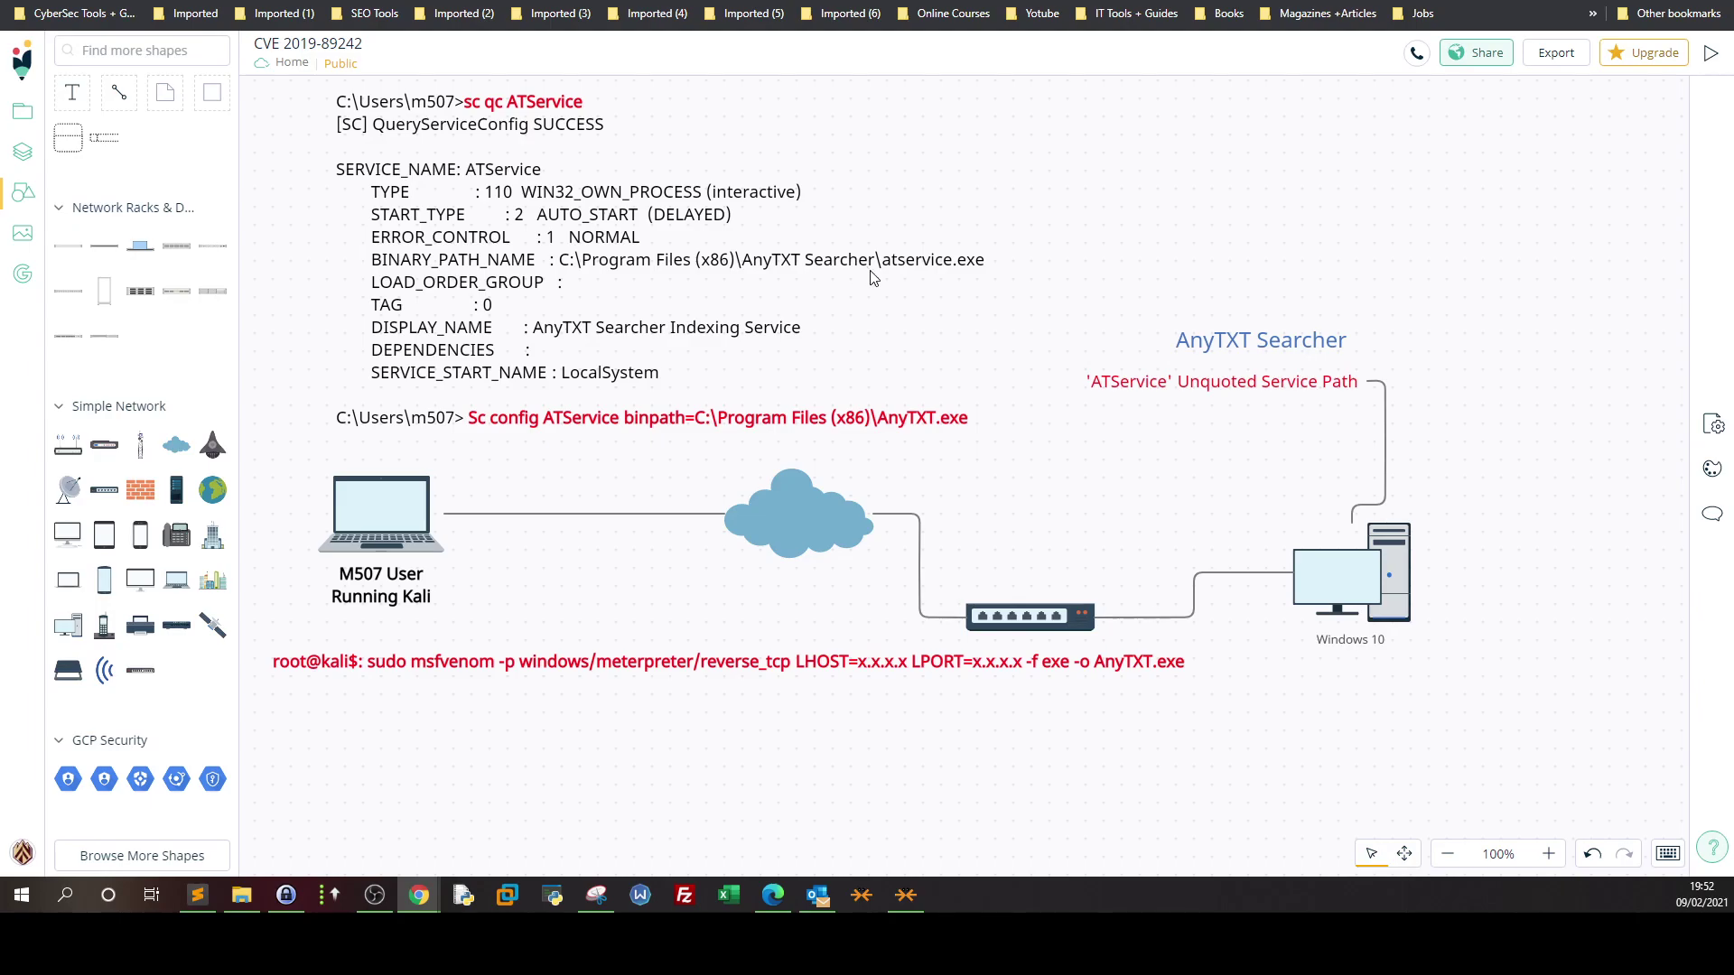
pyautogui.moveTo(935, 280)
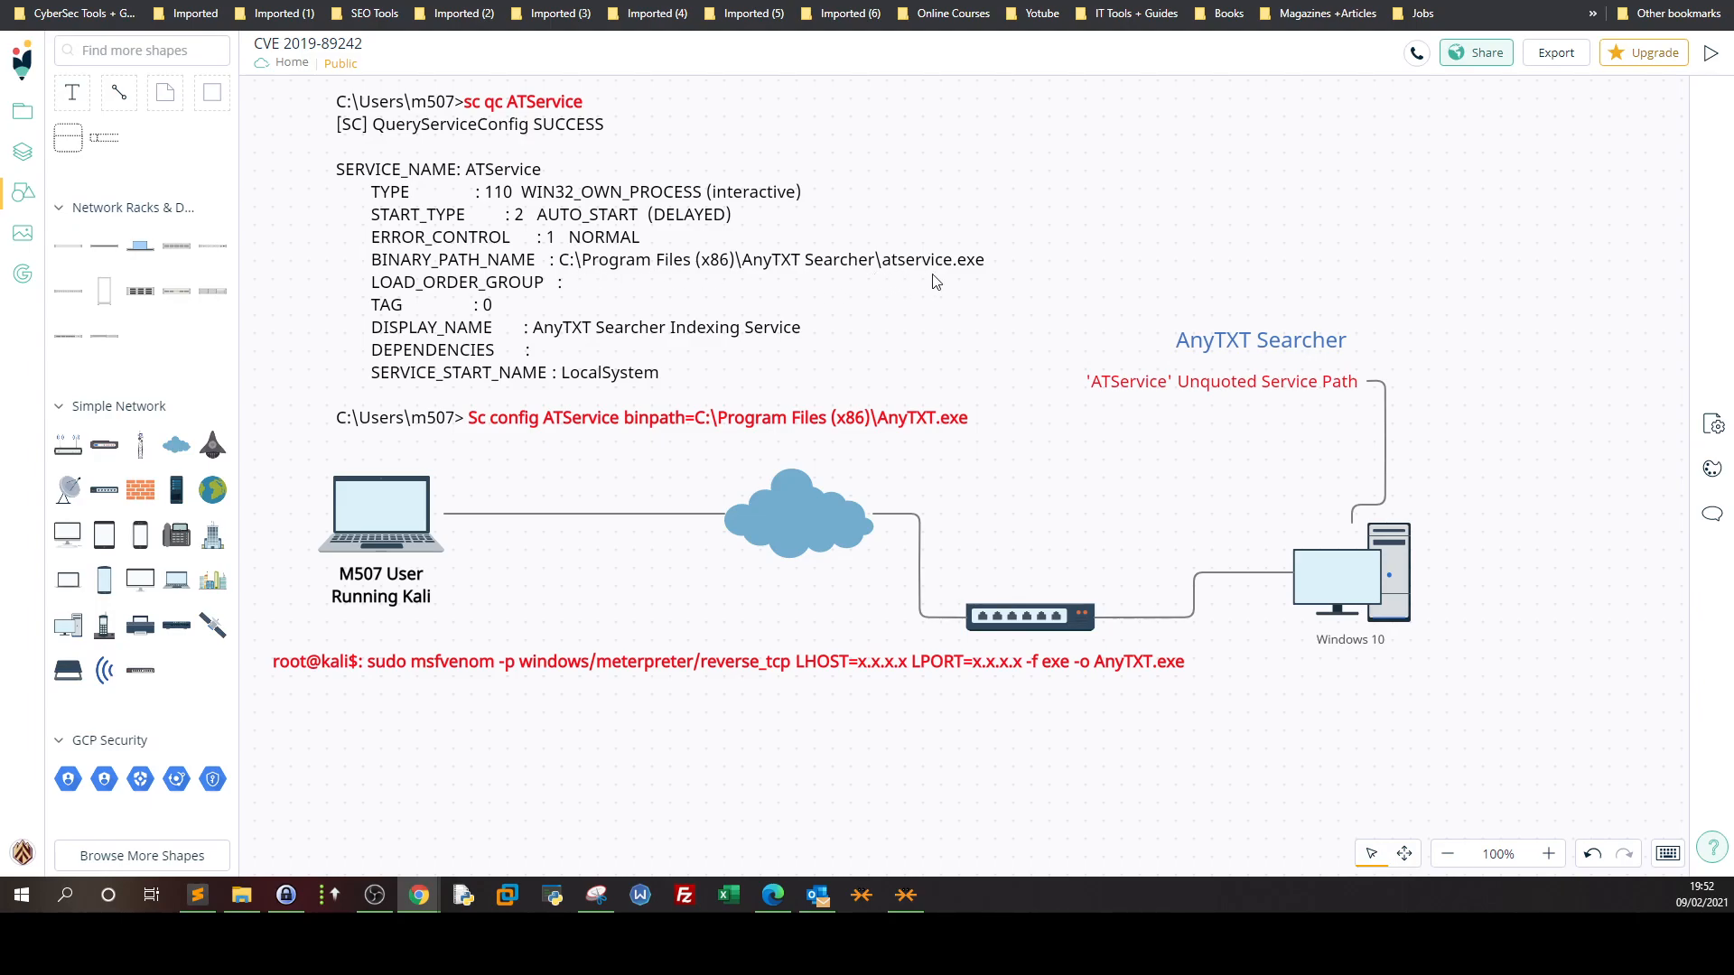
pyautogui.moveTo(561, 267)
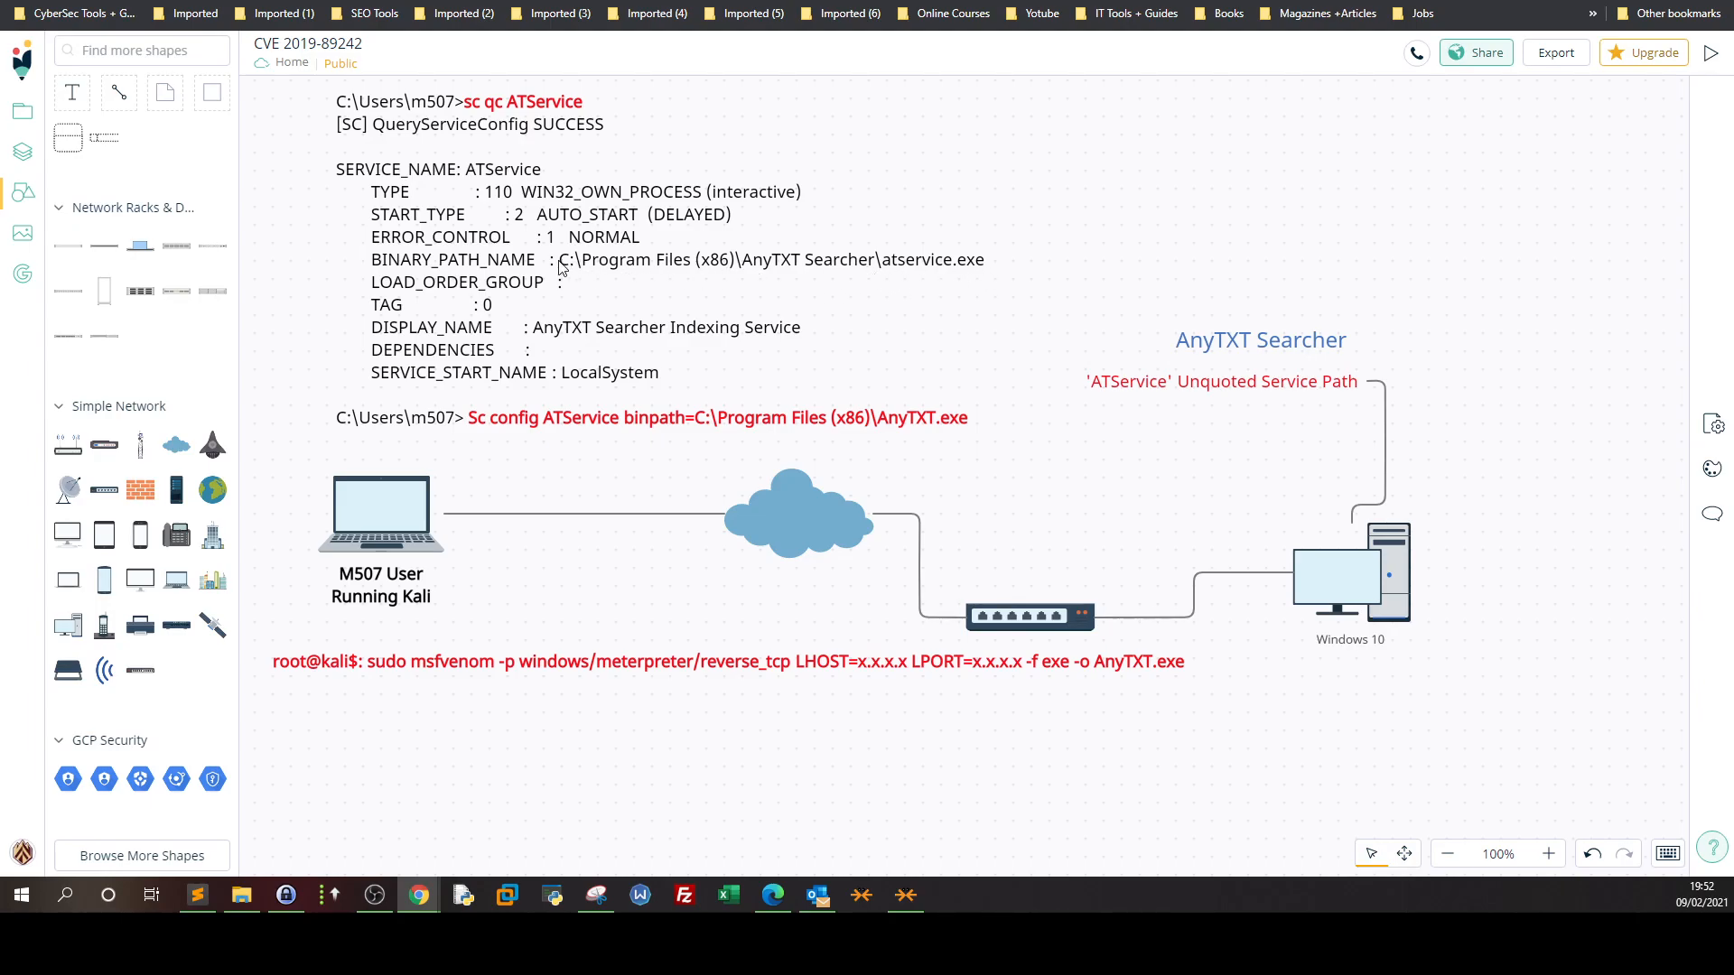
pyautogui.moveTo(724, 271)
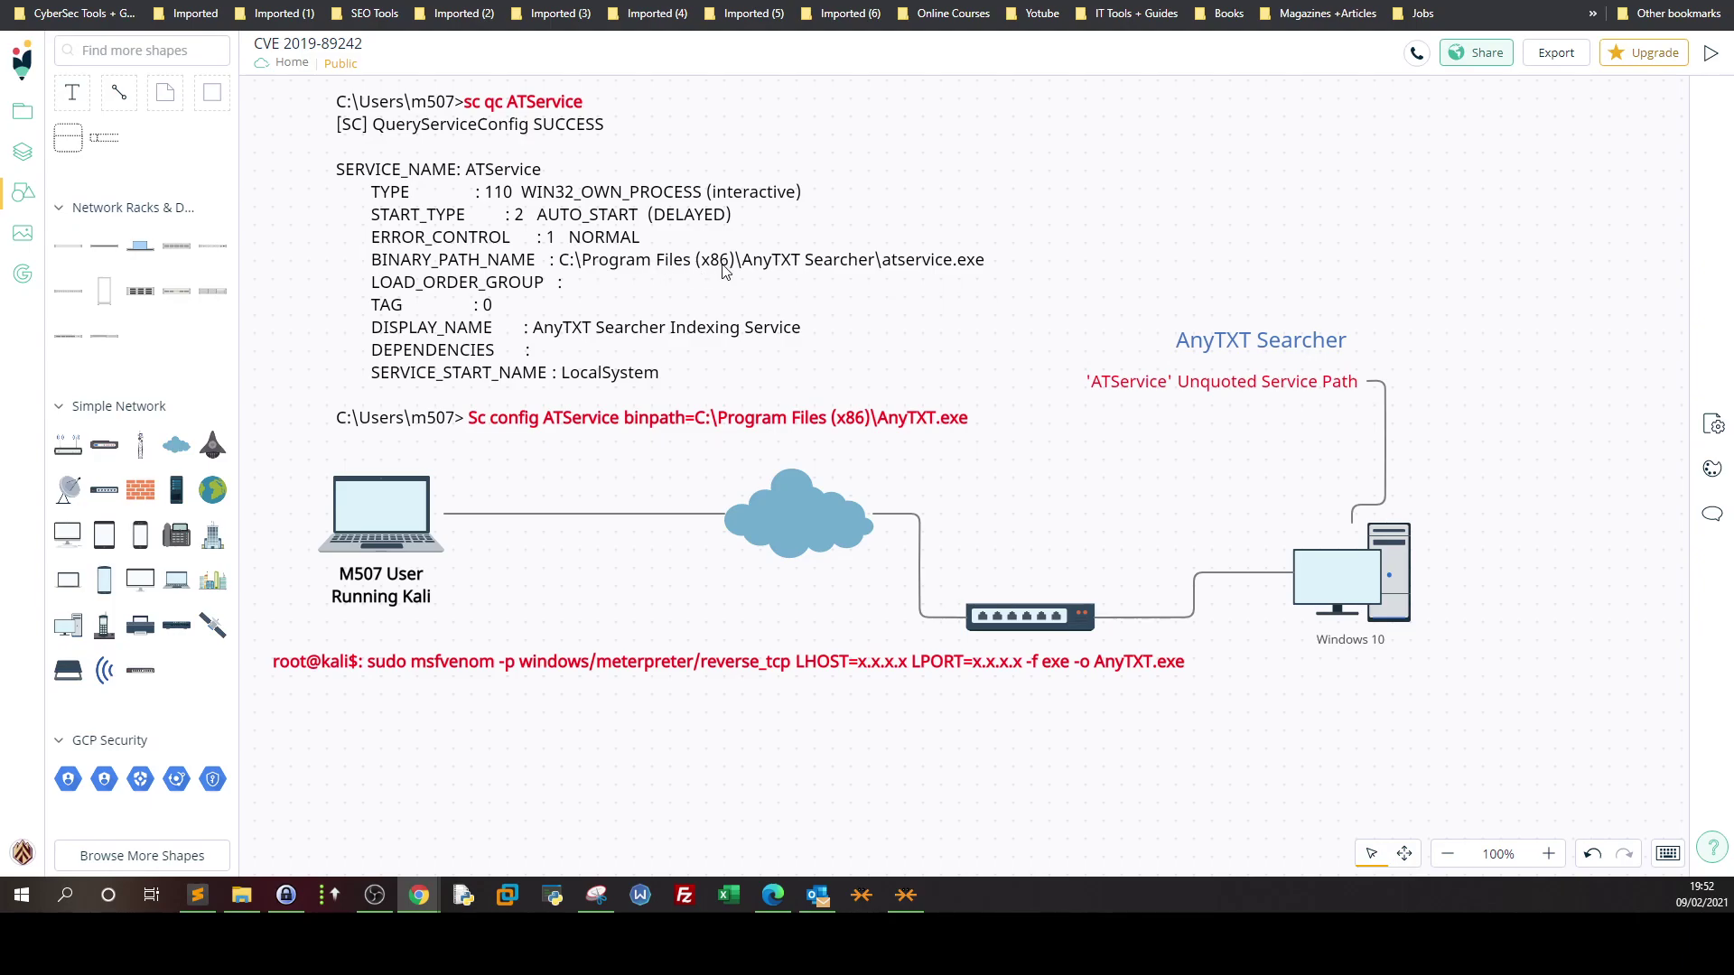
pyautogui.moveTo(936, 276)
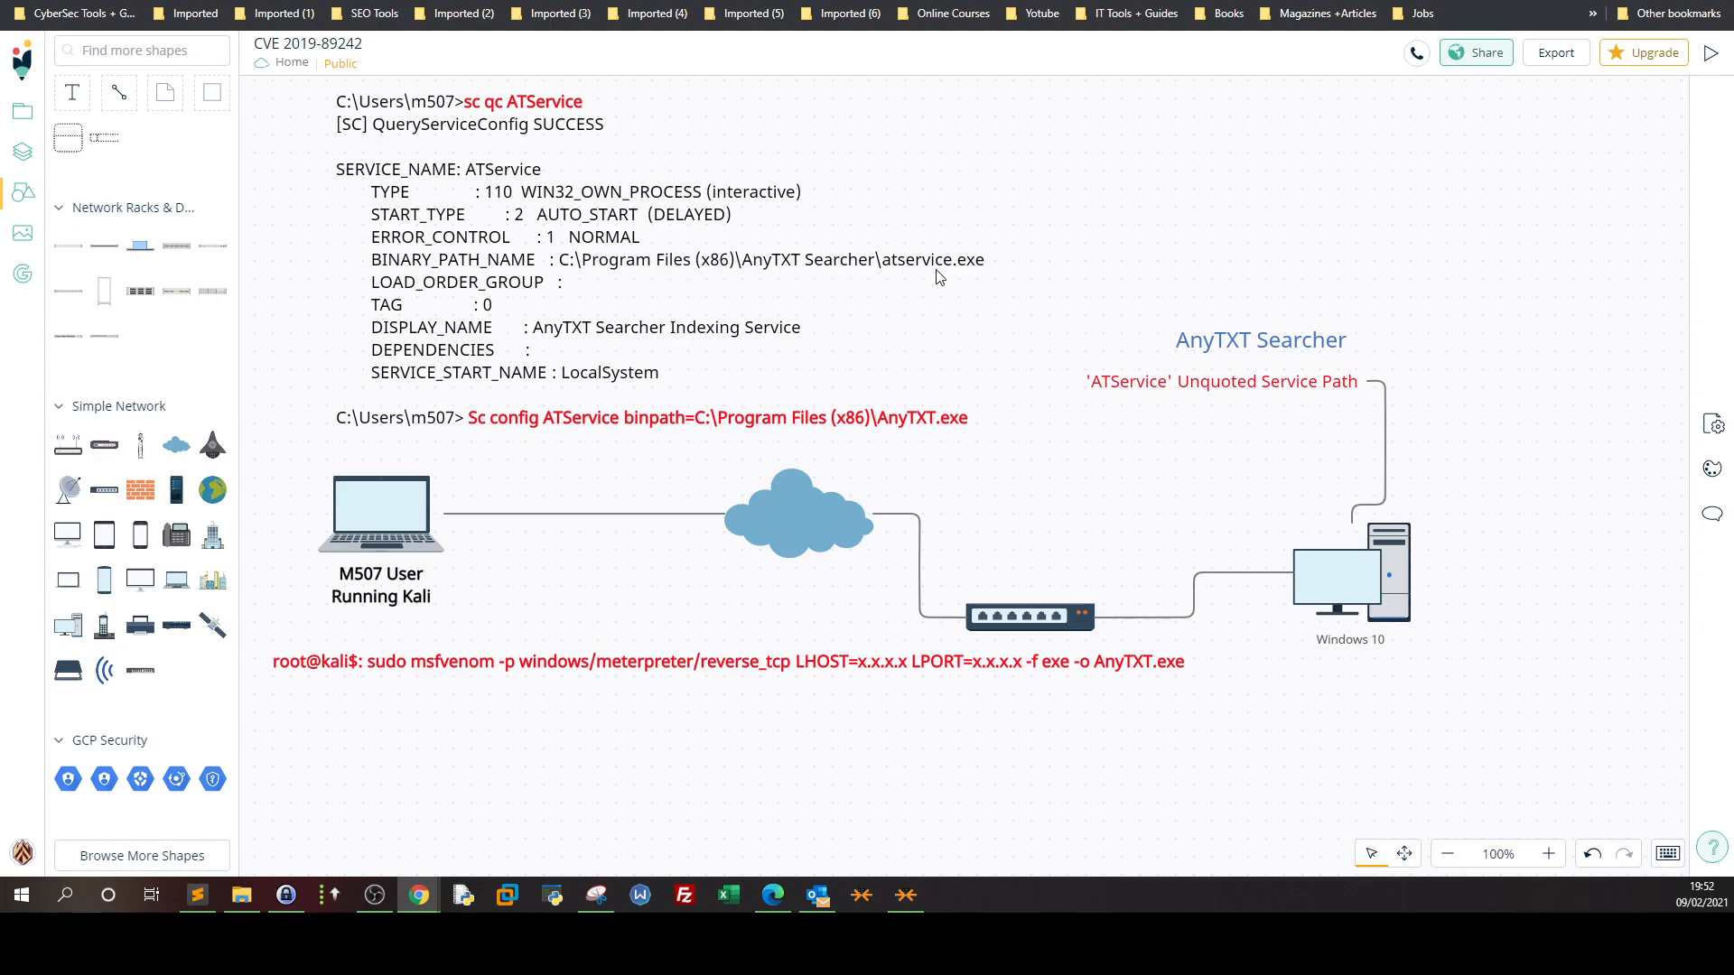
pyautogui.moveTo(951, 247)
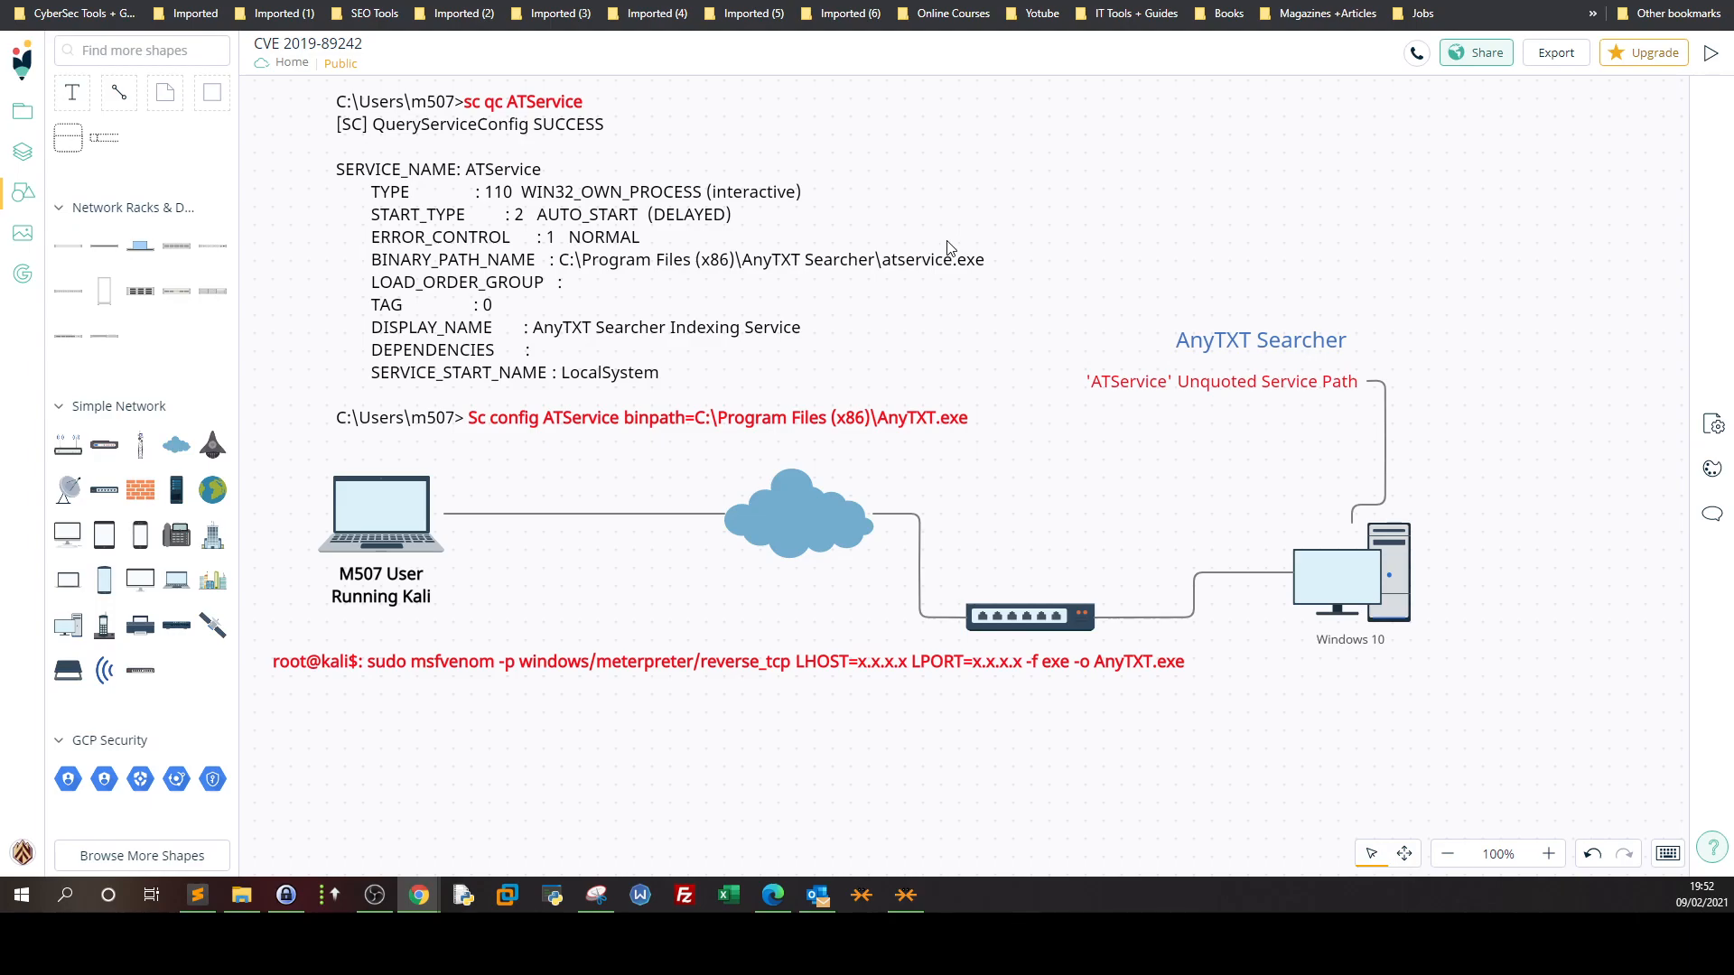
pyautogui.moveTo(742, 256)
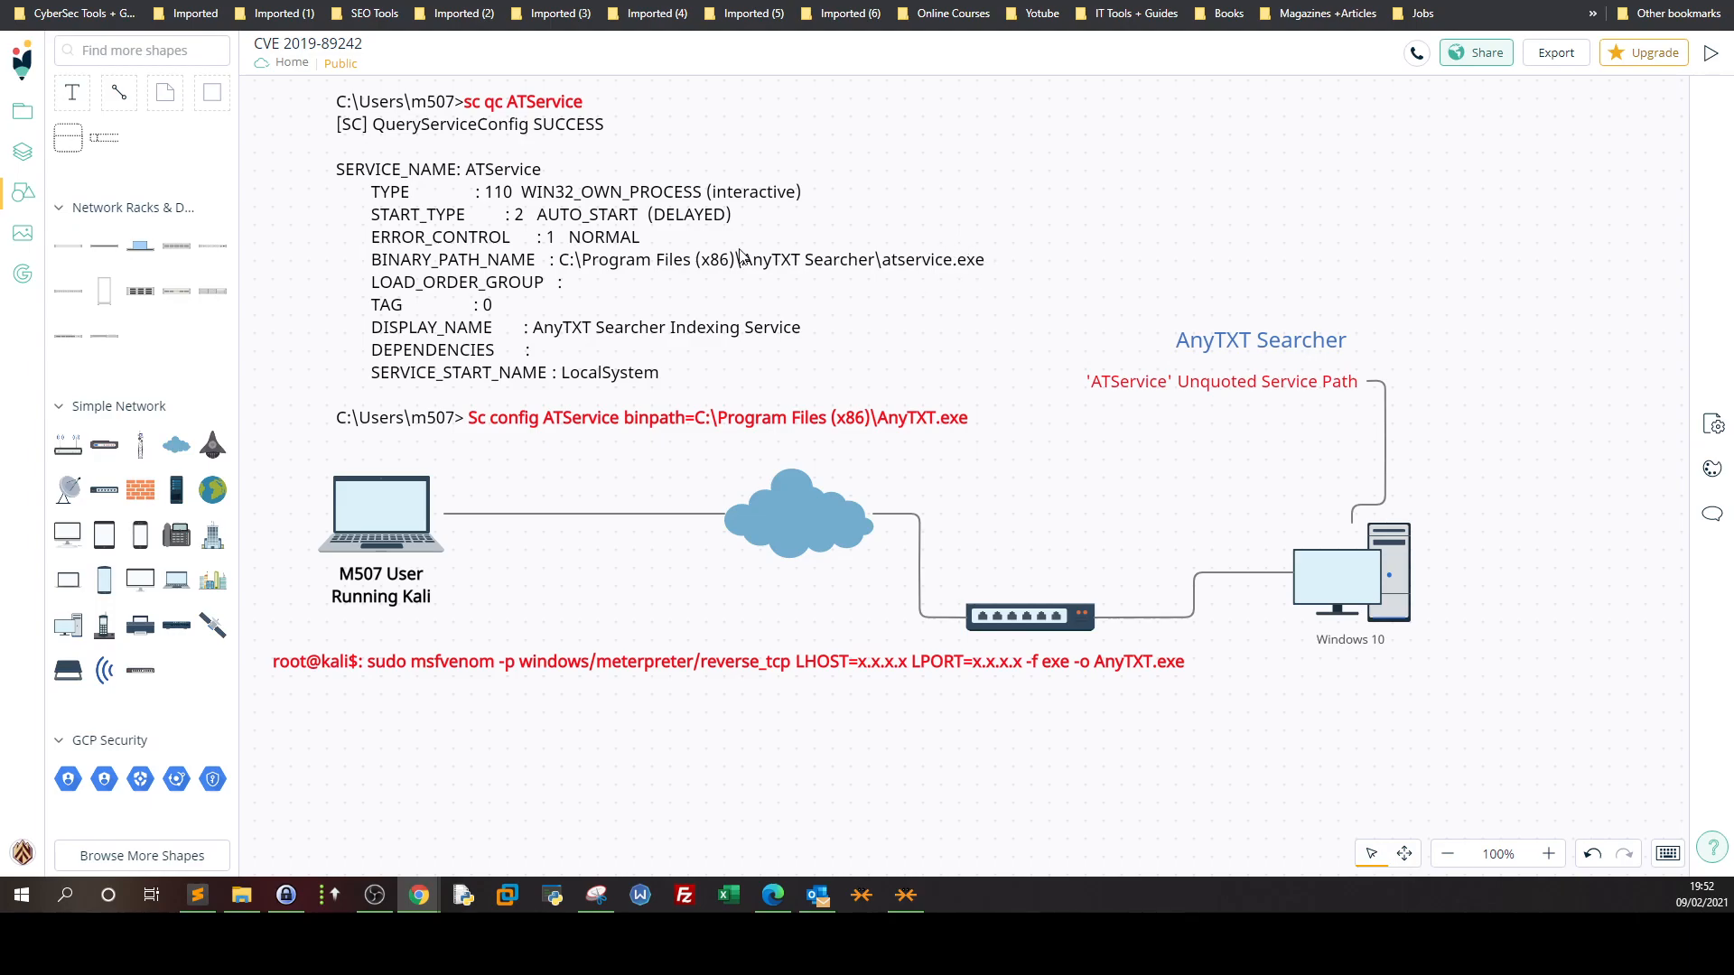
pyautogui.moveTo(586, 266)
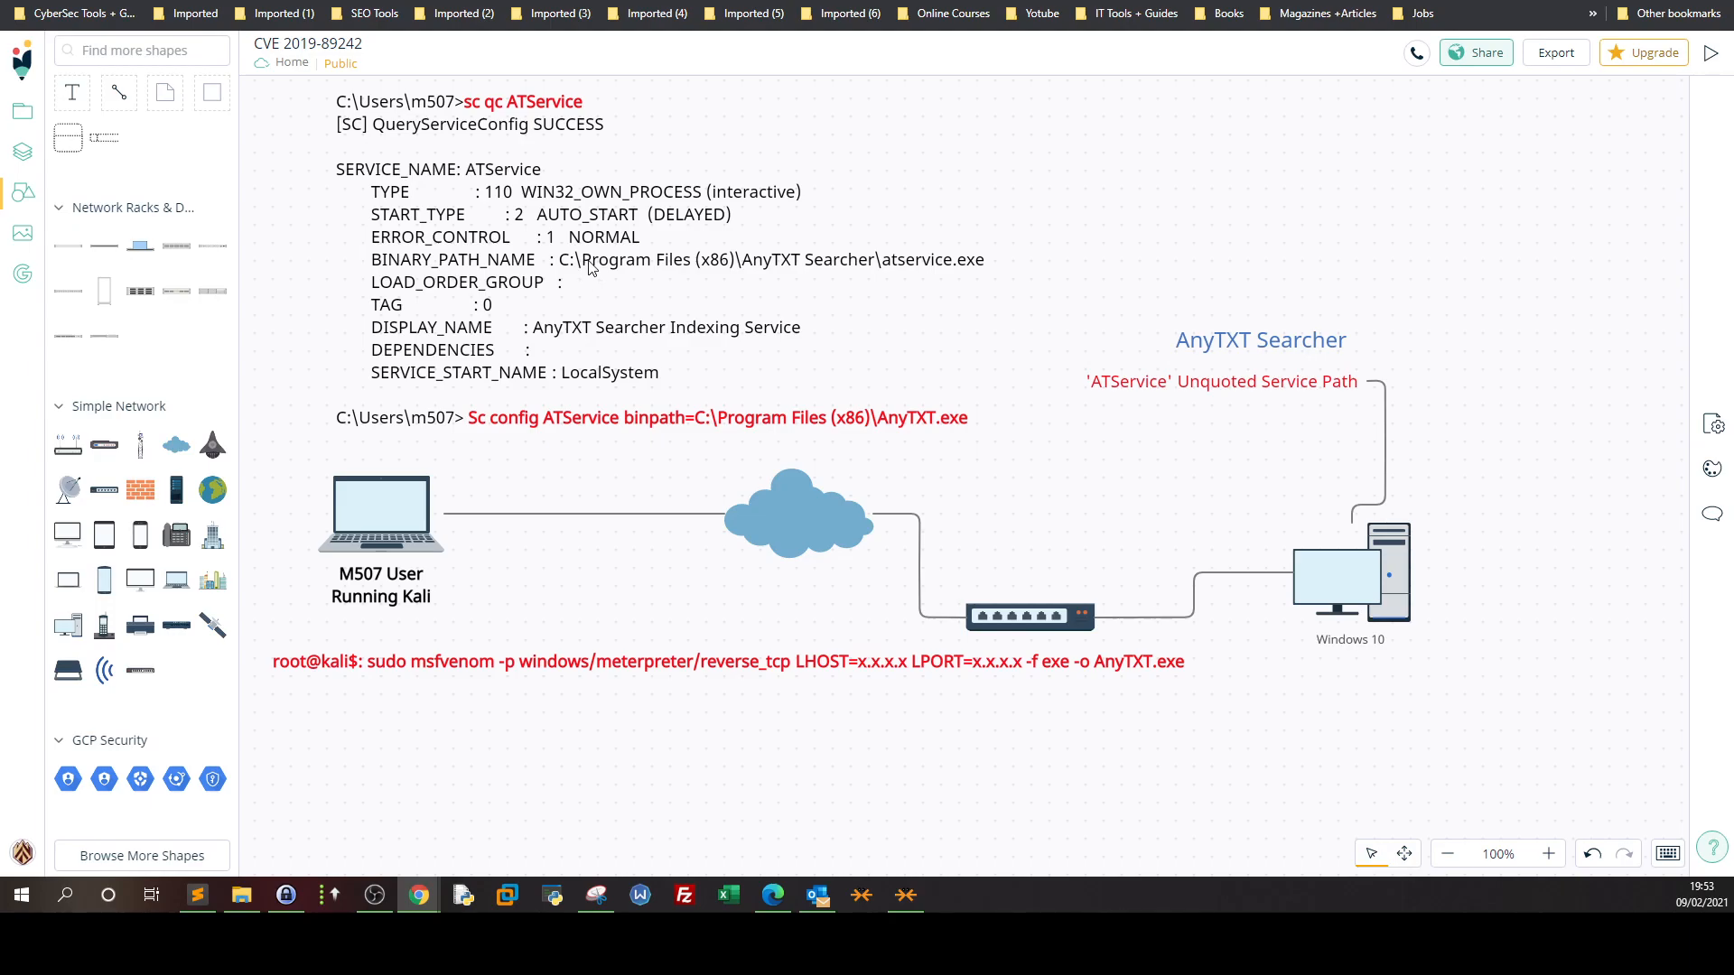
pyautogui.moveTo(647, 299)
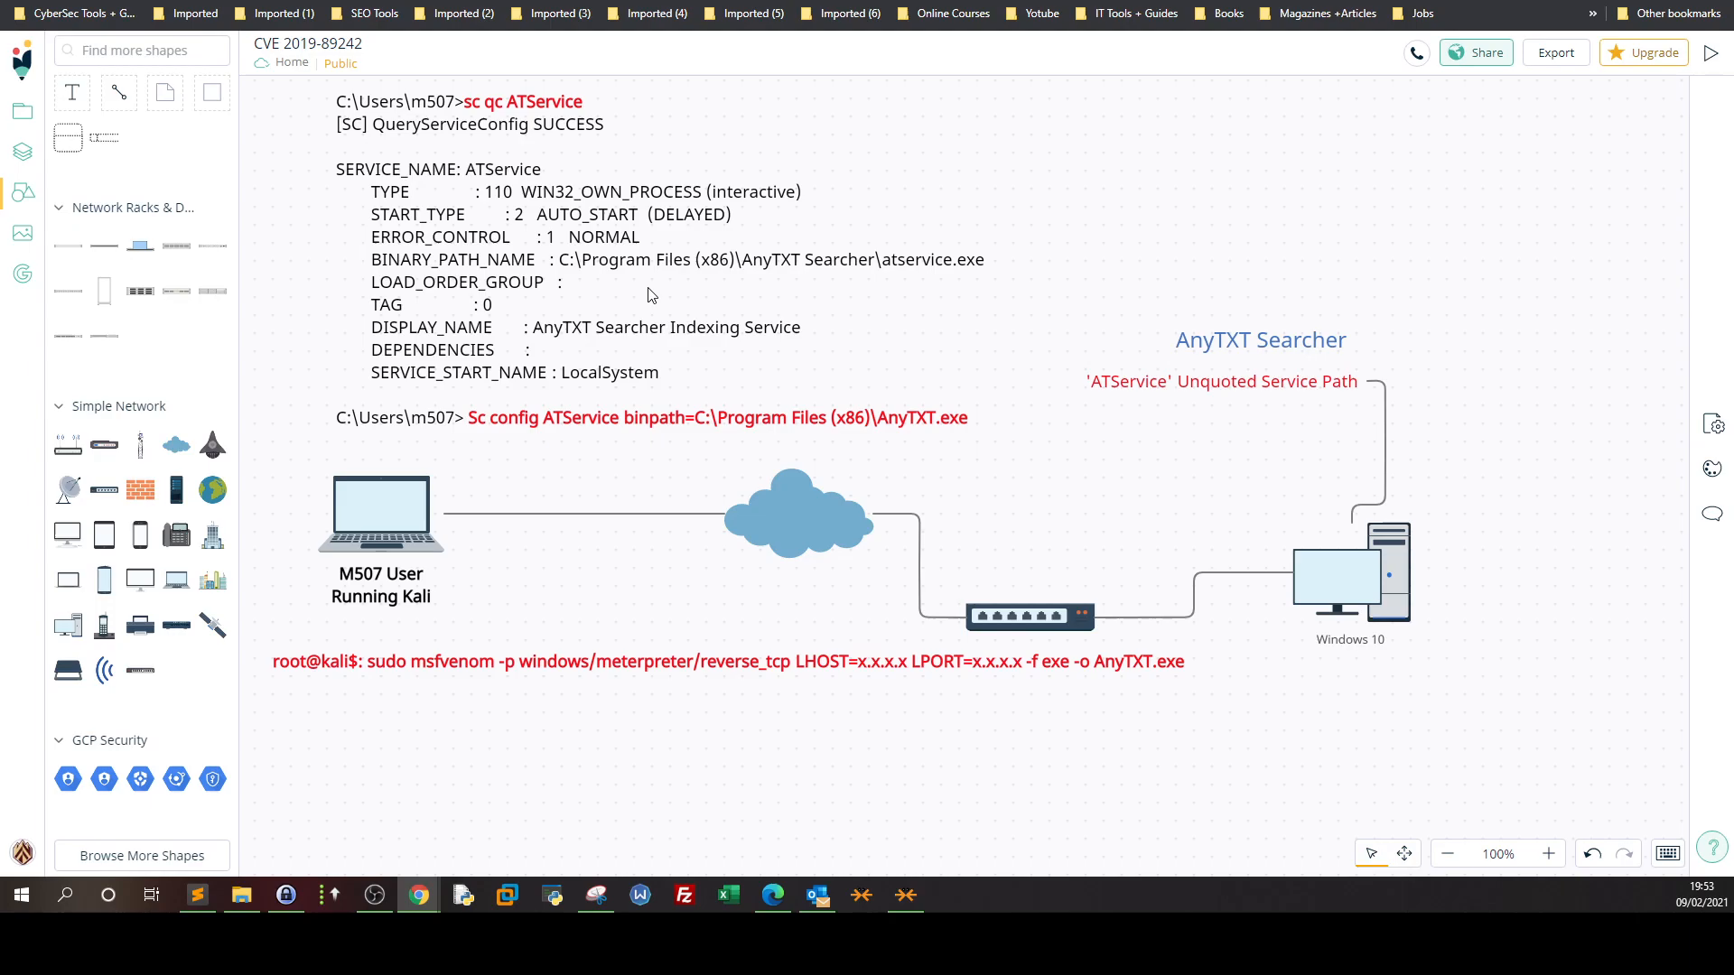
pyautogui.moveTo(658, 245)
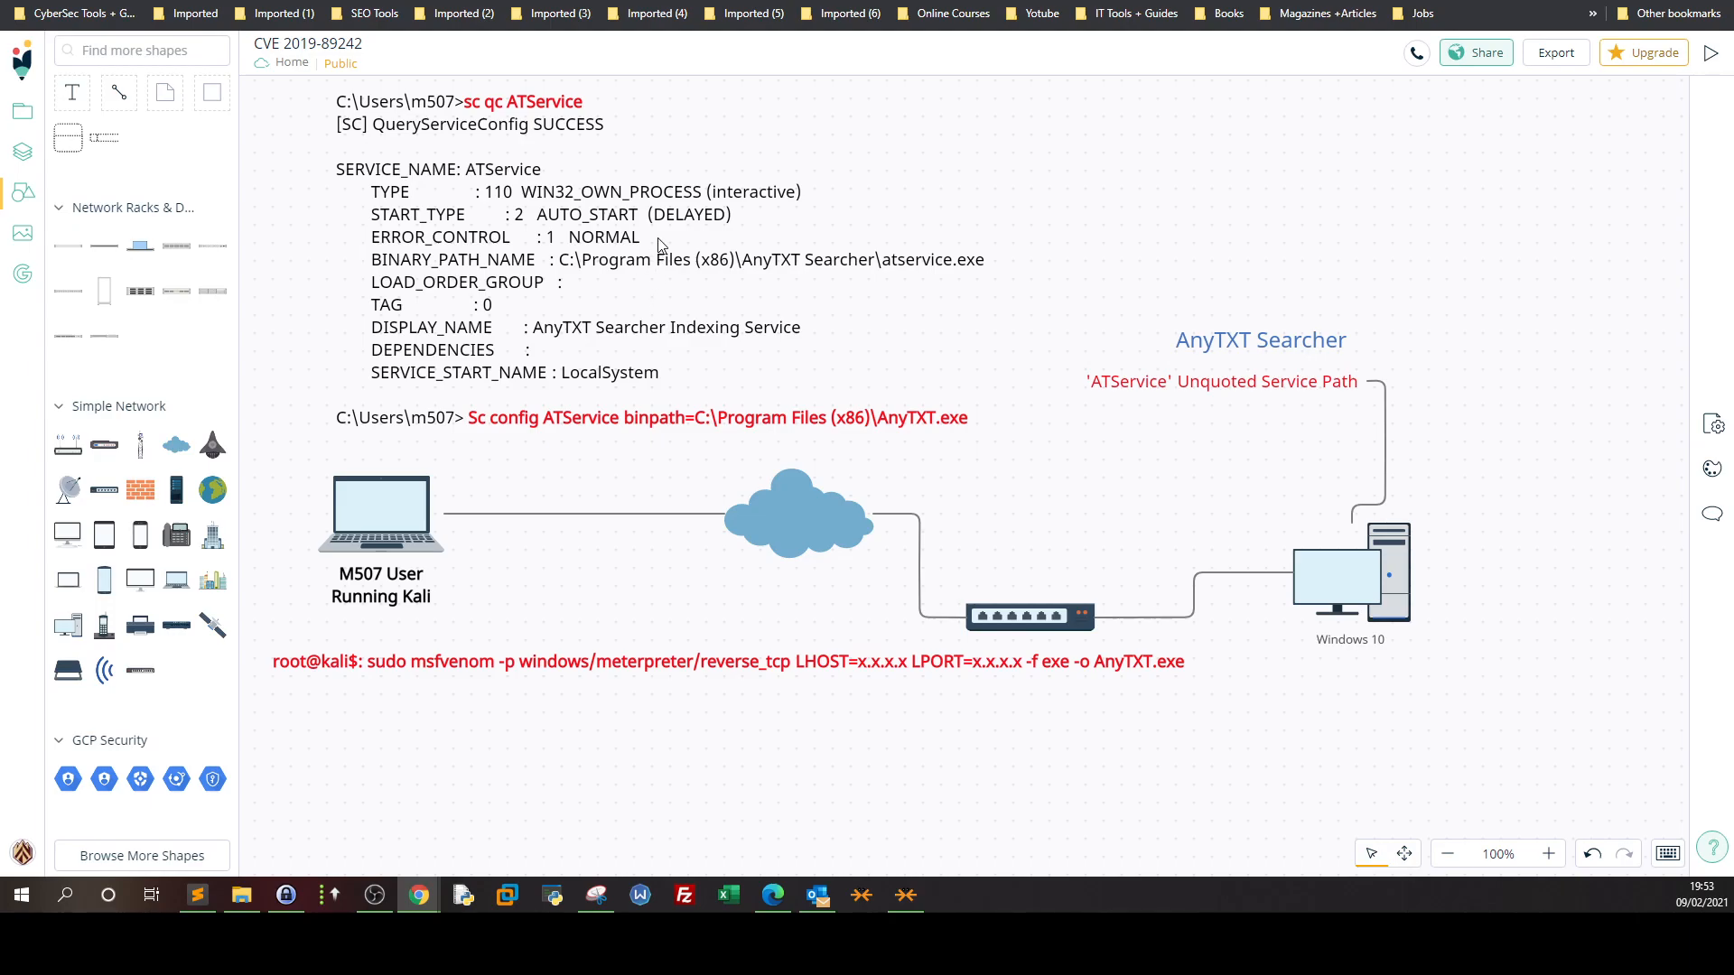
pyautogui.moveTo(661, 290)
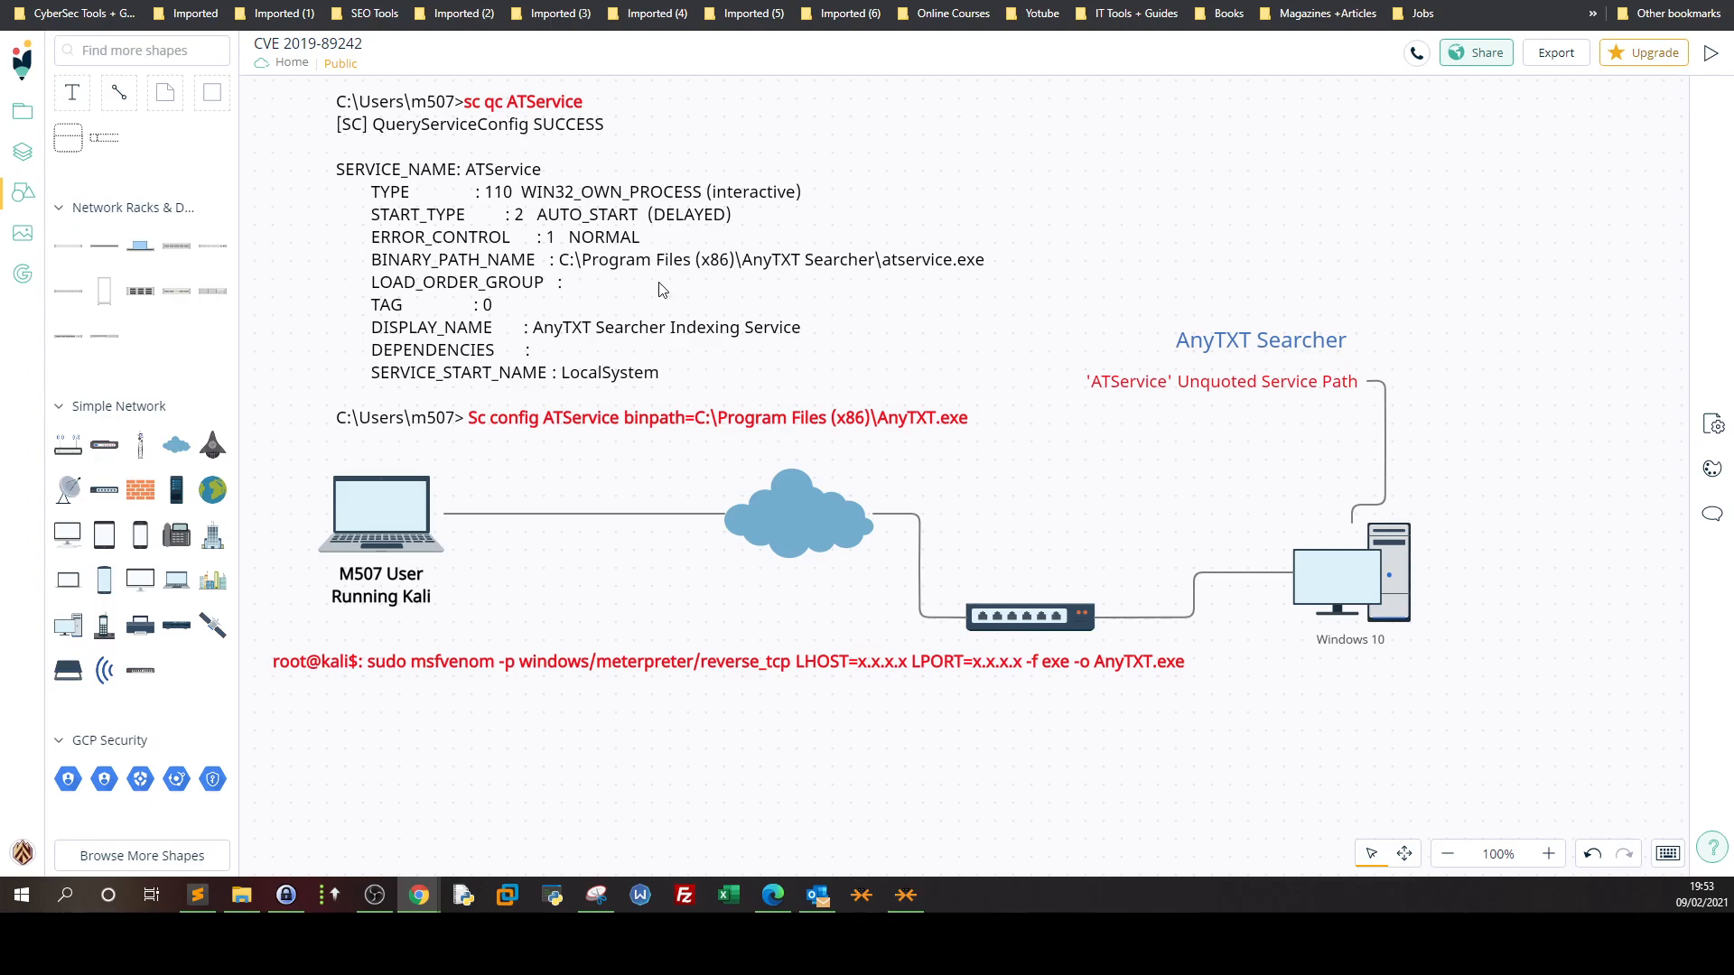
pyautogui.moveTo(404, 585)
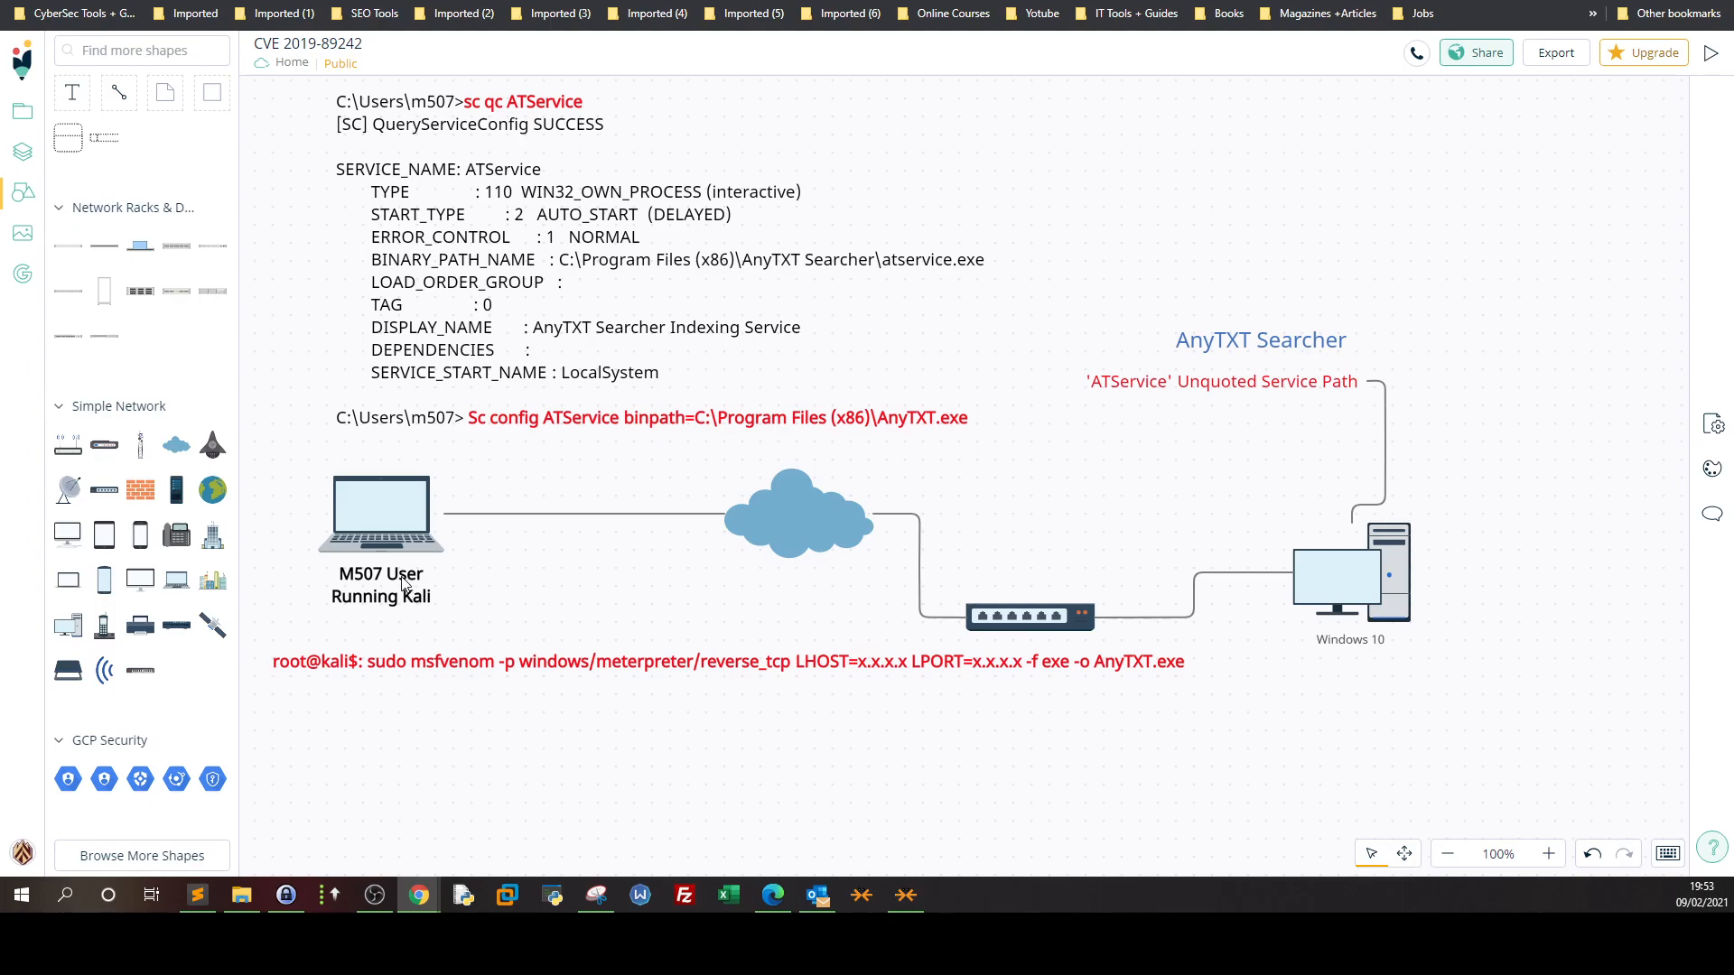
pyautogui.moveTo(476, 550)
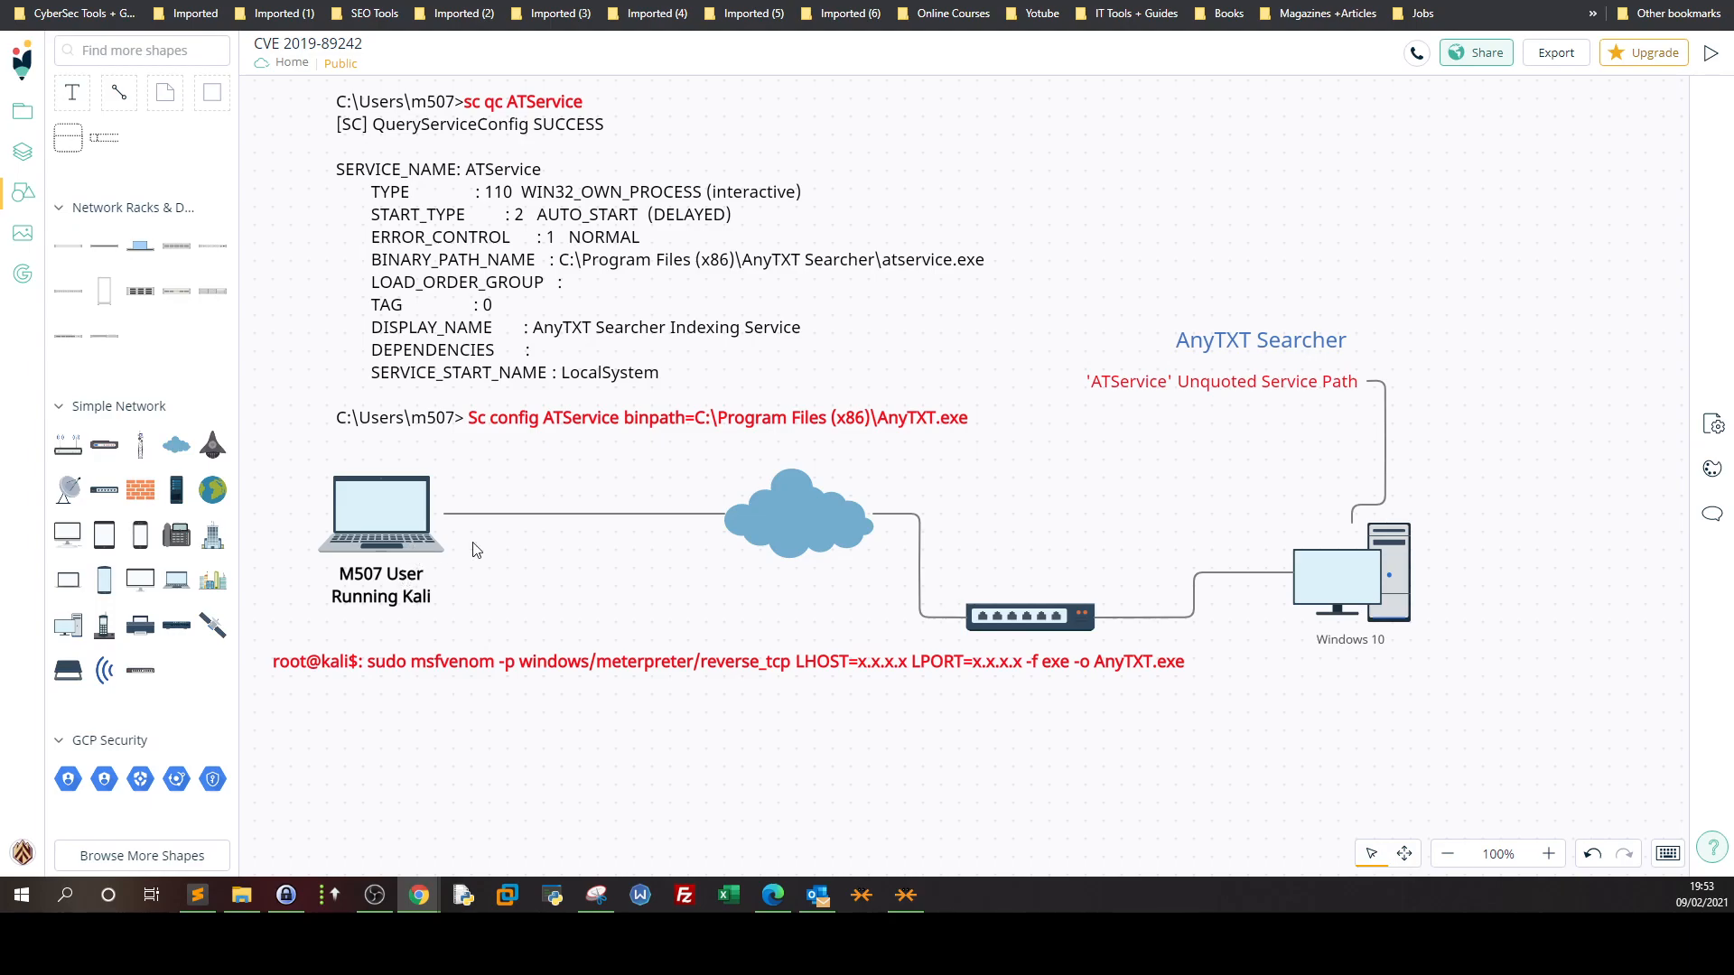
pyautogui.moveTo(1350, 605)
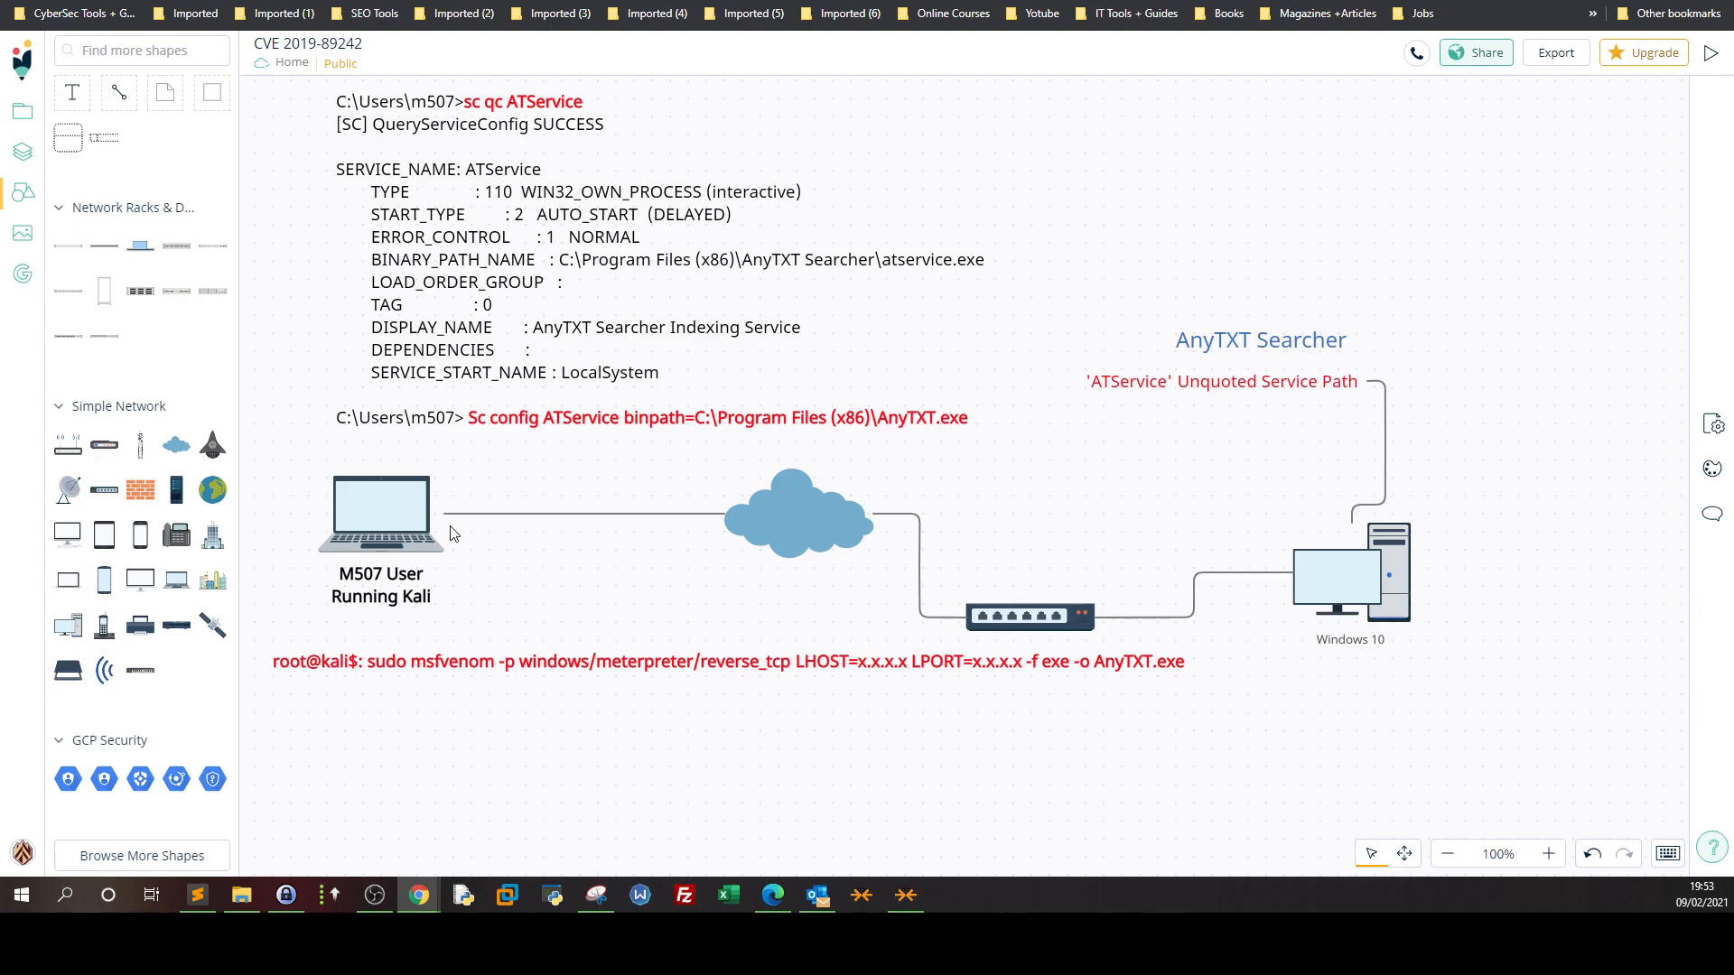
pyautogui.moveTo(1353, 607)
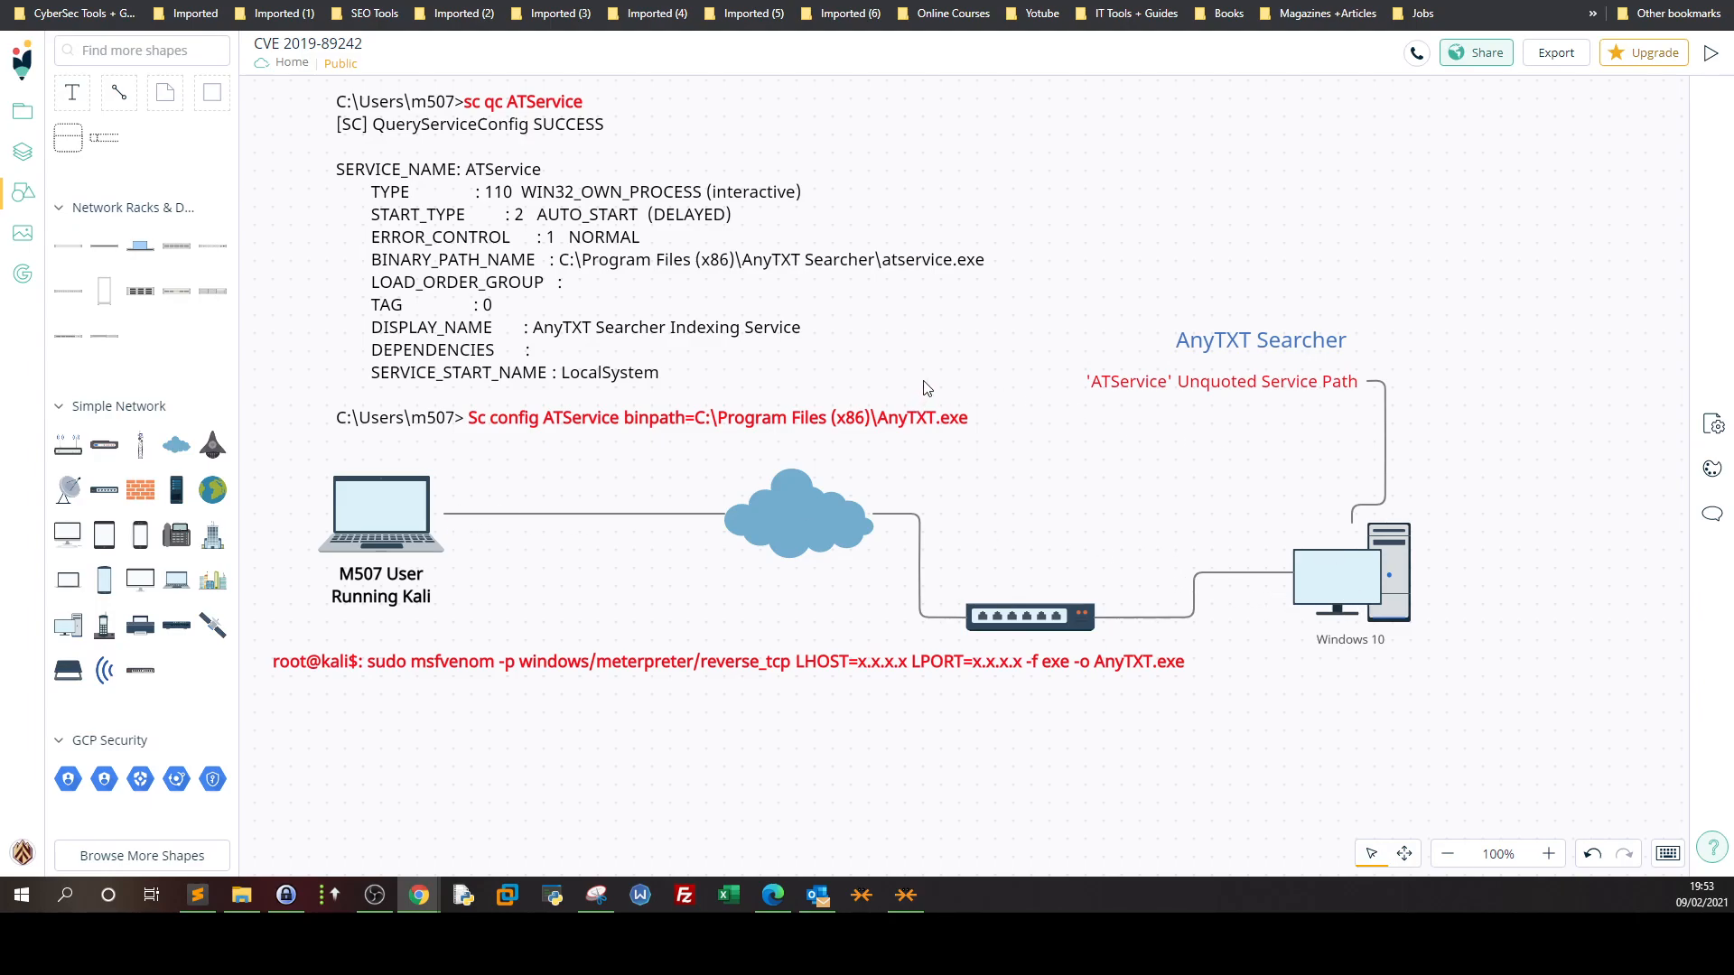
pyautogui.moveTo(1350, 499)
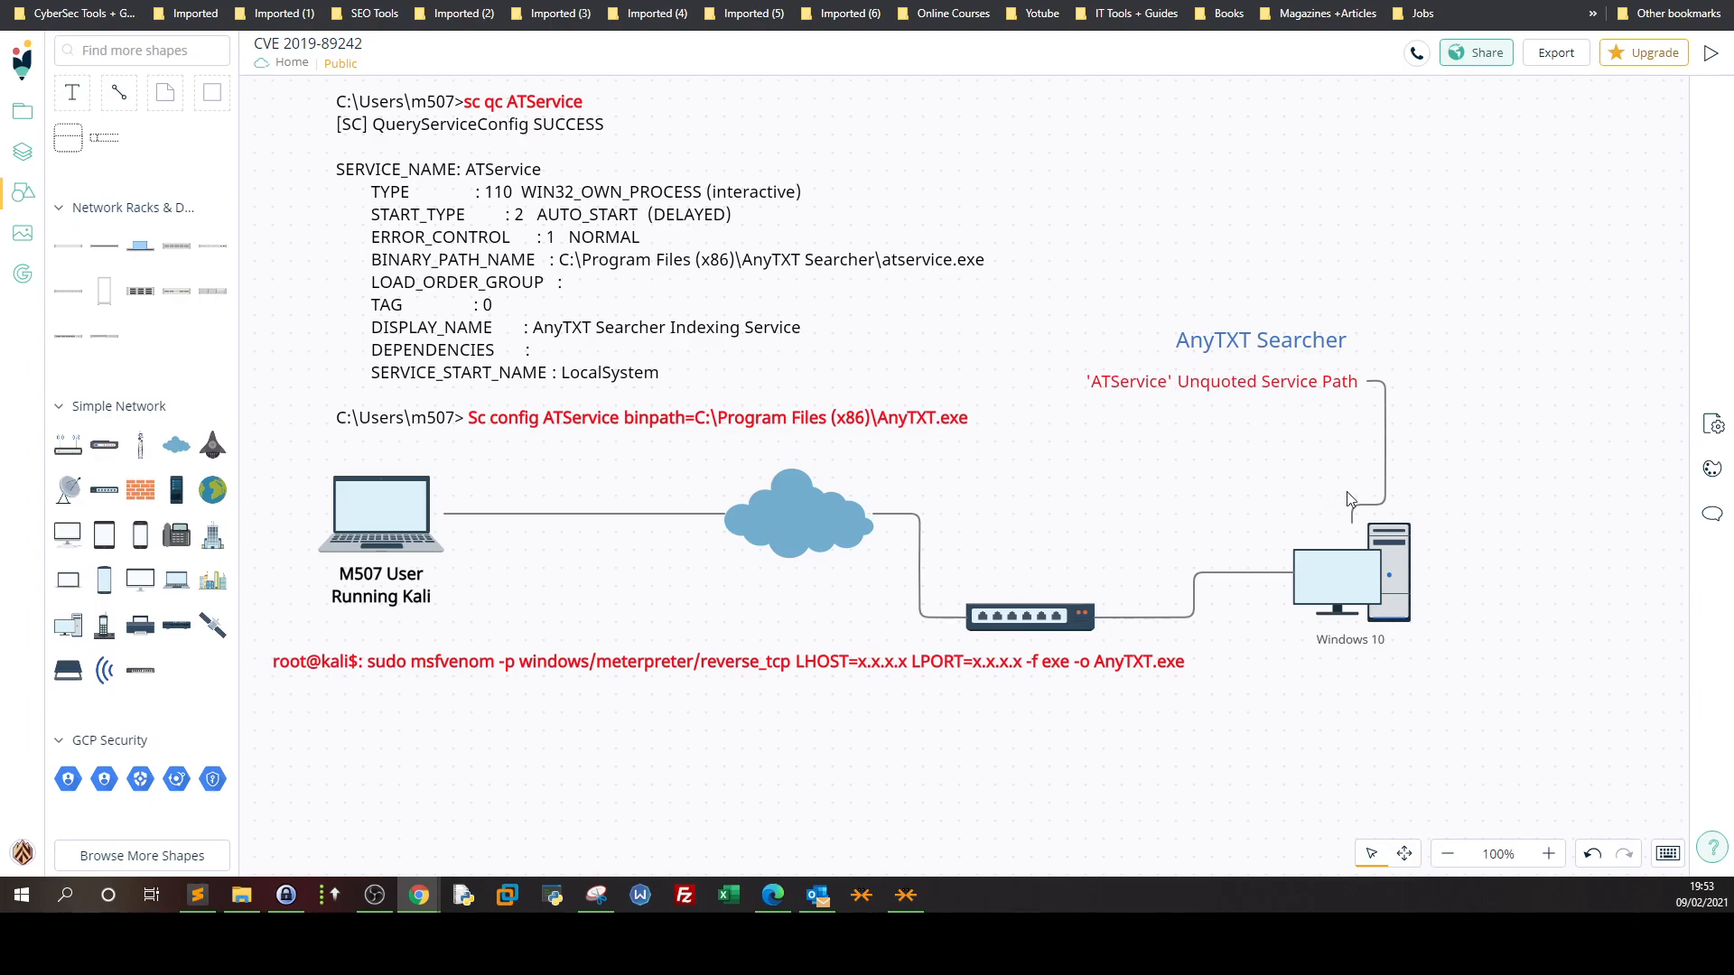
pyautogui.moveTo(1255, 351)
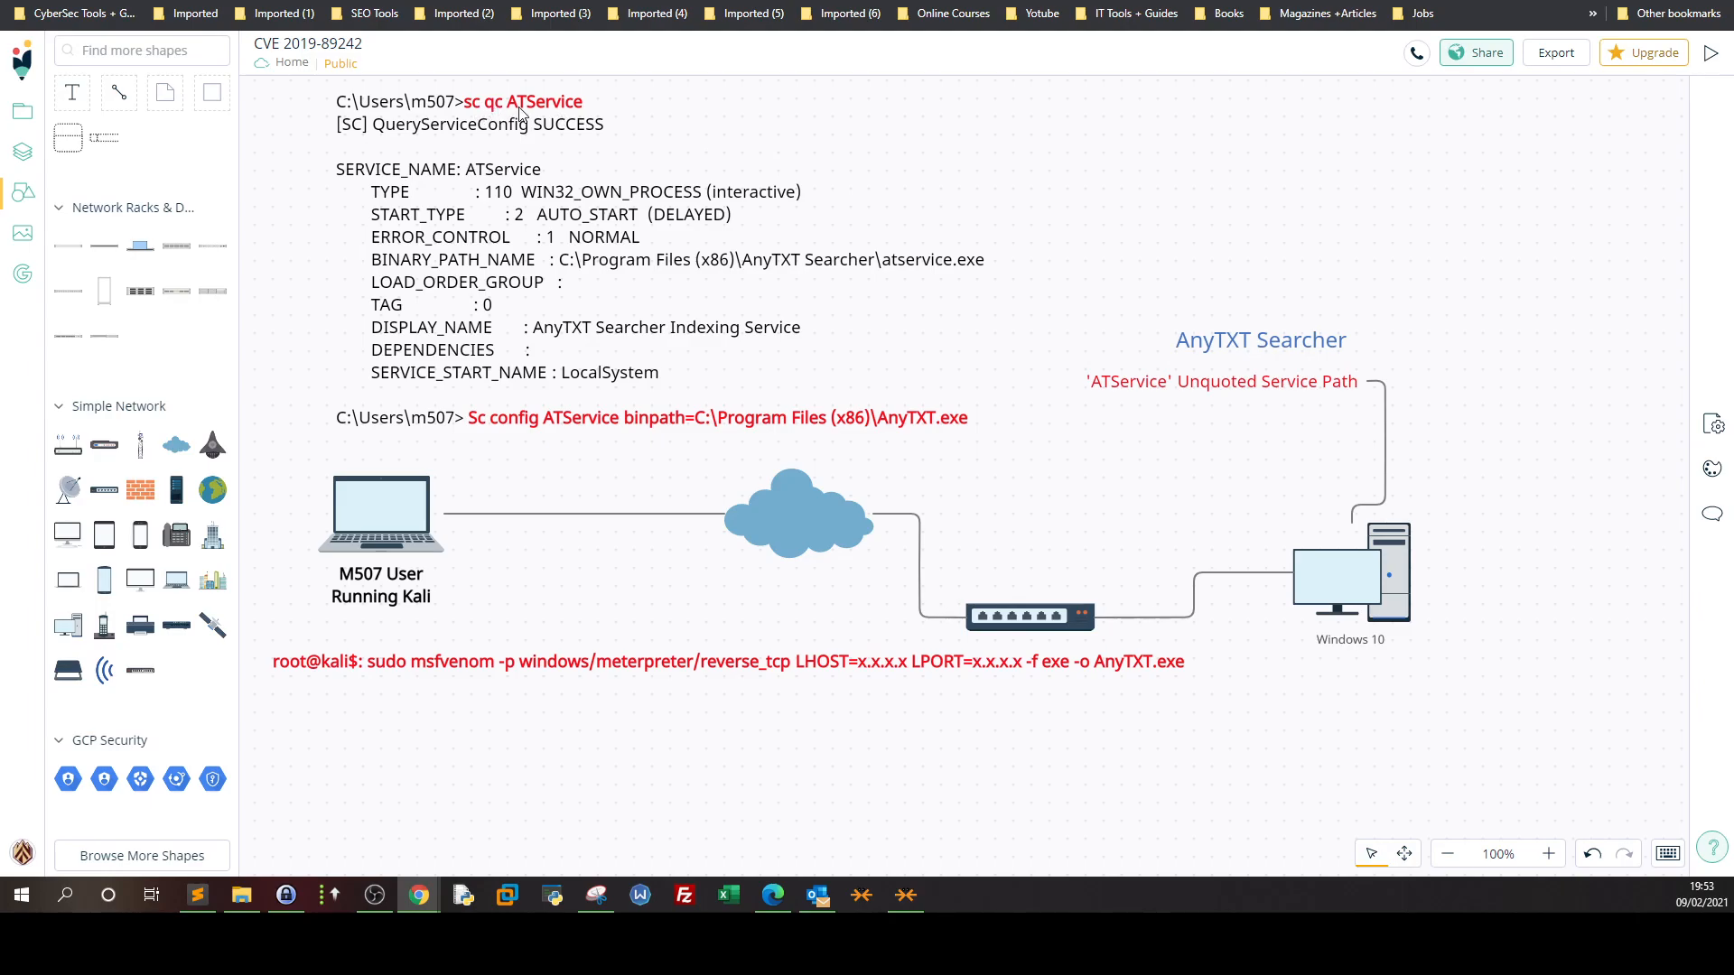
pyautogui.moveTo(629, 260)
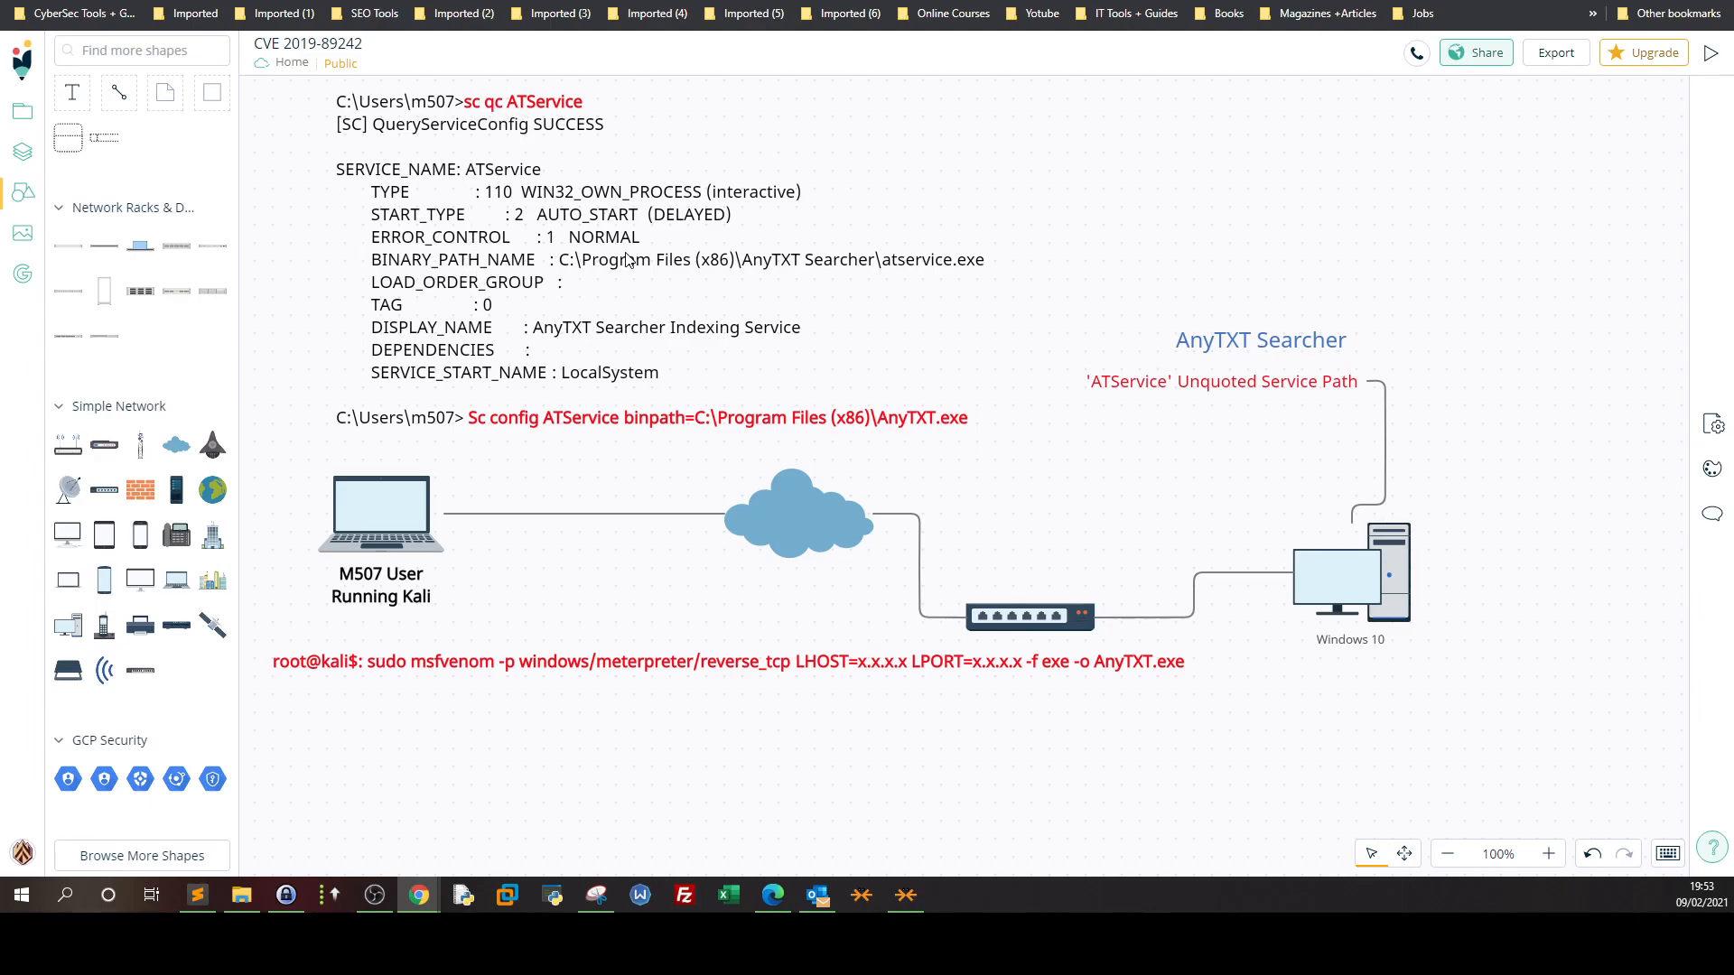
pyautogui.moveTo(885, 260)
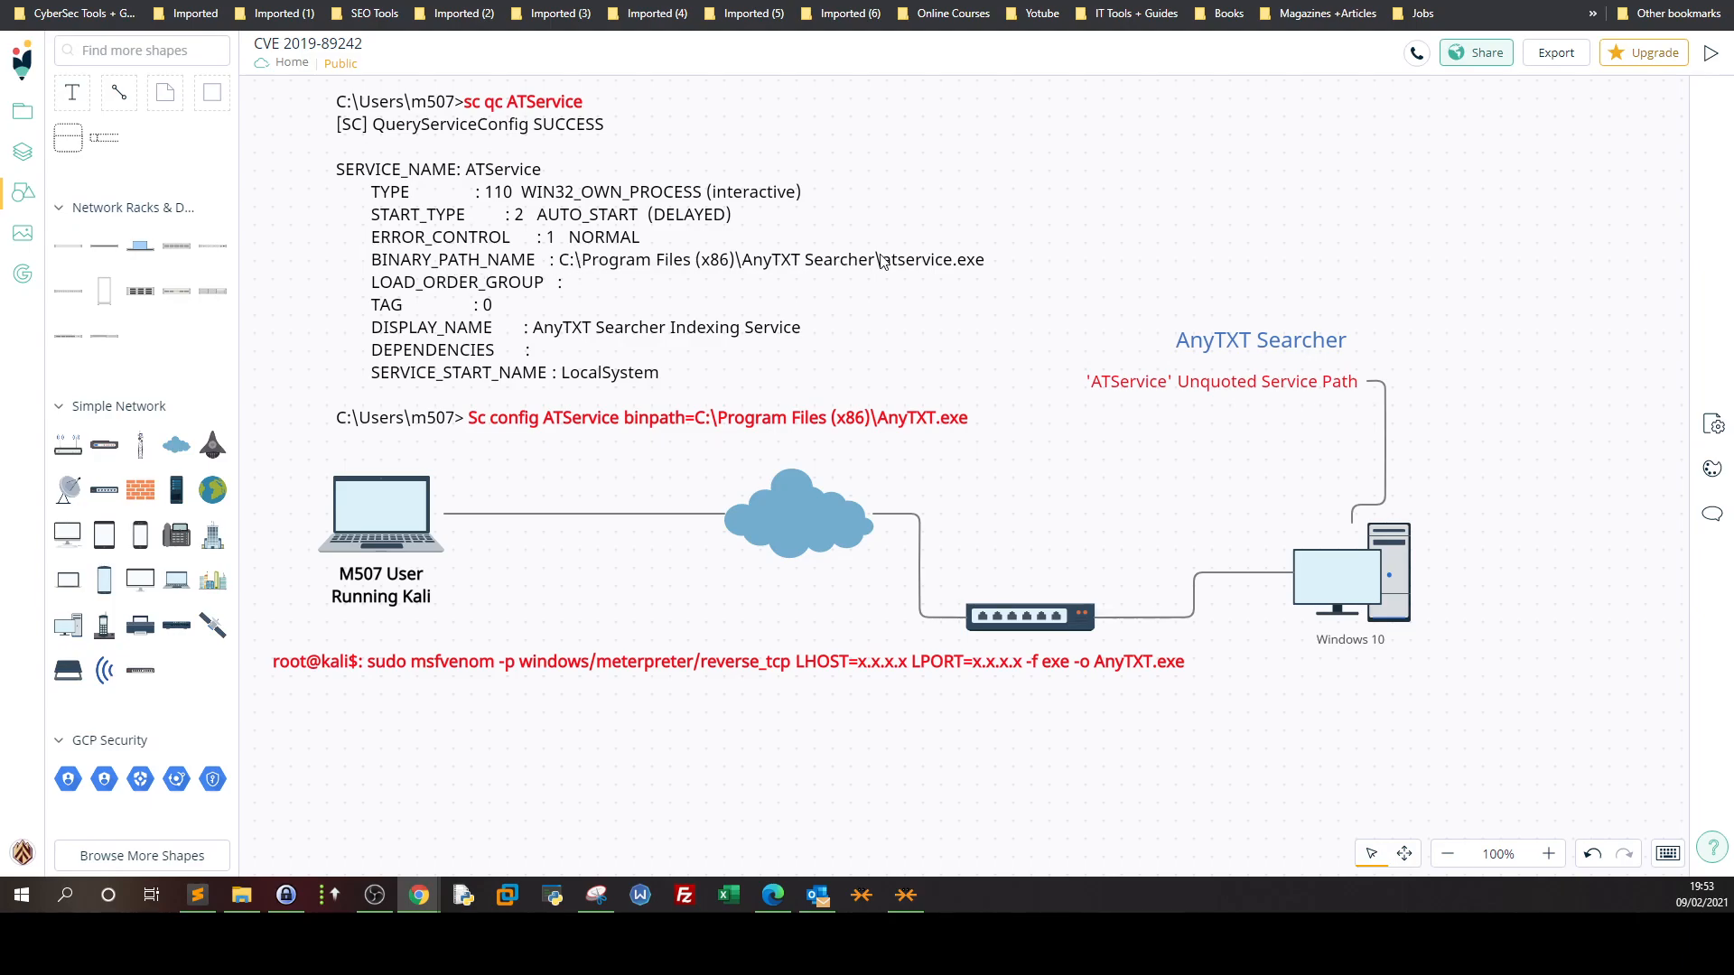
pyautogui.moveTo(724, 221)
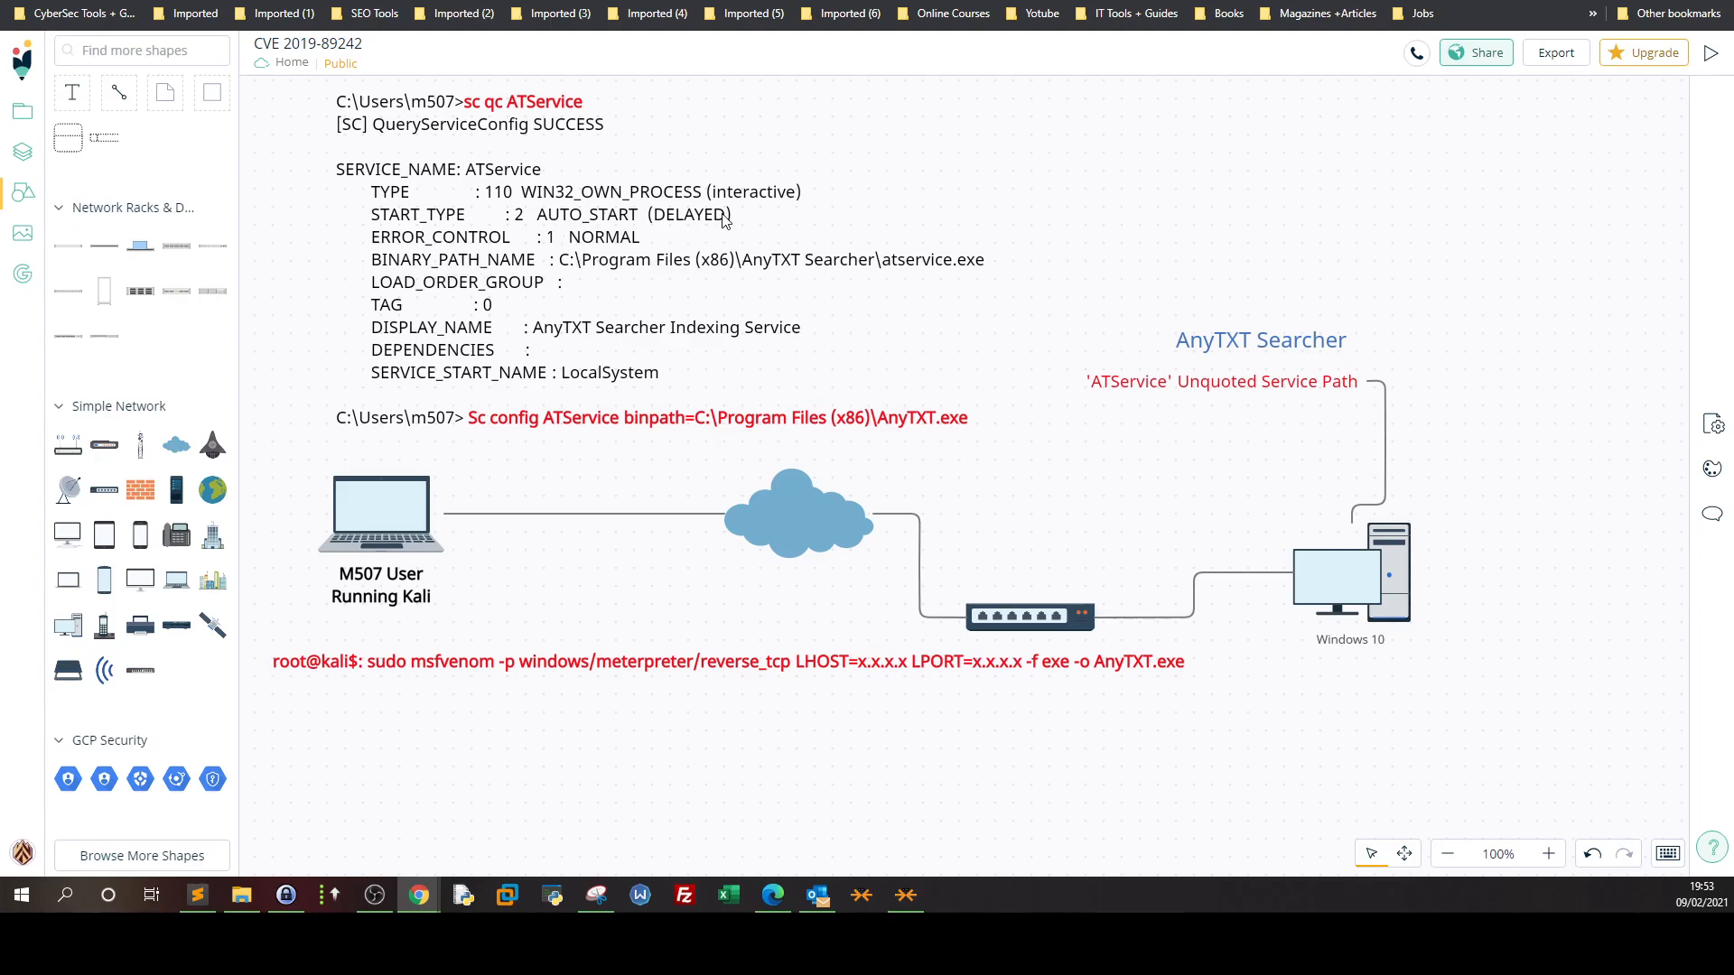
pyautogui.moveTo(547, 266)
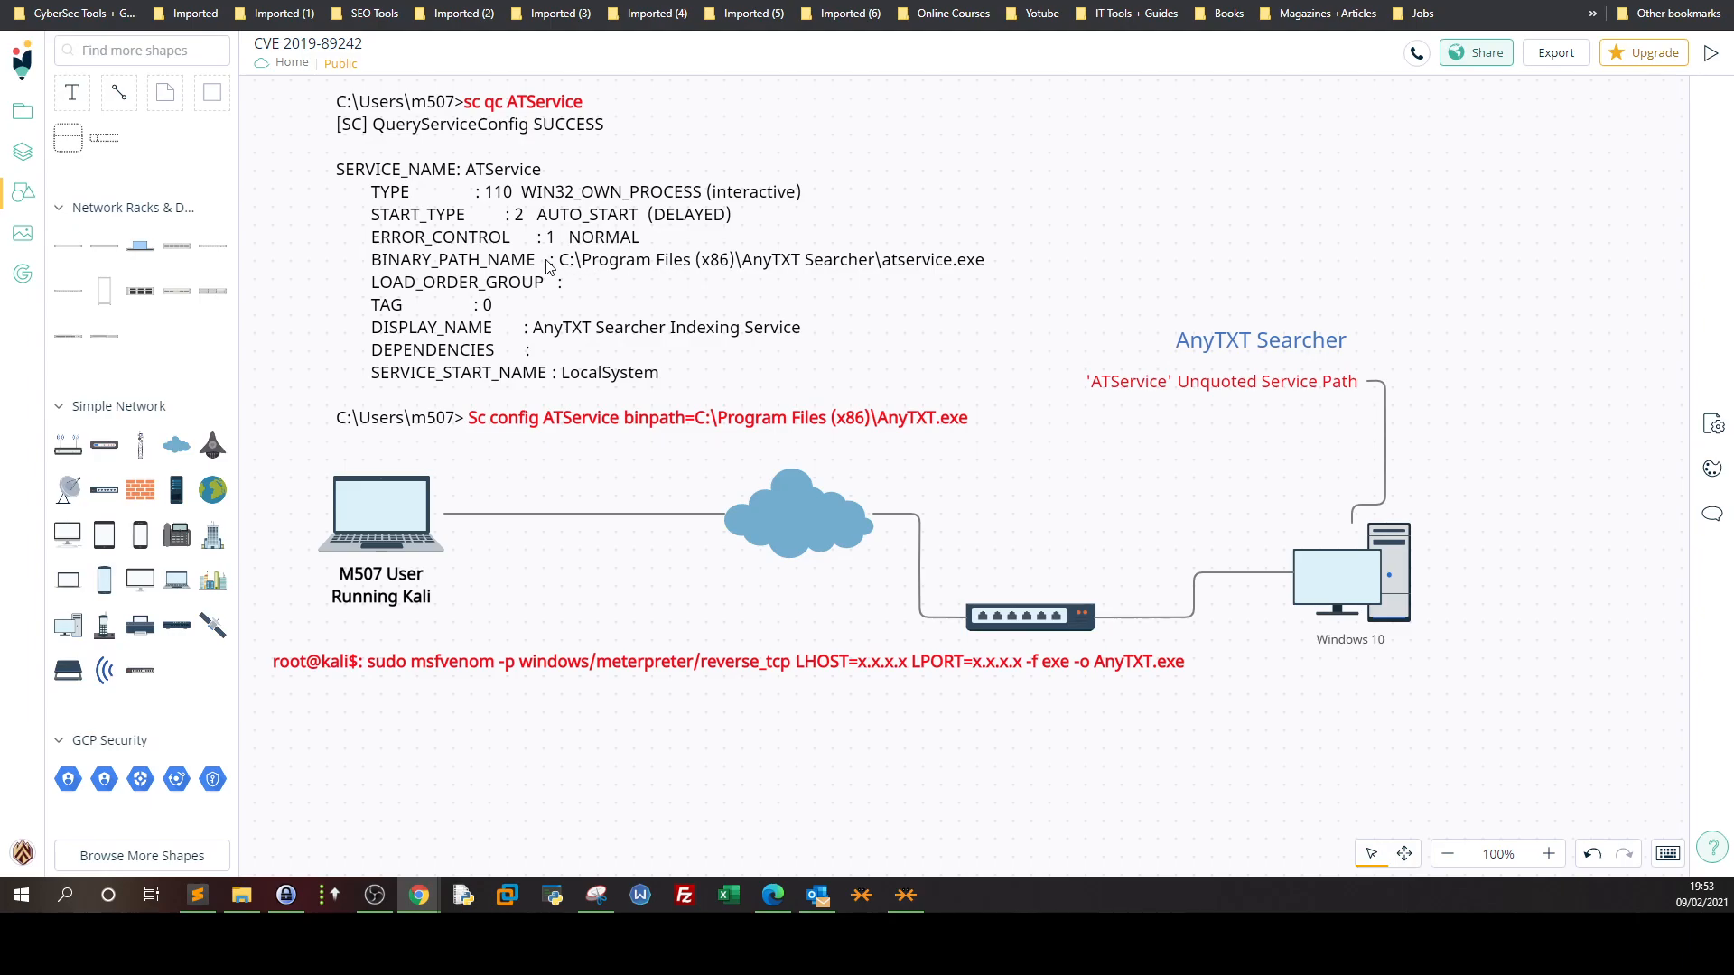
pyautogui.moveTo(969, 262)
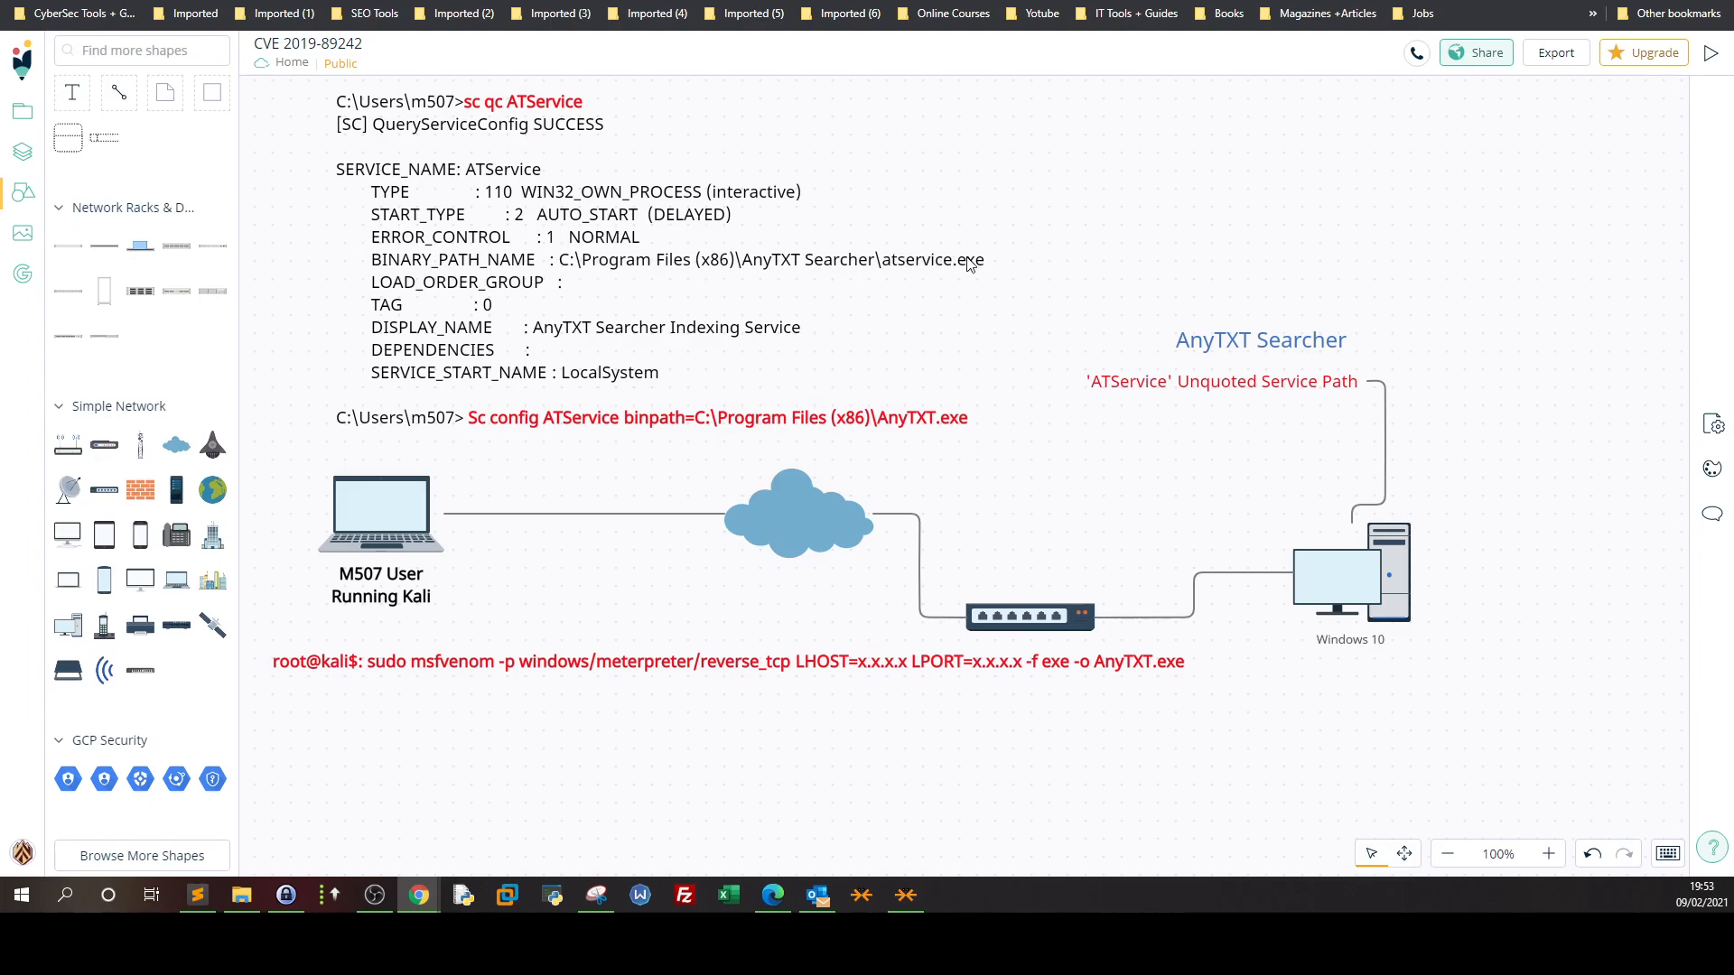
pyautogui.moveTo(607, 275)
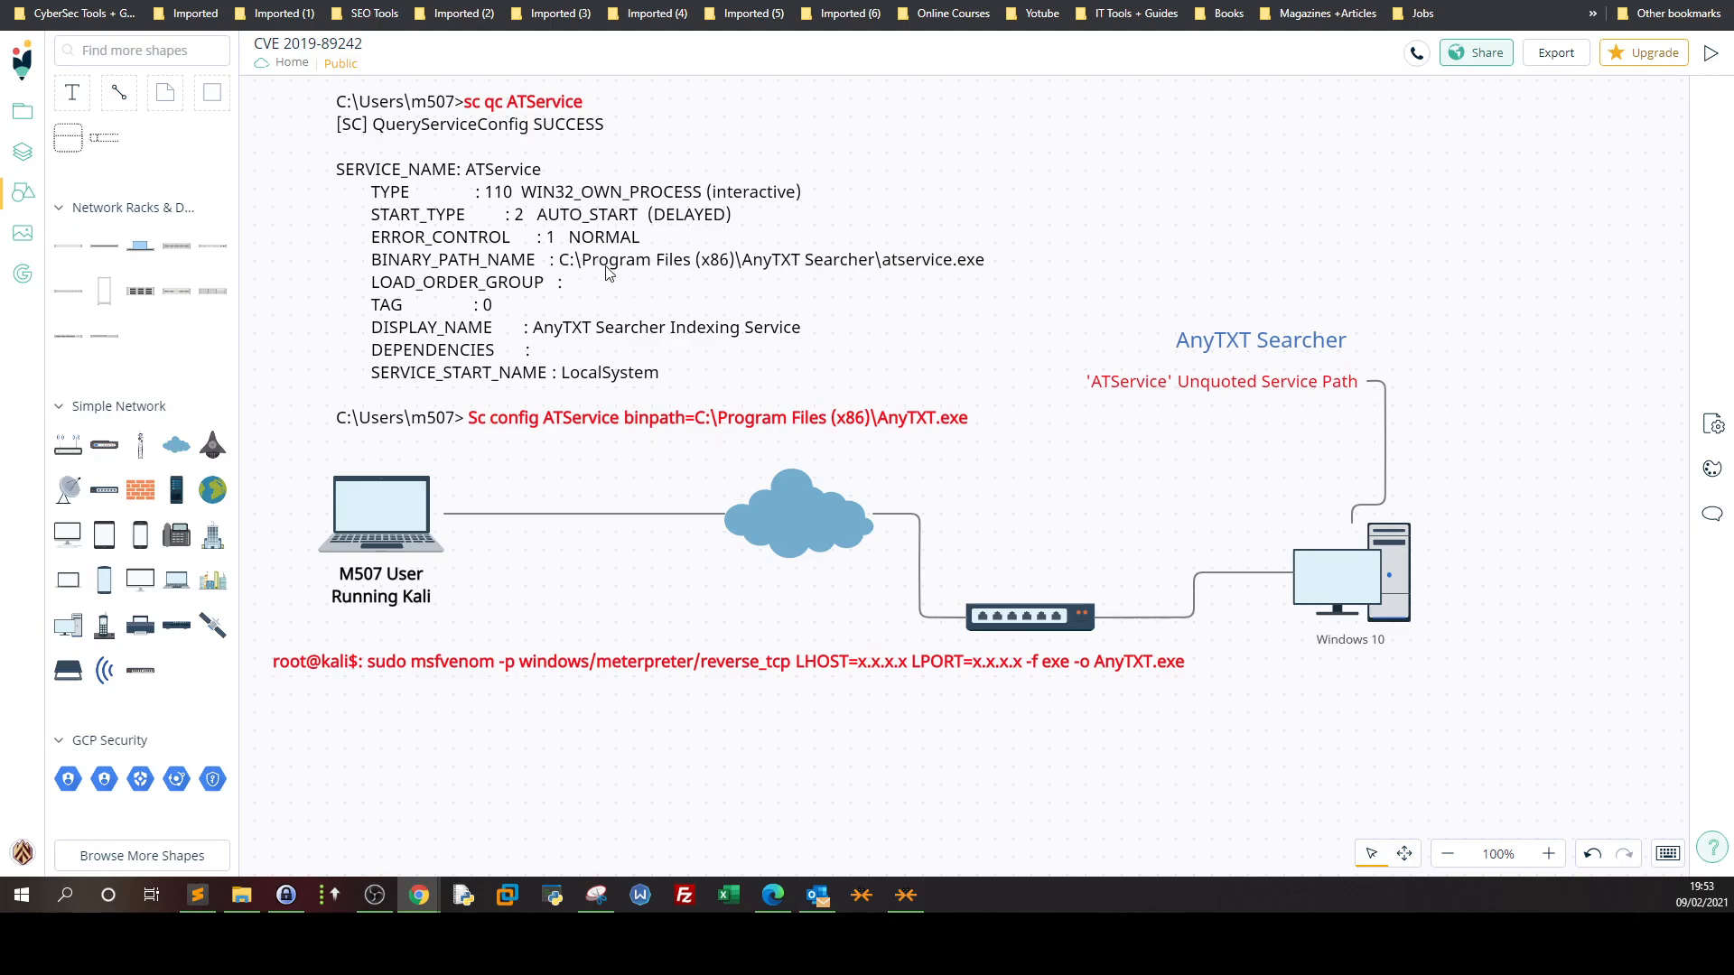
pyautogui.moveTo(636, 271)
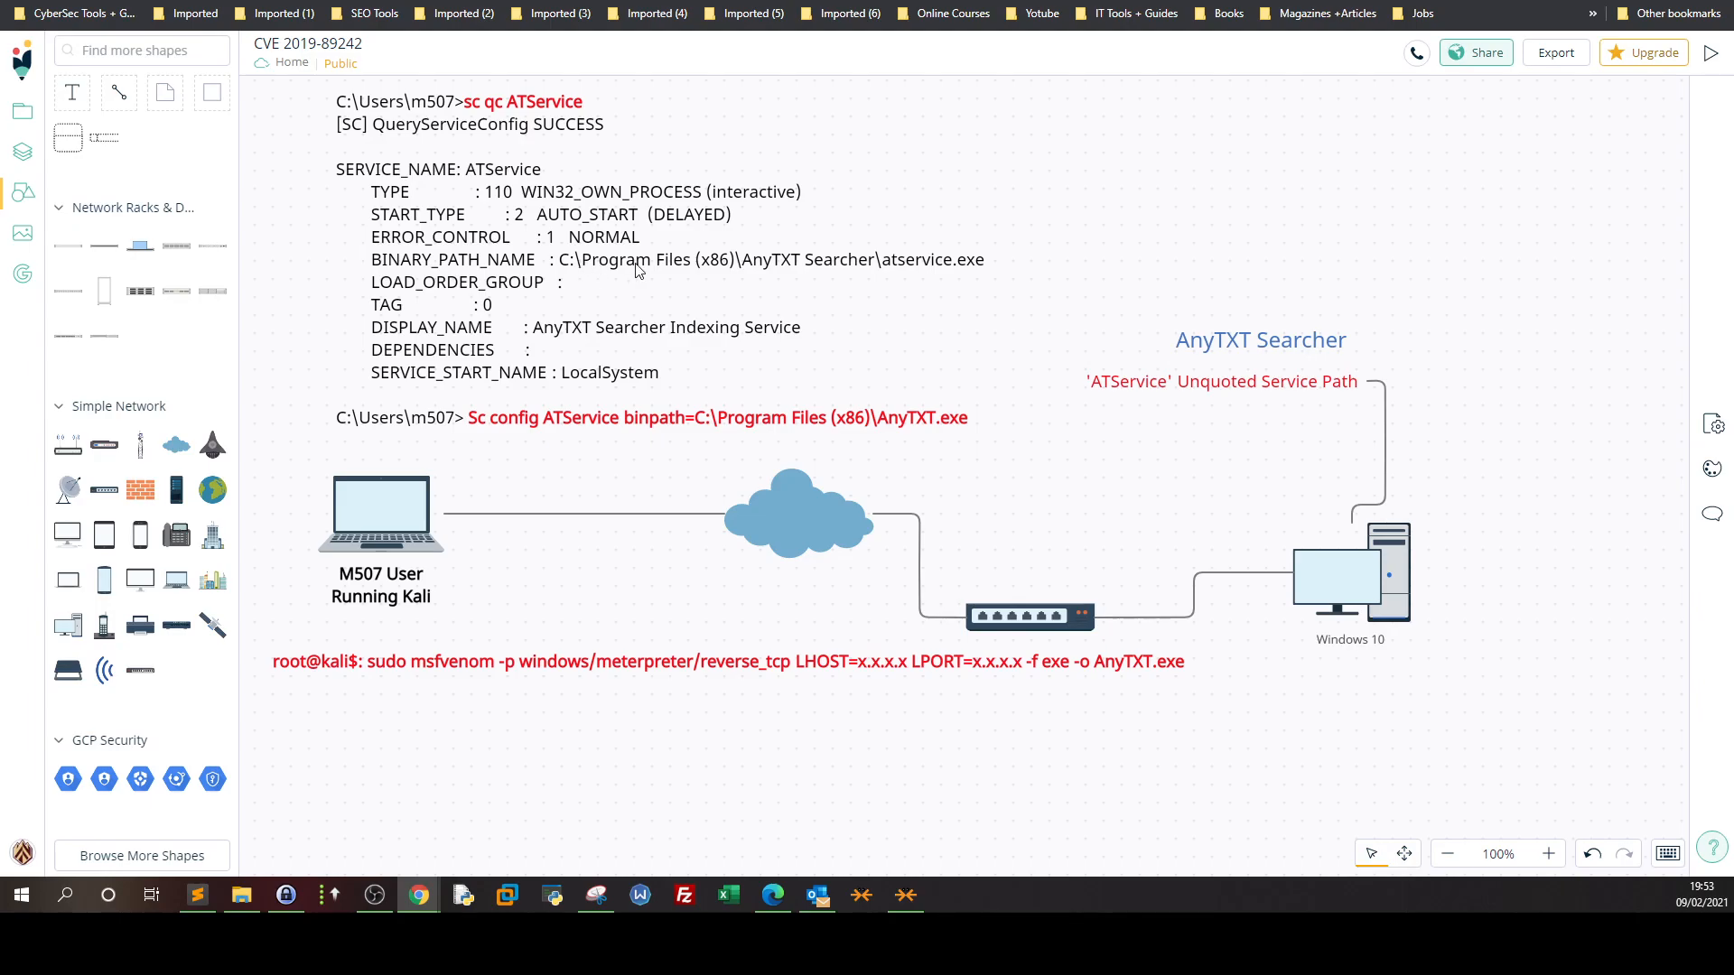
pyautogui.moveTo(679, 253)
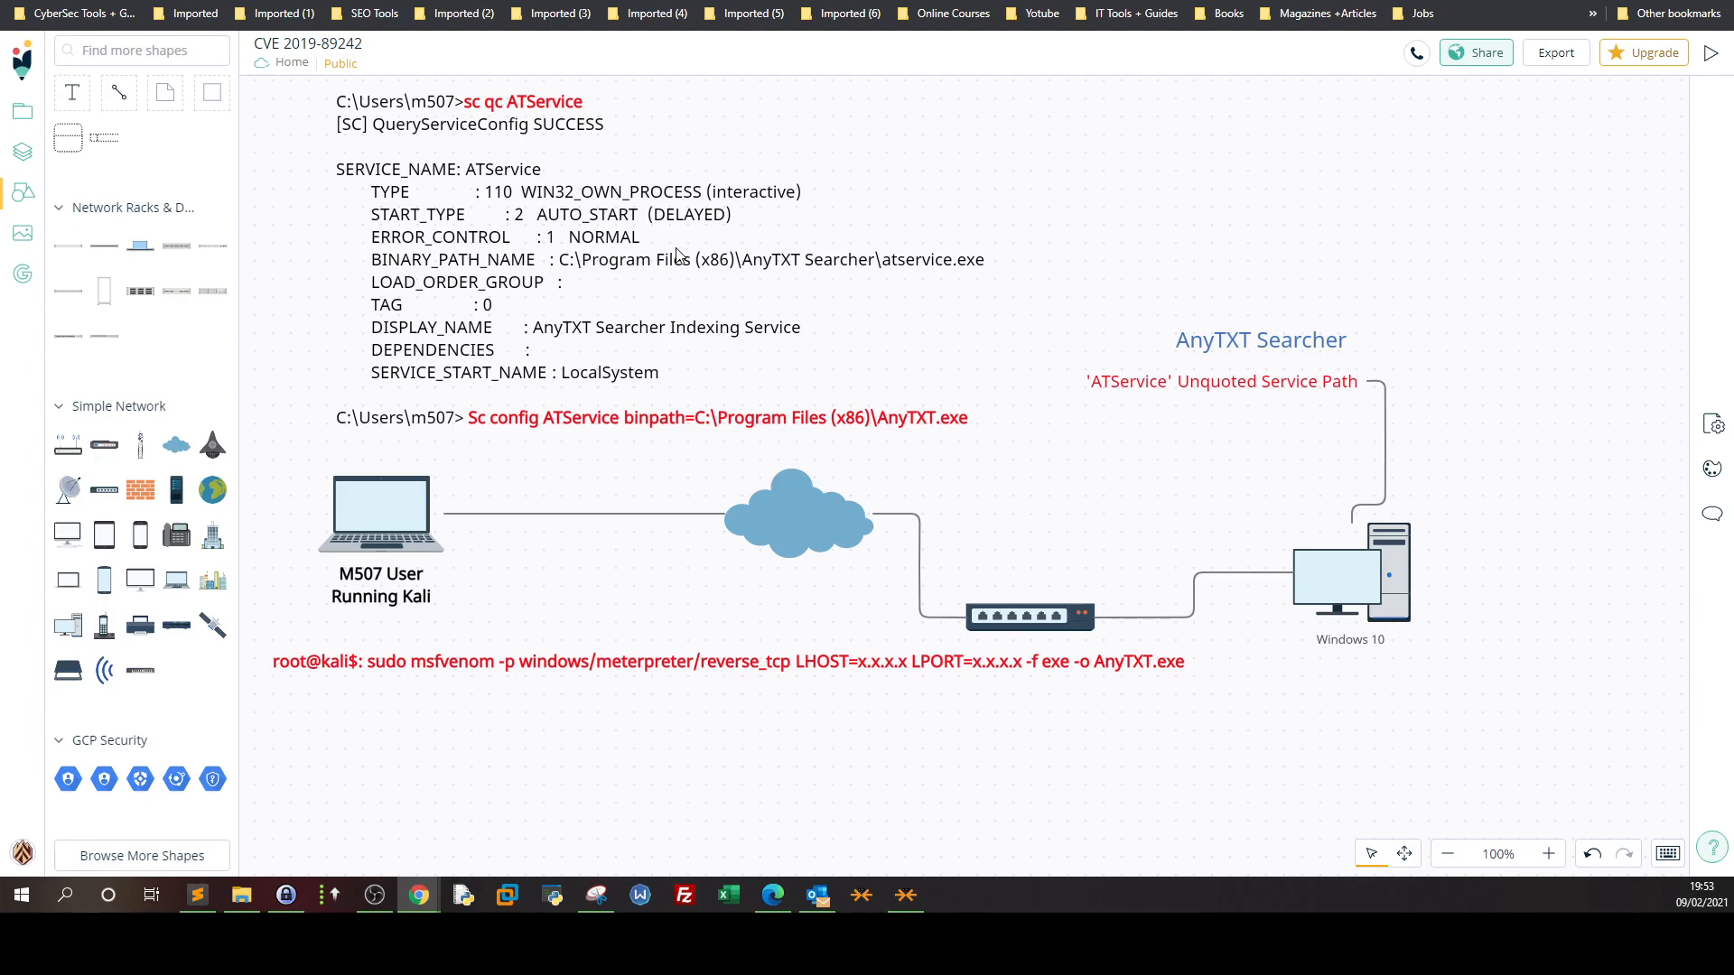
pyautogui.moveTo(724, 280)
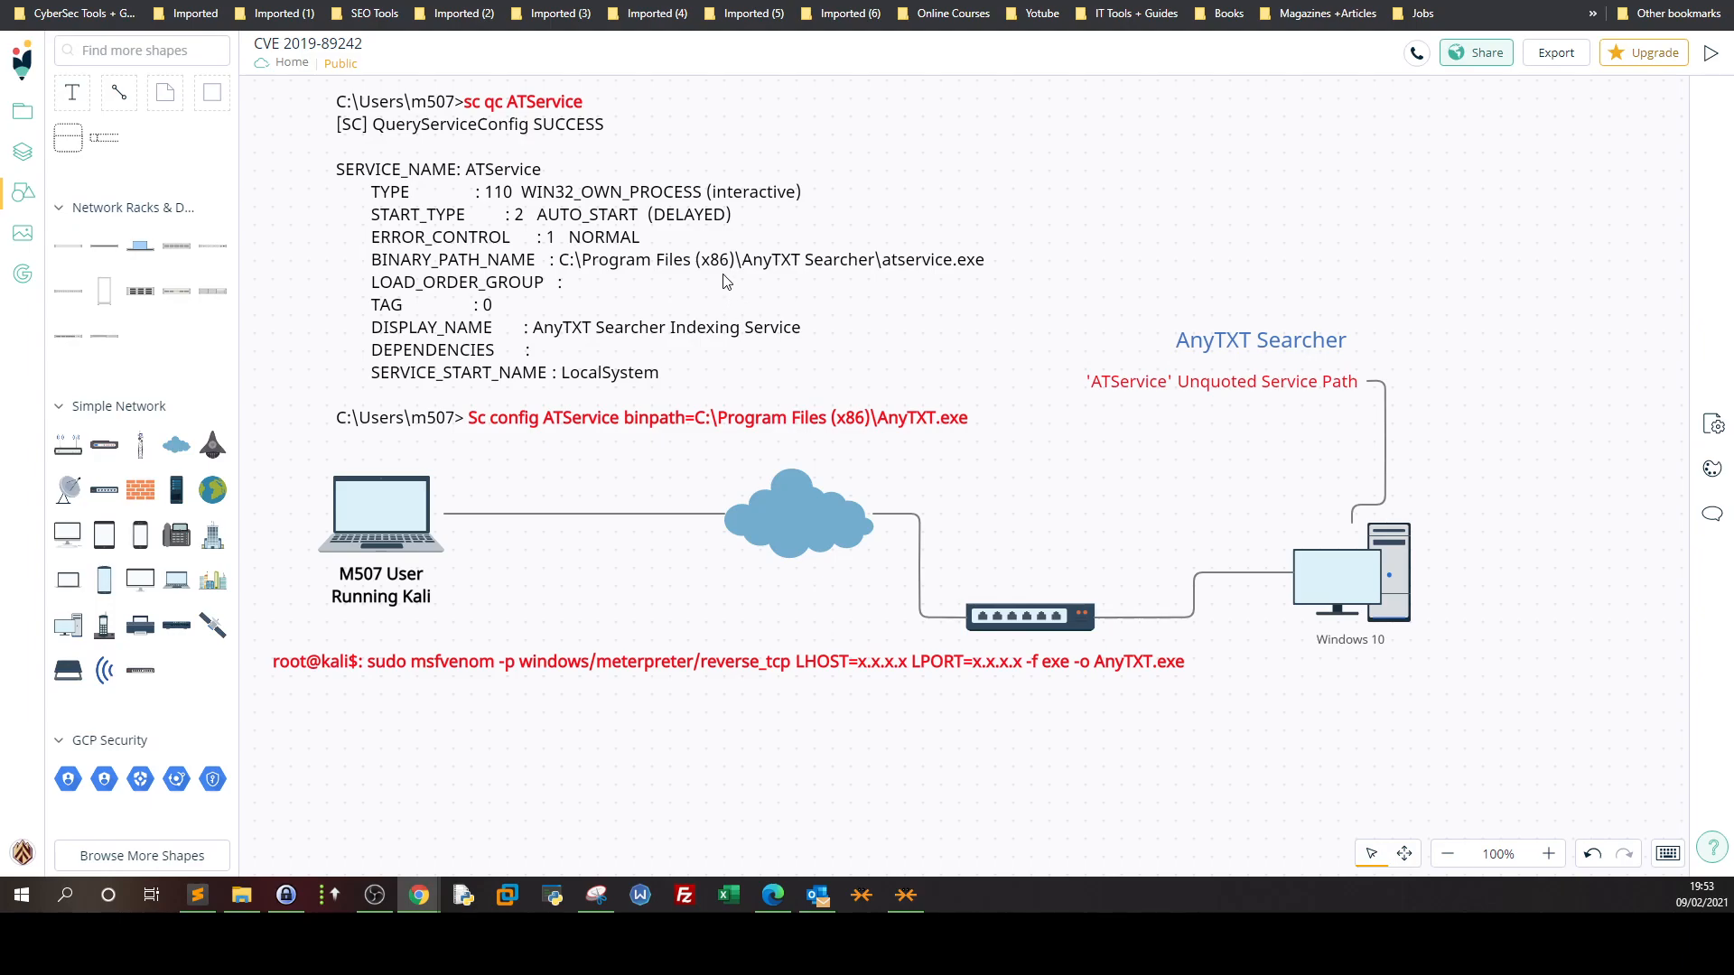
pyautogui.moveTo(792, 269)
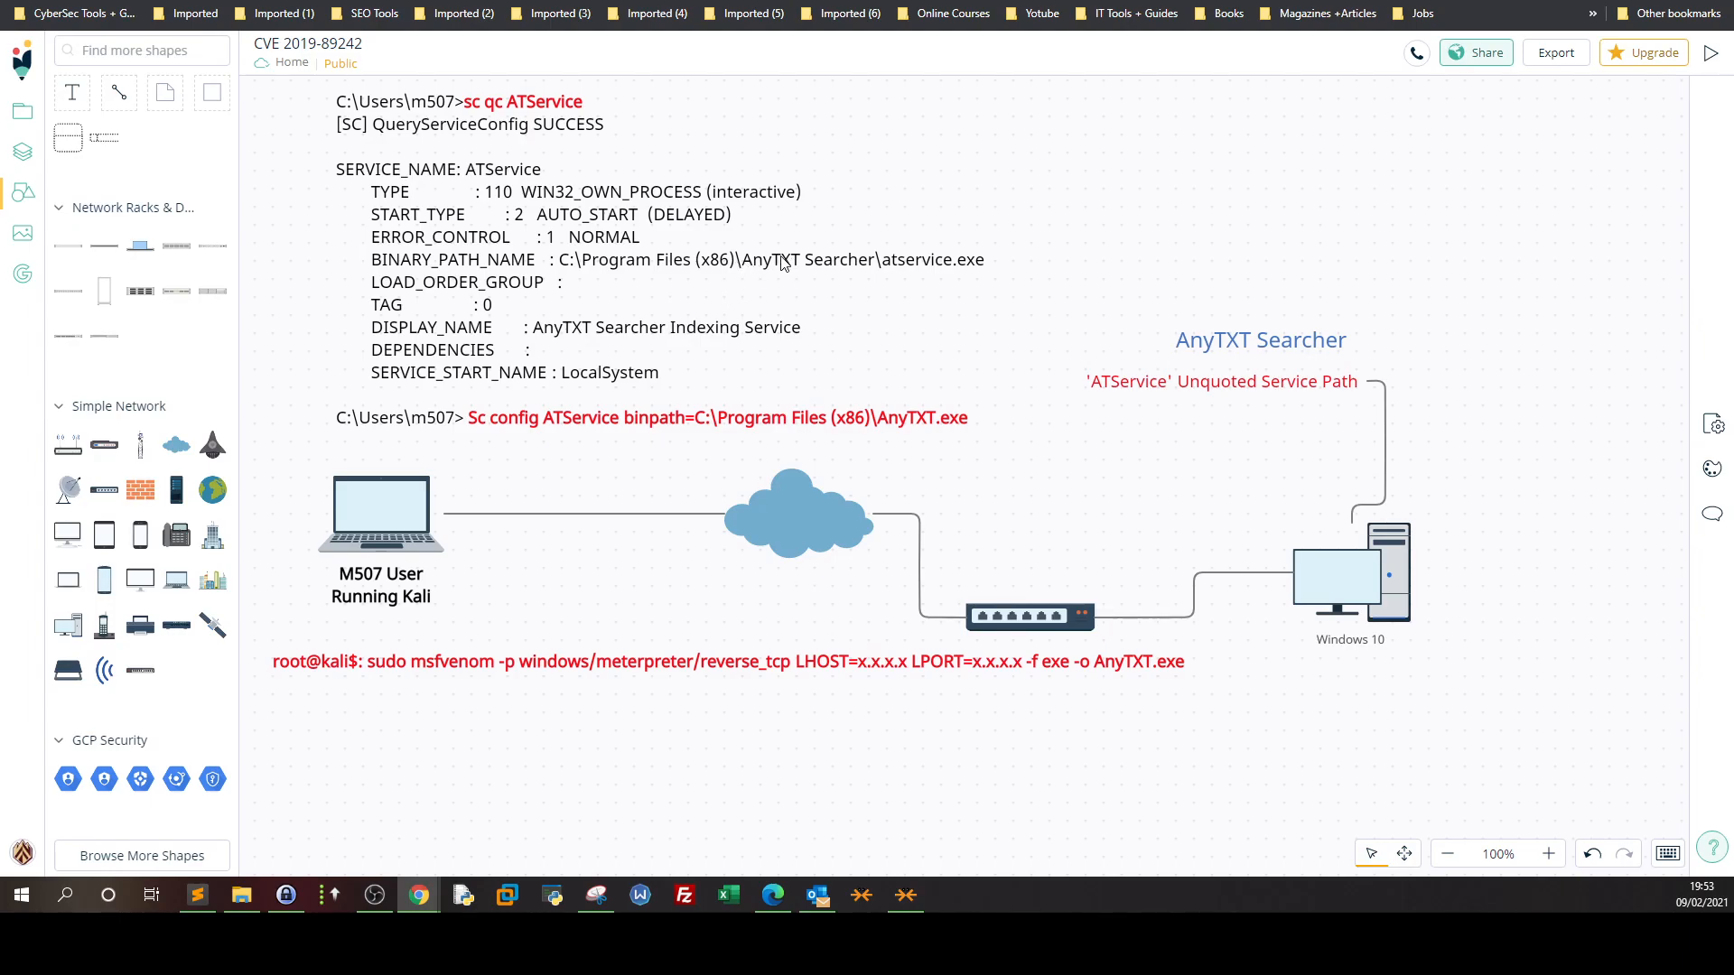
pyautogui.moveTo(351, 668)
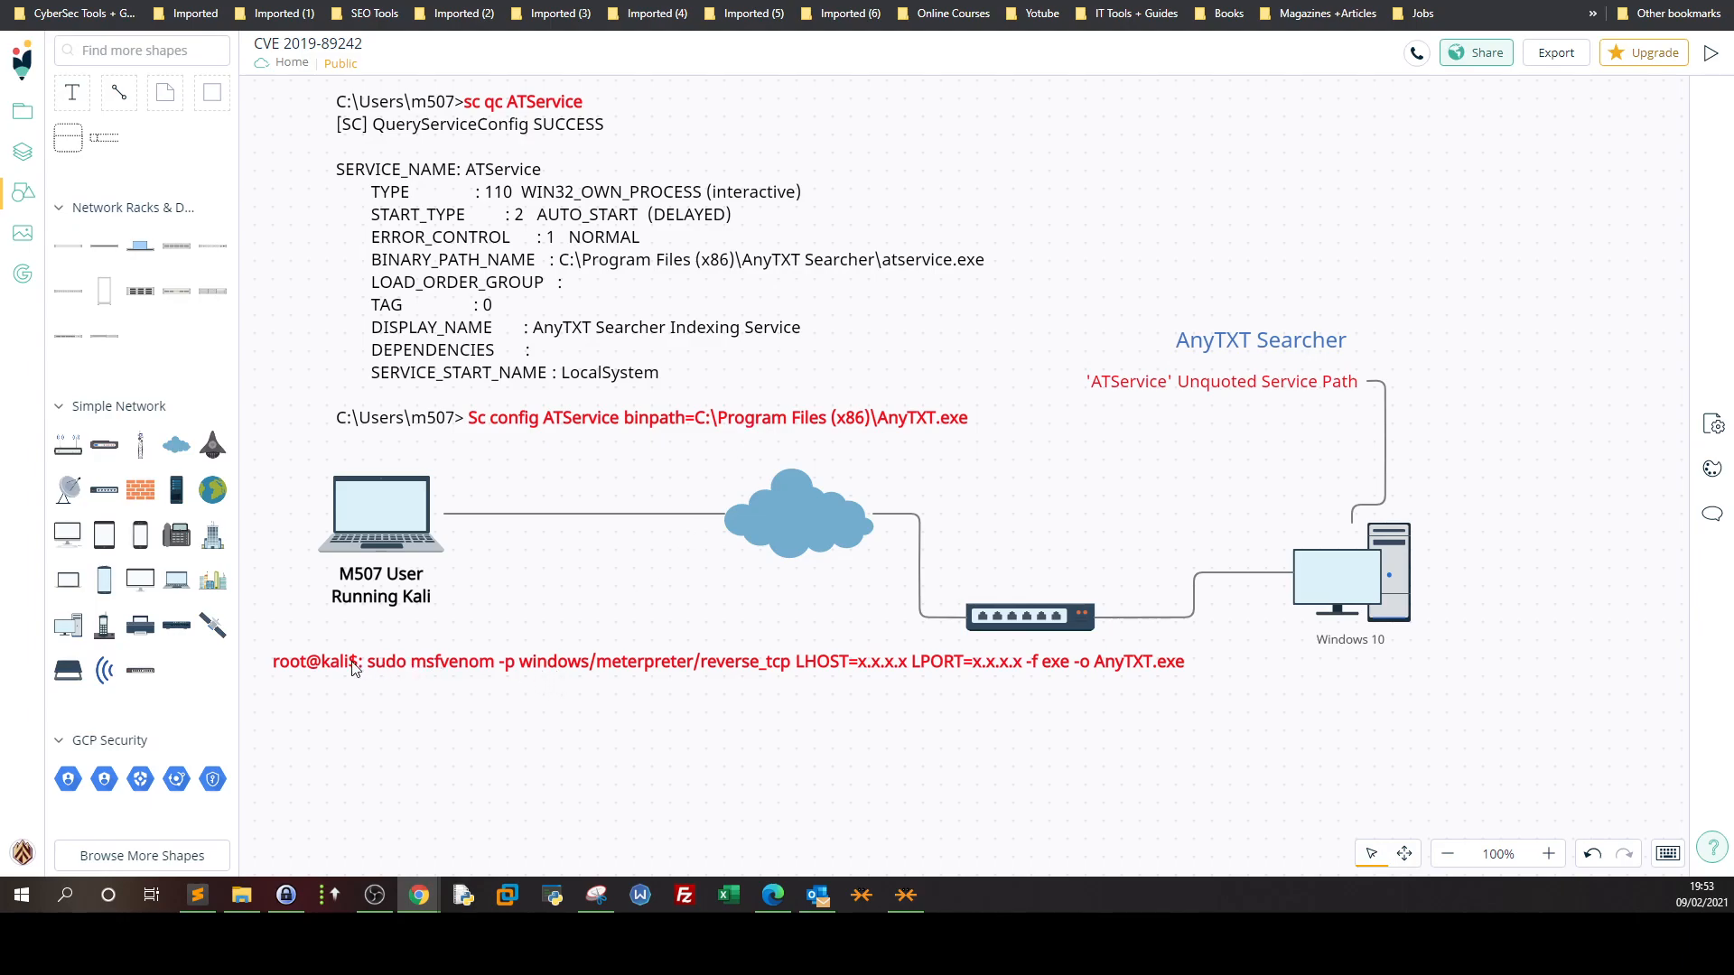
pyautogui.moveTo(571, 671)
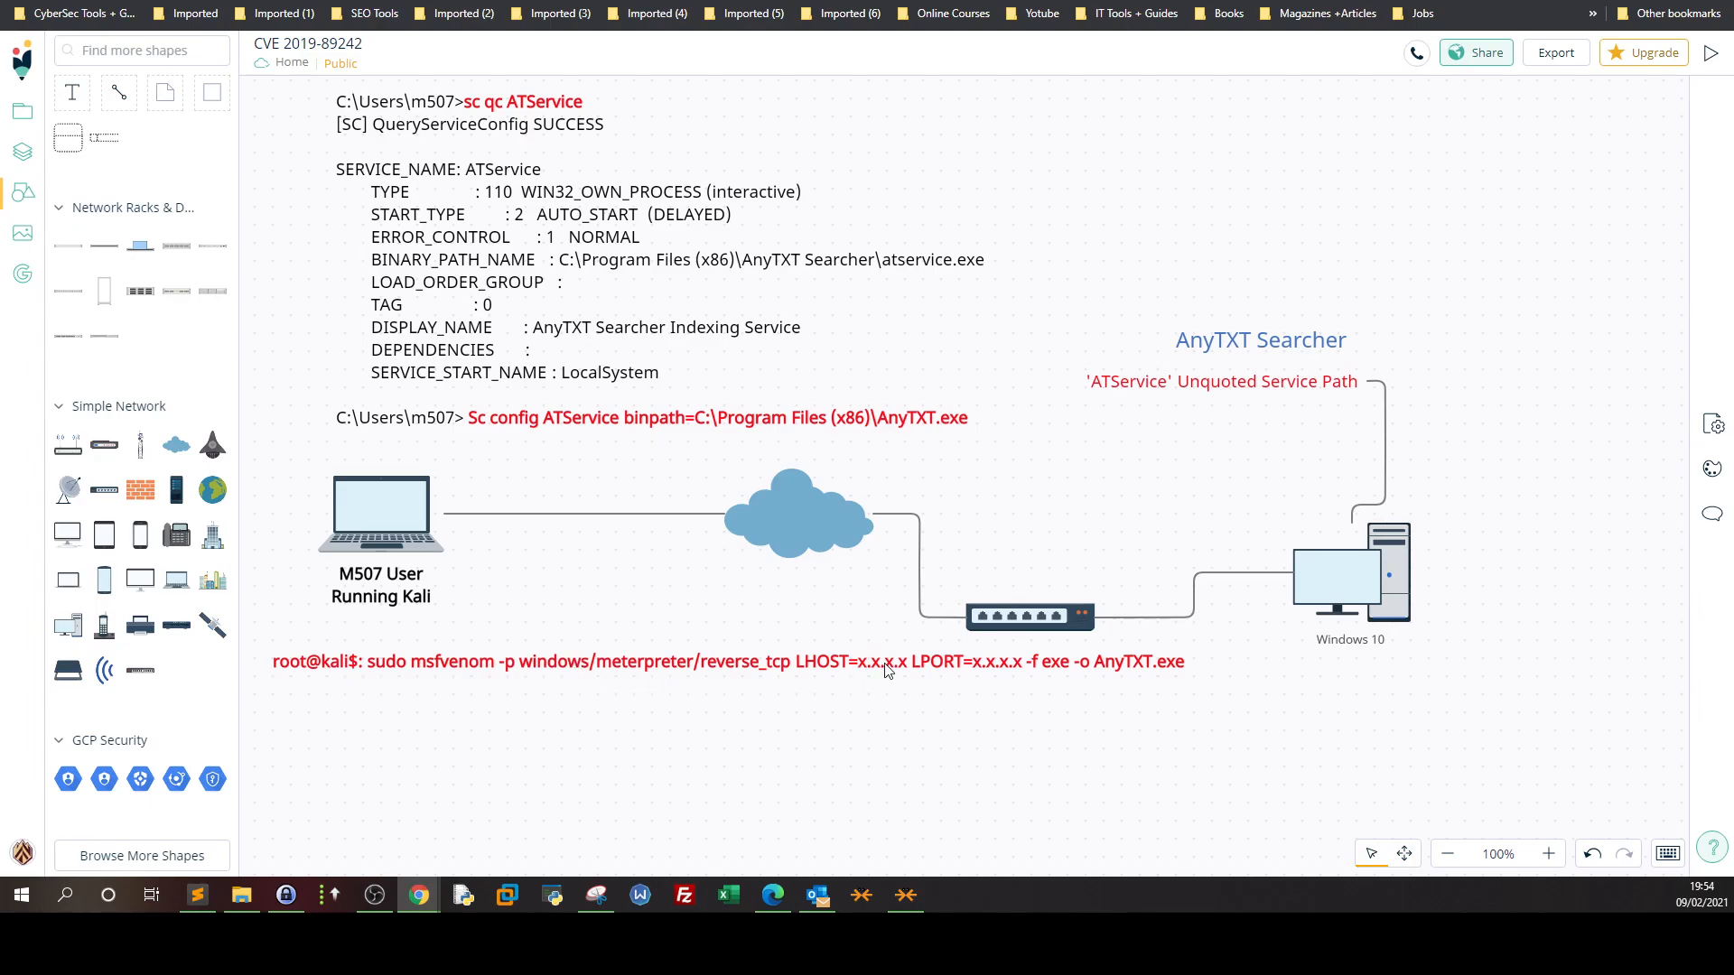
pyautogui.moveTo(1039, 675)
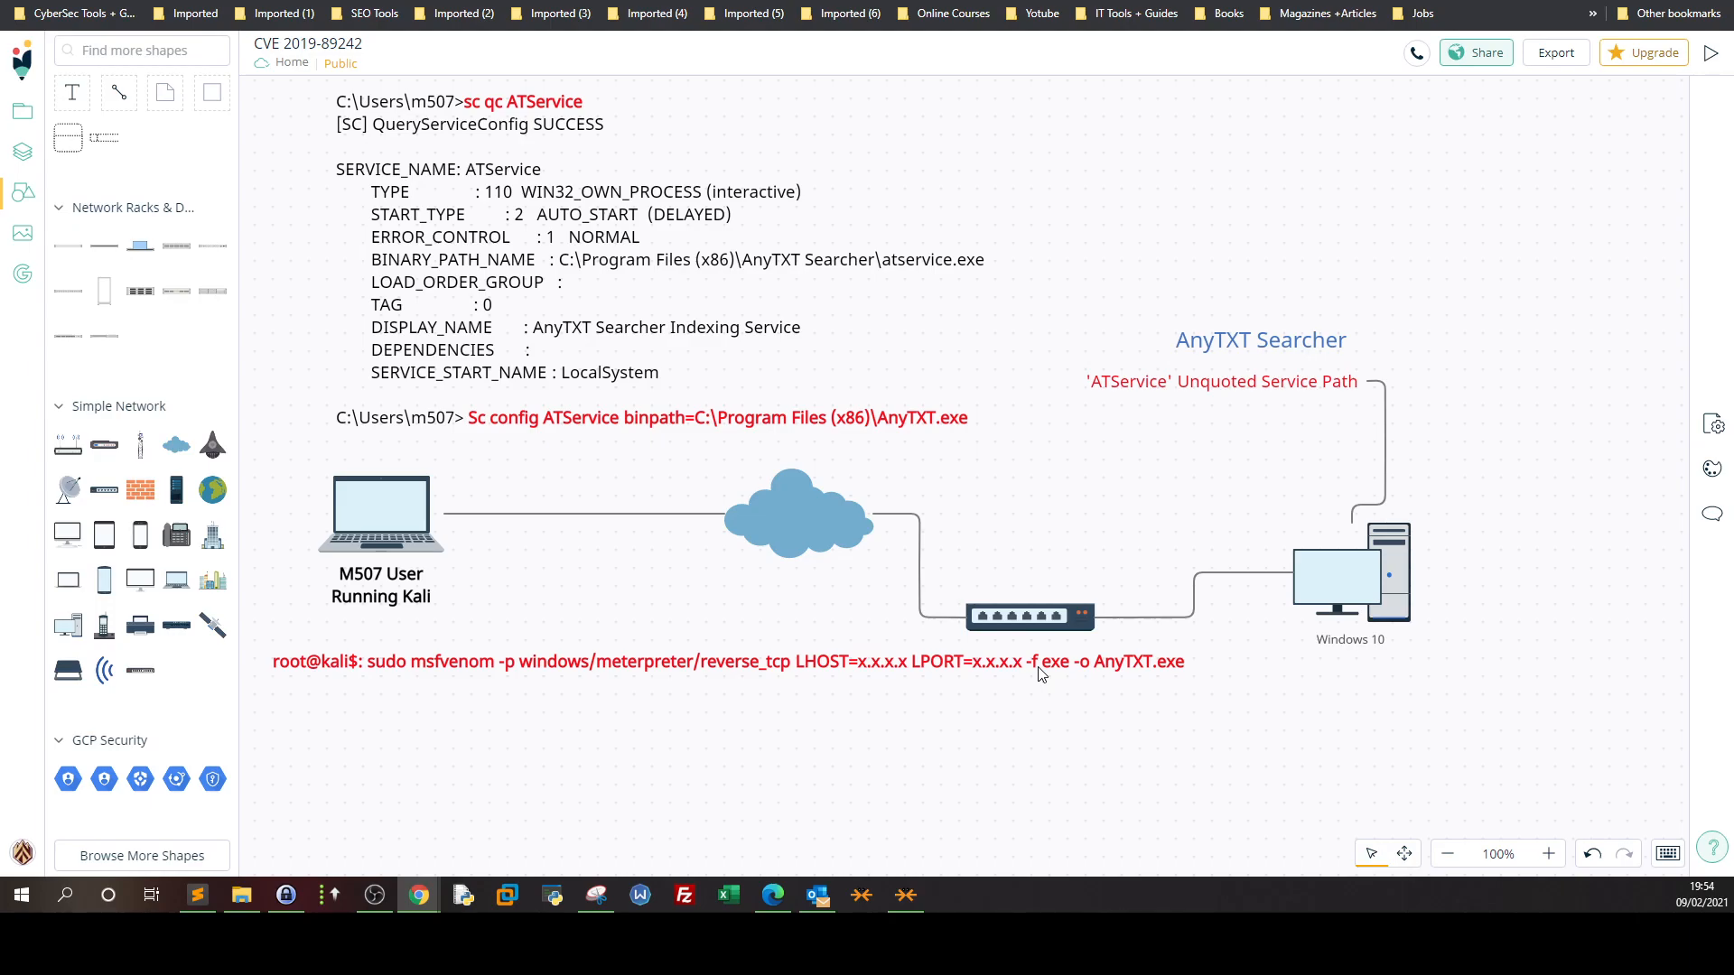
pyautogui.moveTo(1171, 675)
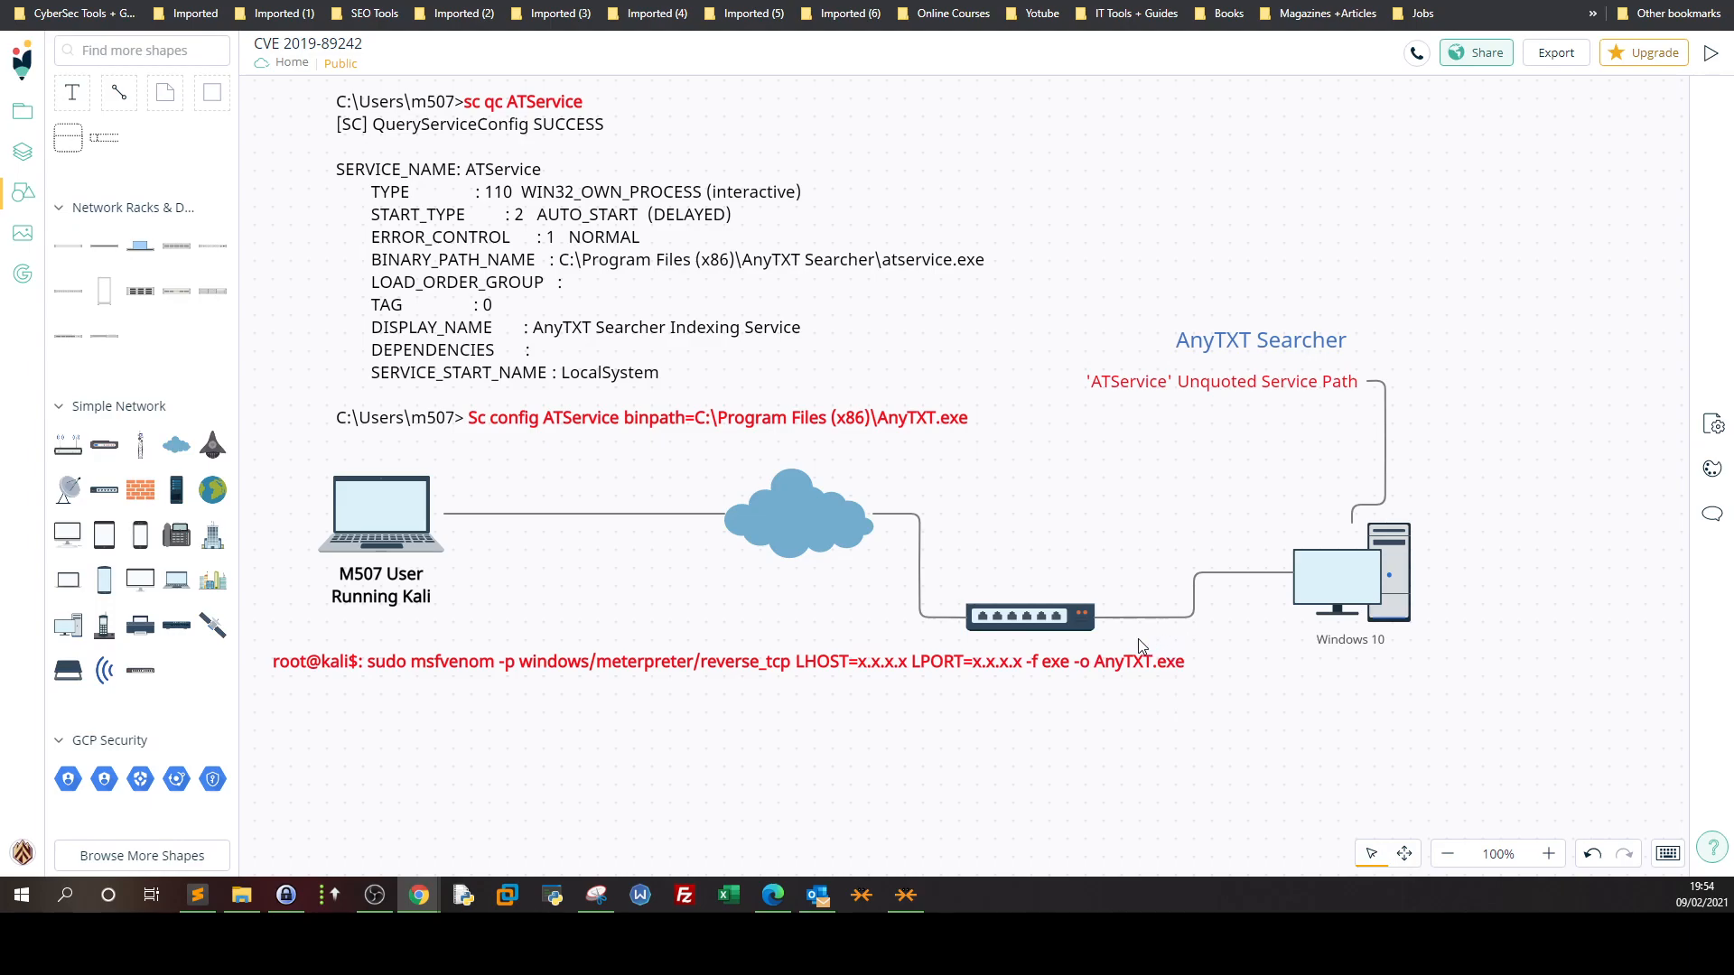
pyautogui.moveTo(1133, 659)
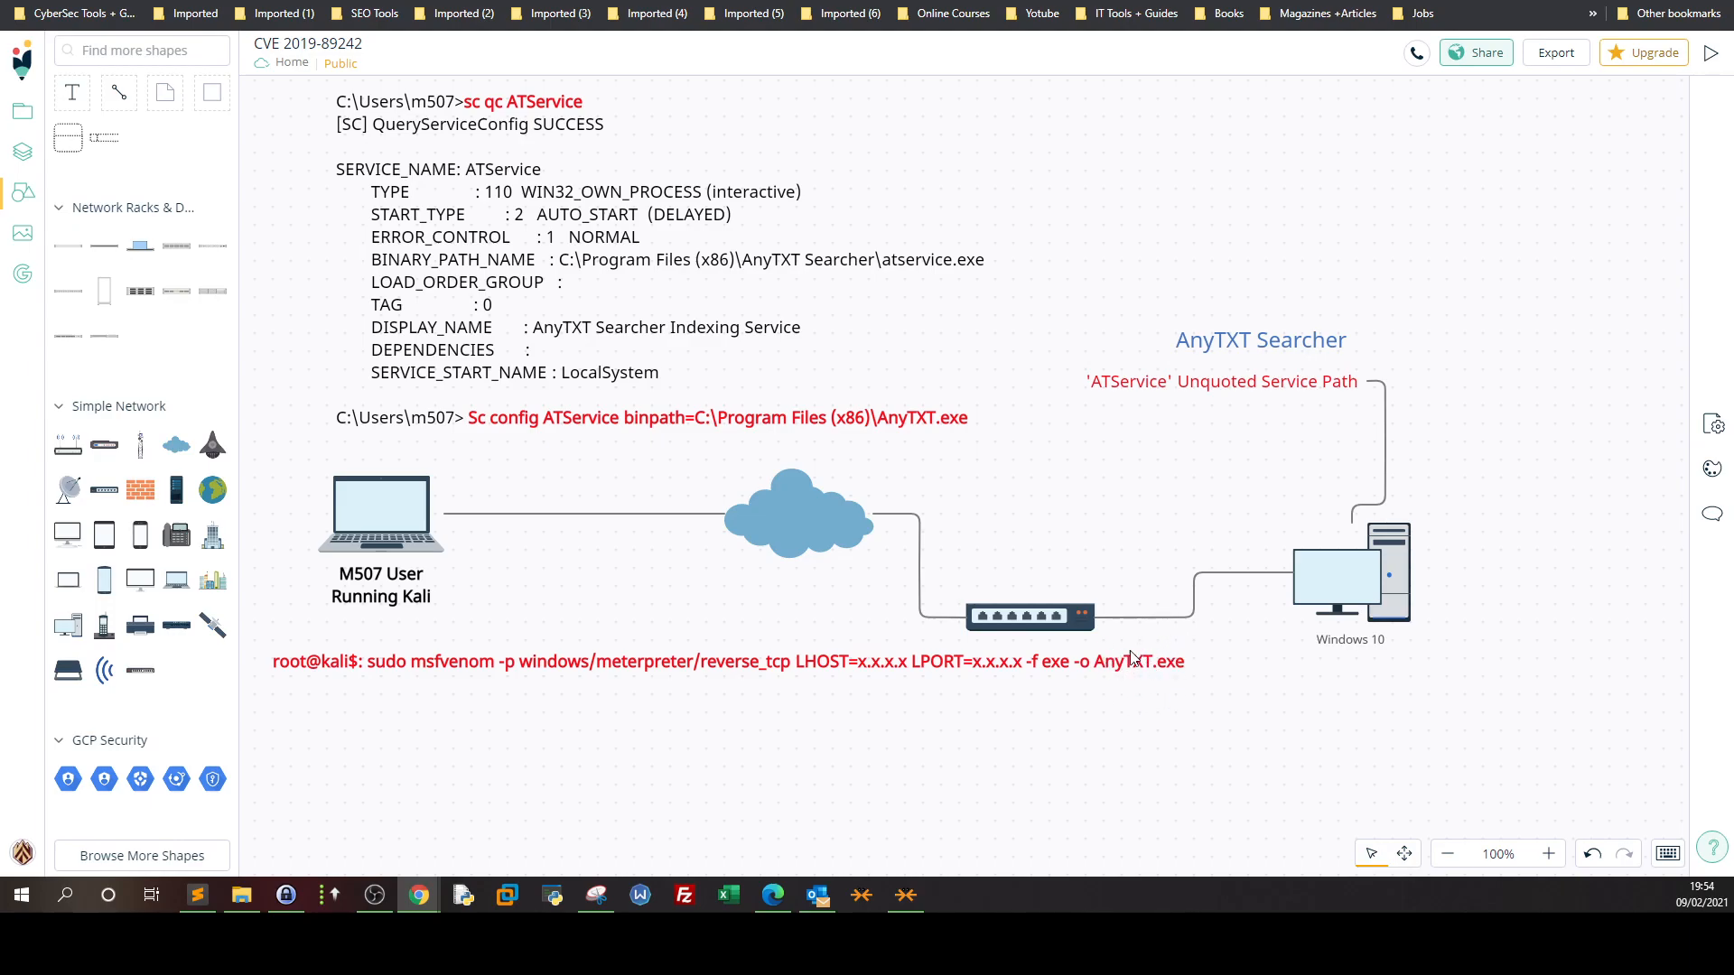
pyautogui.moveTo(1137, 677)
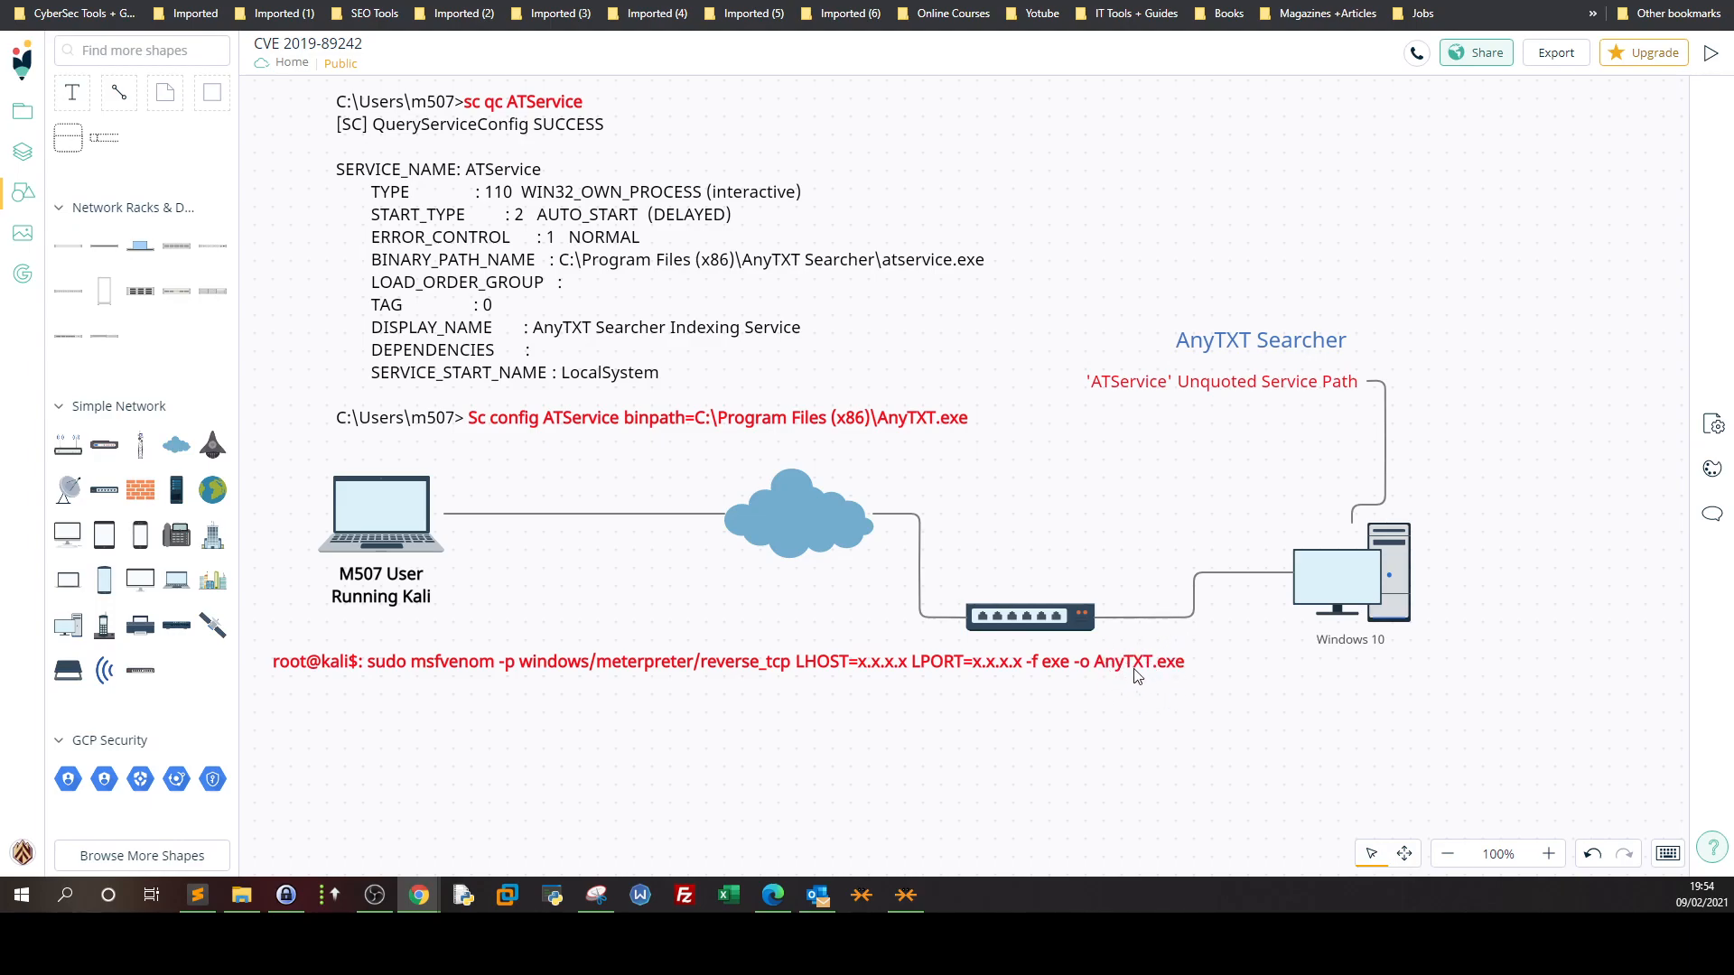
pyautogui.moveTo(805, 273)
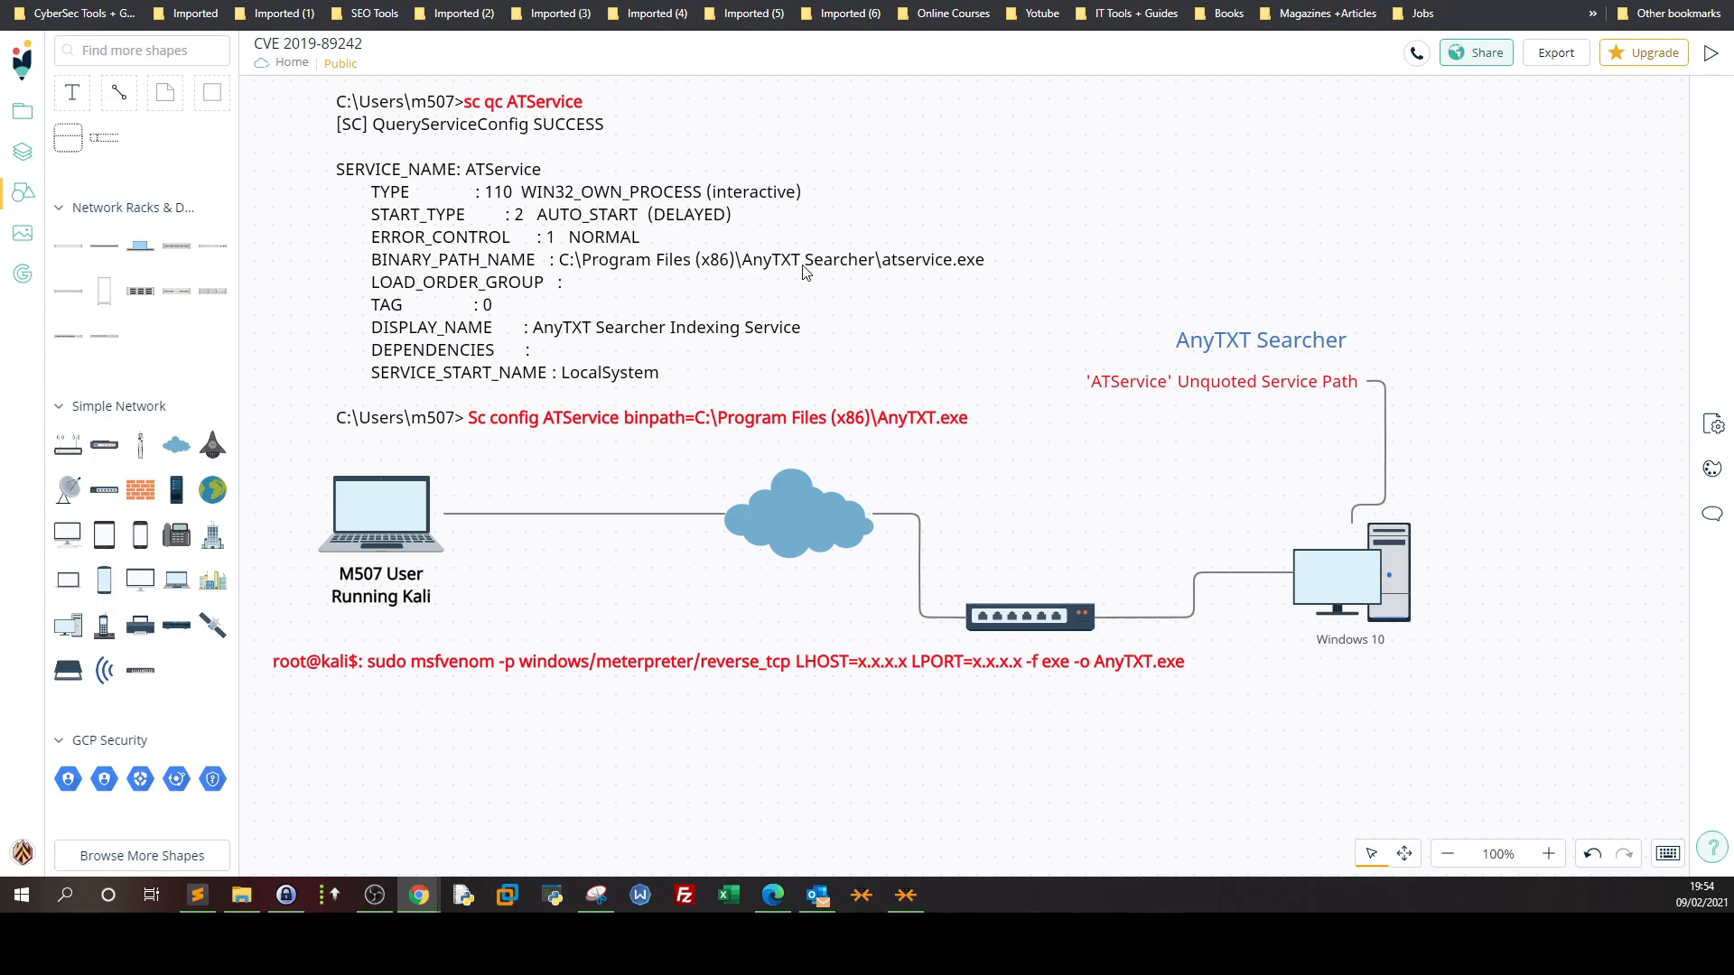
pyautogui.moveTo(940, 285)
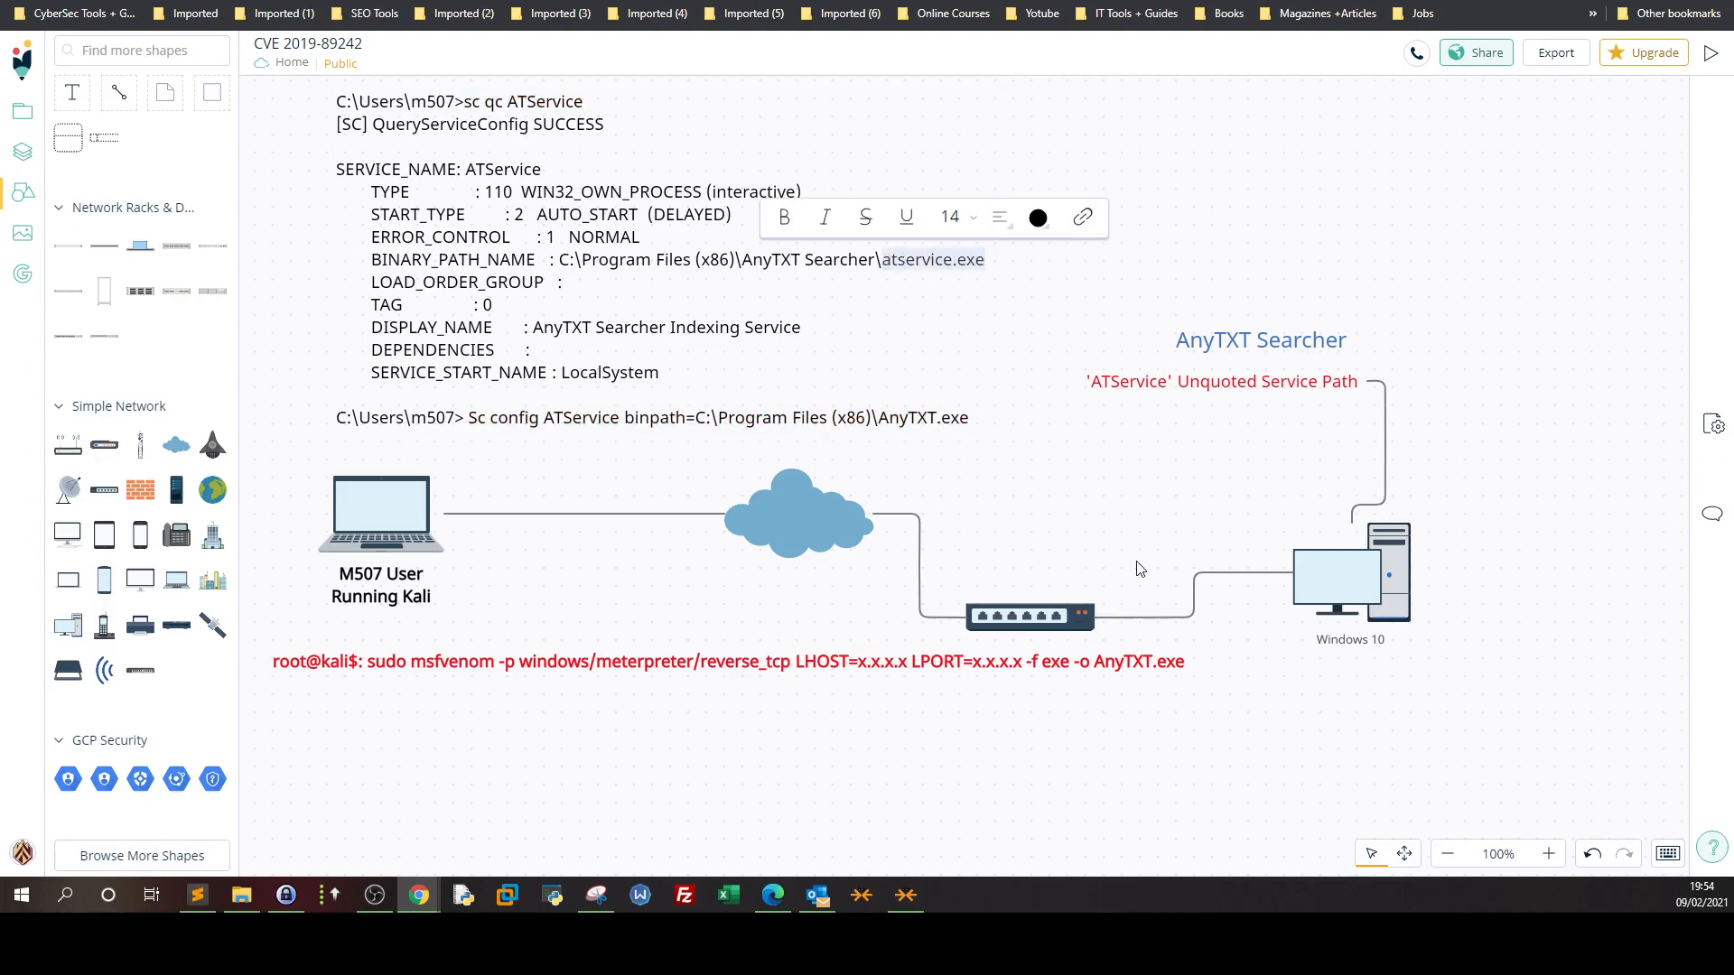
# - Rename the msfvenom -o output file from AnyTXT.exe to atservice.exe
pyautogui.click(774, 661)
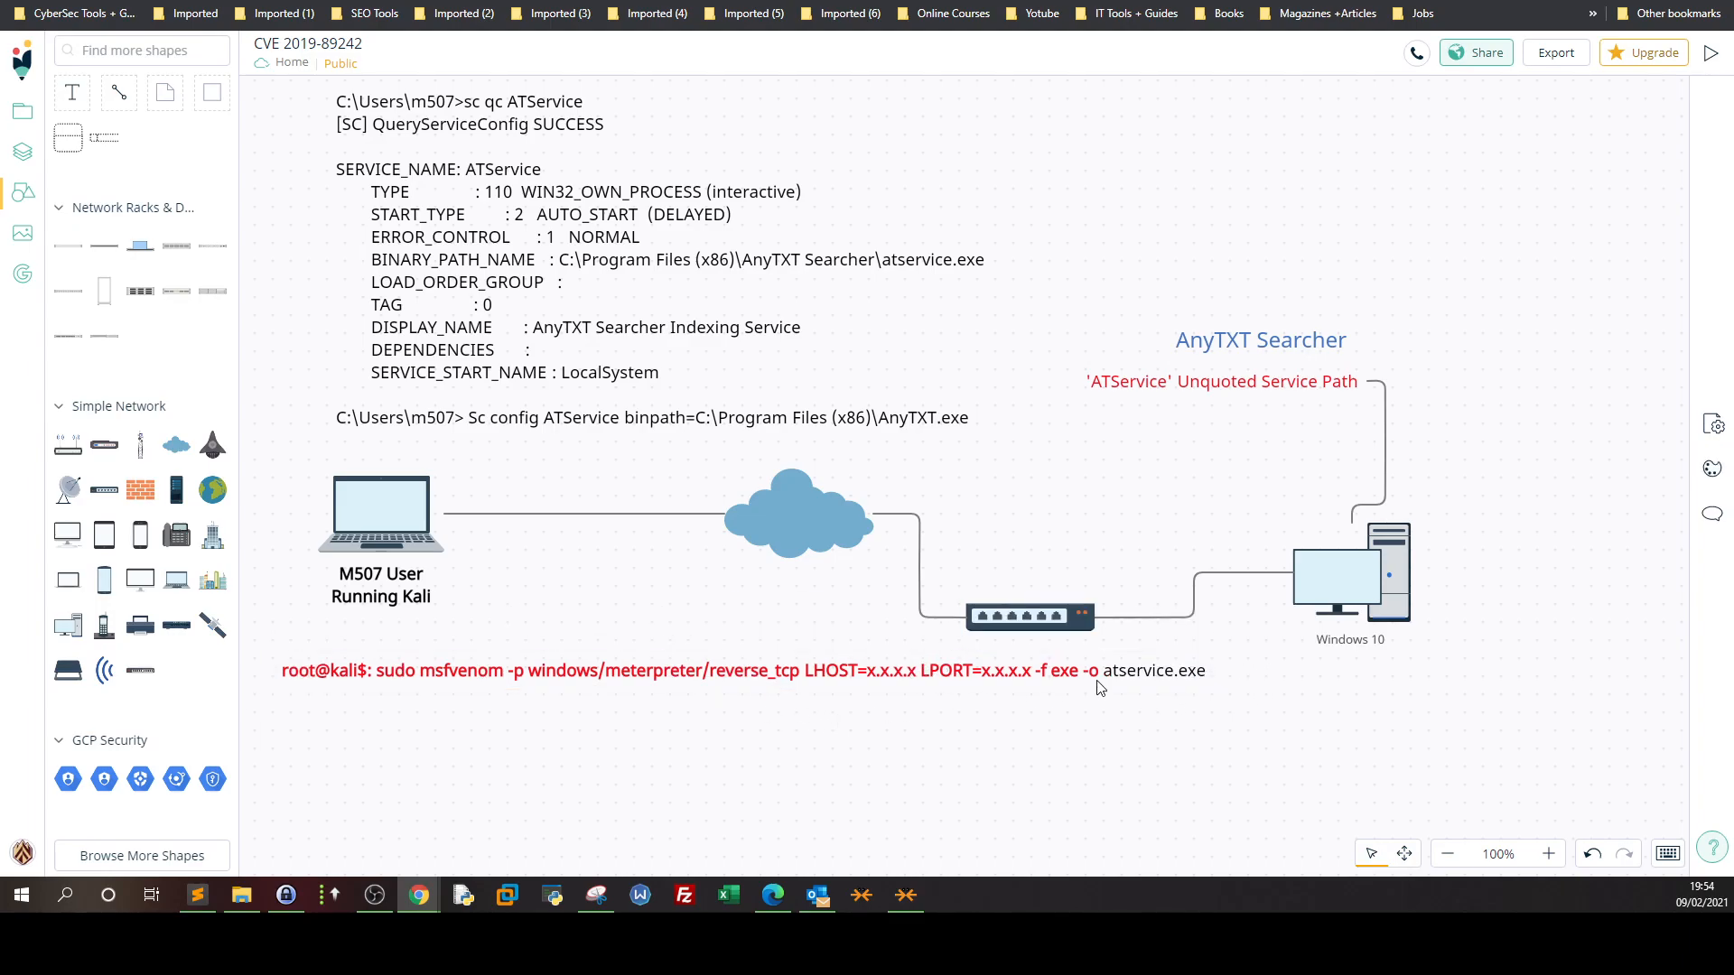
pyautogui.moveTo(1139, 679)
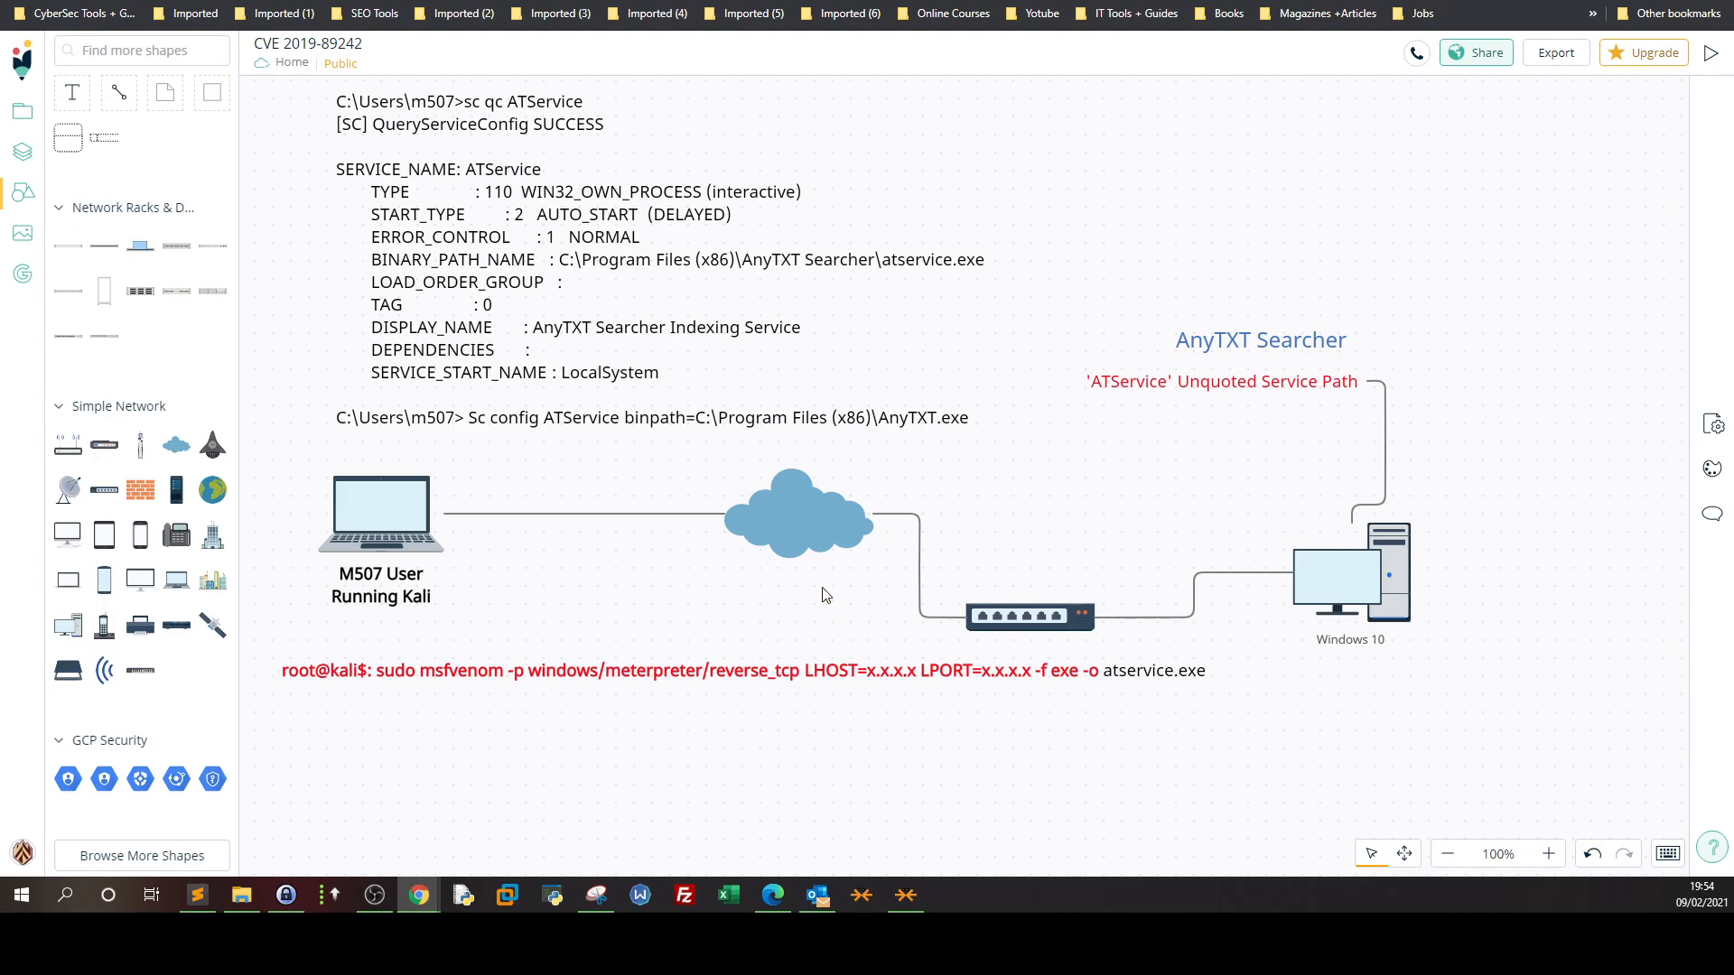
# - Change the end of the sc config binpath from AnyTXT.exe to atservice.exe
pyautogui.click(771, 264)
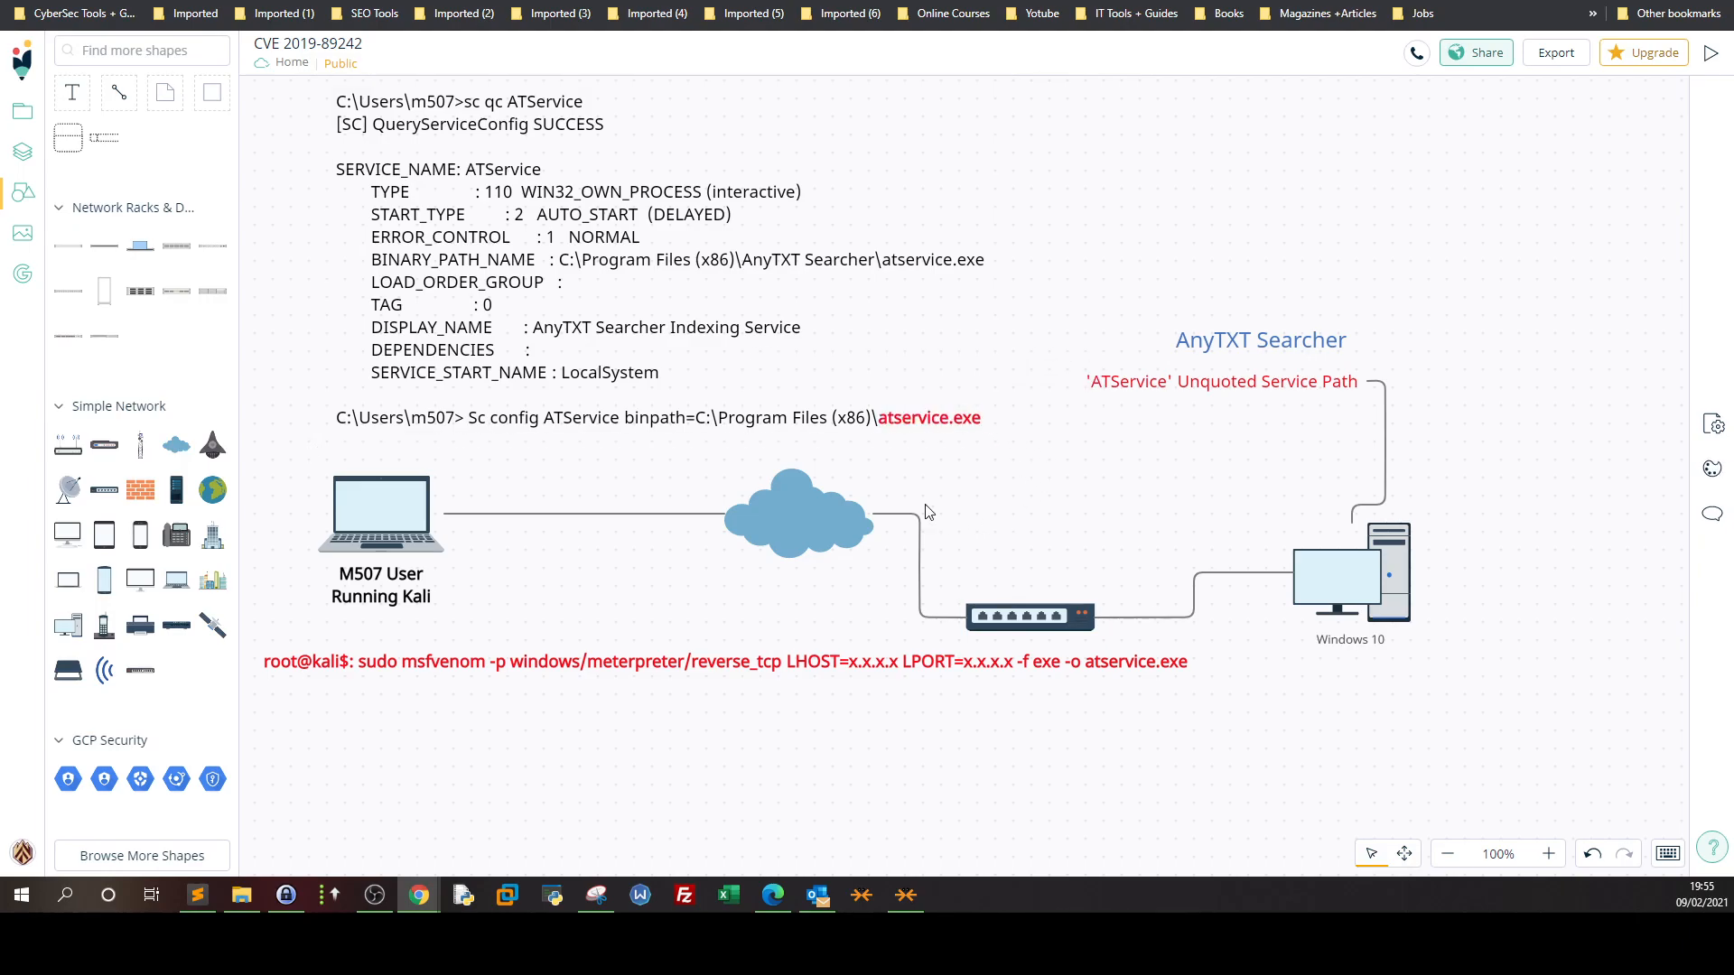
pyautogui.moveTo(509, 428)
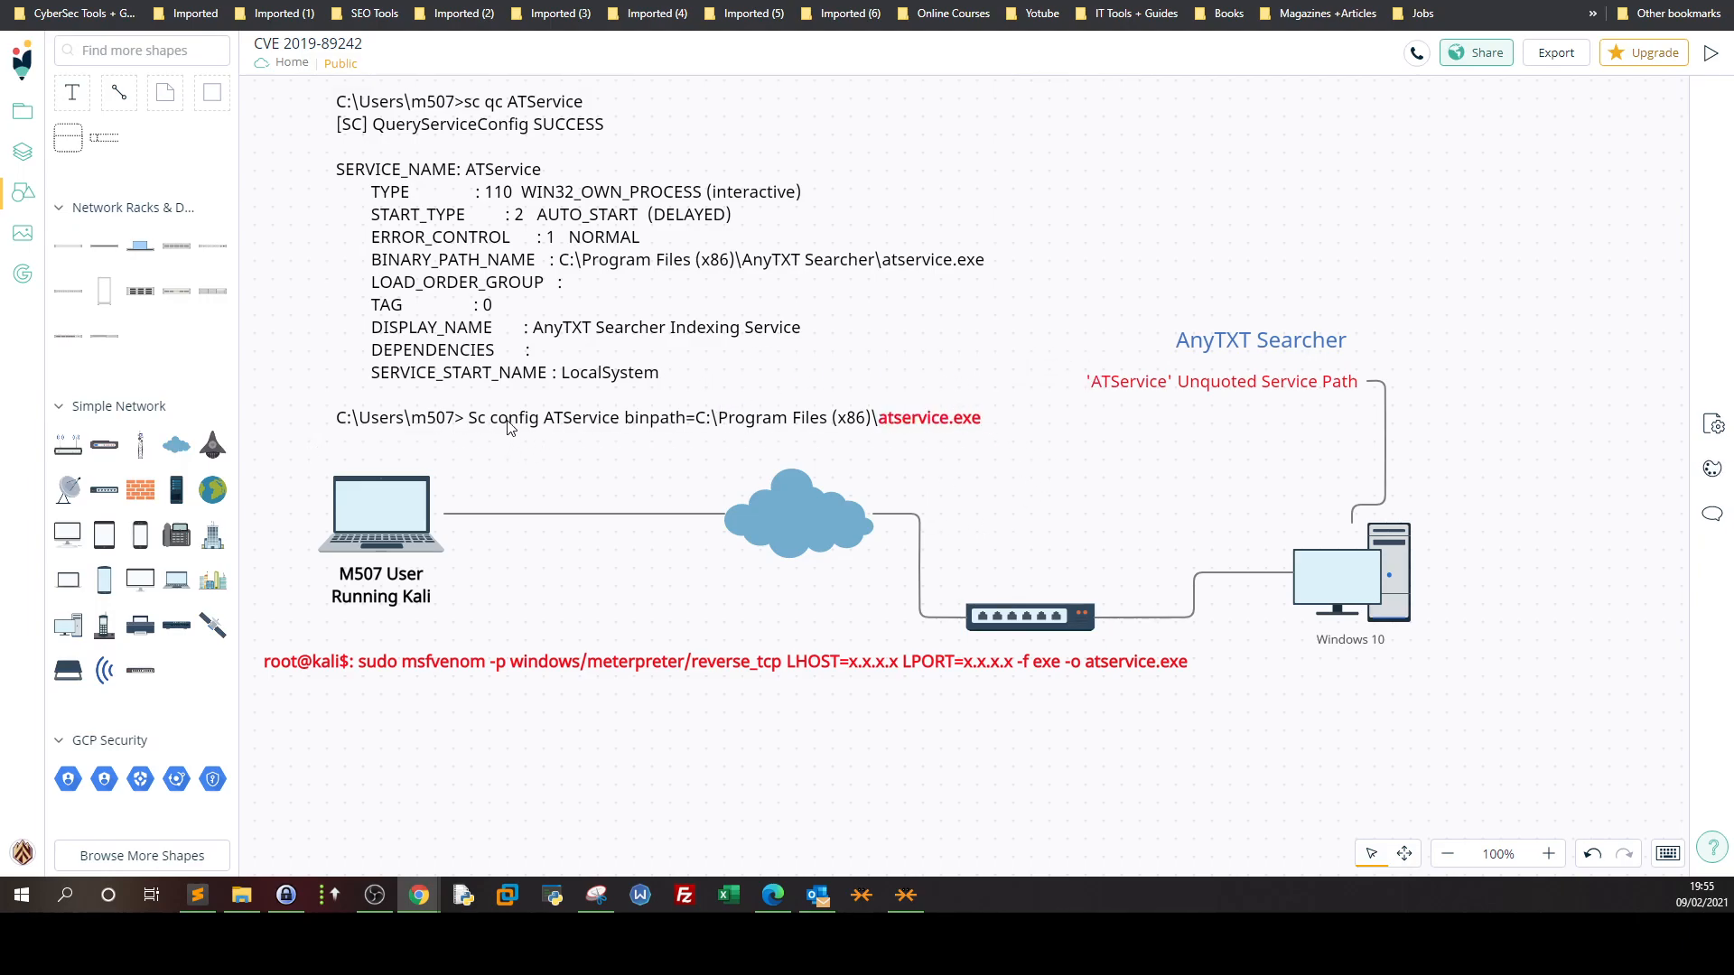
pyautogui.moveTo(565, 424)
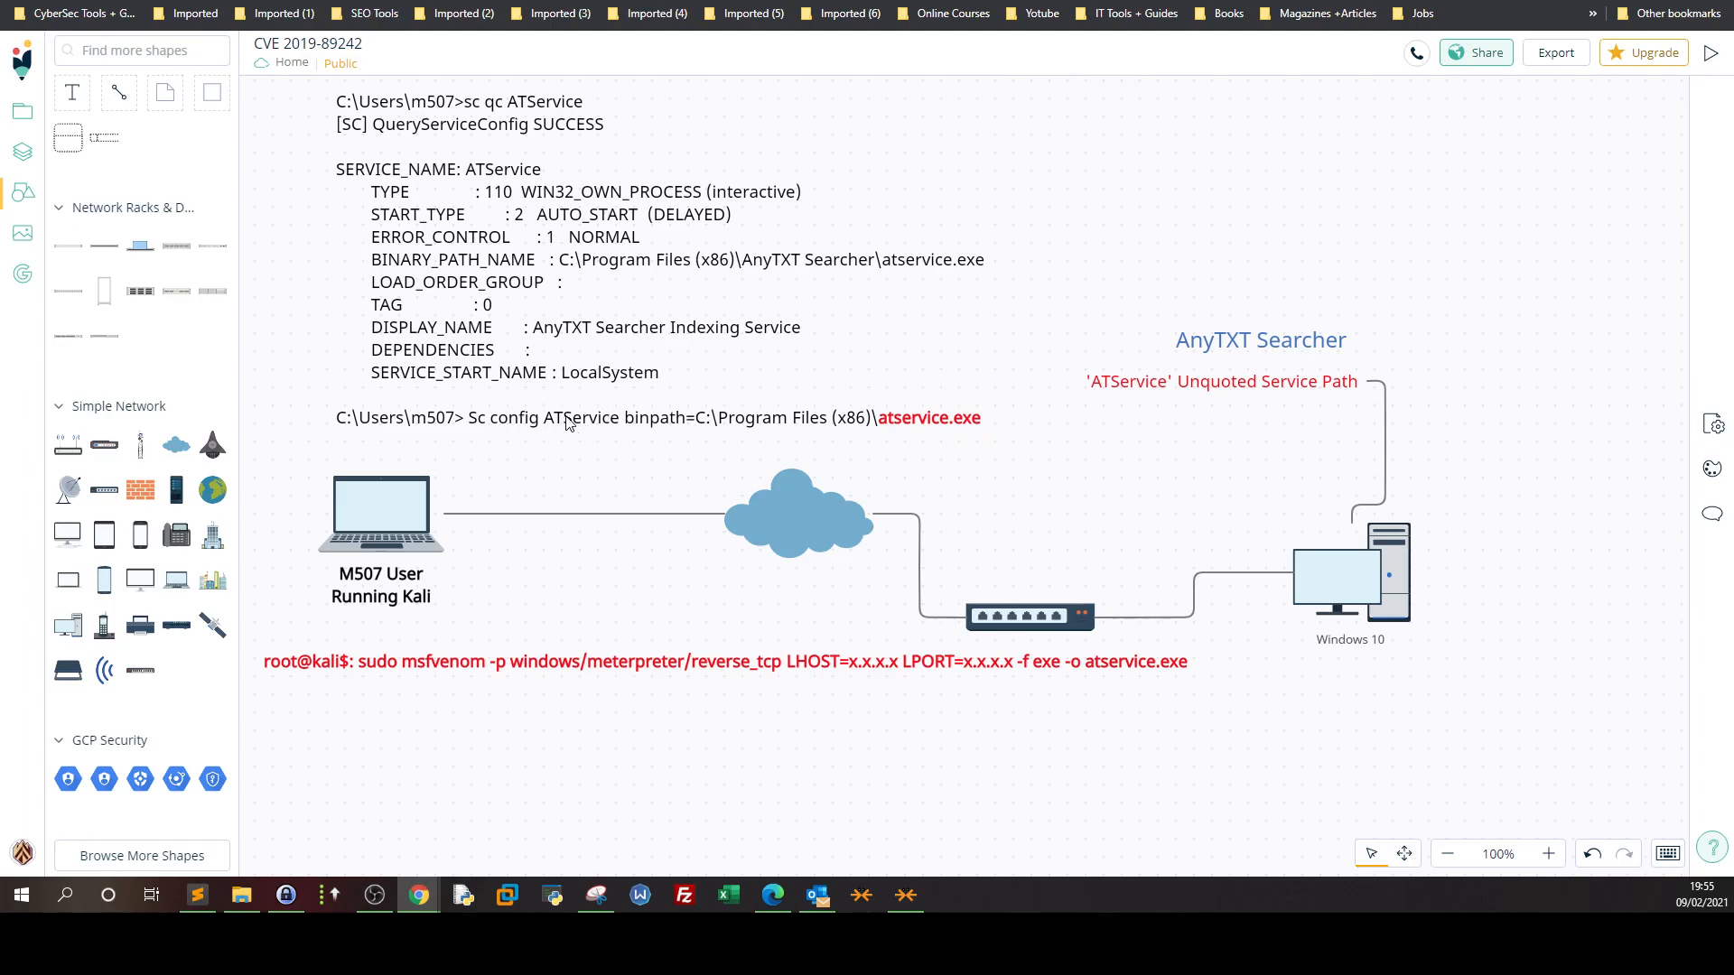
pyautogui.moveTo(802, 421)
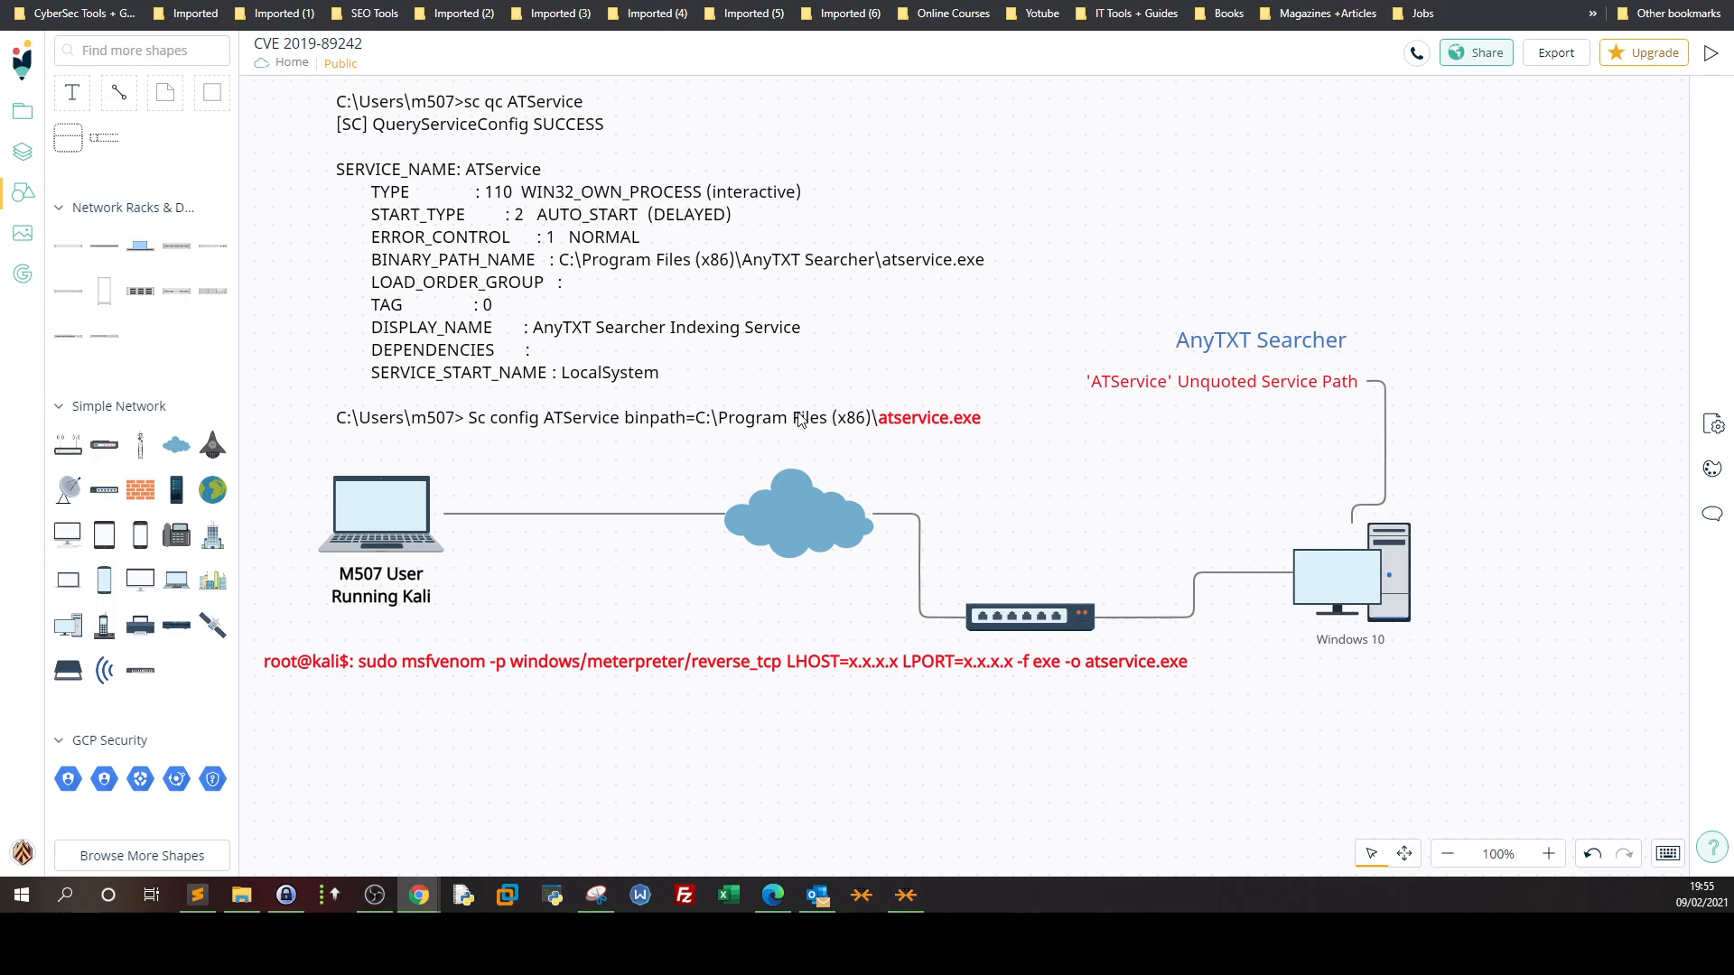
pyautogui.moveTo(941, 429)
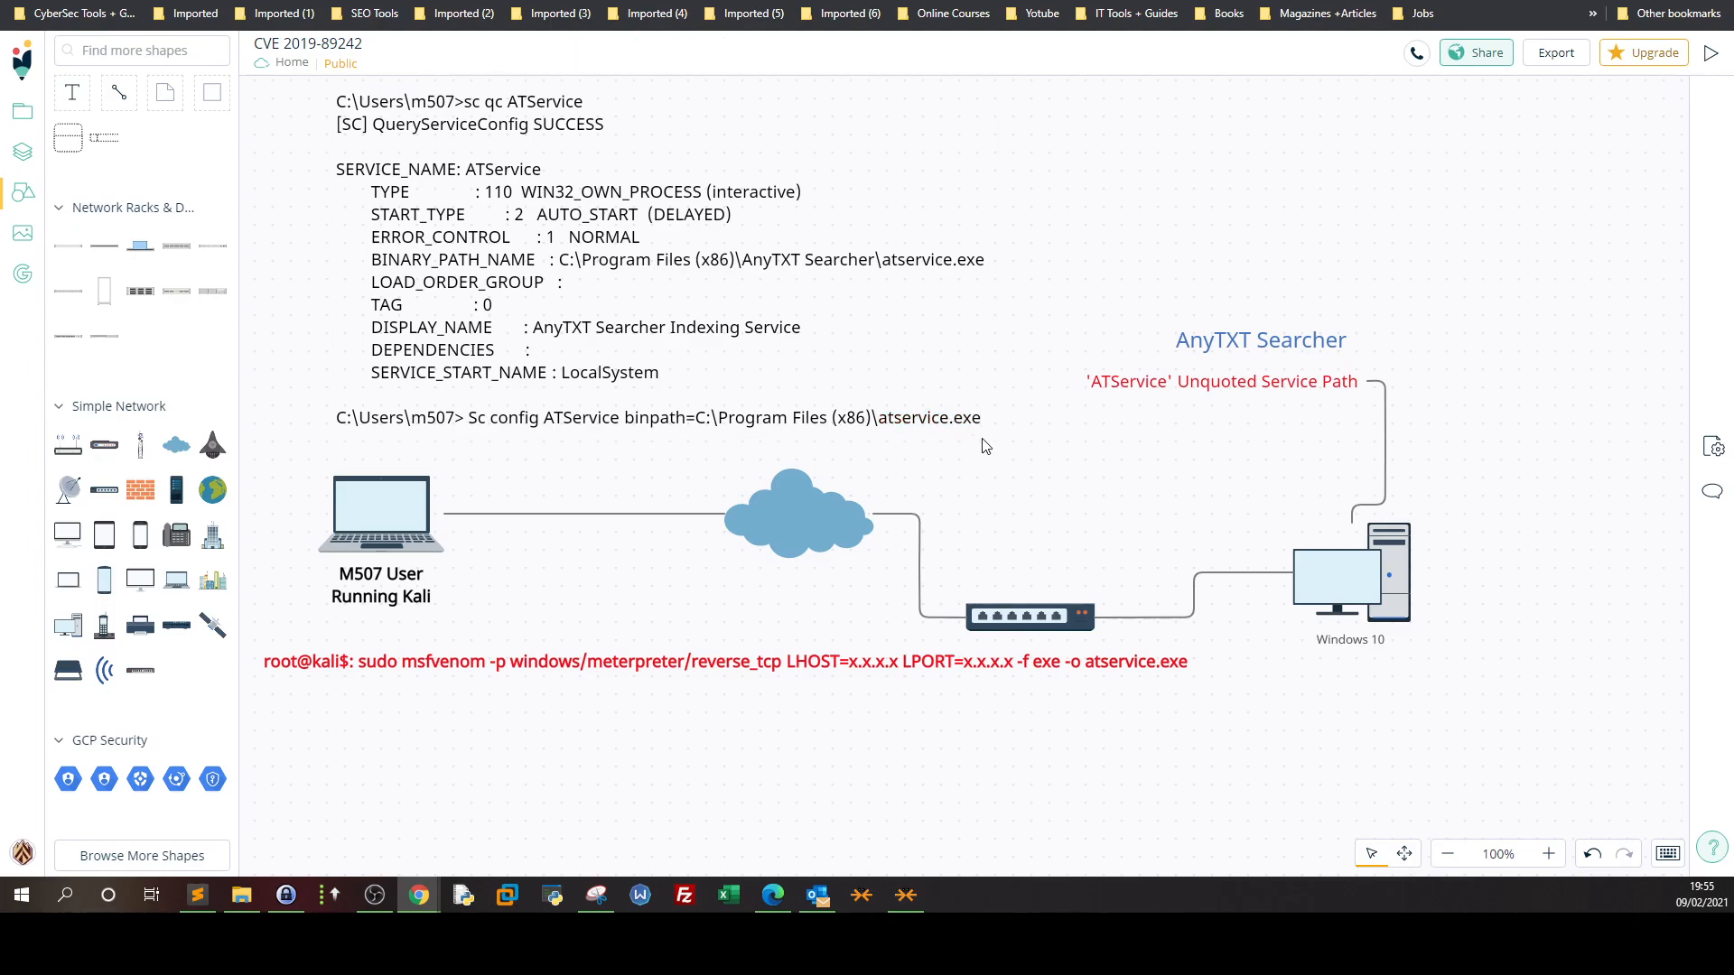
pyautogui.moveTo(976, 703)
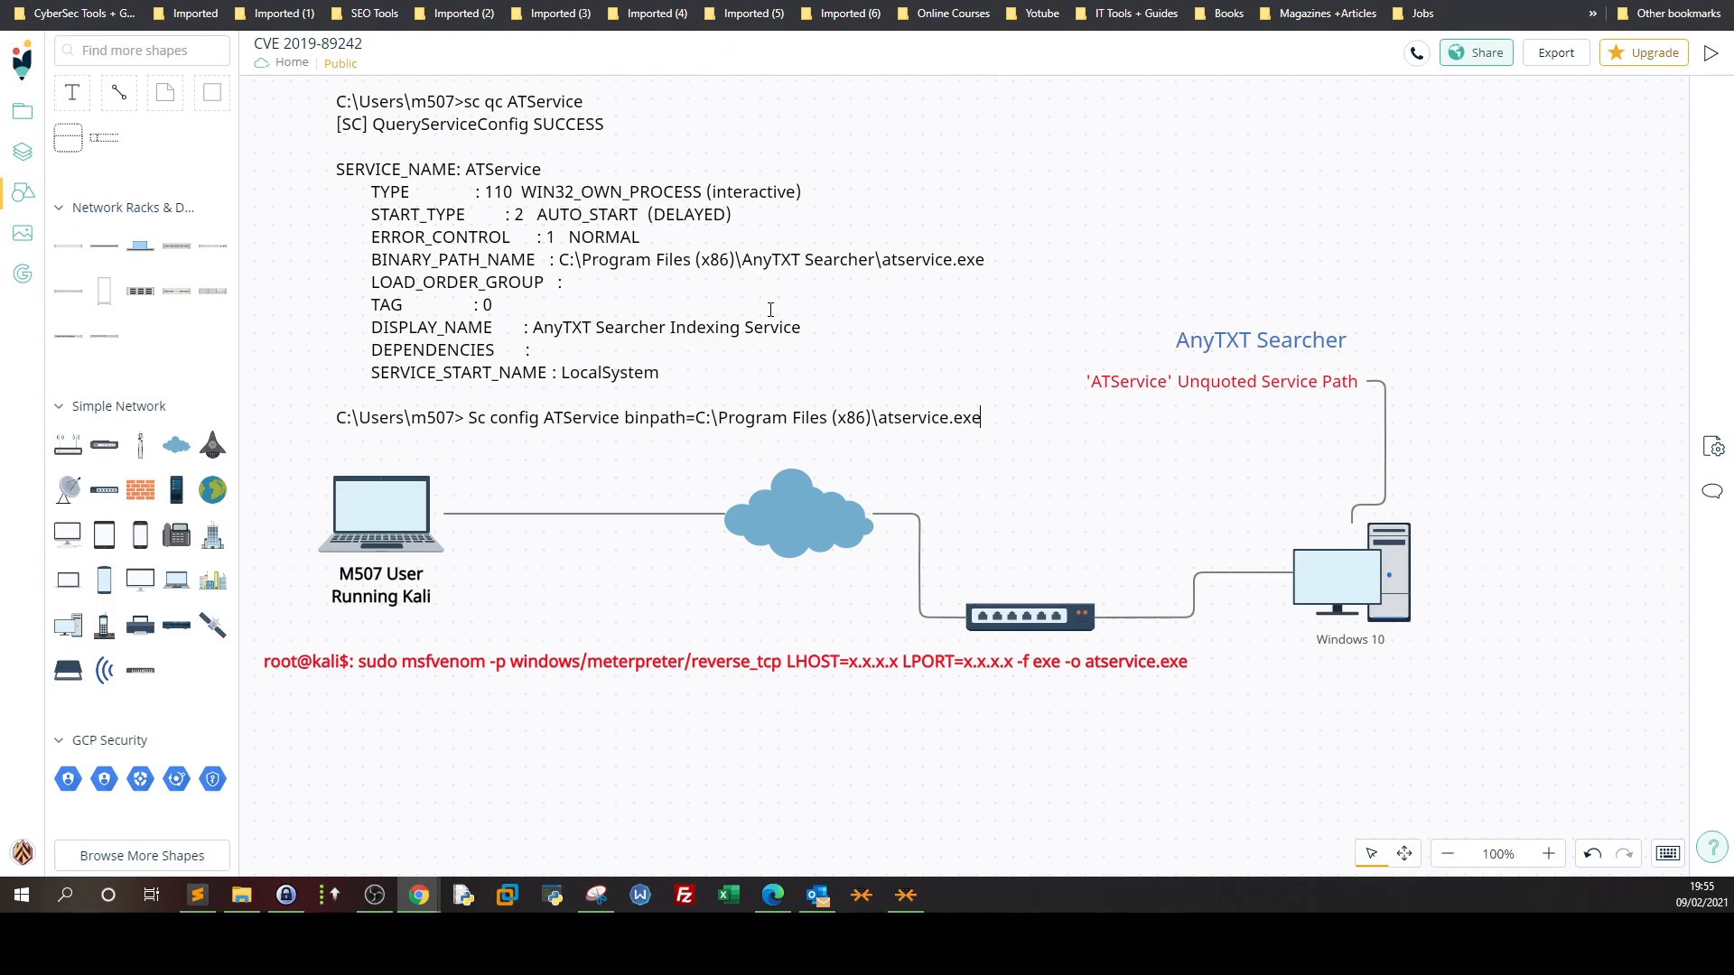
pyautogui.moveTo(799, 260)
pyautogui.write('AnyTXT')
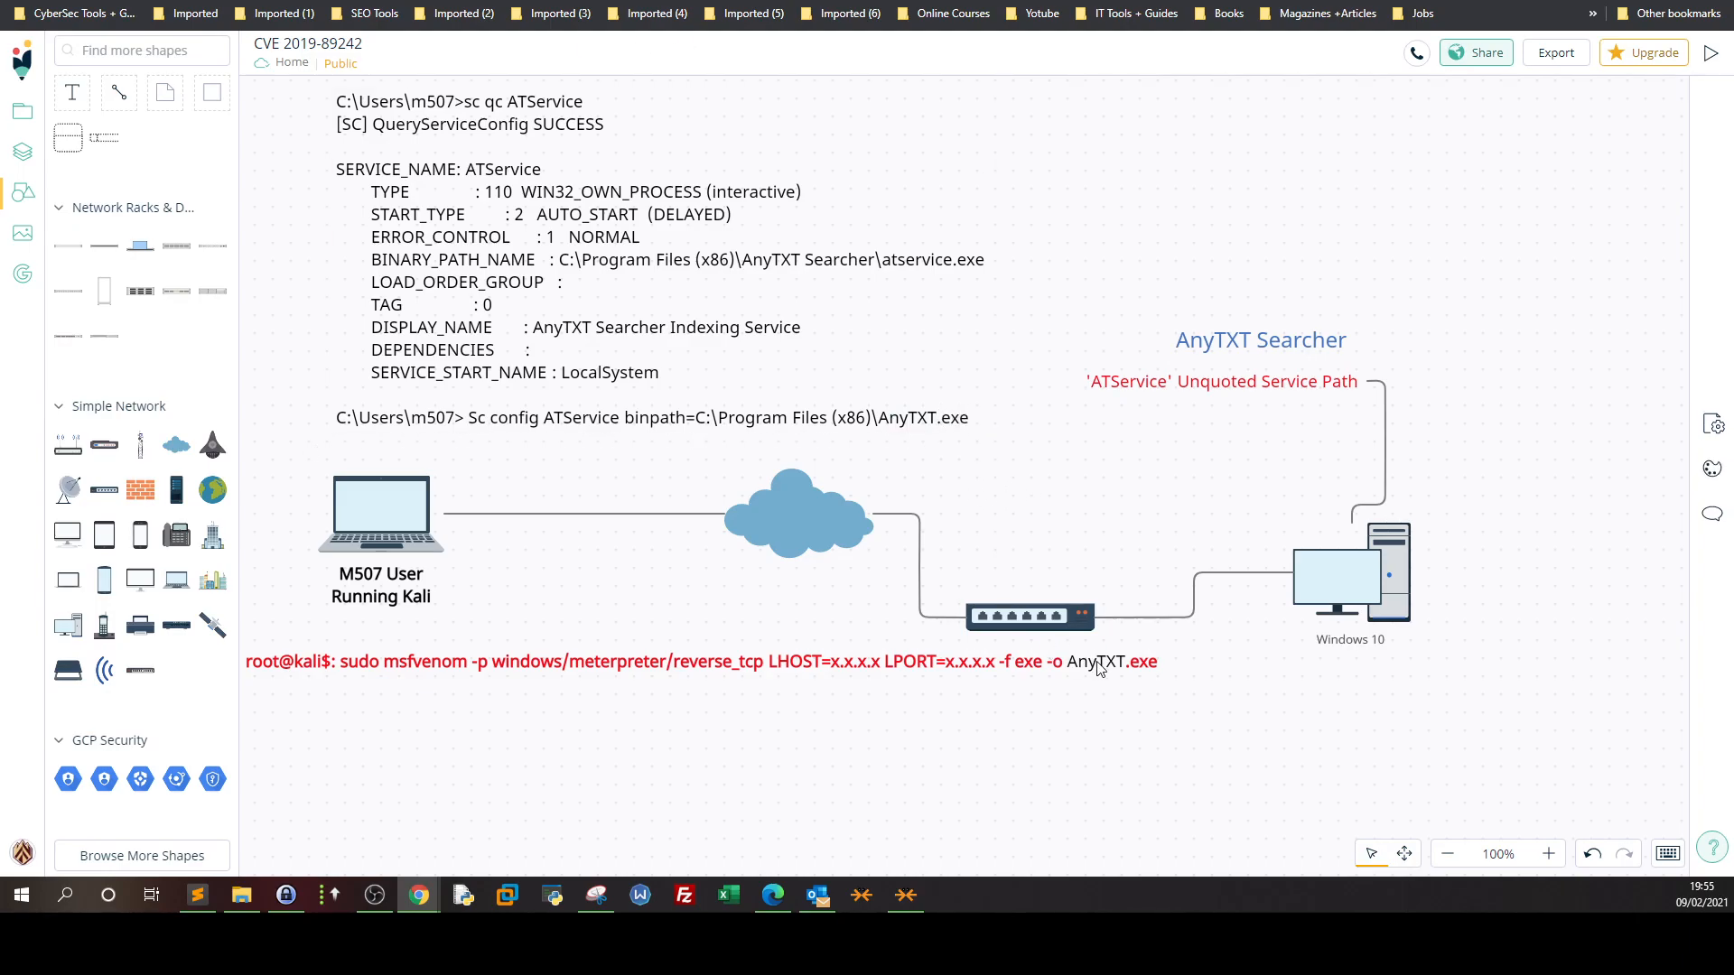
pyautogui.moveTo(1132, 685)
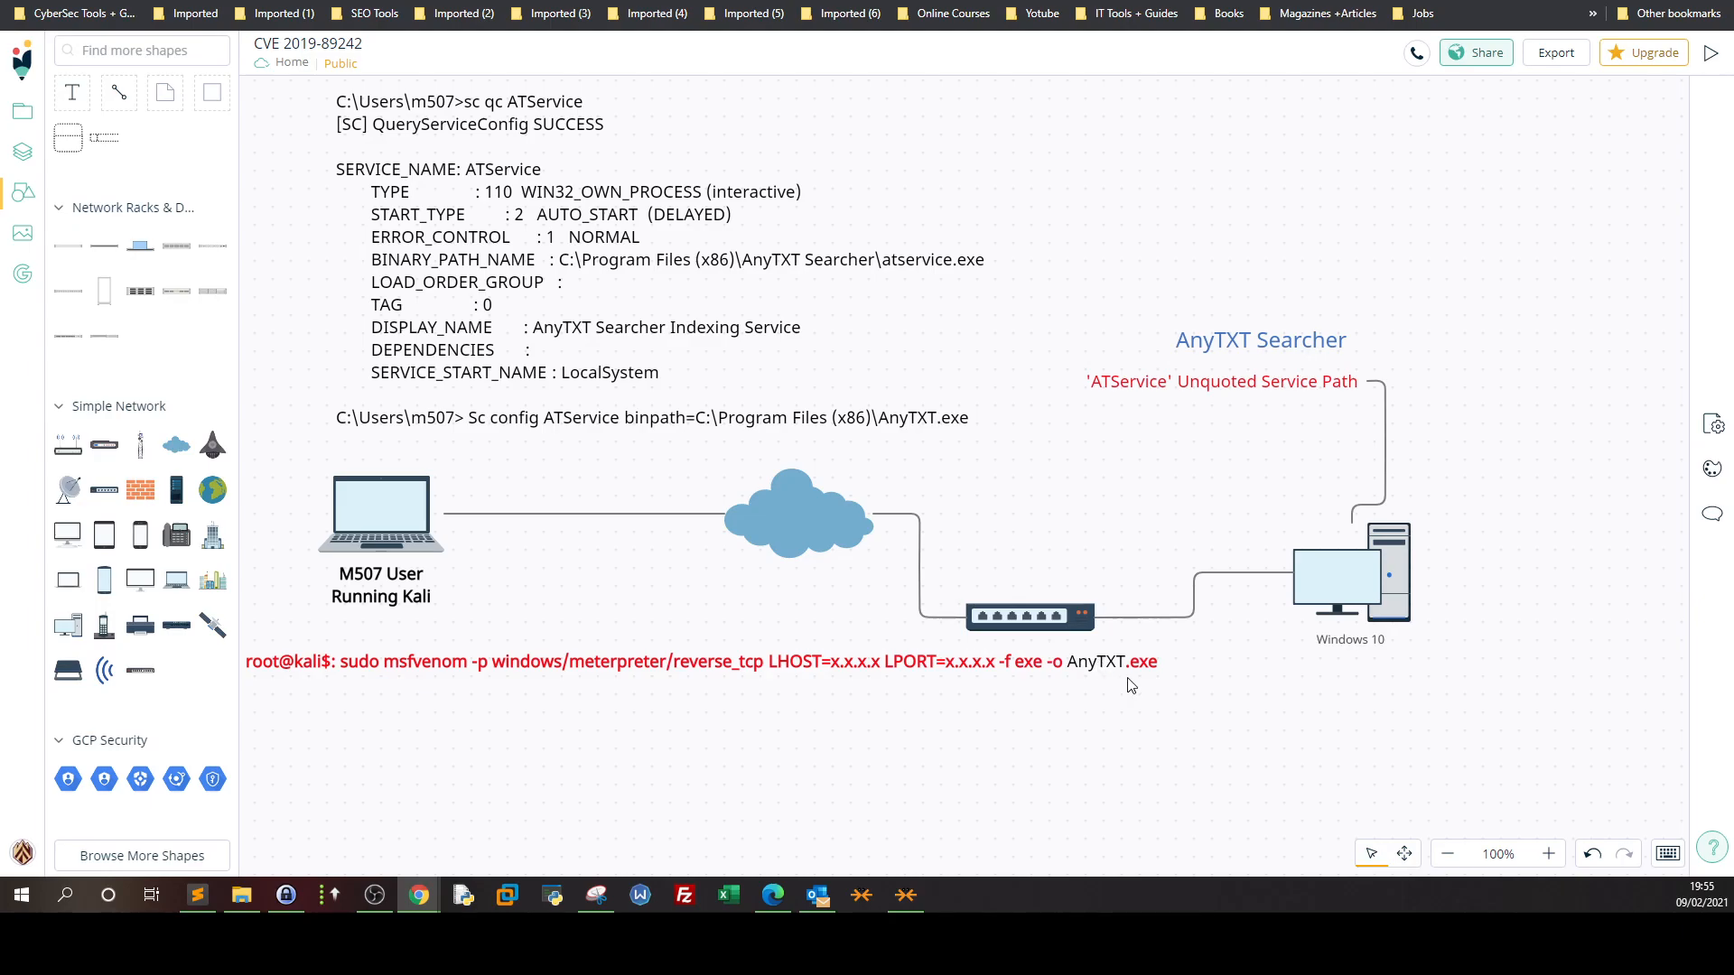
pyautogui.moveTo(564, 460)
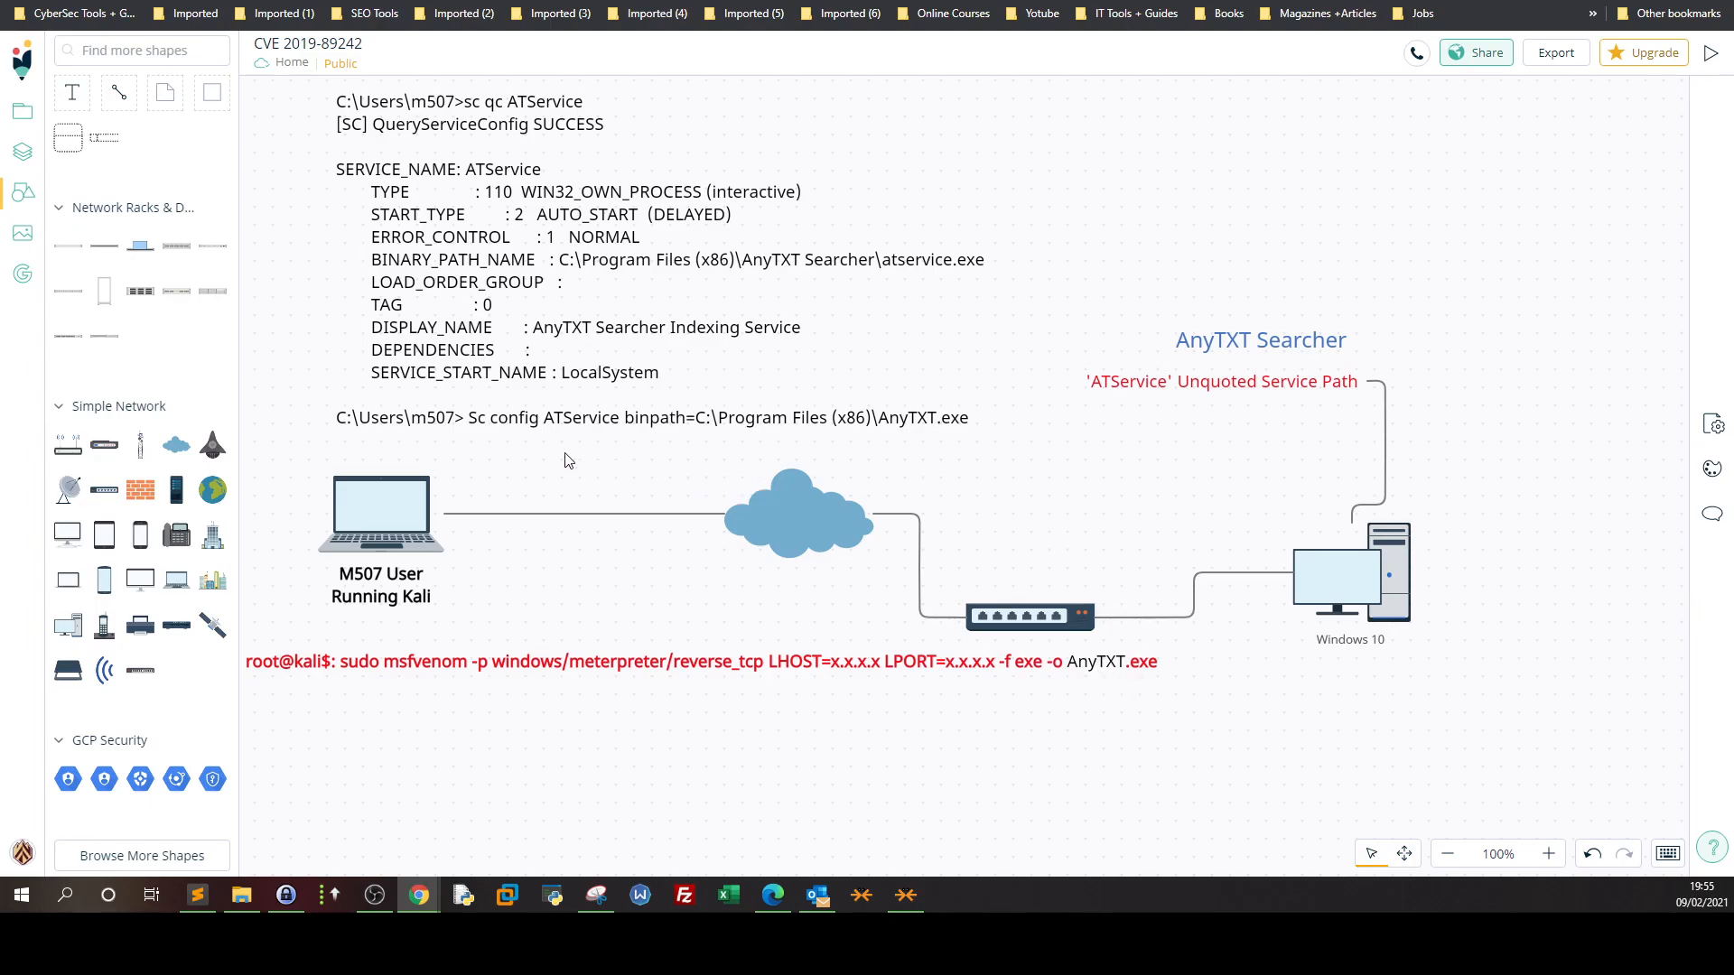
pyautogui.moveTo(809, 443)
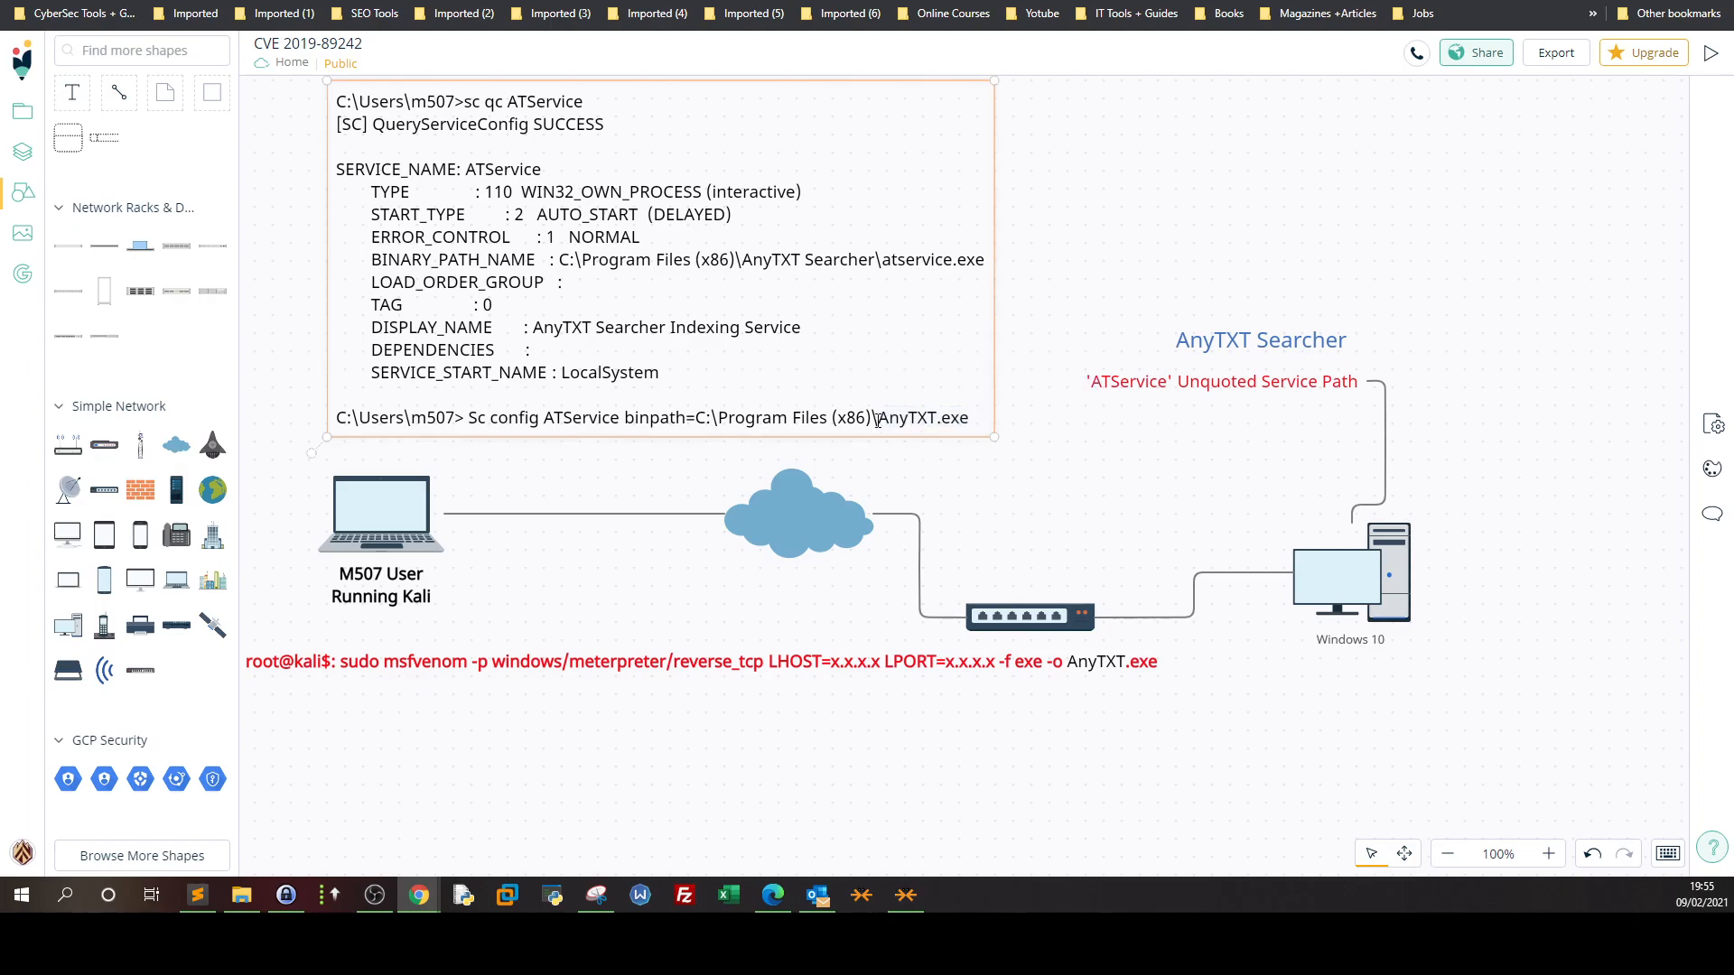
pyautogui.click(571, 256)
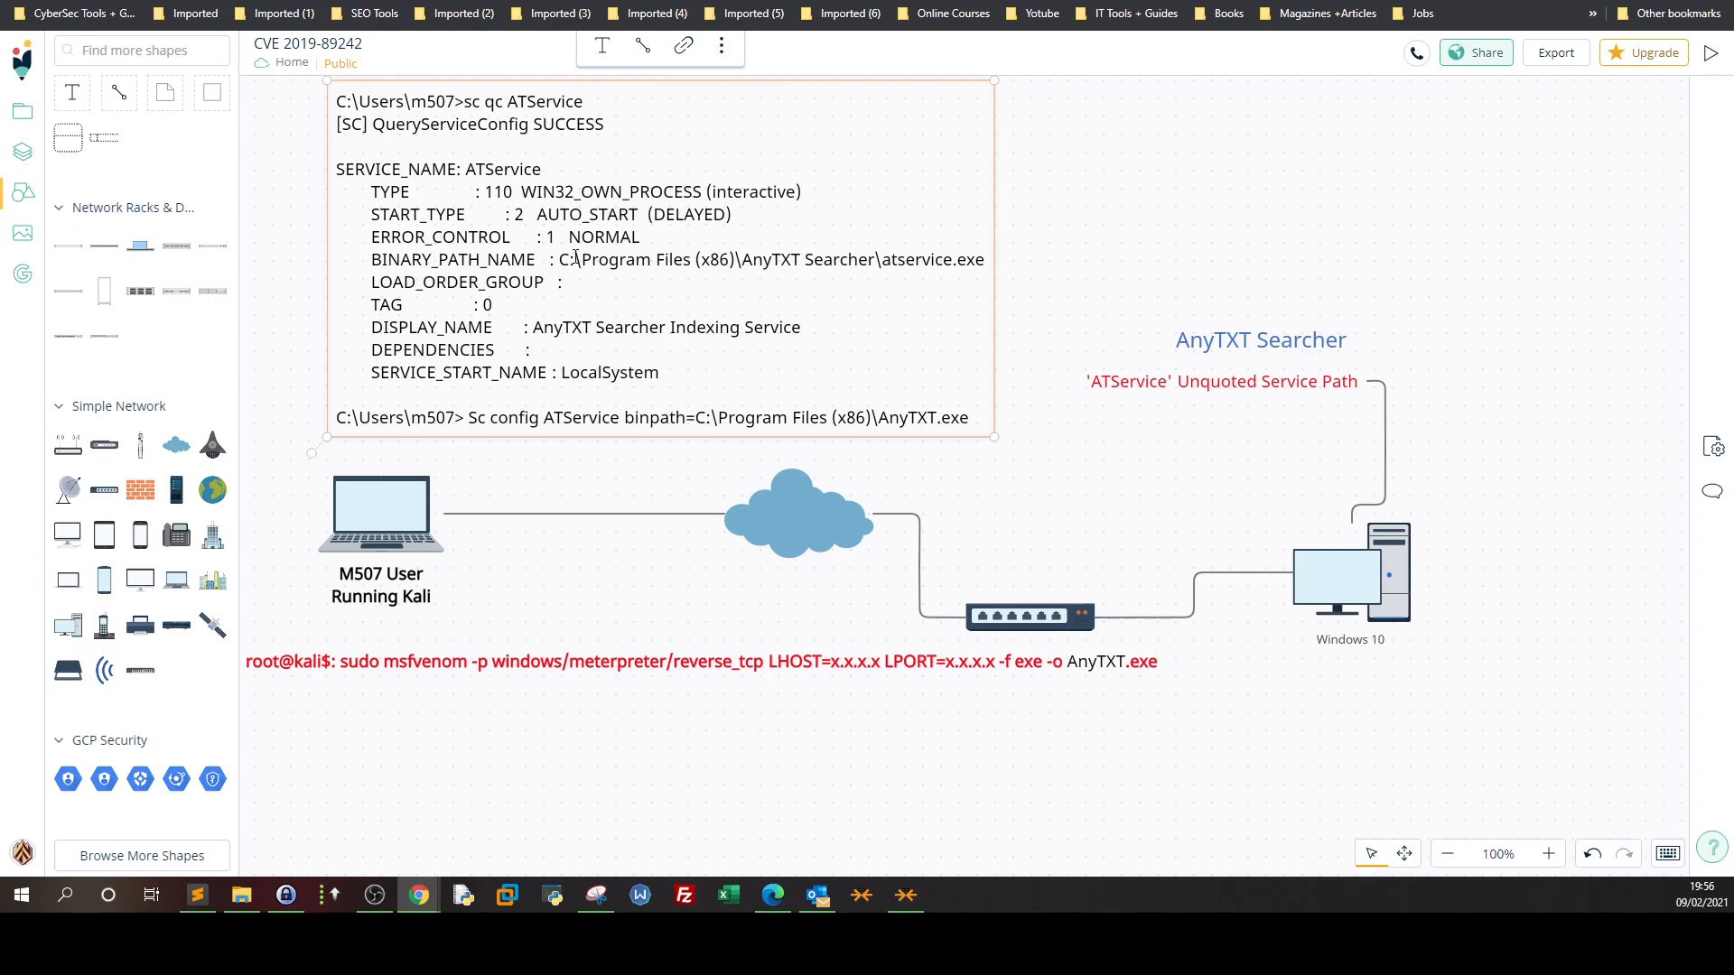
pyautogui.moveTo(528, 418)
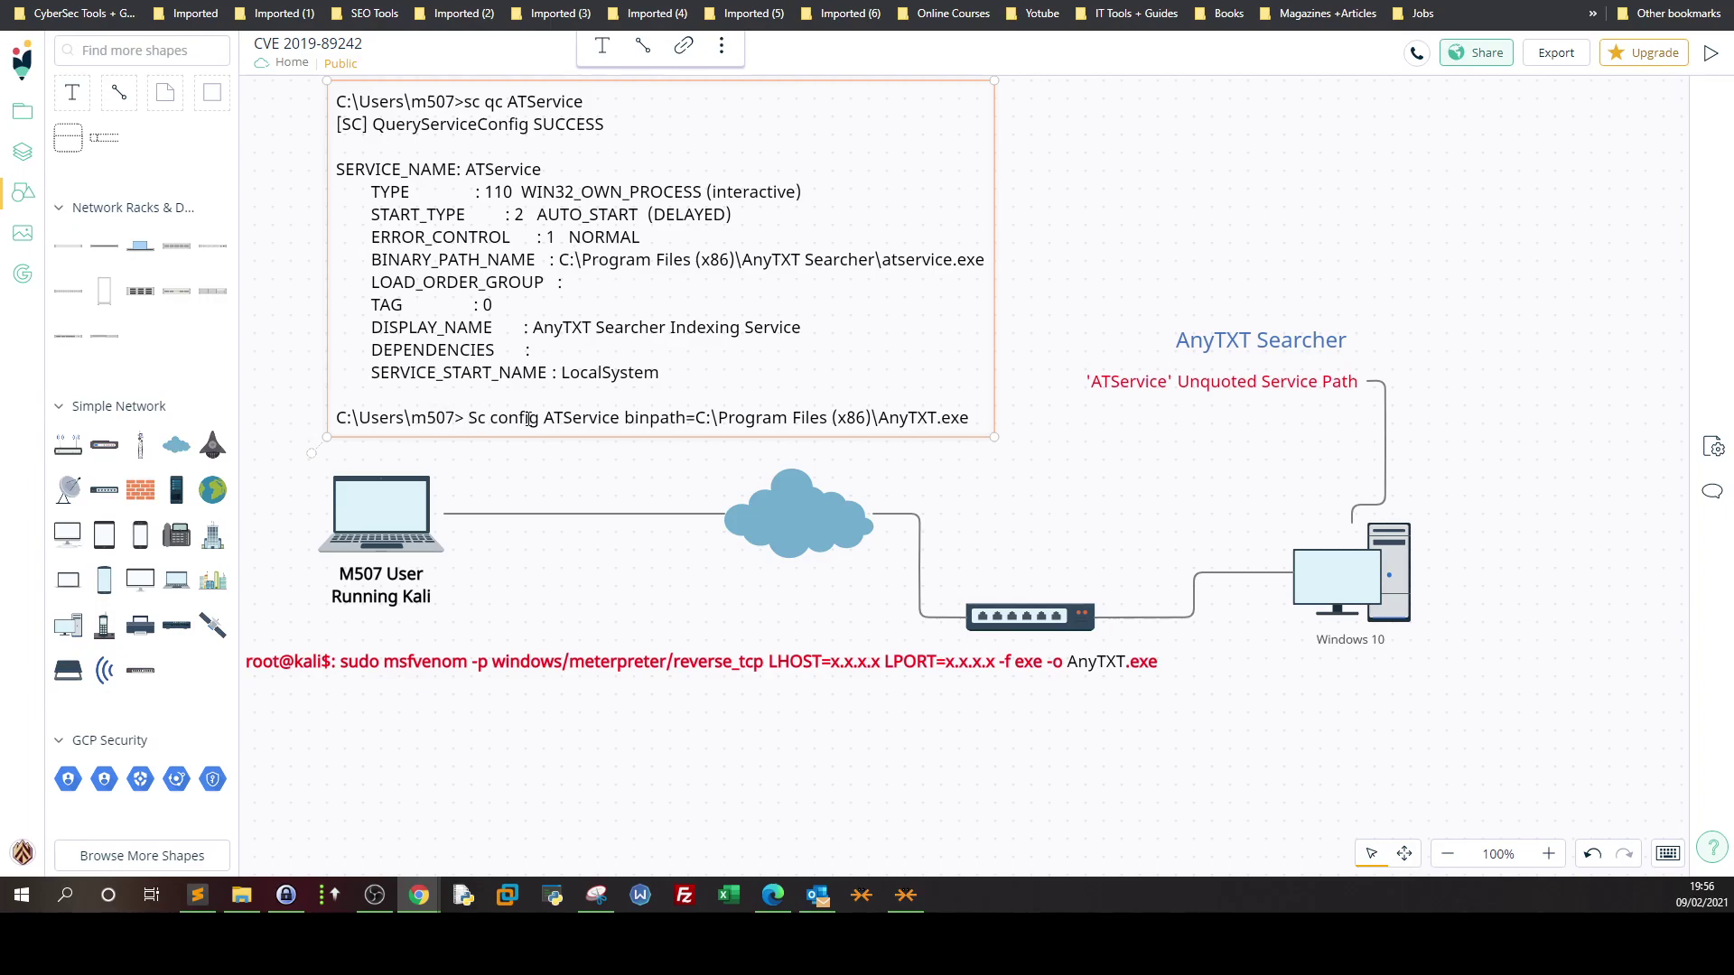
pyautogui.moveTo(867, 396)
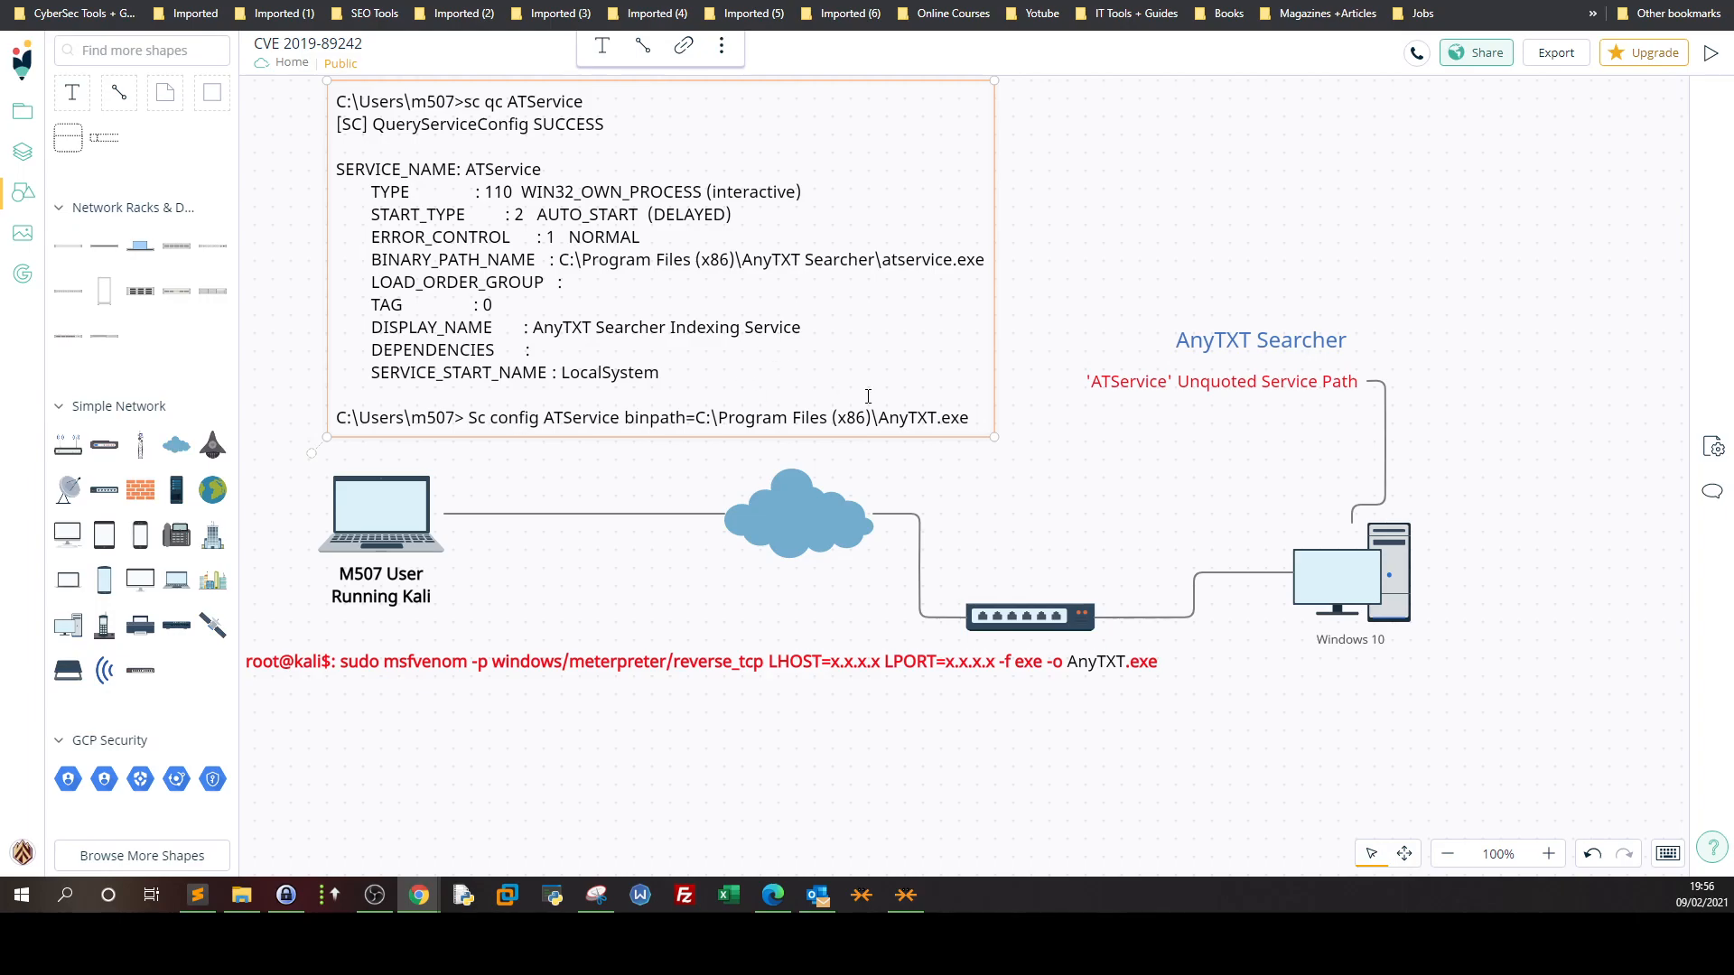
pyautogui.moveTo(933, 284)
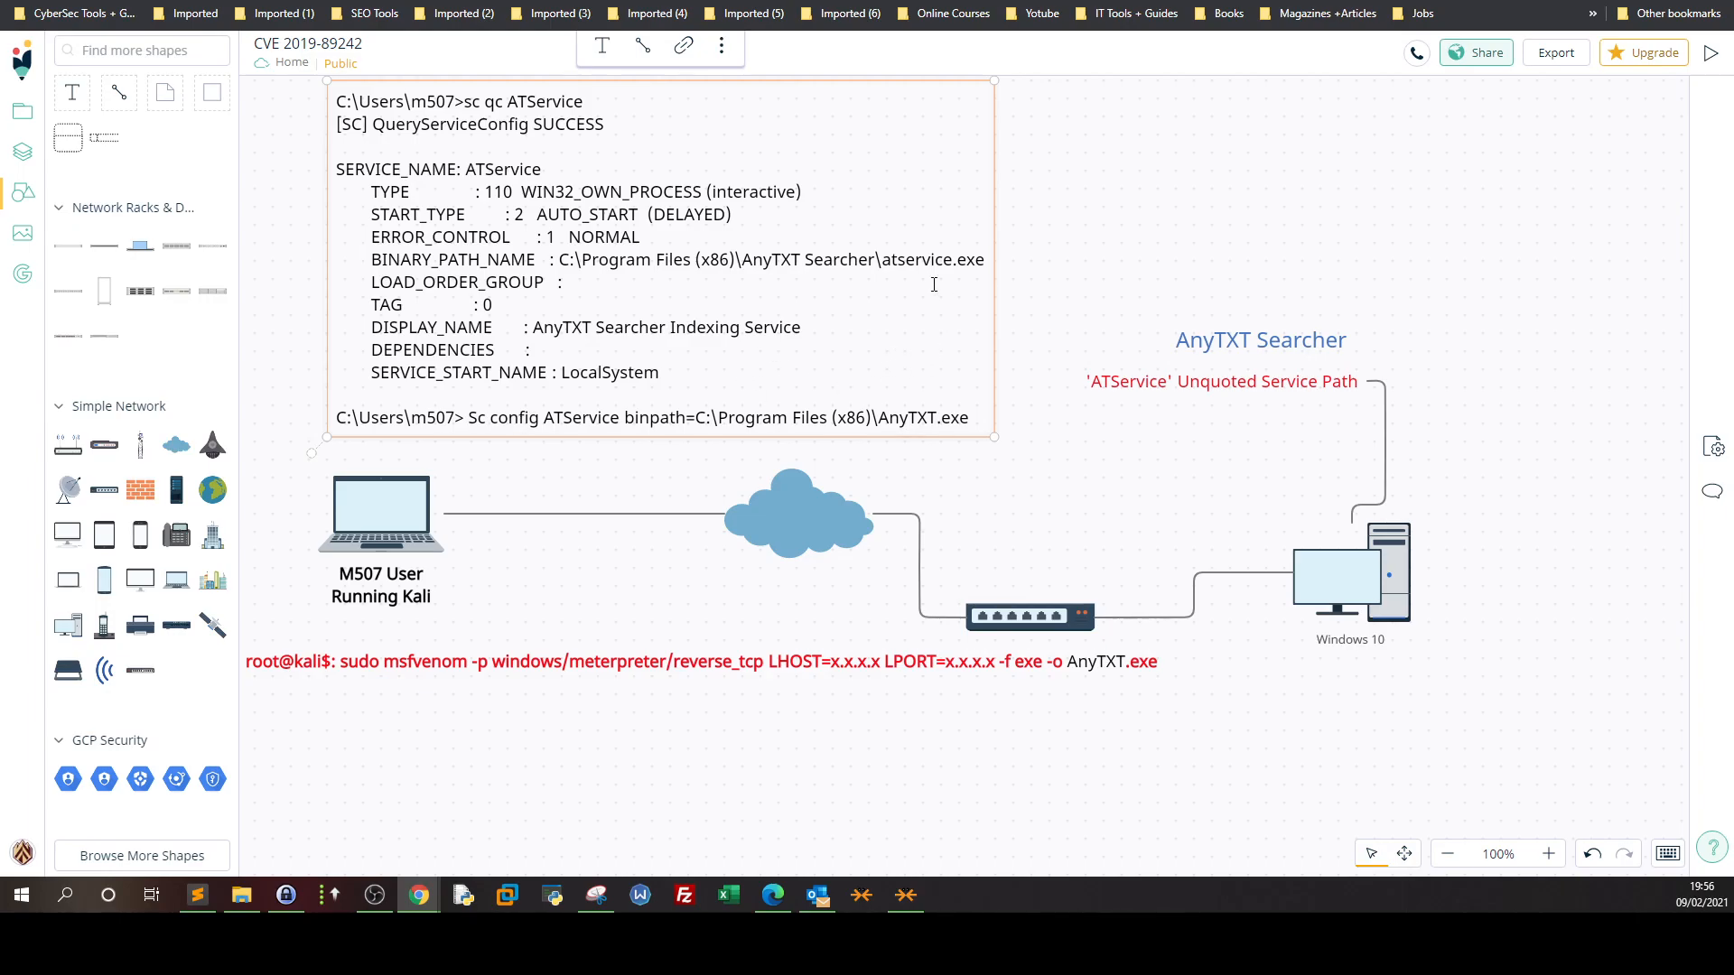
pyautogui.moveTo(927, 246)
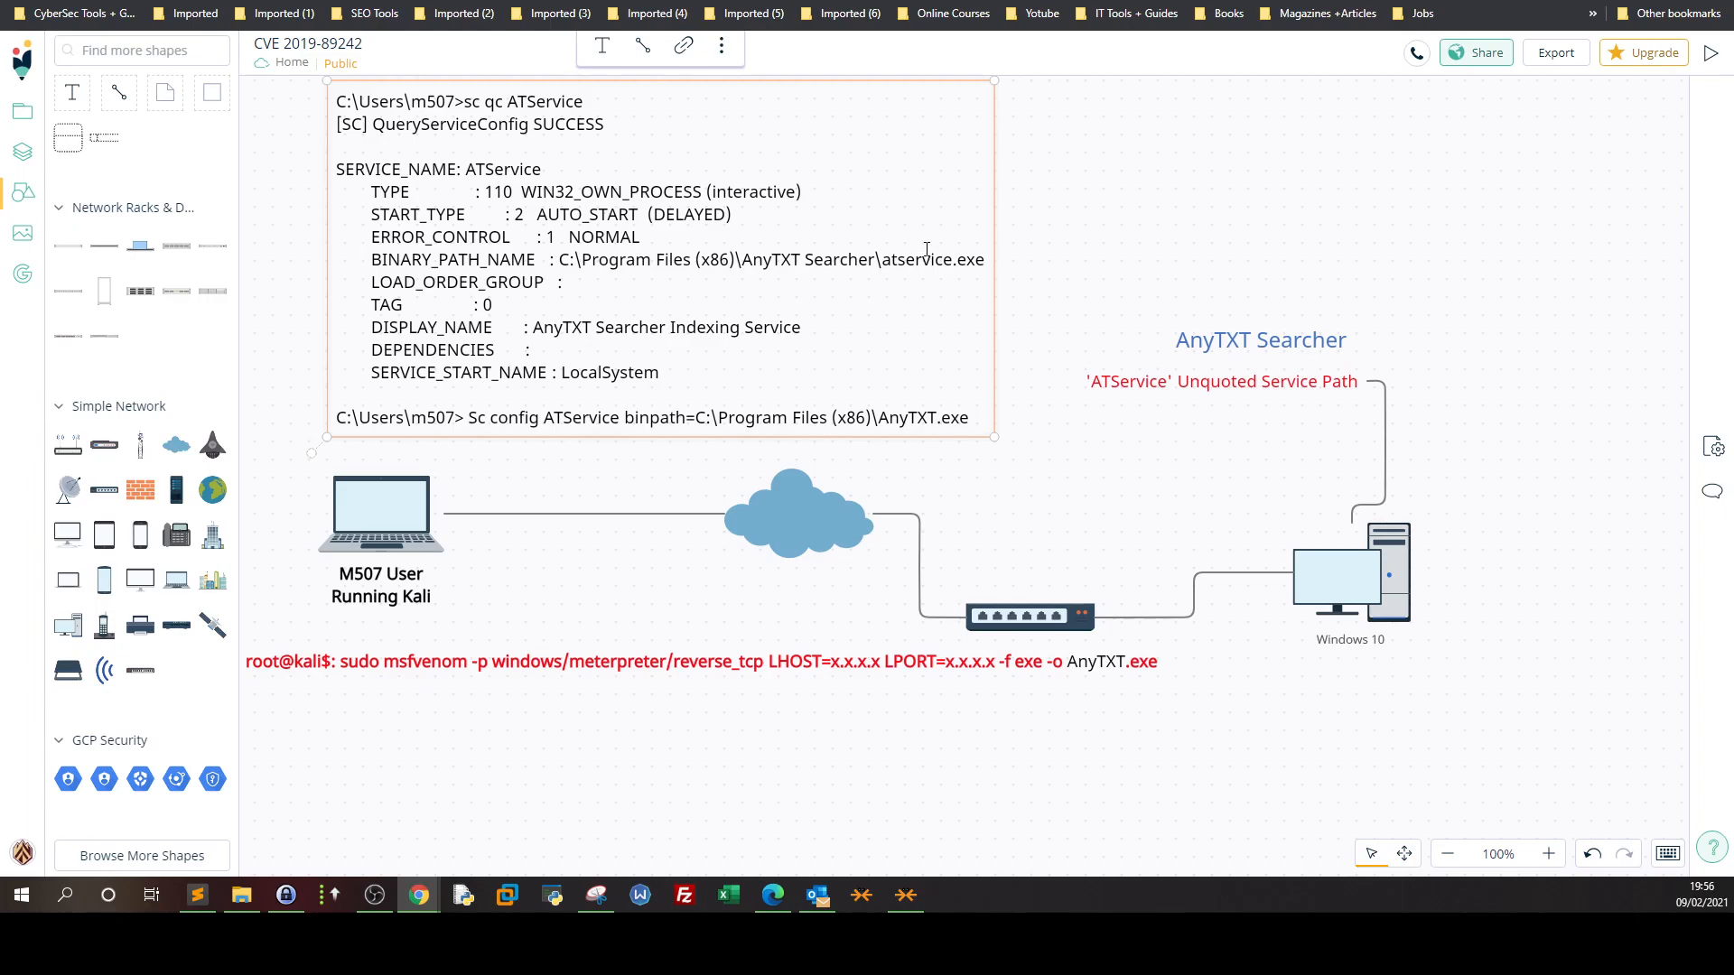
pyautogui.moveTo(881, 259)
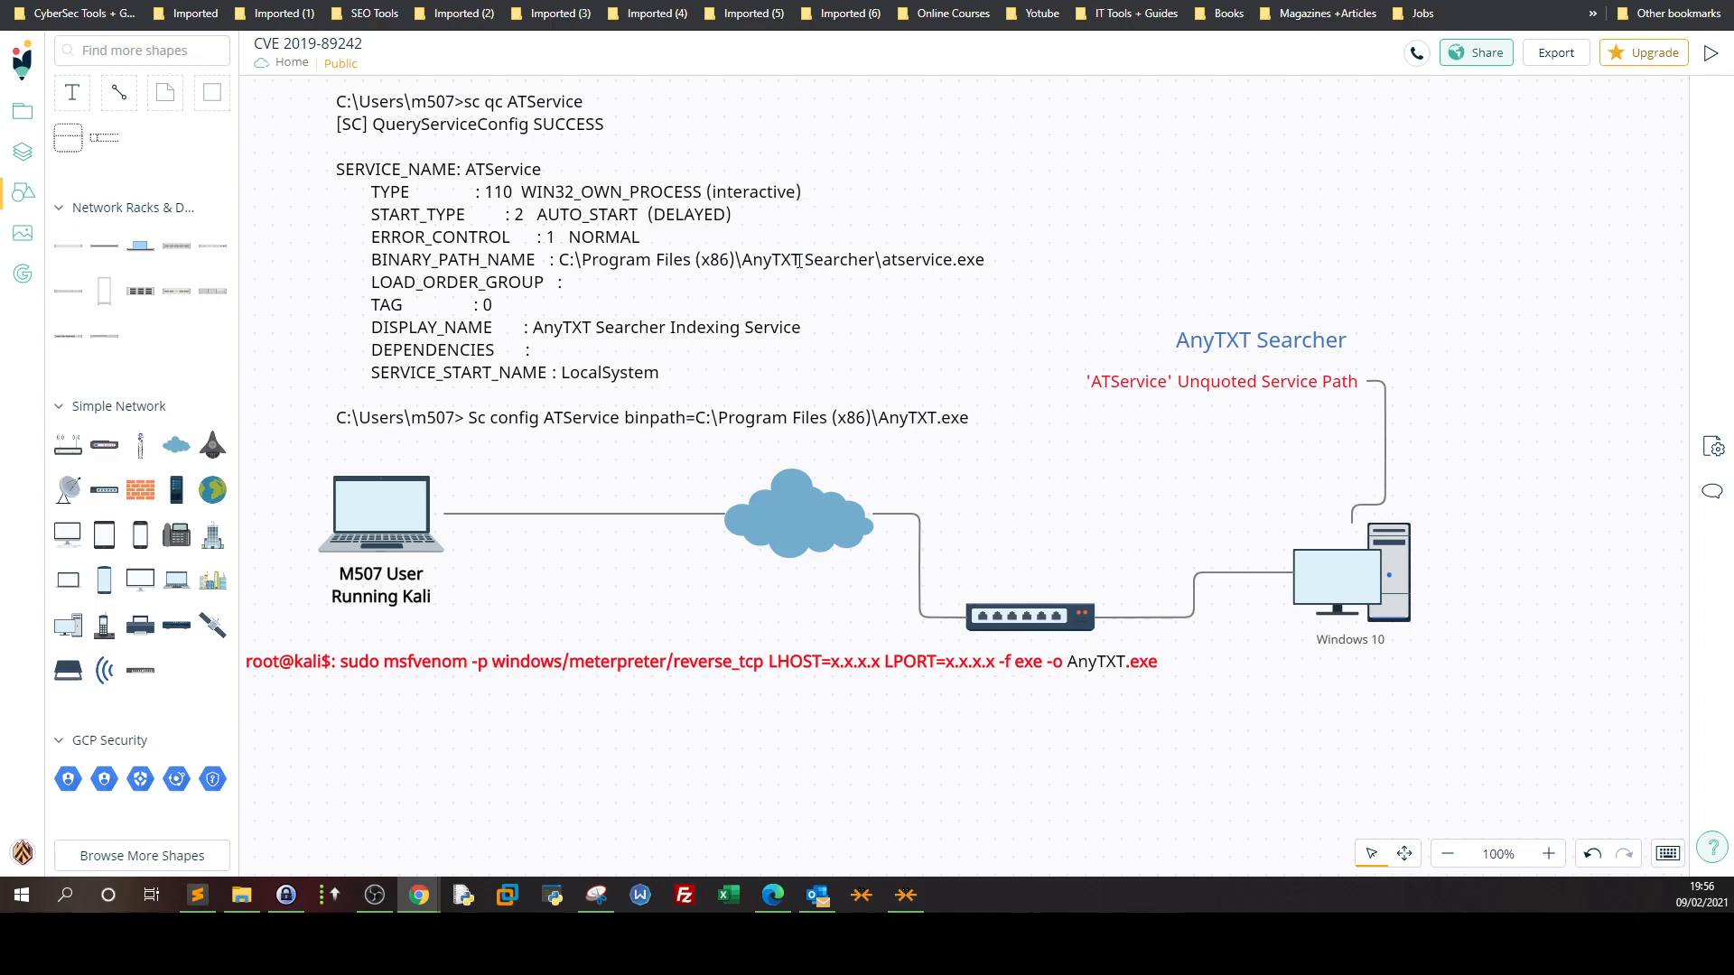
pyautogui.moveTo(798, 257)
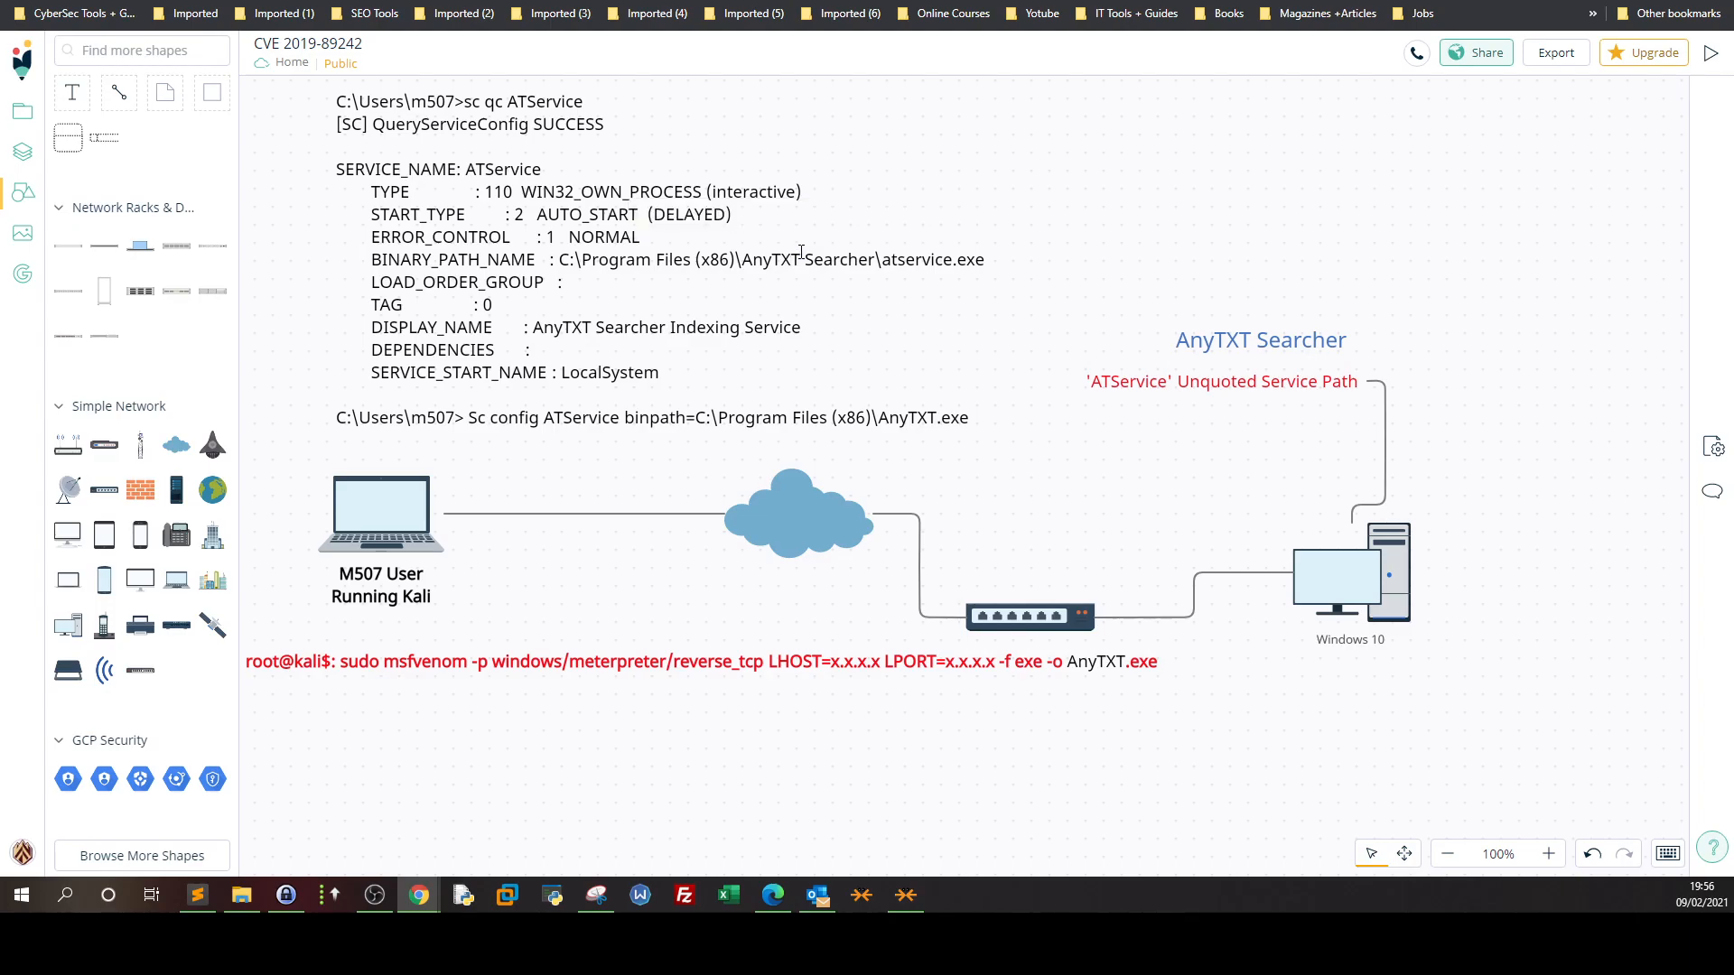
pyautogui.moveTo(873, 472)
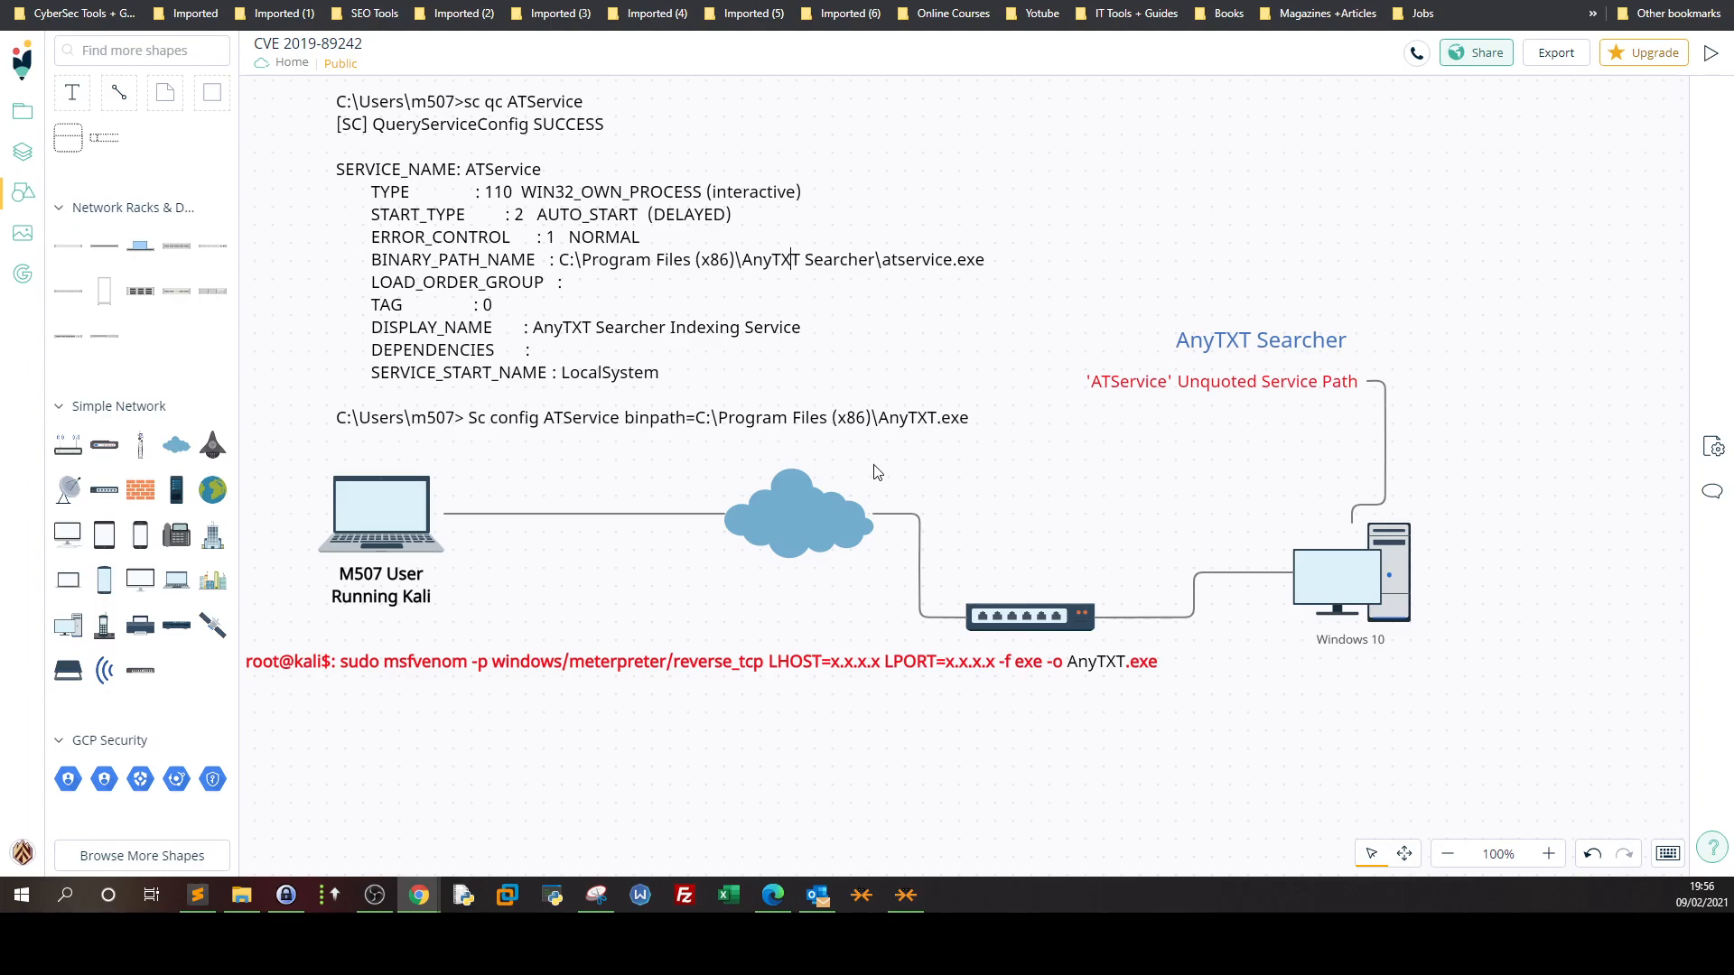
pyautogui.moveTo(1110, 621)
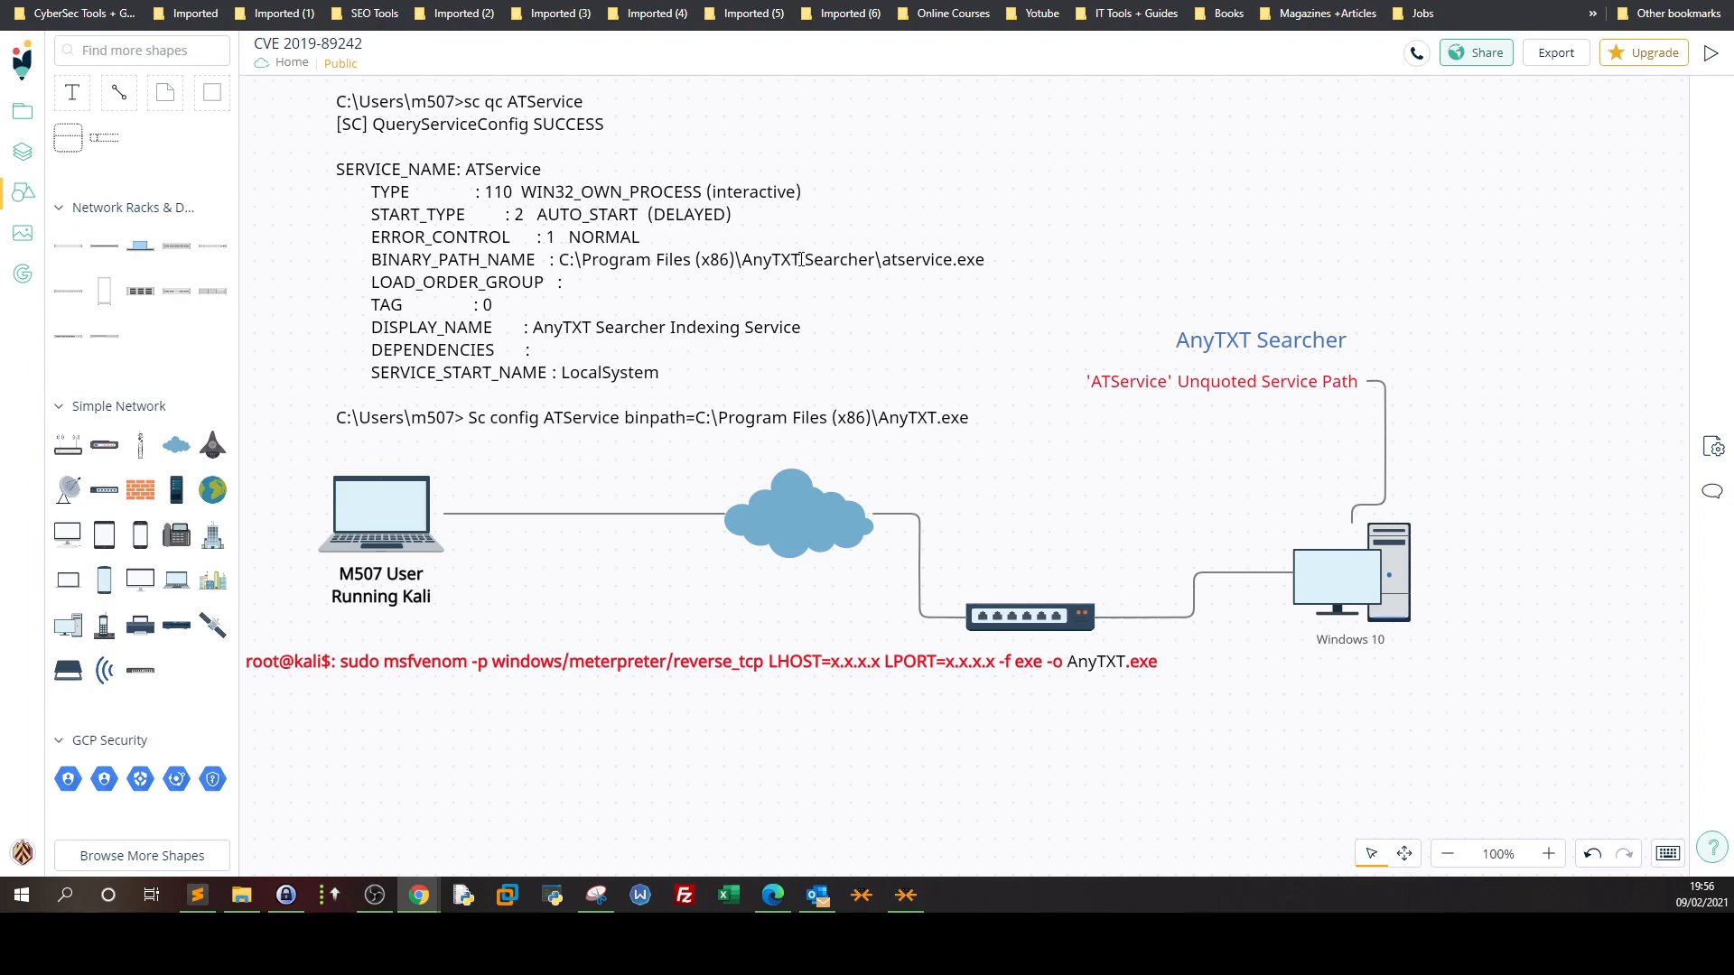
pyautogui.moveTo(823, 290)
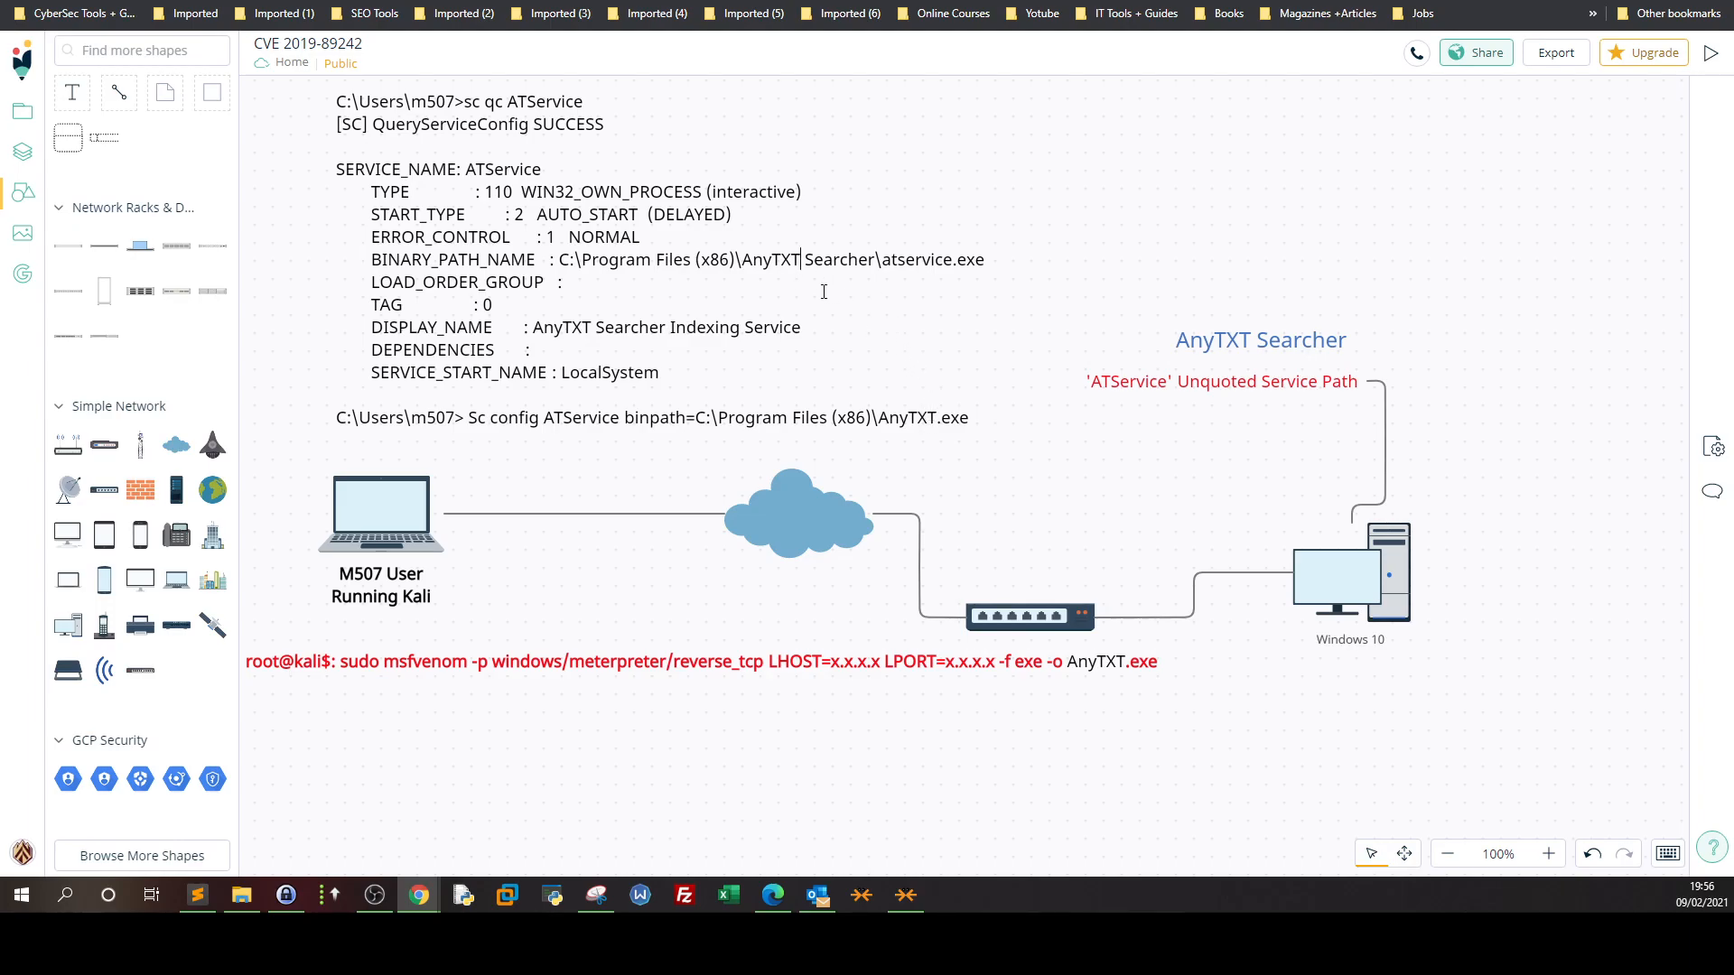
pyautogui.moveTo(679, 448)
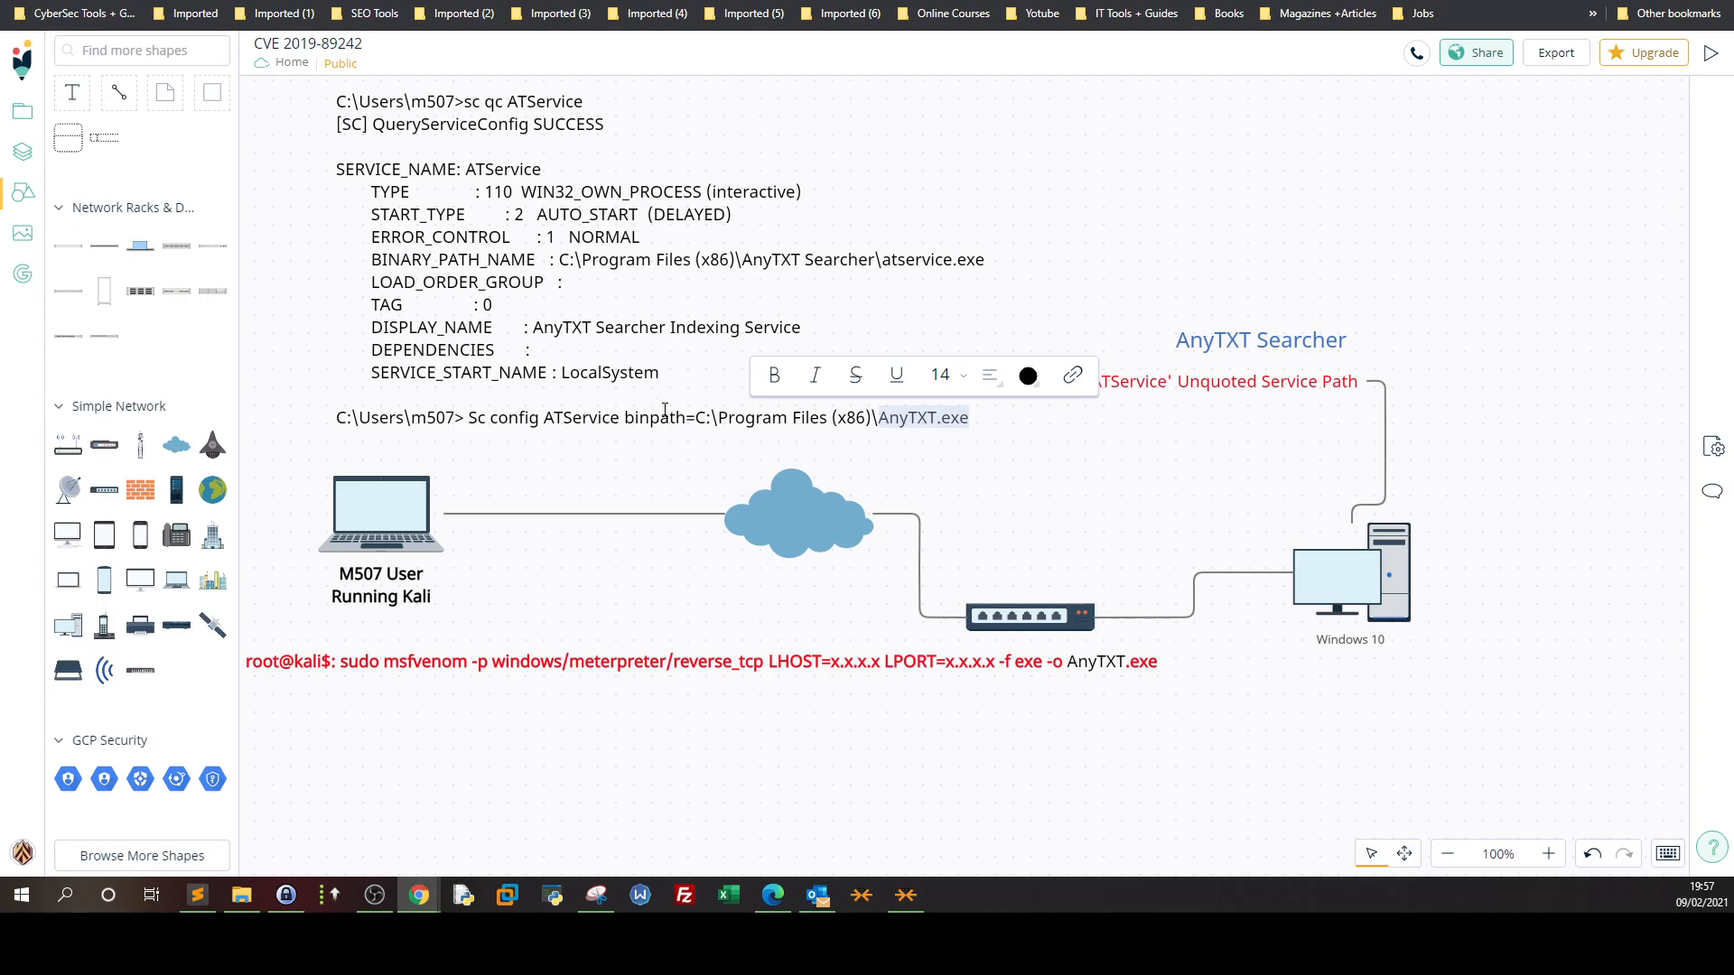
pyautogui.moveTo(795, 127)
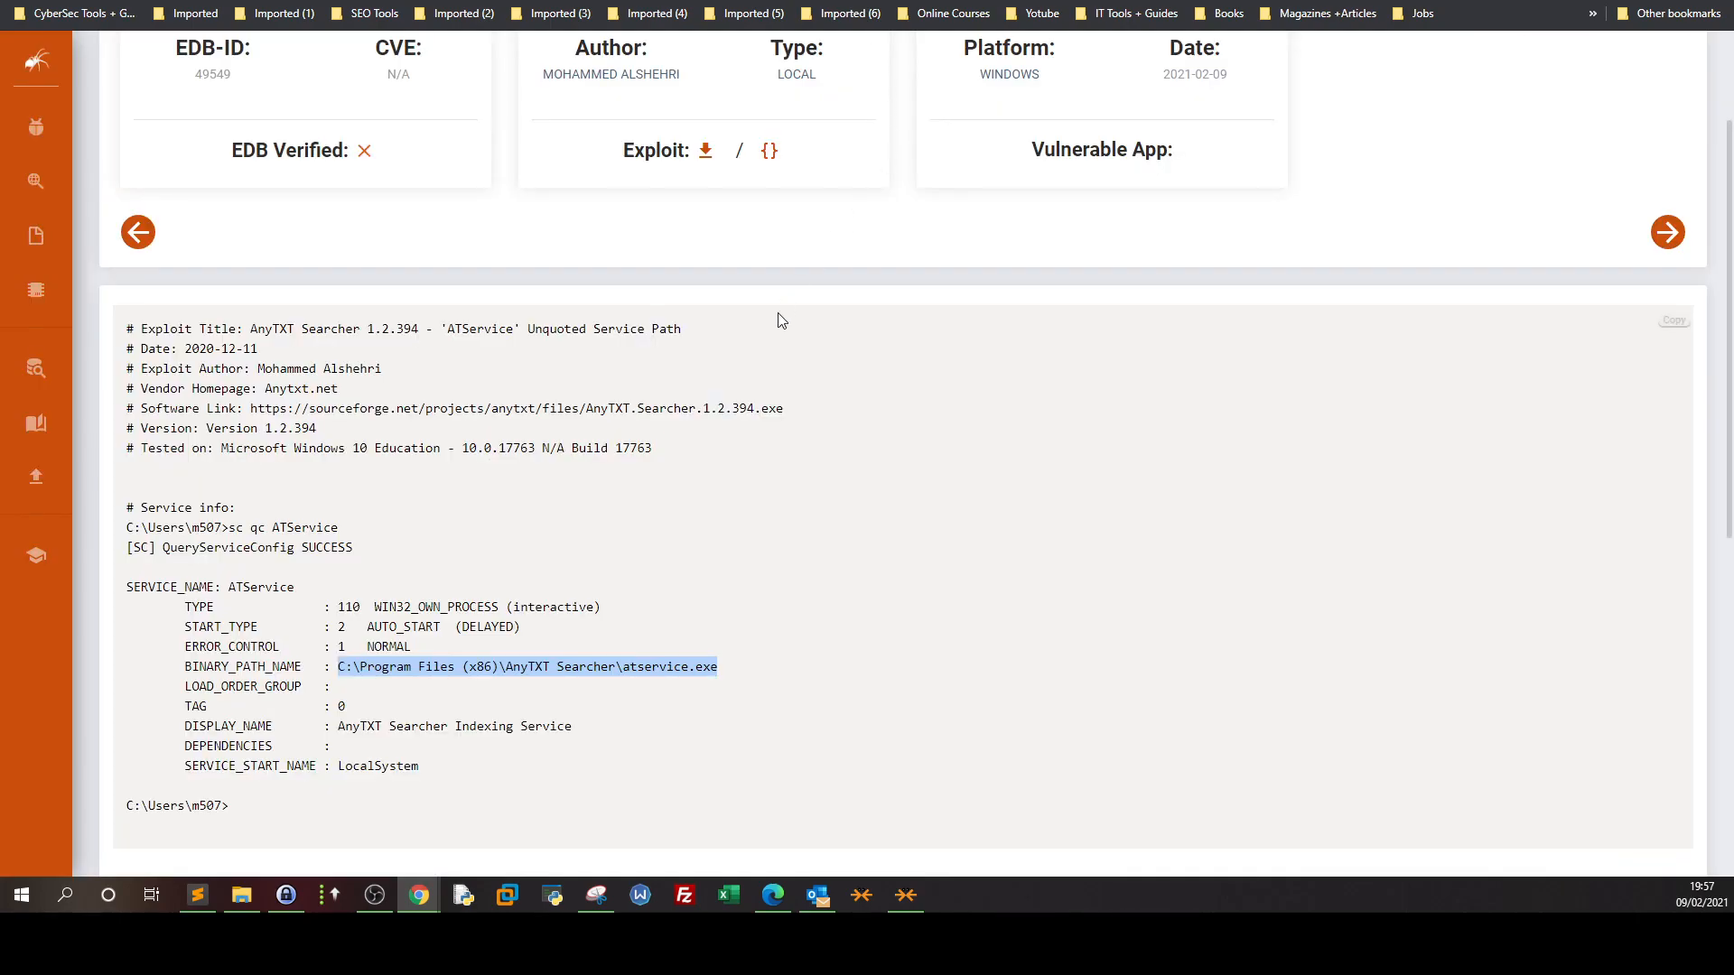
# - Scroll through the AnyTXT Searcher 1.2.394 ATService exploit page, dated 2021-02-09
pyautogui.scroll(-3)
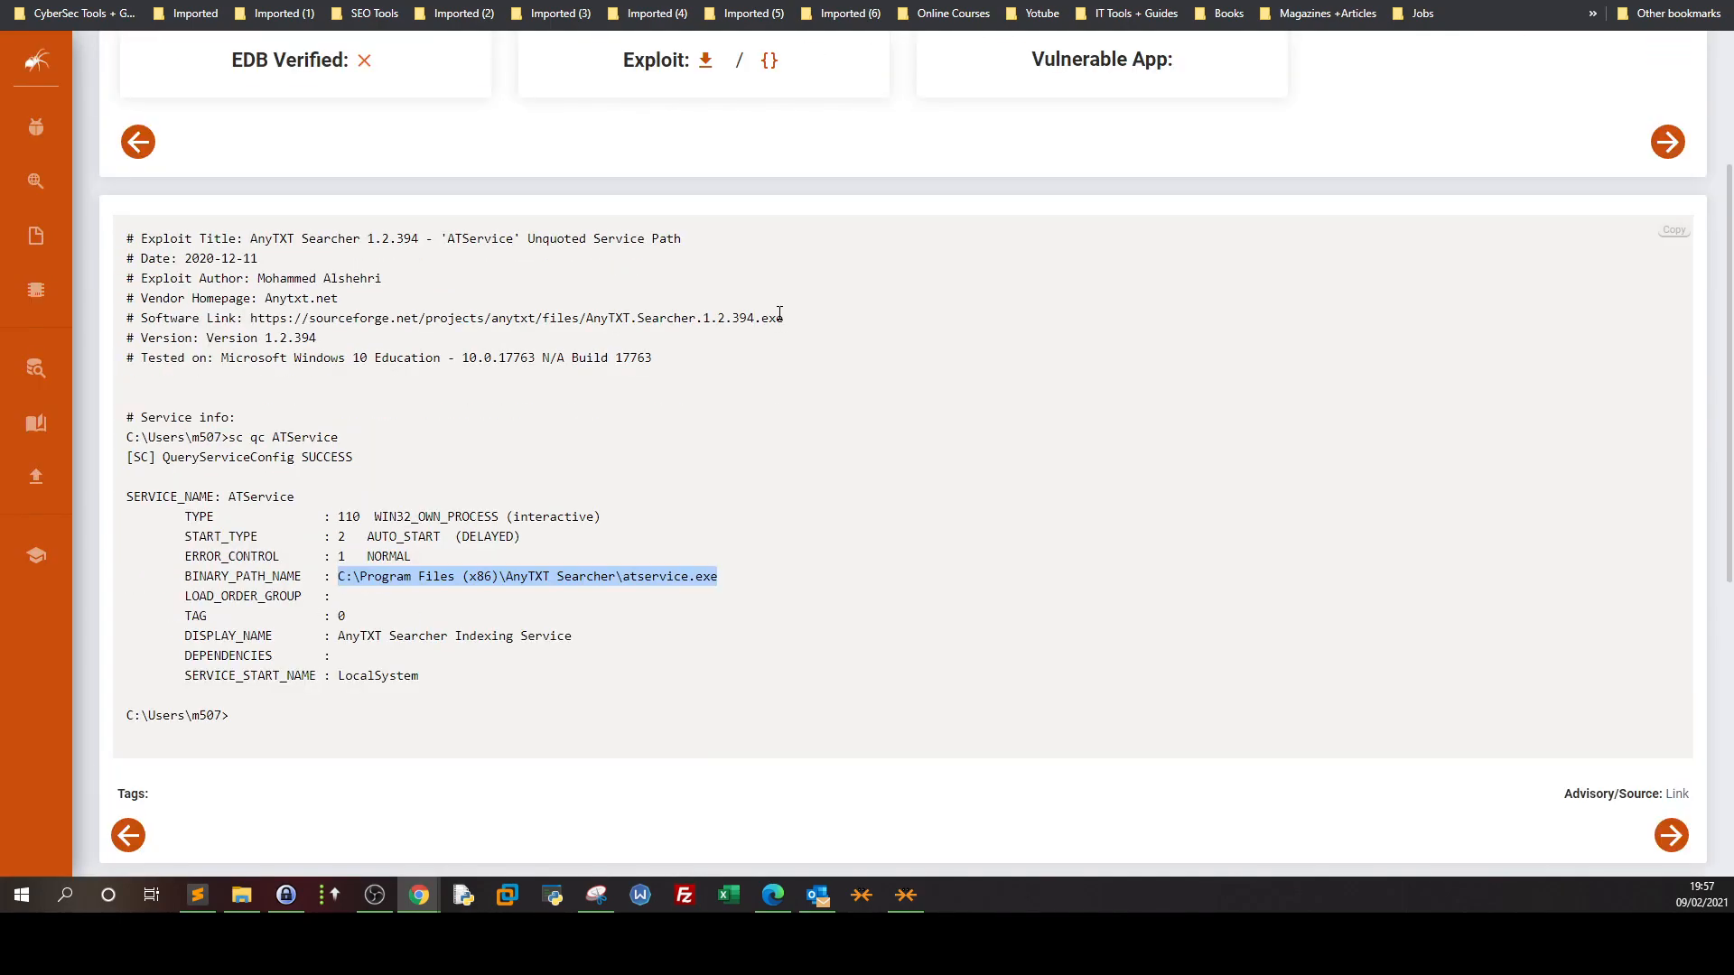
pyautogui.scroll(3)
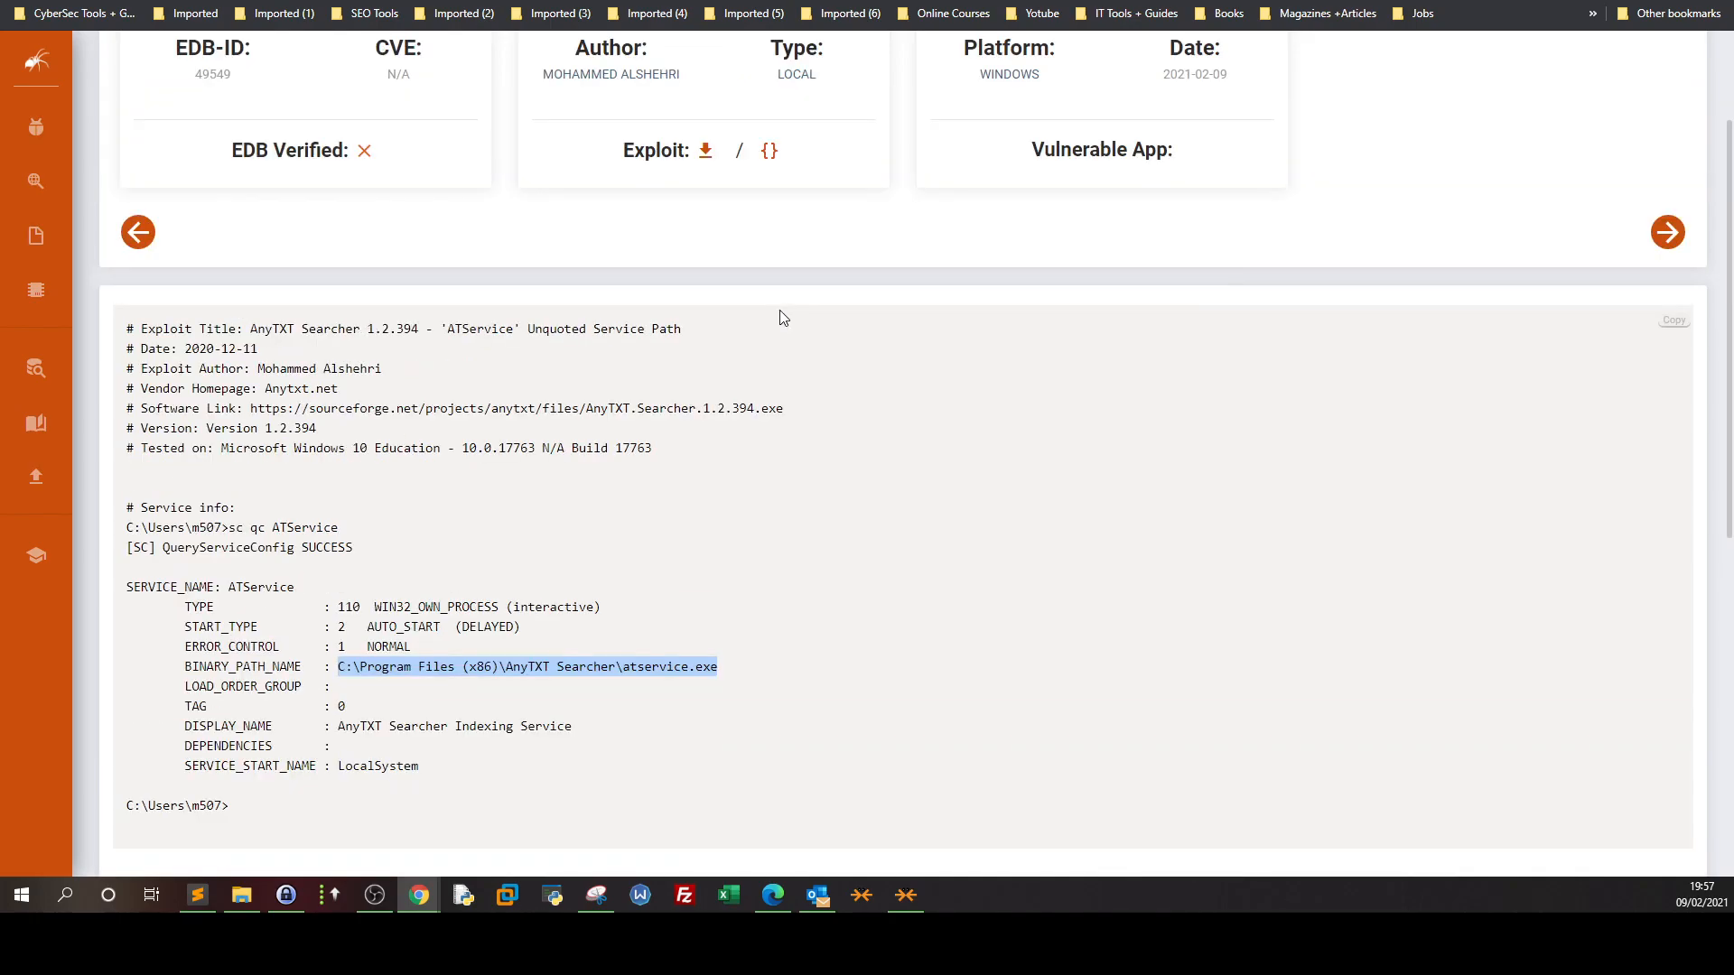
pyautogui.scroll(3)
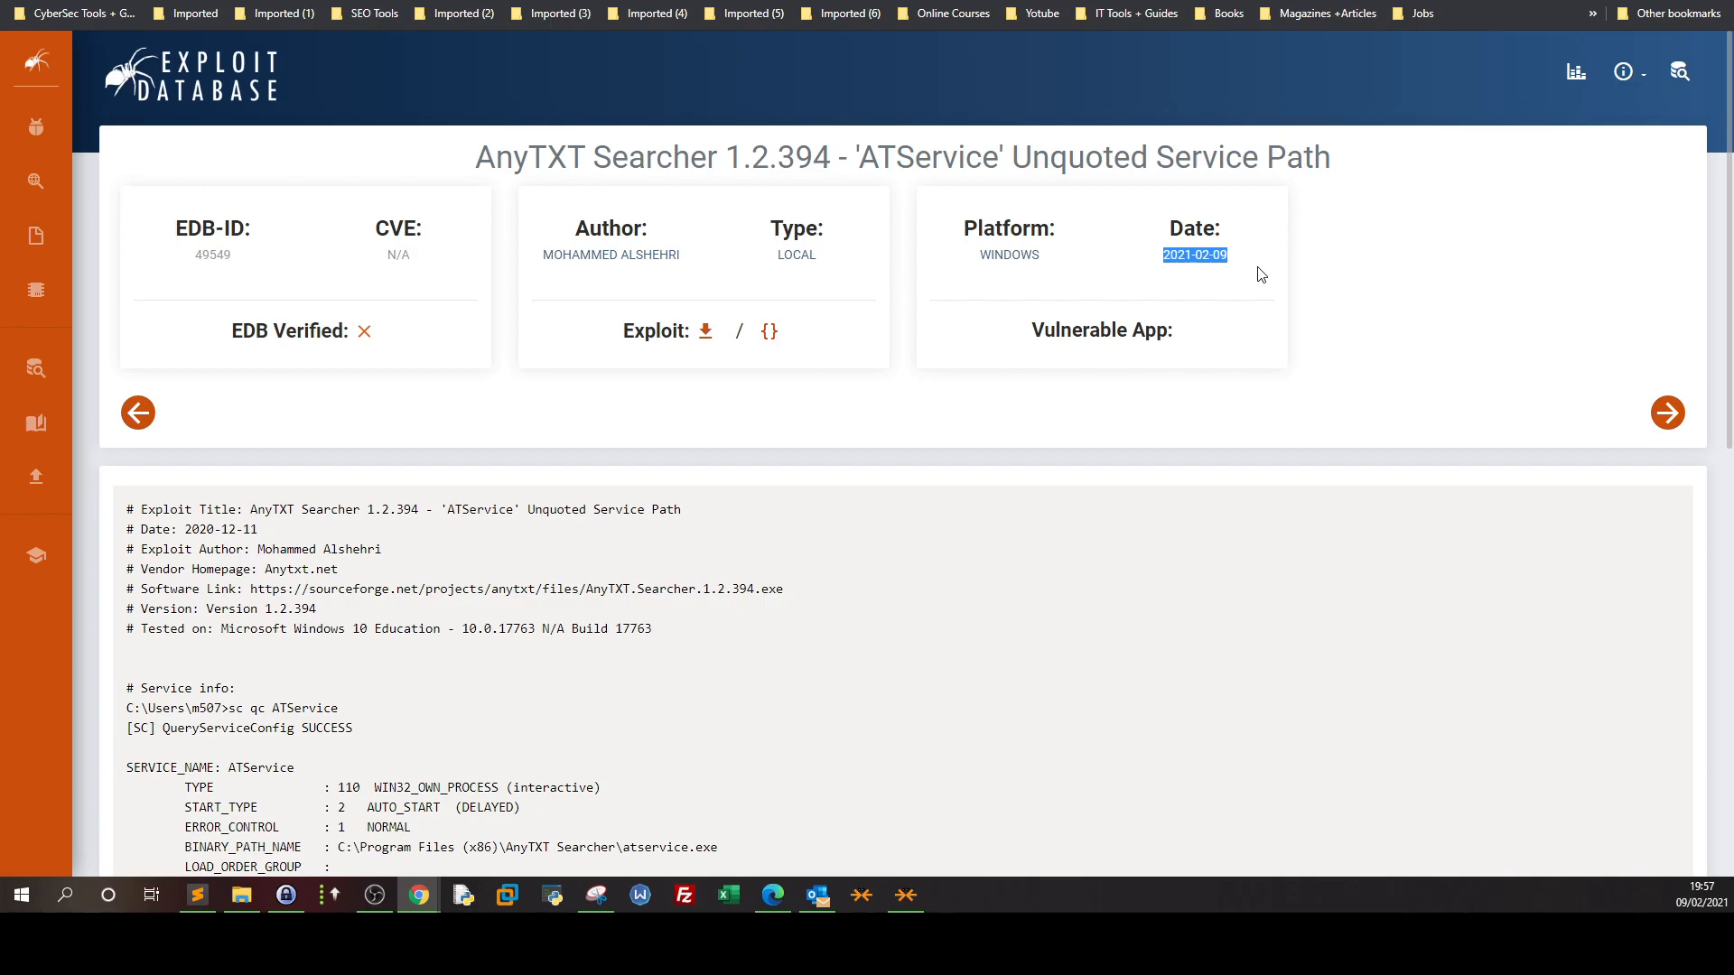
pyautogui.moveTo(605, 530)
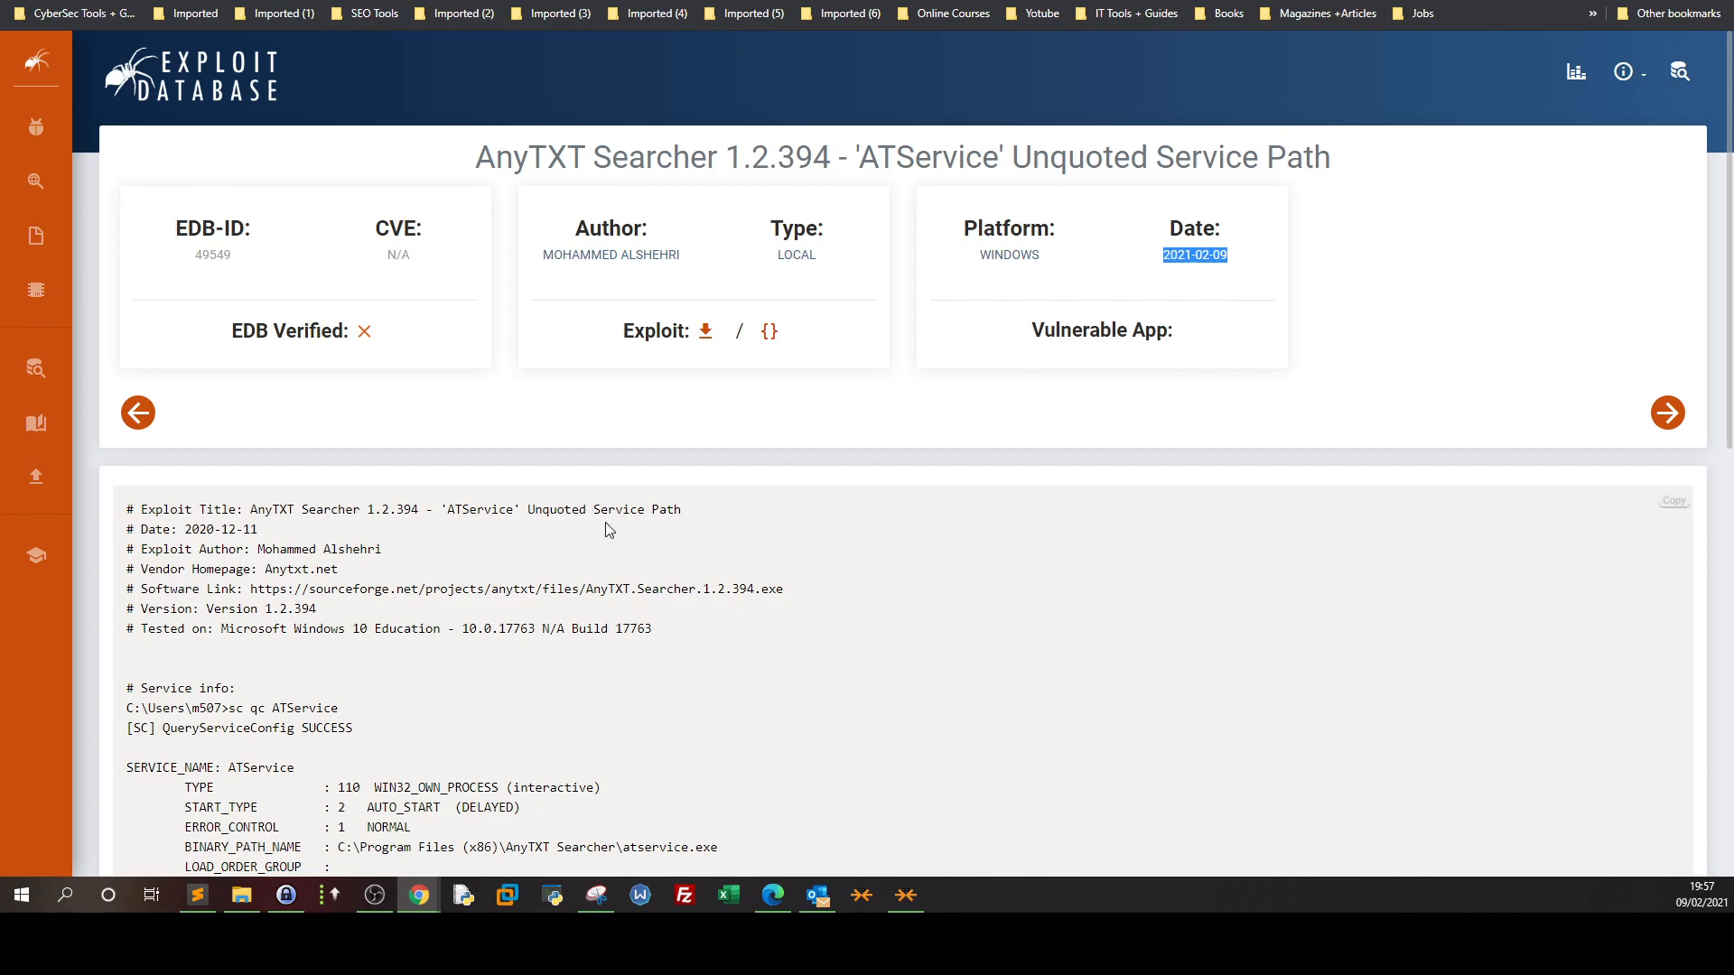
pyautogui.moveTo(605, 521)
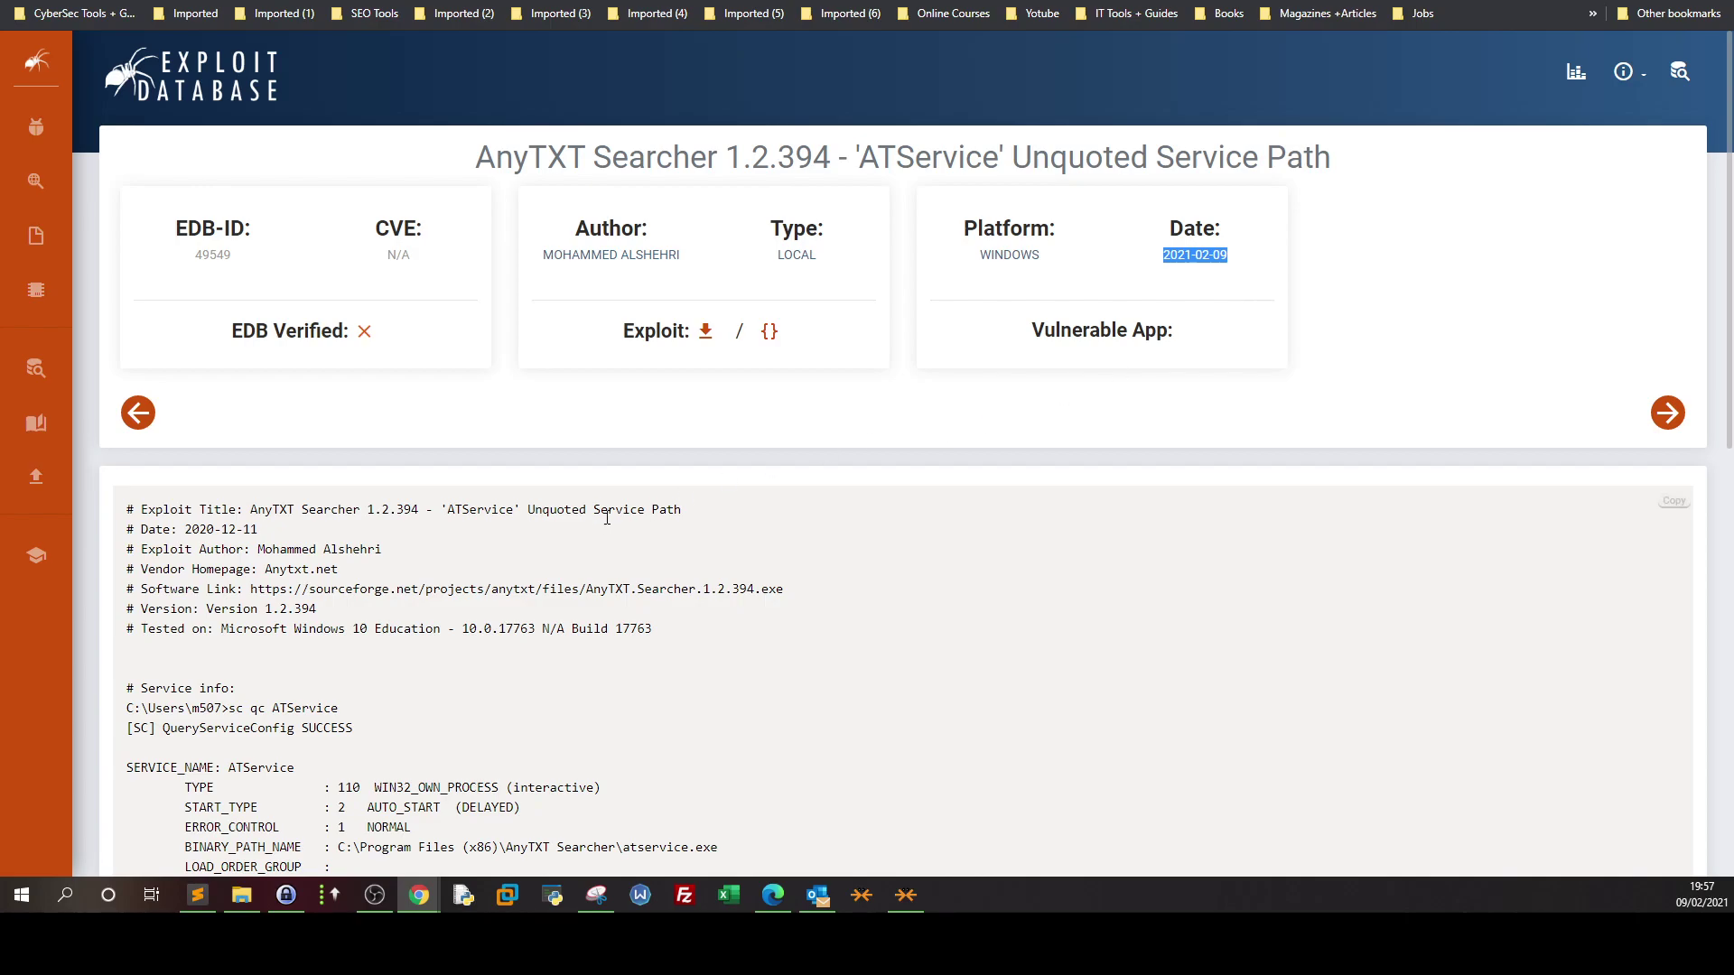
pyautogui.moveTo(699, 493)
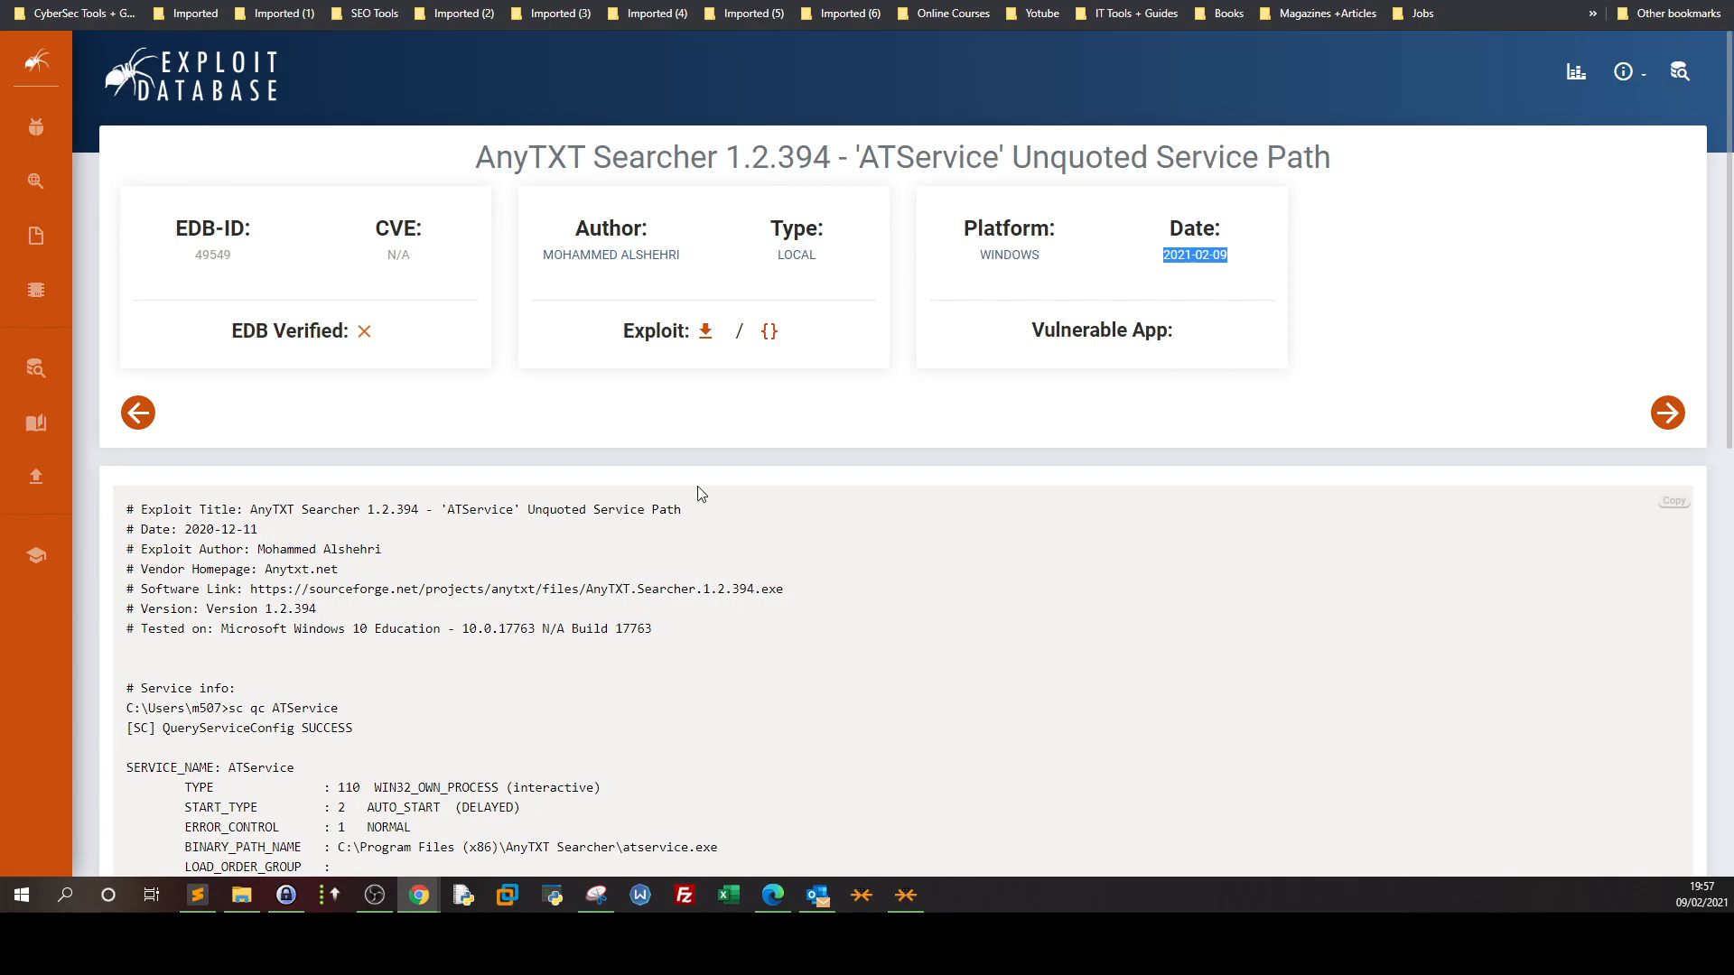
pyautogui.moveTo(716, 476)
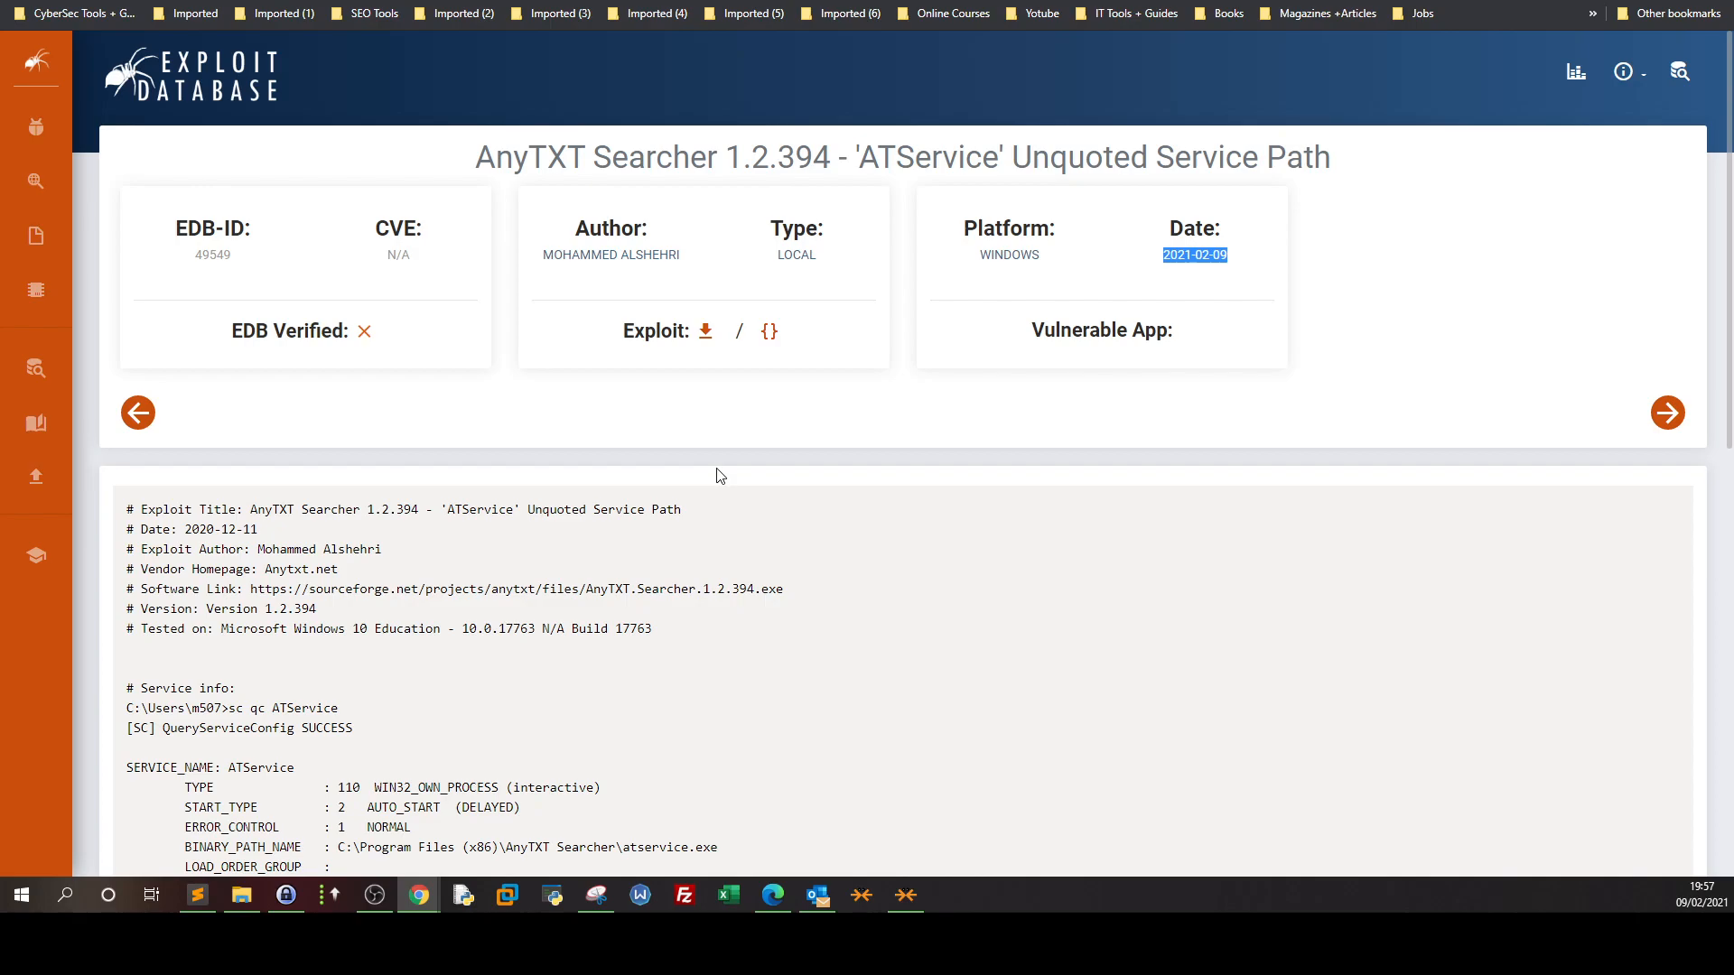
pyautogui.moveTo(740, 491)
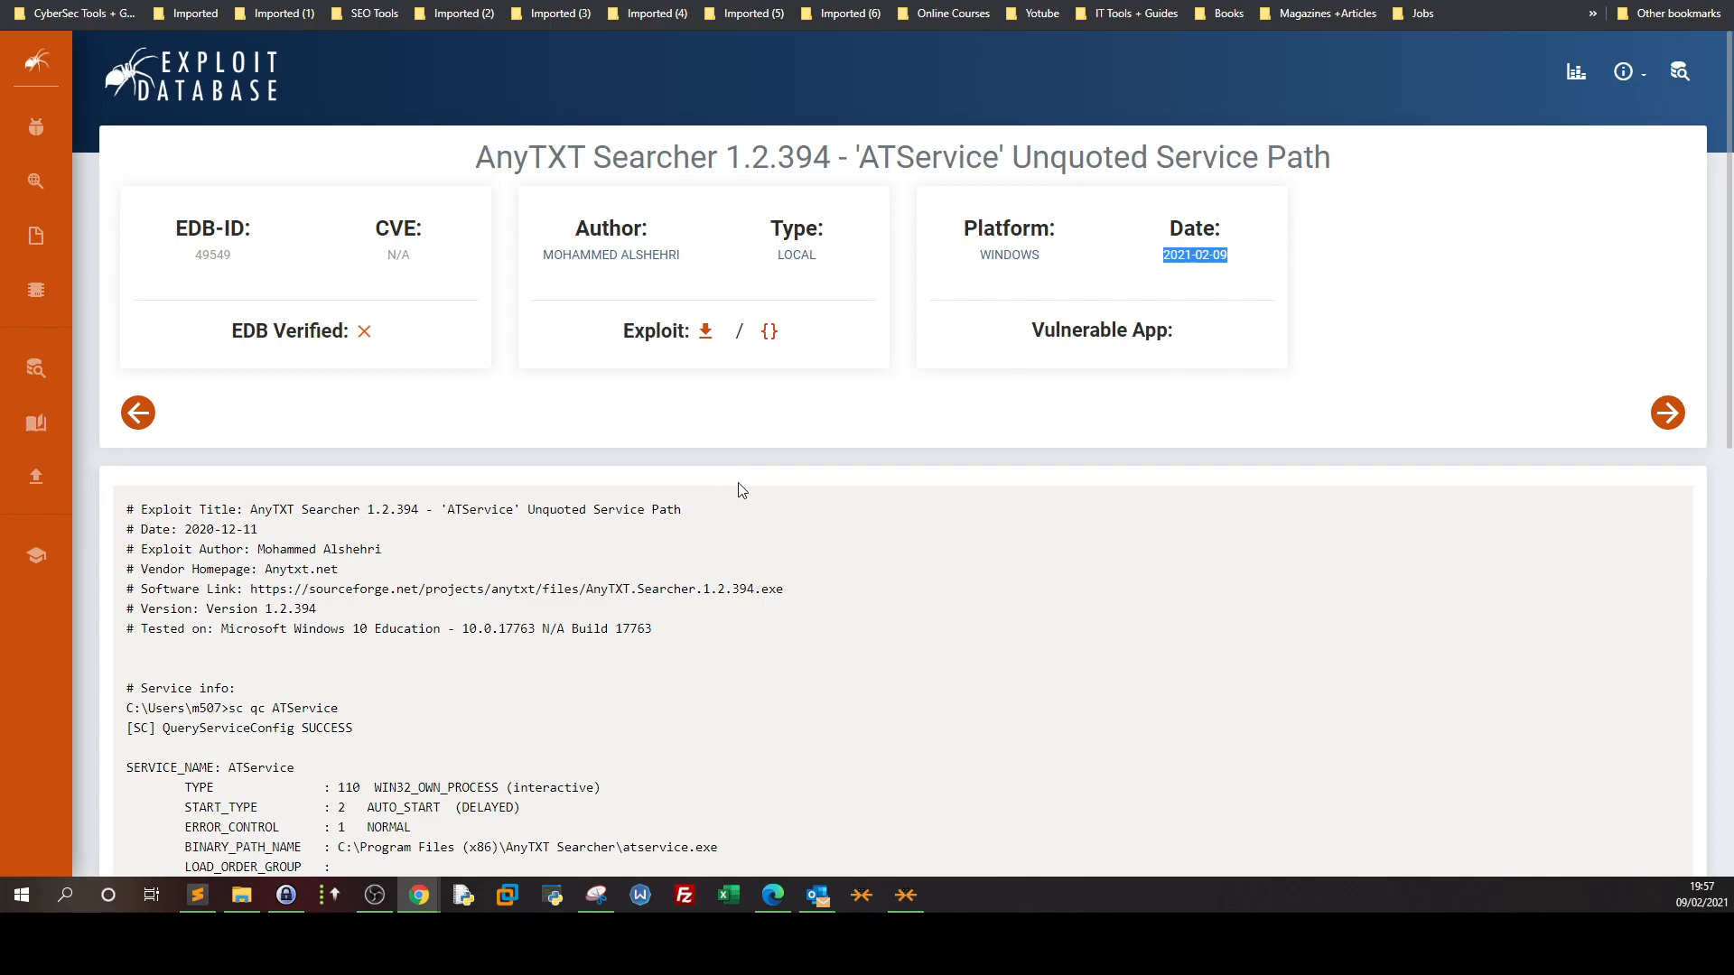
pyautogui.moveTo(628, 169)
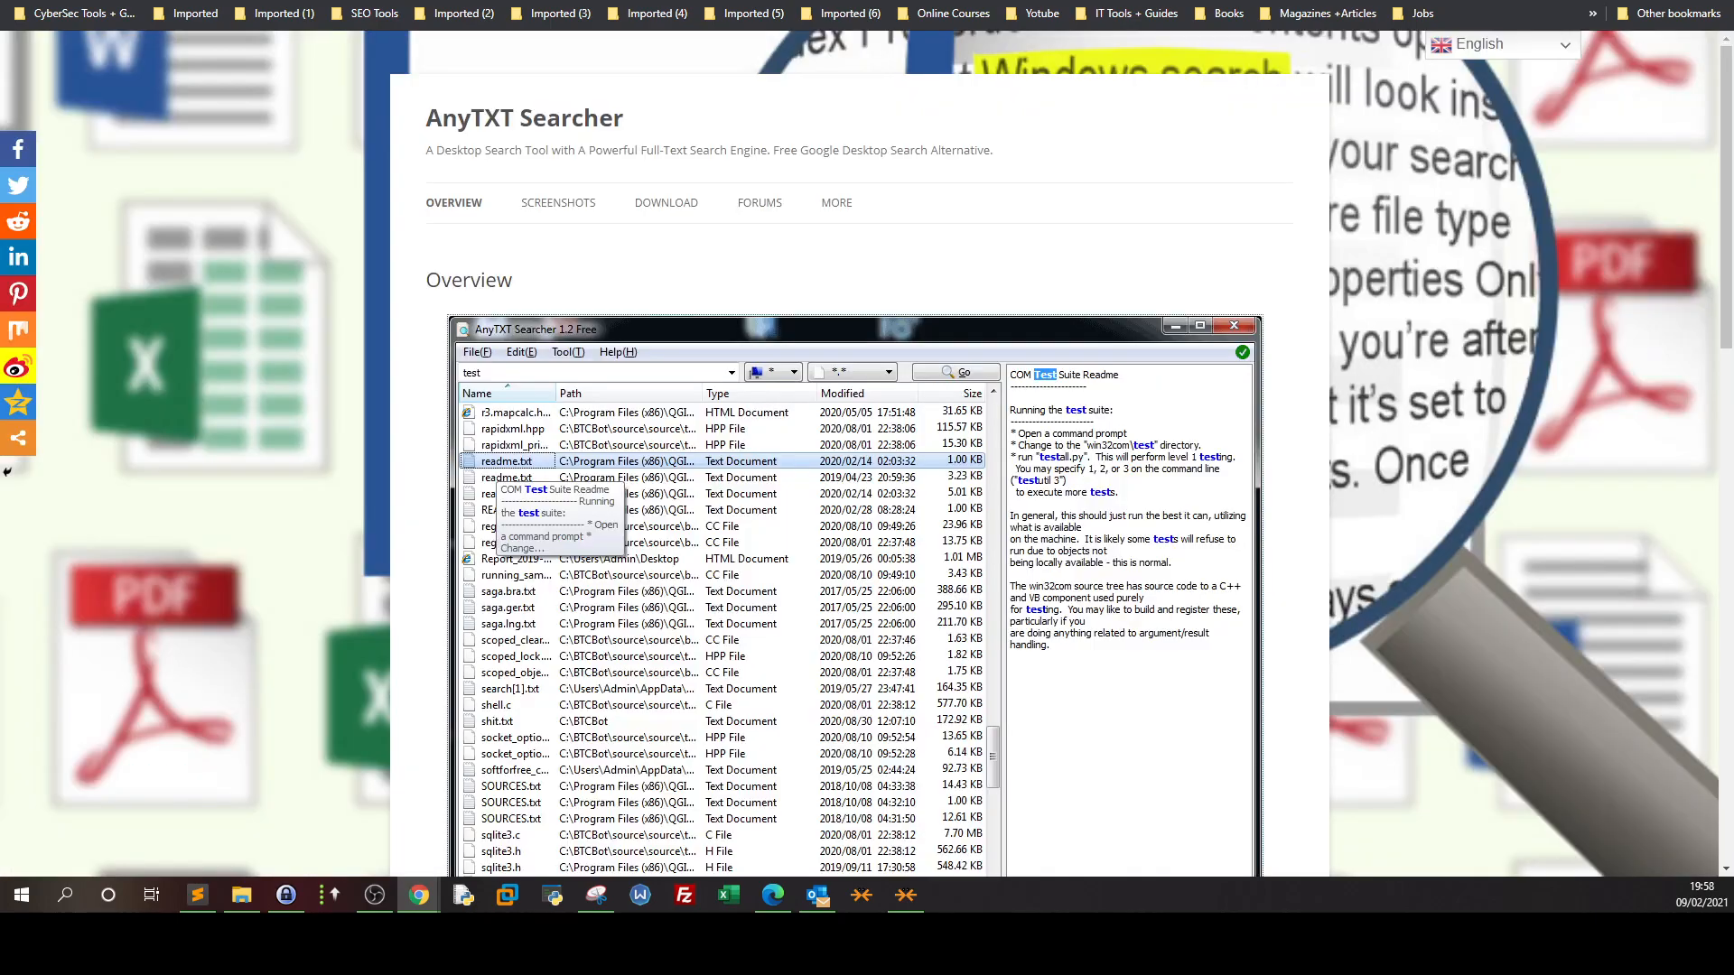
pyautogui.scroll(-3)
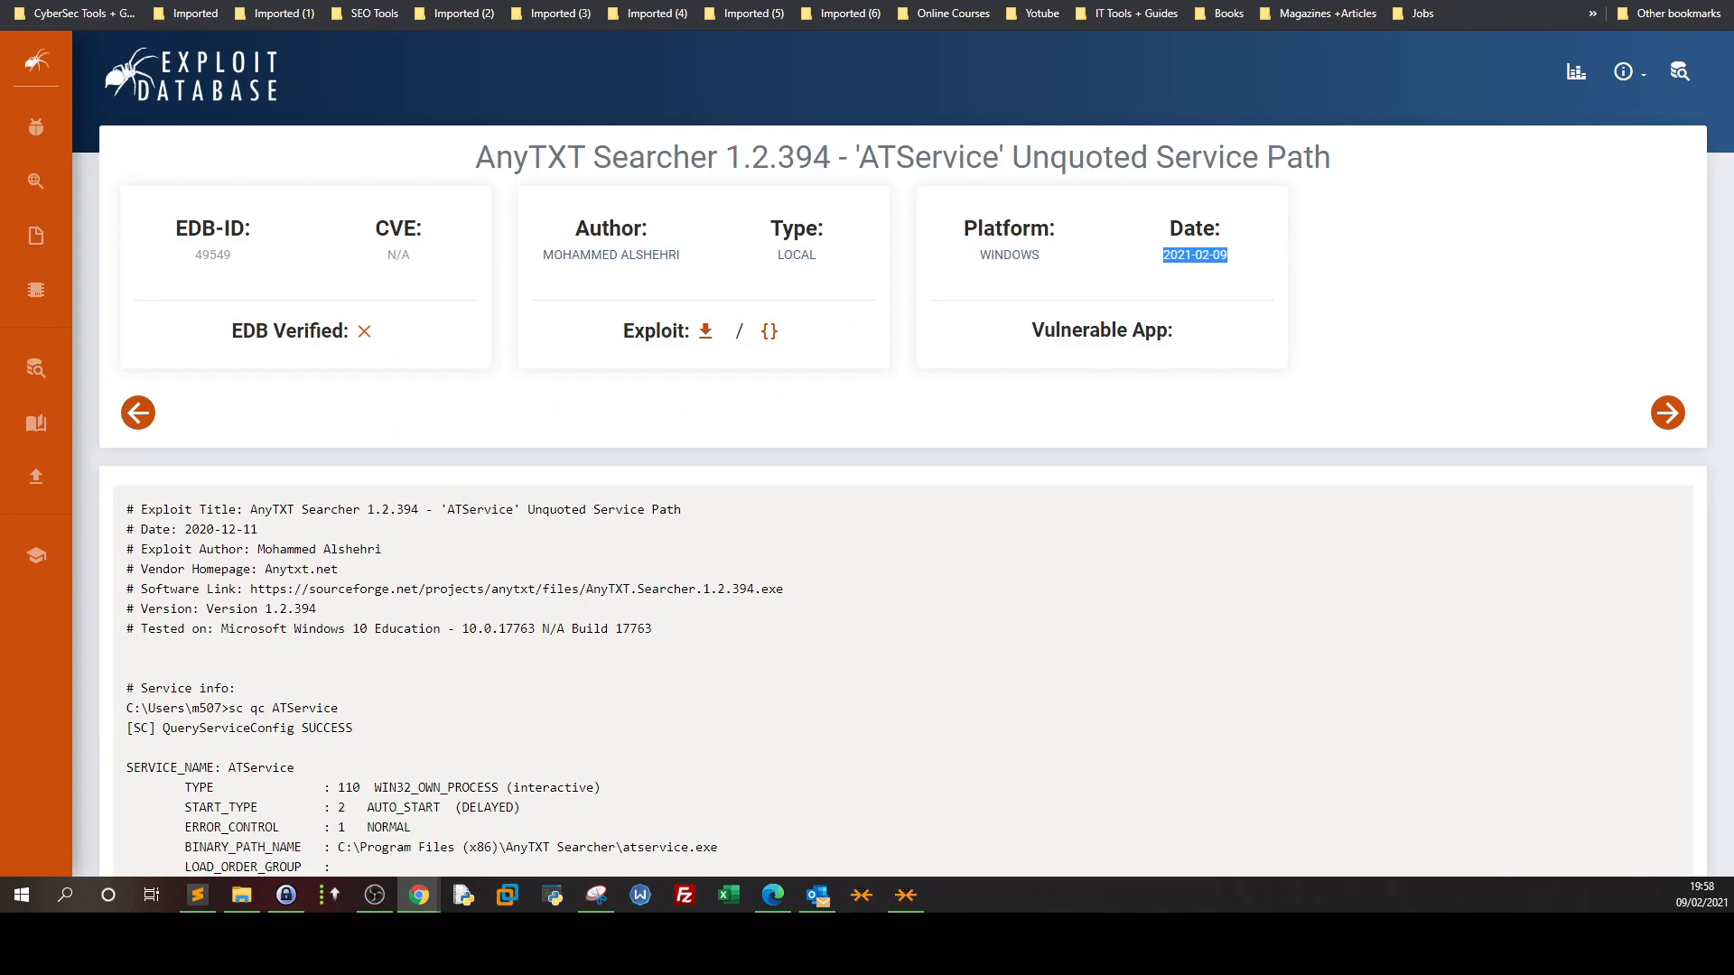
pyautogui.moveTo(987, 218)
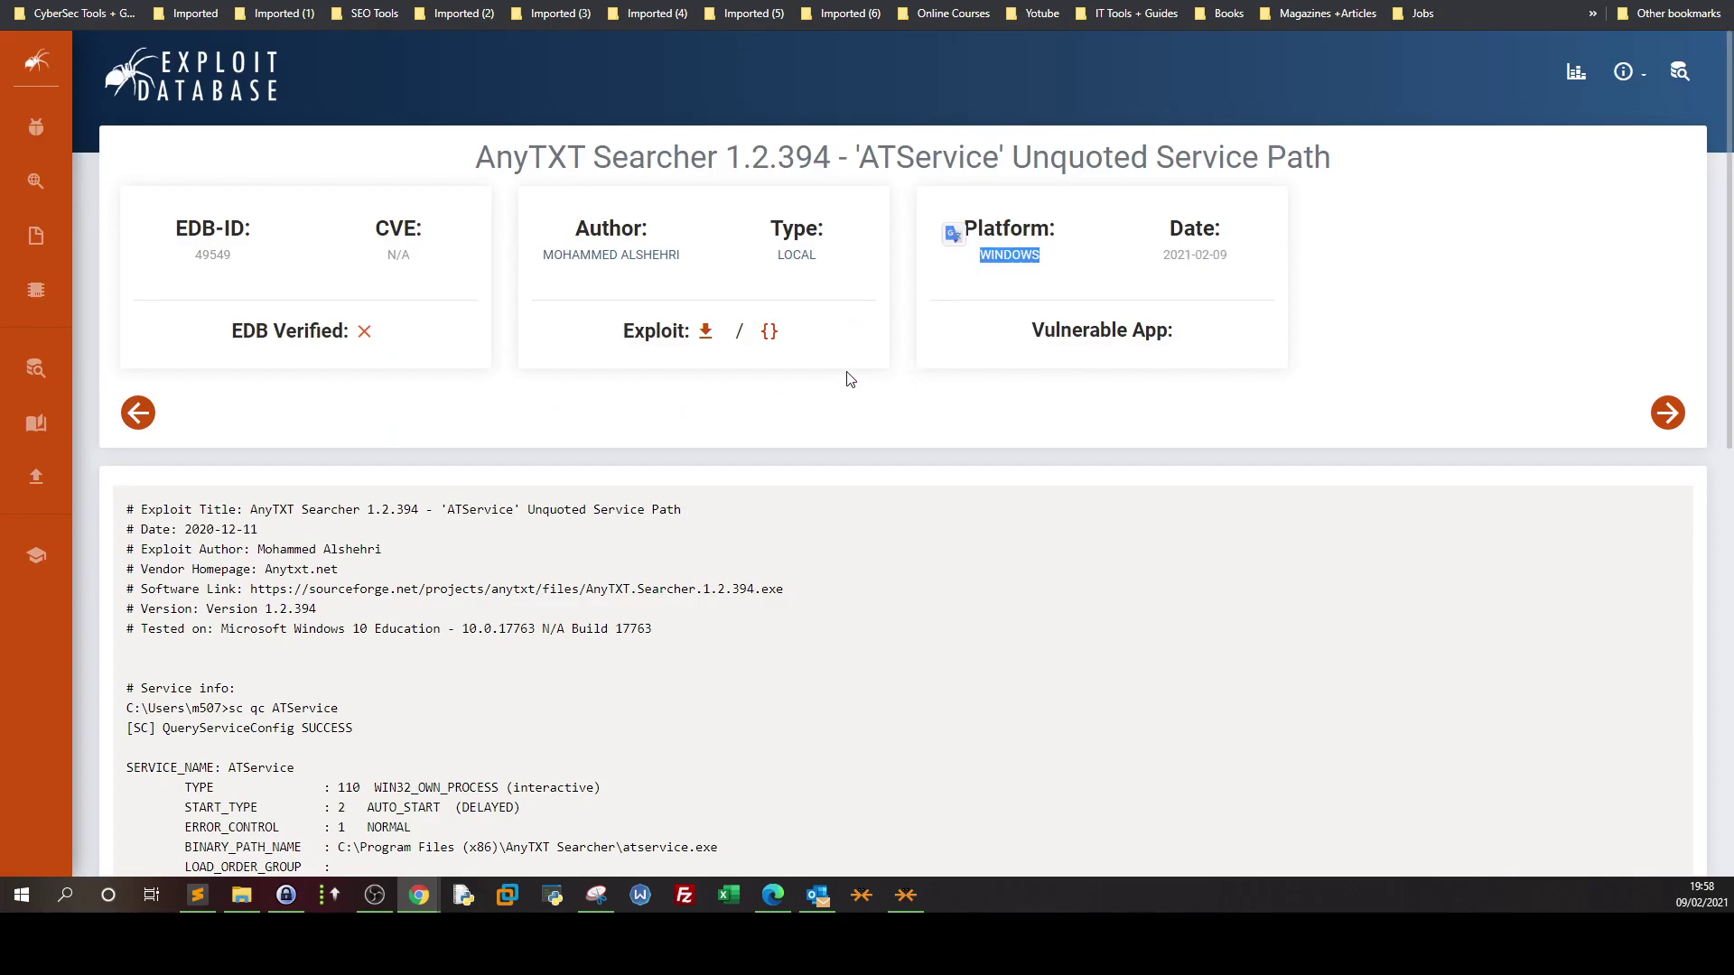
pyautogui.moveTo(1008, 254)
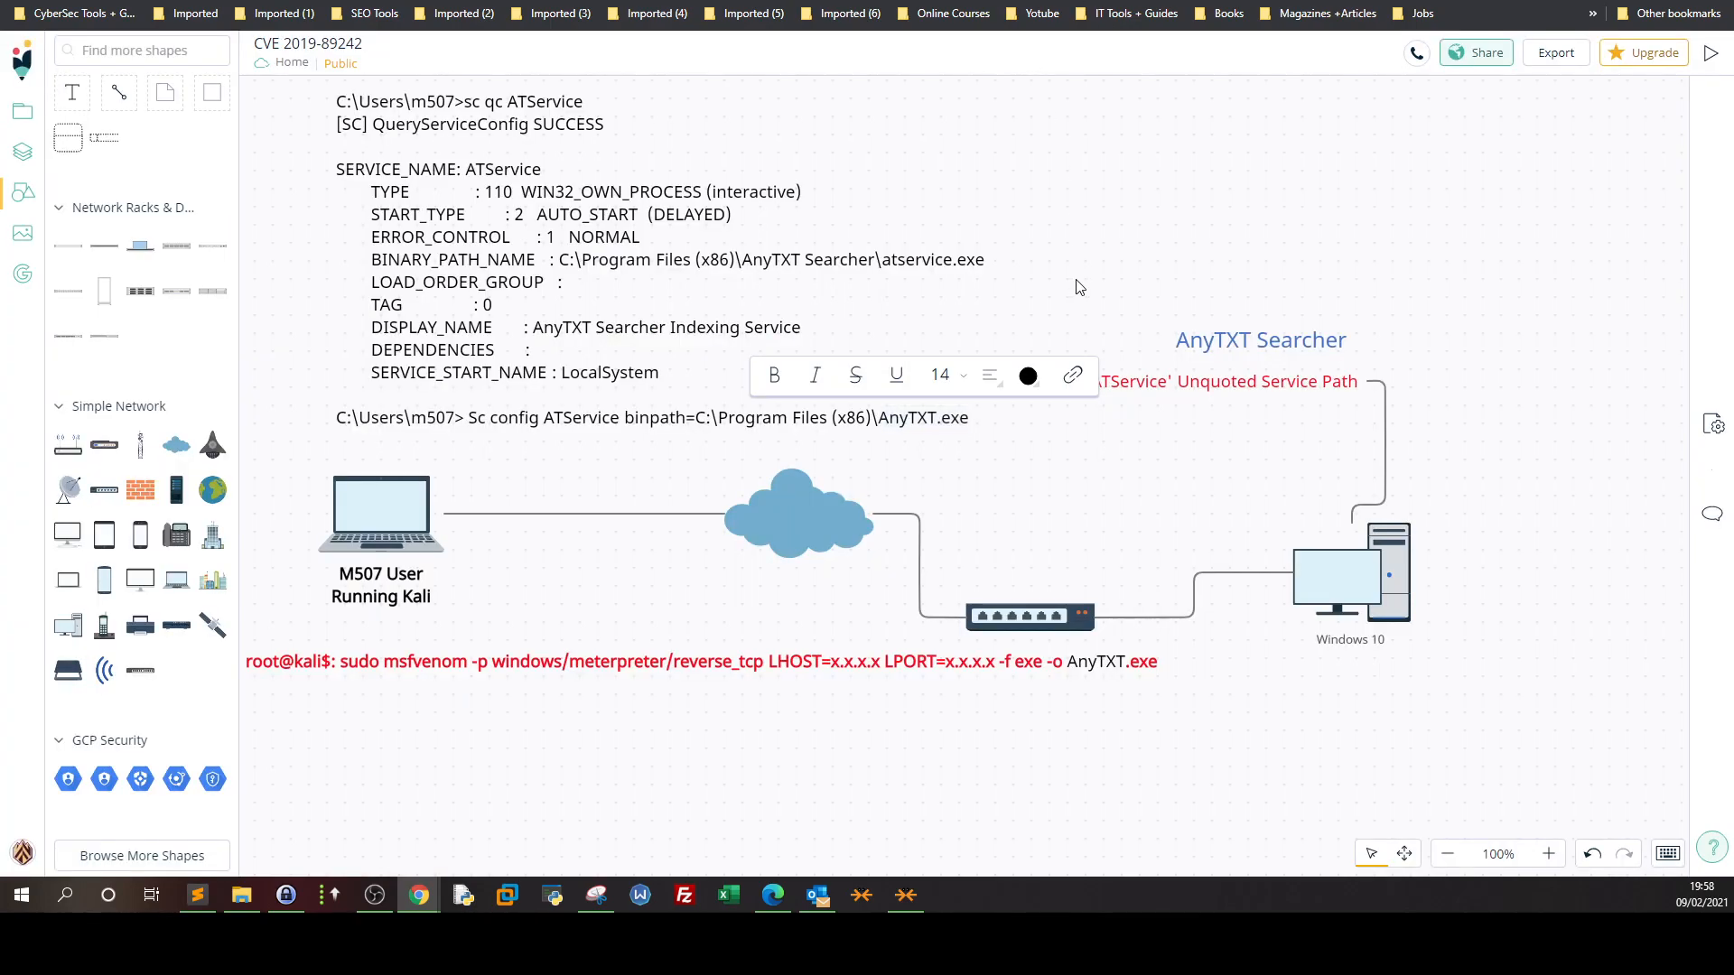
# - Deselect the command text on the CVE 2019-89242 diagram canvas
pyautogui.click(1084, 250)
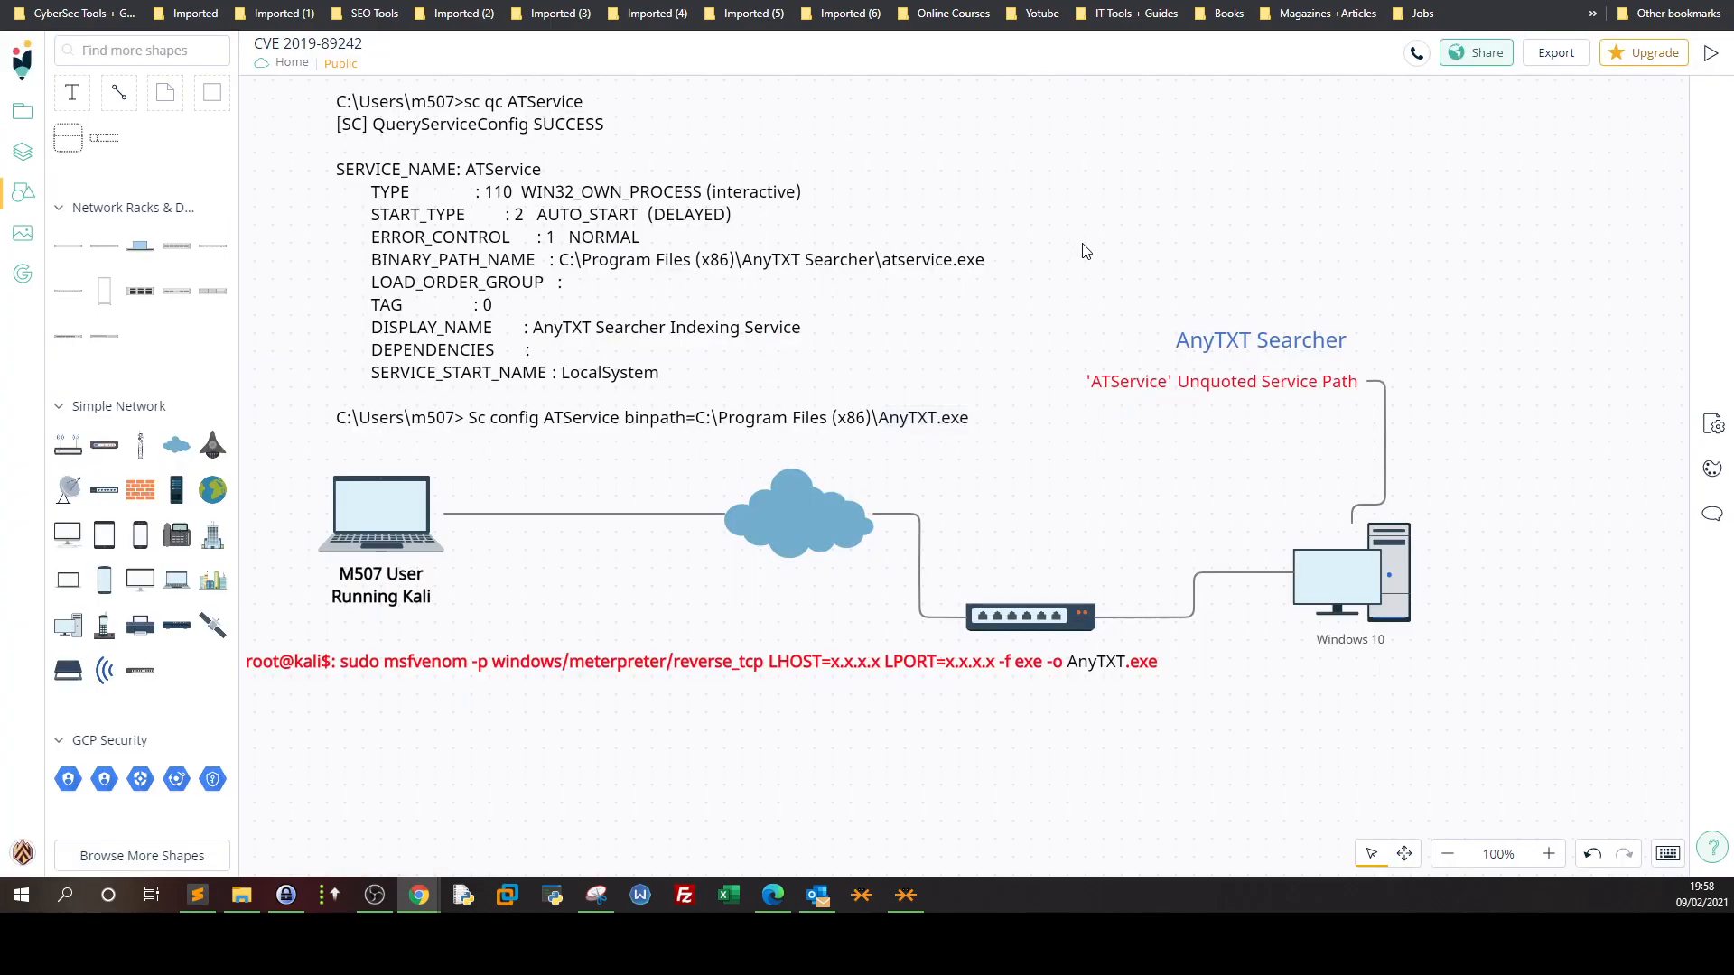